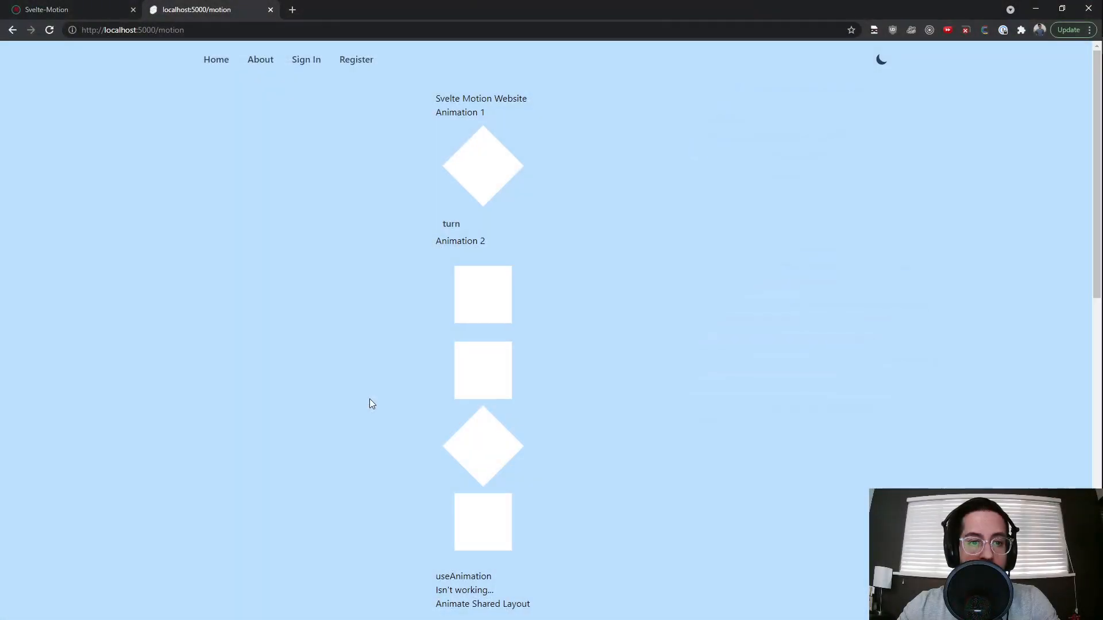
{"action": "mouse_move", "coordinate": [514, 243]}
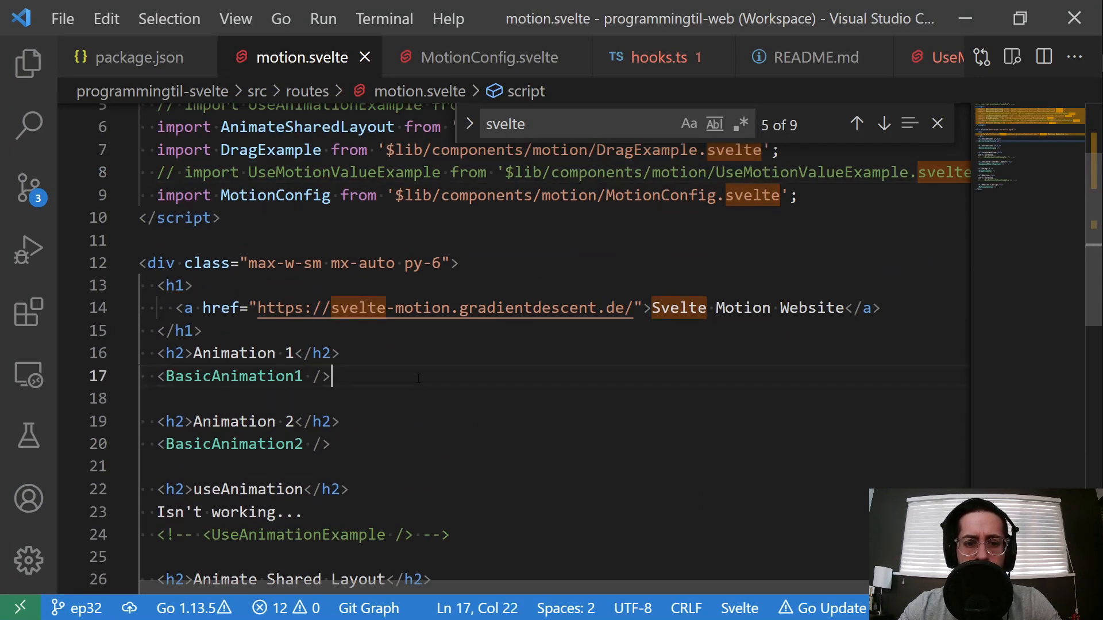
Bring up the localhost:5000/motion tab and rotate the Animation 1 square twice with 'turn'.
{"action": "left_click", "coordinate": [938, 124]}
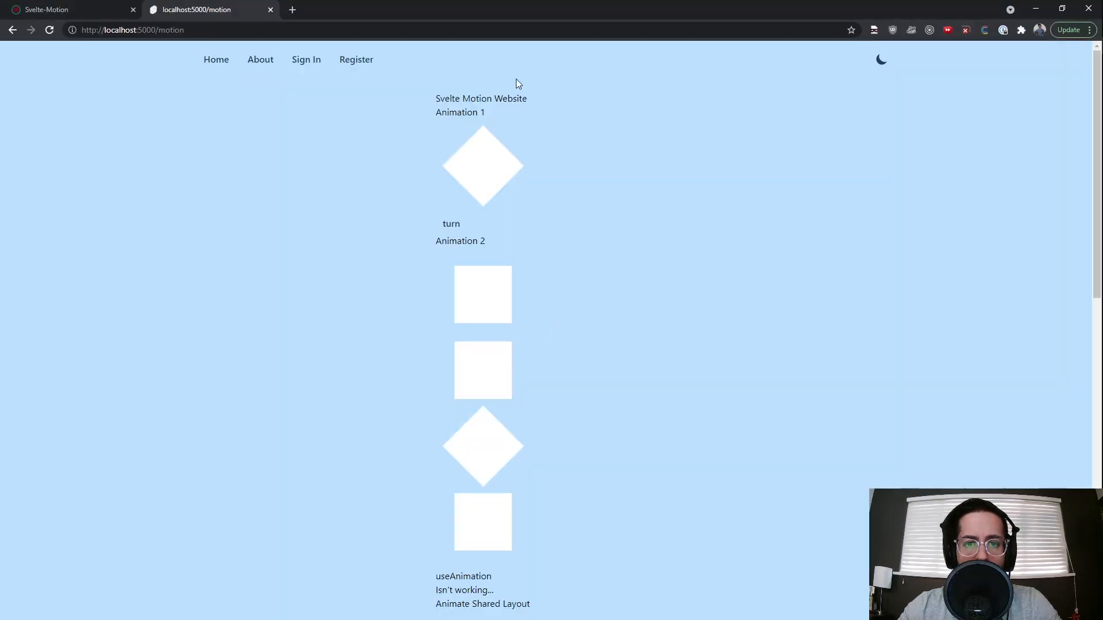
{"action": "left_click", "coordinate": [450, 224]}
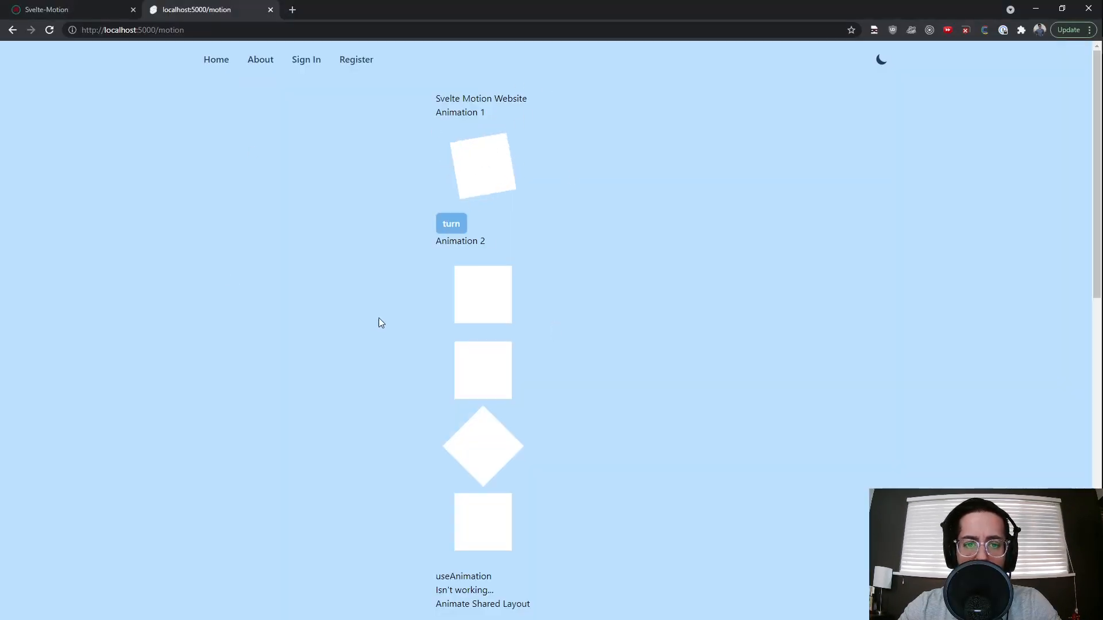
{"action": "left_click", "coordinate": [450, 224]}
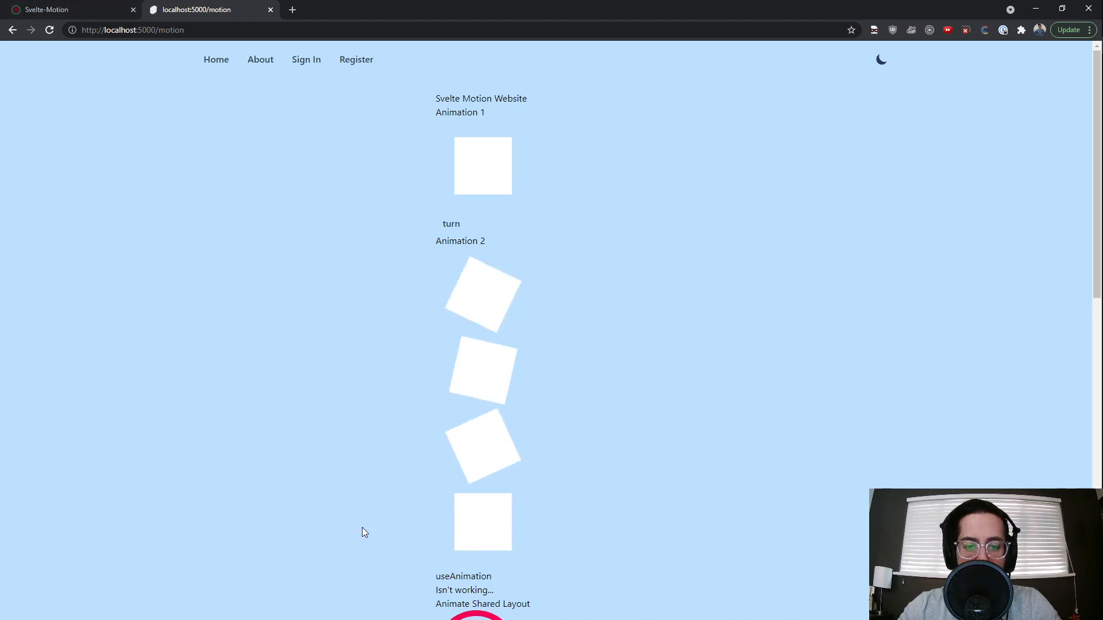
Move the 'Drag me' card right and lower within its box in the Drag example.
{"action": "scroll", "scroll_direction": "down", "scroll_amount": 3}
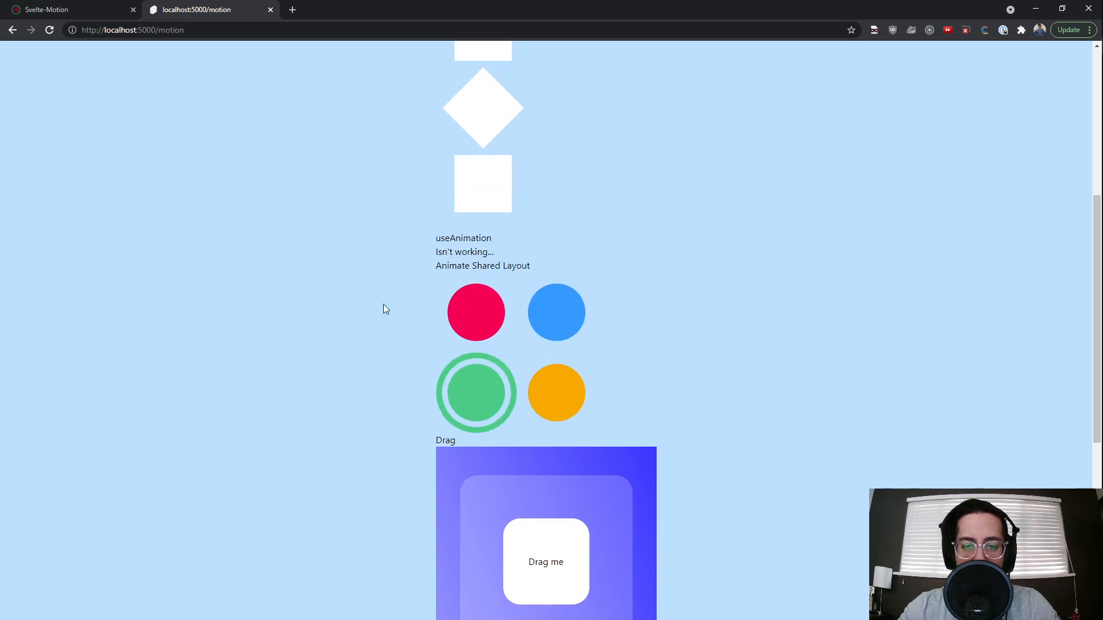
{"action": "scroll", "scroll_direction": "down", "scroll_amount": 3}
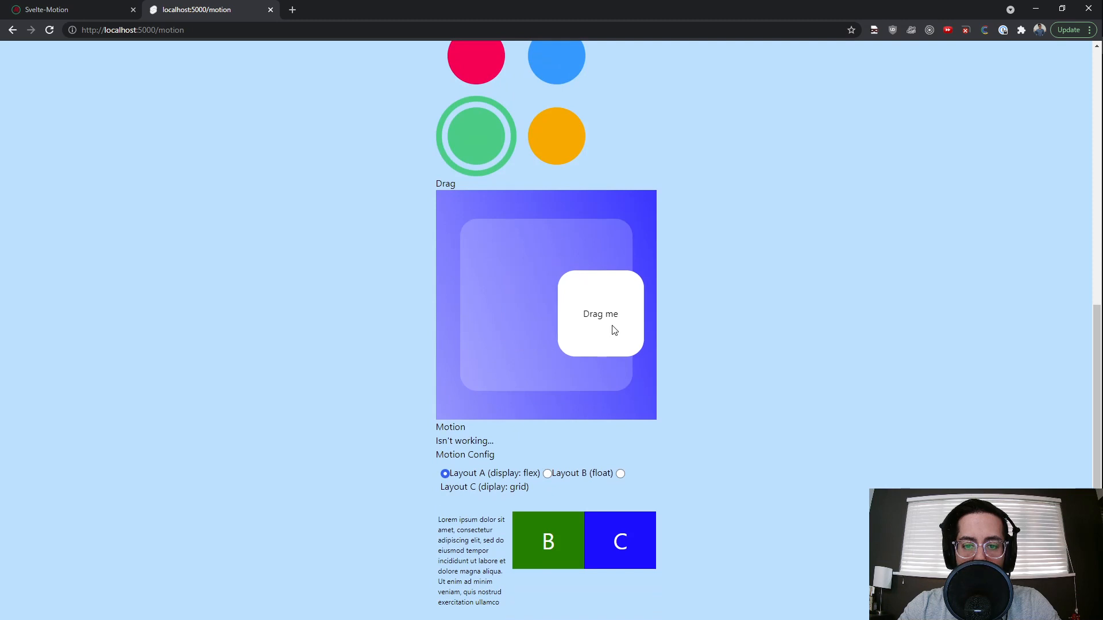
{"action": "left_click_drag", "start_coordinate": [599, 313], "coordinate": [588, 322]}
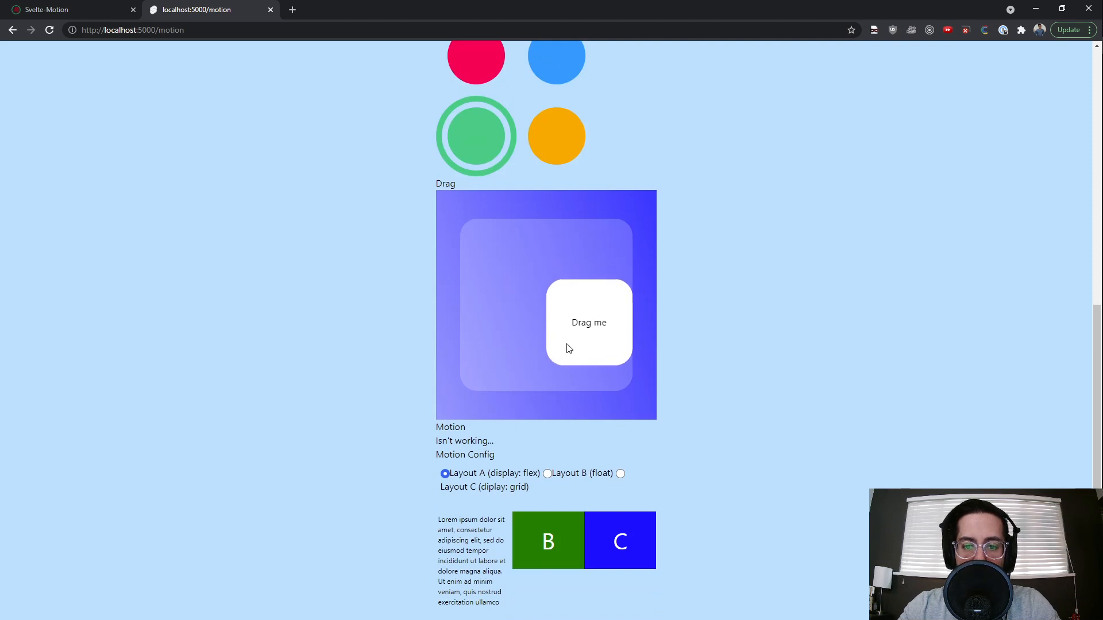
{"action": "left_click_drag", "start_coordinate": [589, 322], "coordinate": [588, 348]}
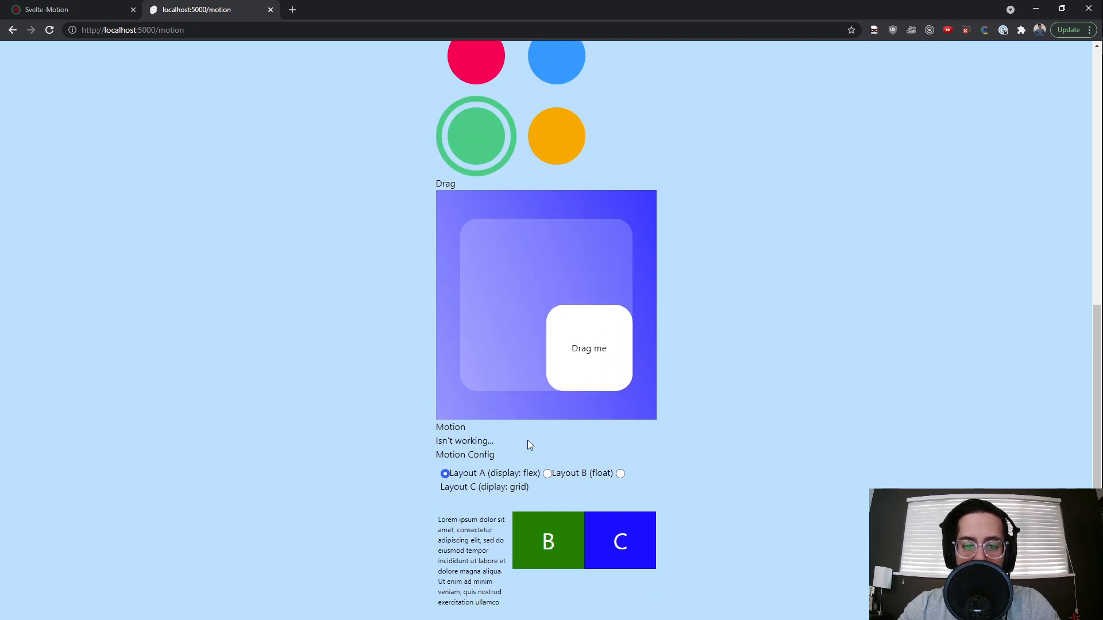
Switch the Motion Config demo to the Layout C grid and back.
{"action": "scroll", "scroll_direction": "down", "scroll_amount": 3}
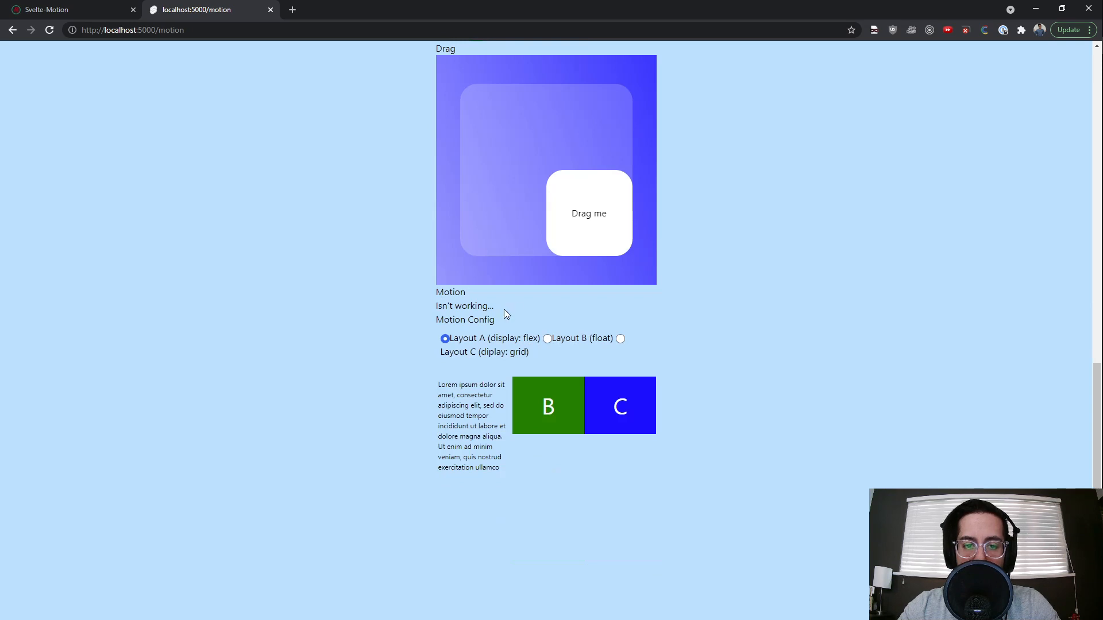
{"action": "mouse_move", "coordinate": [556, 343]}
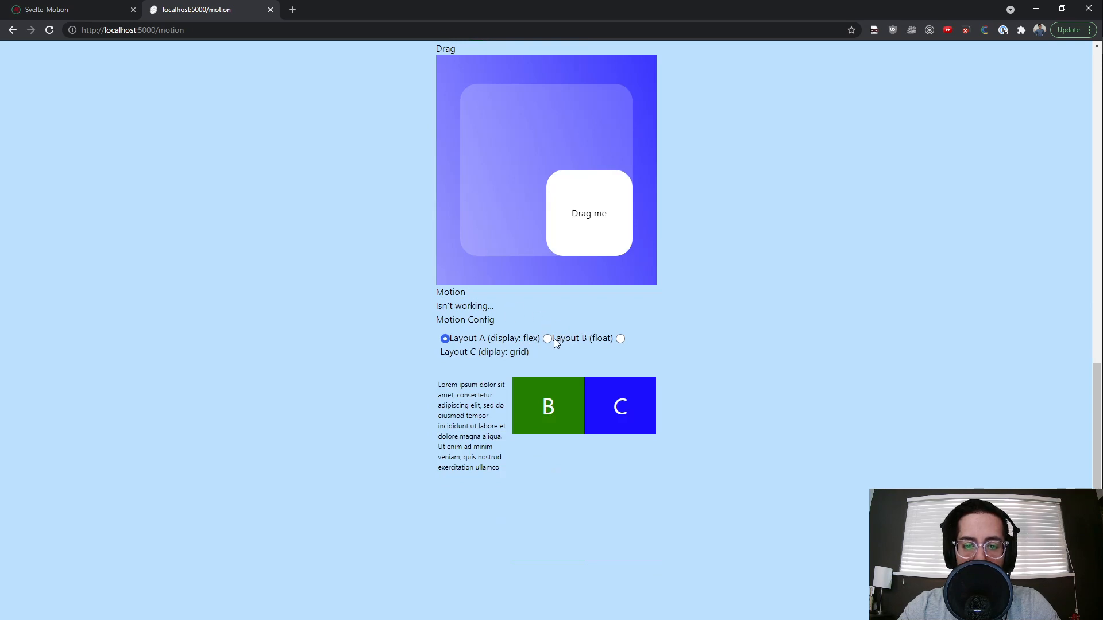
{"action": "left_click", "coordinate": [620, 338]}
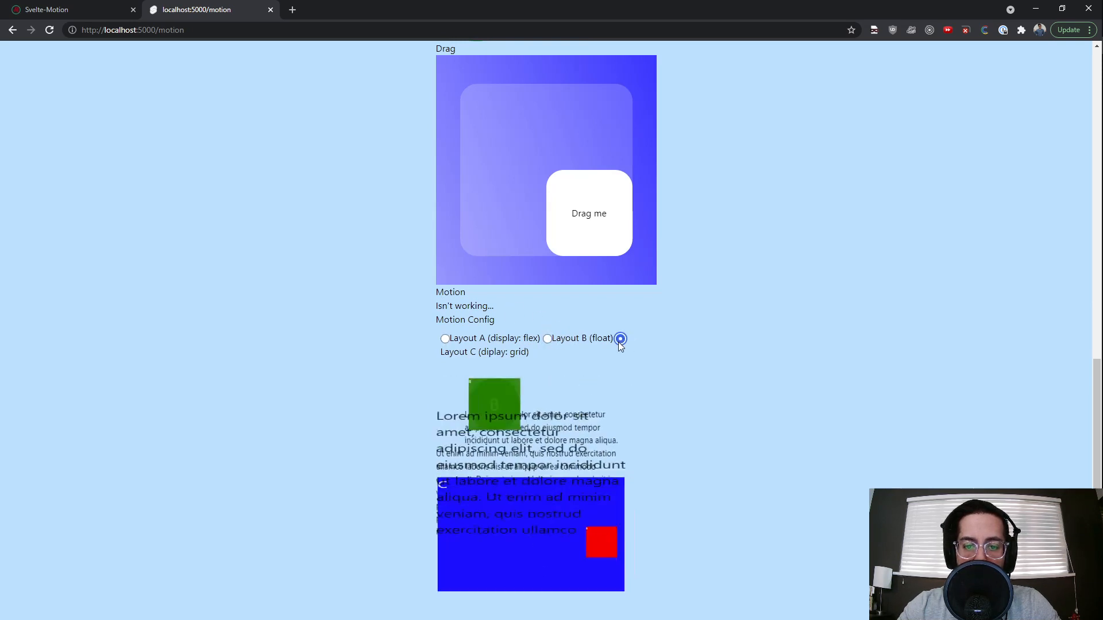
{"action": "left_click", "coordinate": [444, 338]}
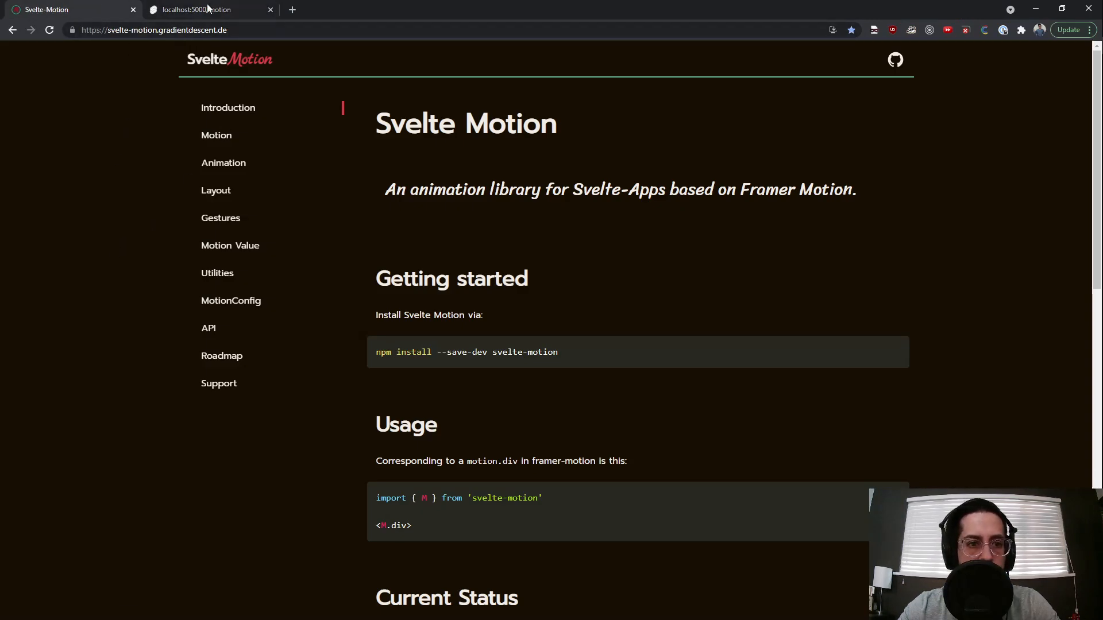
Visit the docs Support page and its 'buy me a coffee' donation page.
{"action": "left_click", "coordinate": [224, 384]}
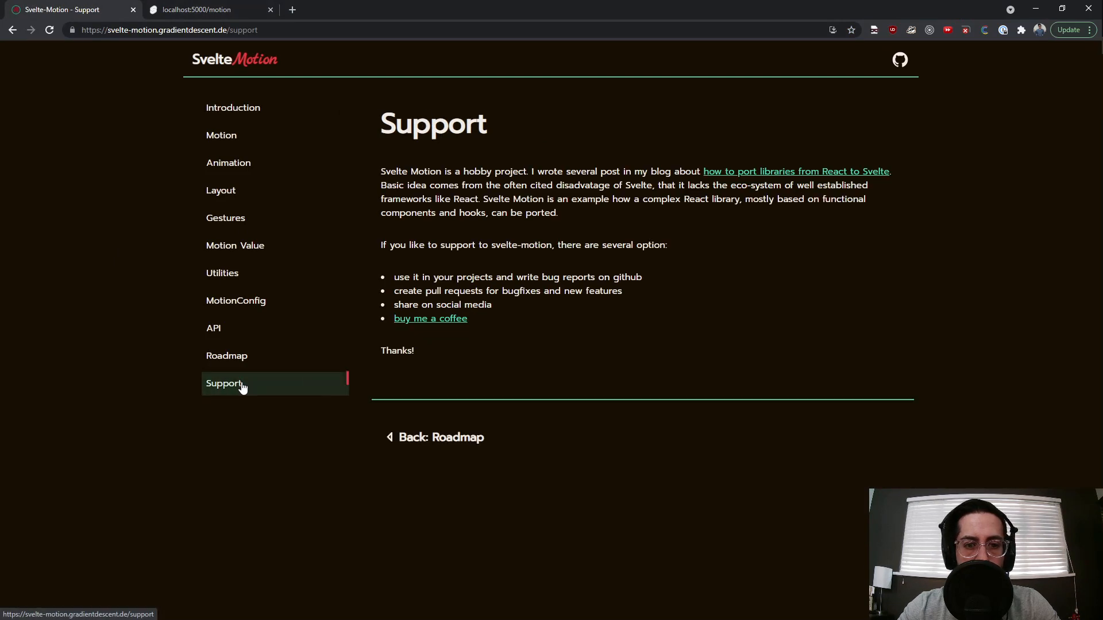
{"action": "mouse_move", "coordinate": [434, 390]}
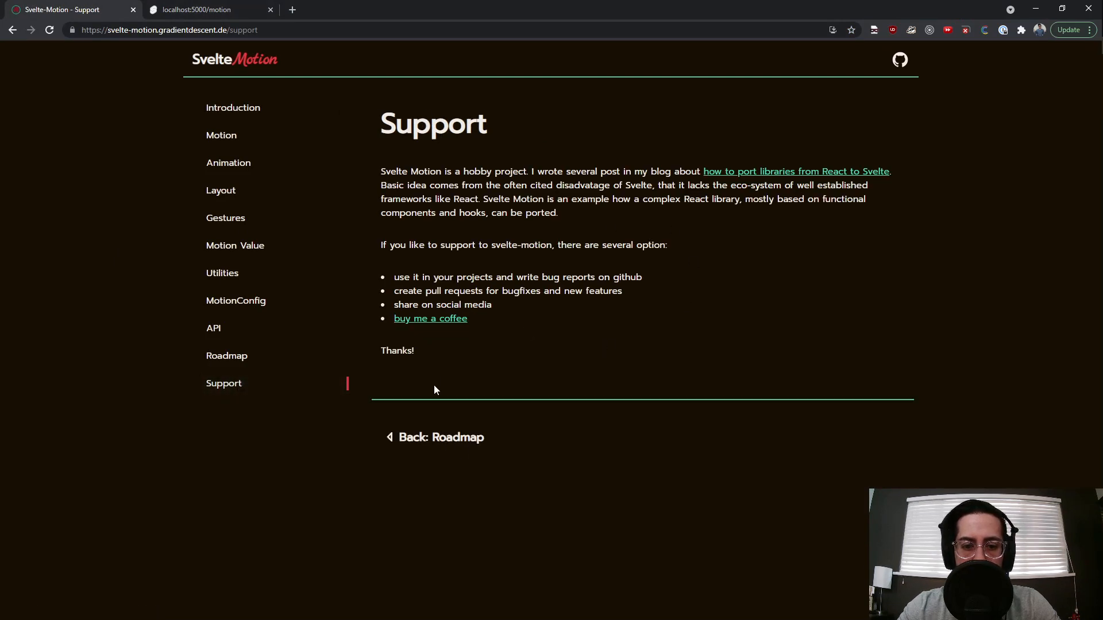
{"action": "left_click", "coordinate": [429, 318]}
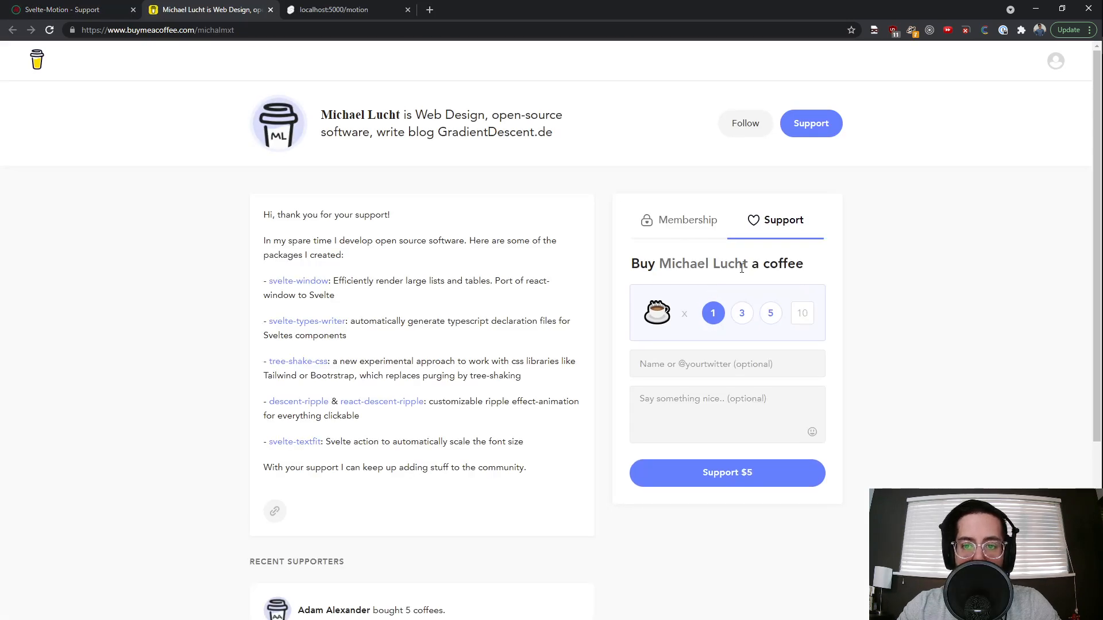
{"action": "mouse_move", "coordinate": [372, 249]}
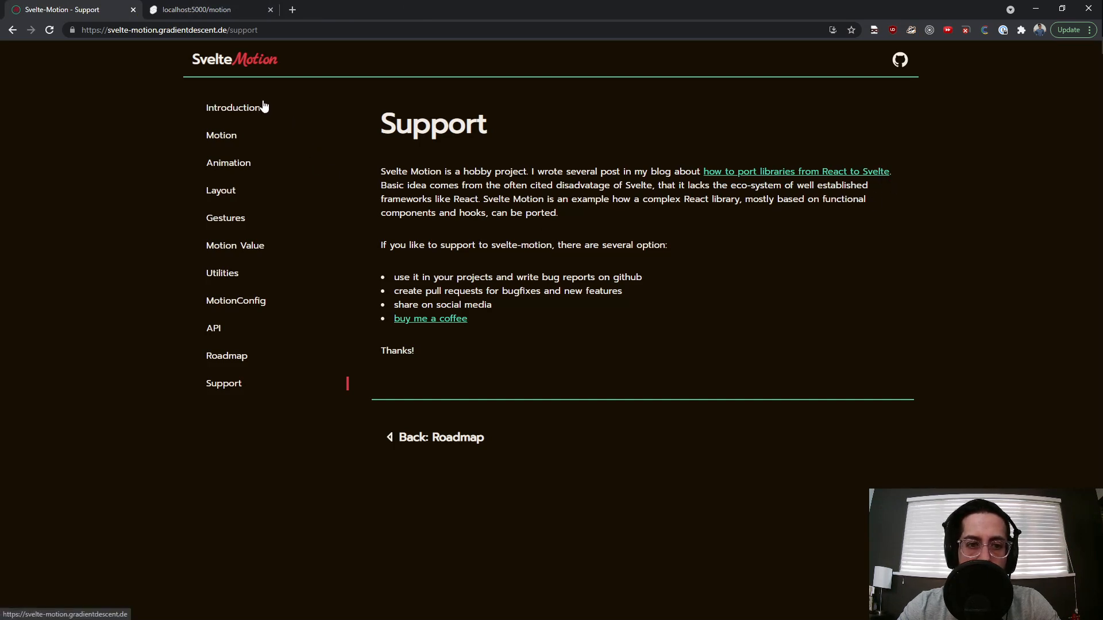
Return to the Introduction, highlight 'Framer Motion' in the tagline, and go back to the local demo.
{"action": "left_click", "coordinate": [235, 108]}
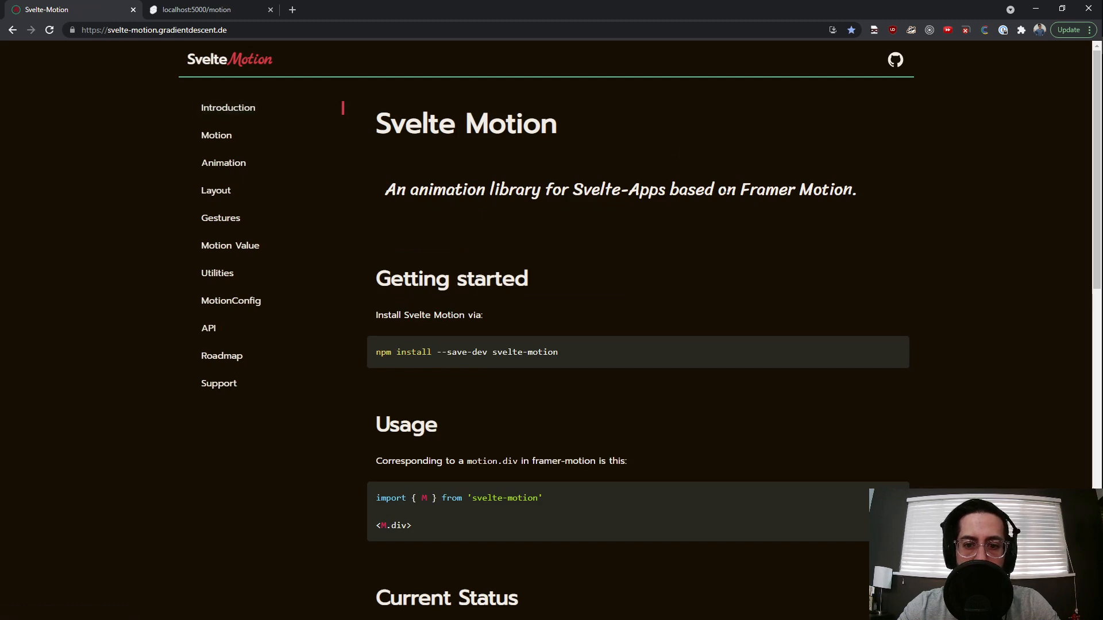
{"action": "left_click_drag", "start_coordinate": [740, 190], "coordinate": [855, 190]}
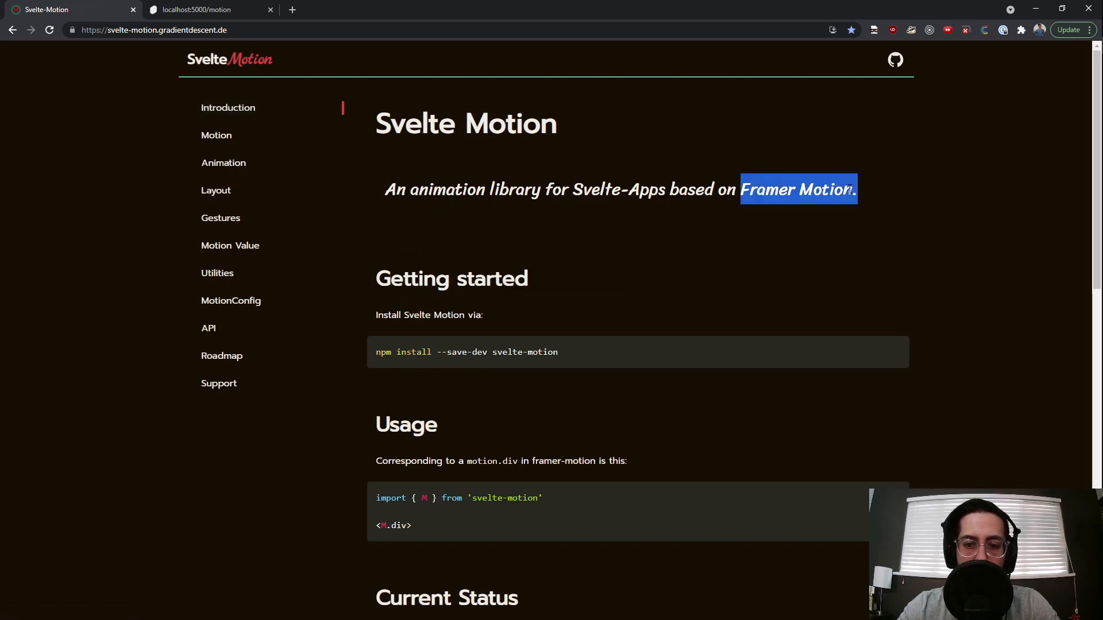
{"action": "scroll", "scroll_direction": "down", "scroll_amount": 3}
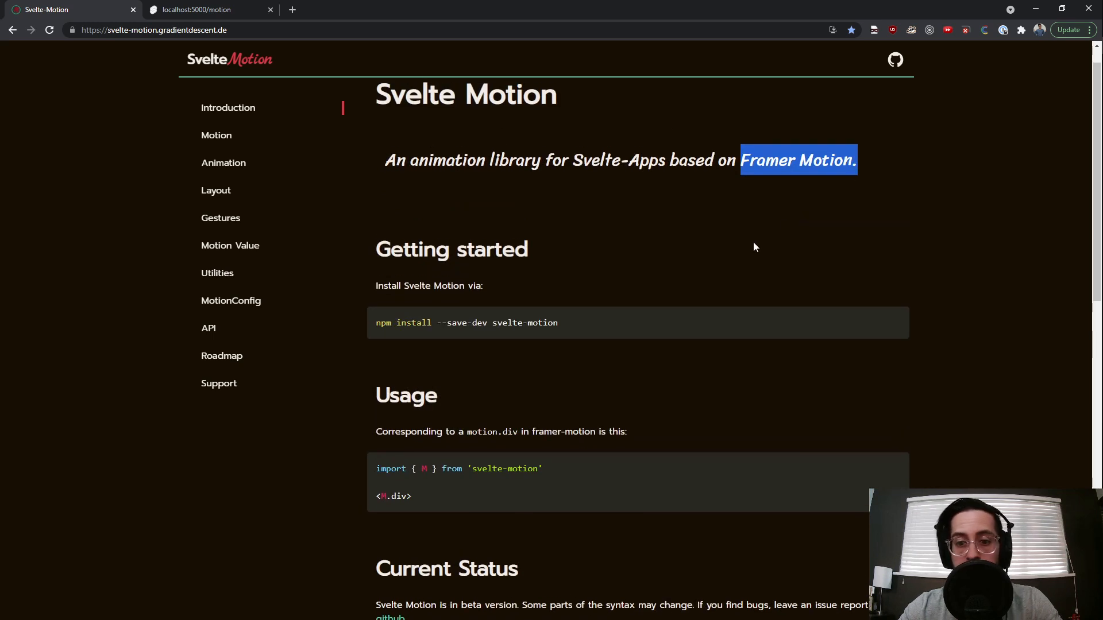
{"action": "left_click", "coordinate": [205, 9]}
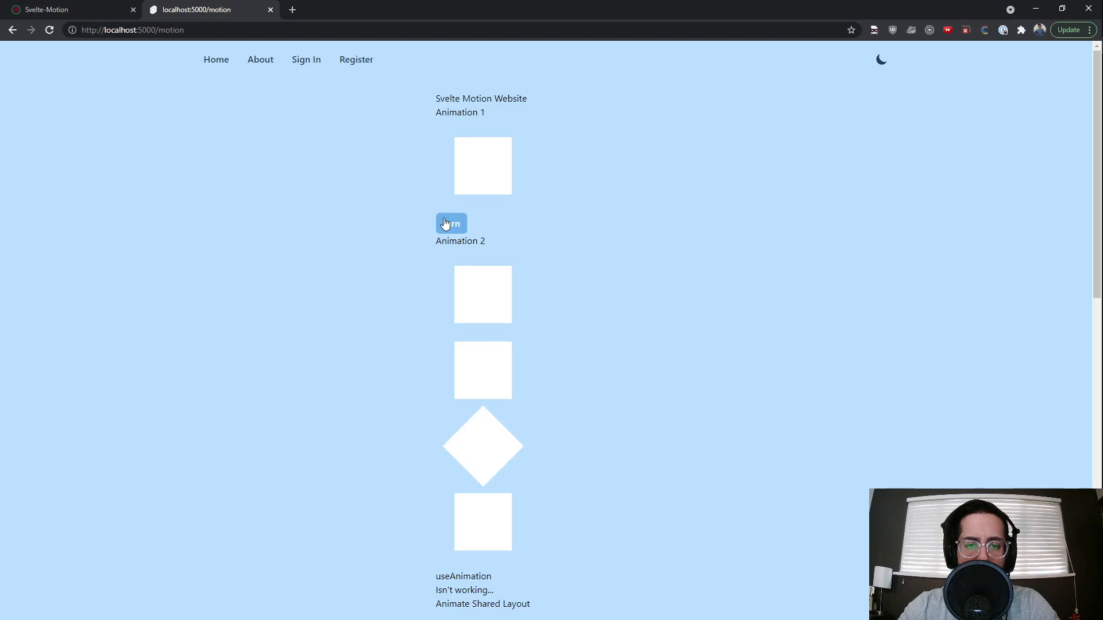
Check the svelte-motion ^0.11.1 dependency in package.json and return to BasicAnimation1.svelte.
{"action": "left_click", "coordinate": [451, 223]}
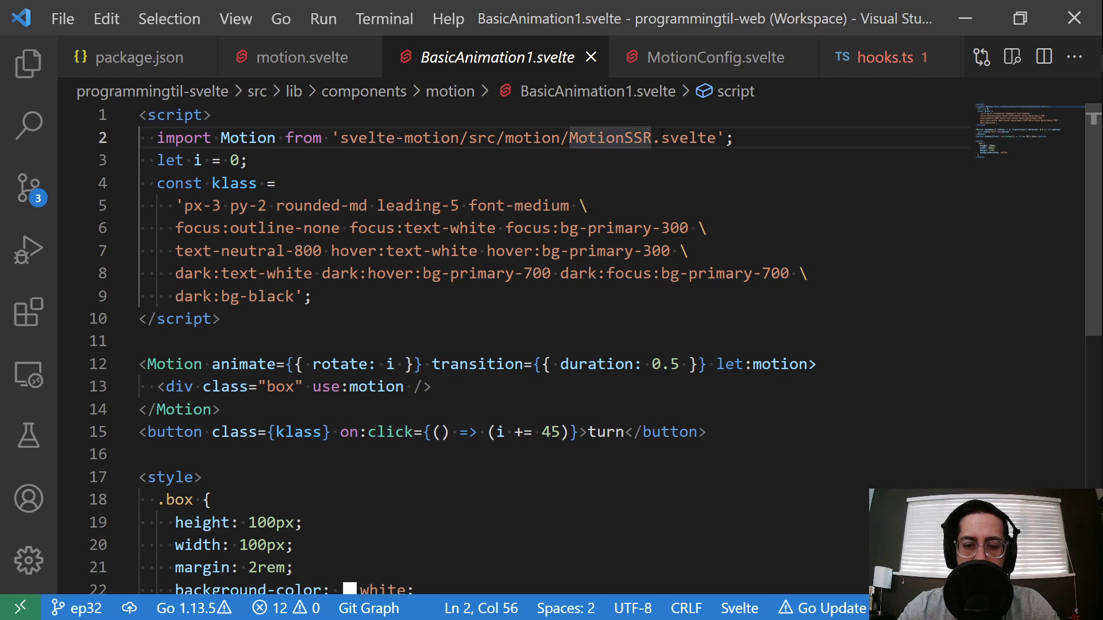
{"action": "double_click", "coordinate": [431, 138]}
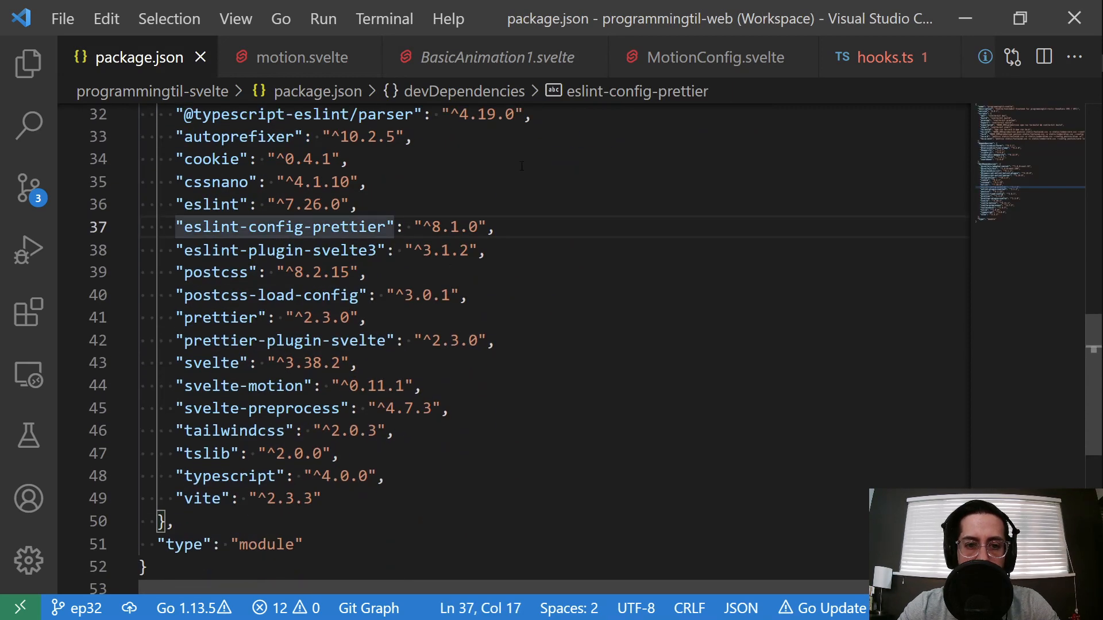
{"action": "left_click", "coordinate": [497, 58]}
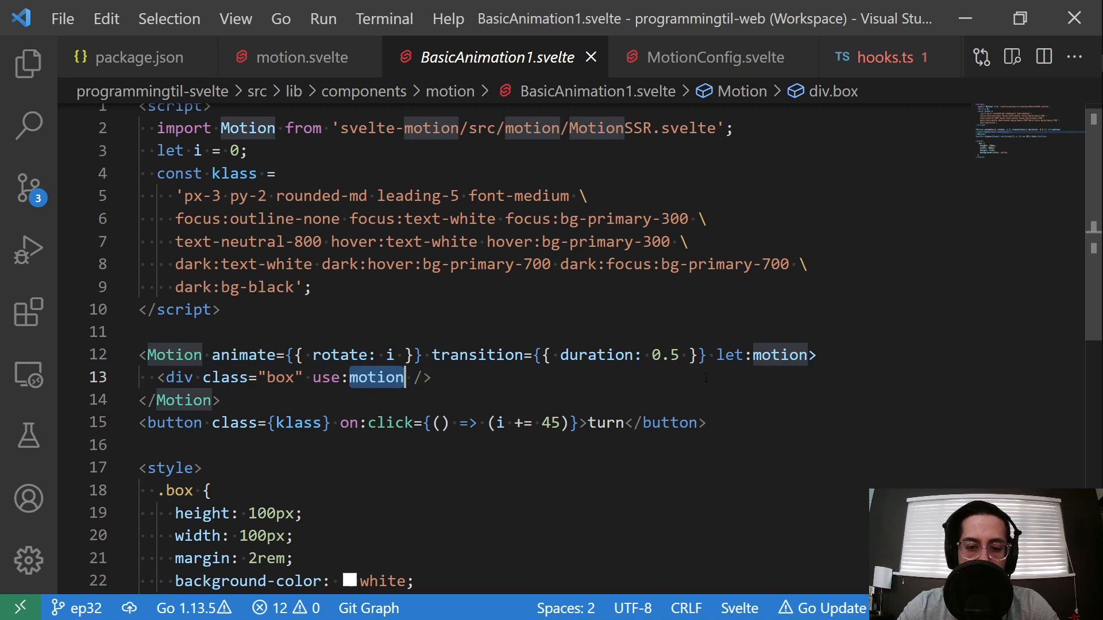
{"action": "scroll", "scroll_direction": "down", "scroll_amount": 3}
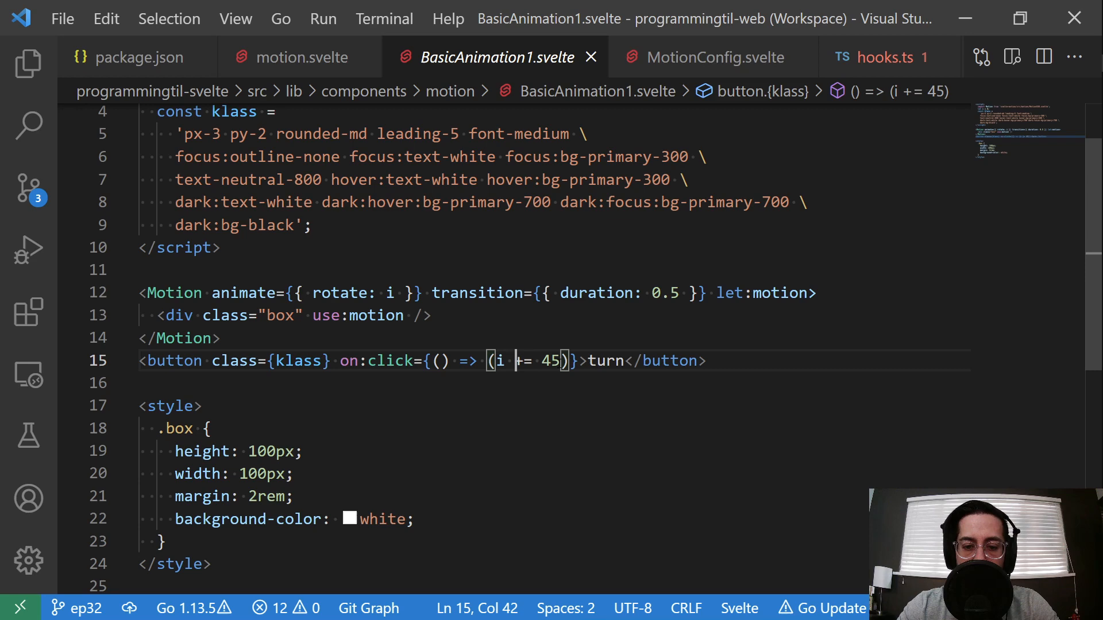
{"action": "double_click", "coordinate": [551, 361]}
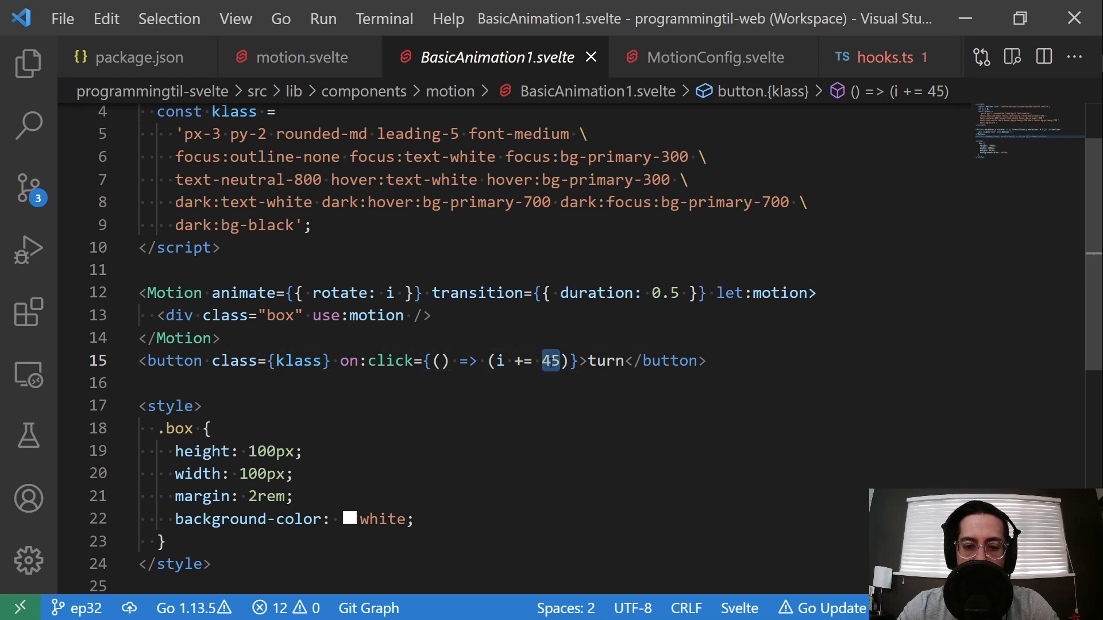
{"action": "left_click", "coordinate": [563, 361]}
{"action": "type", "text": "30"}
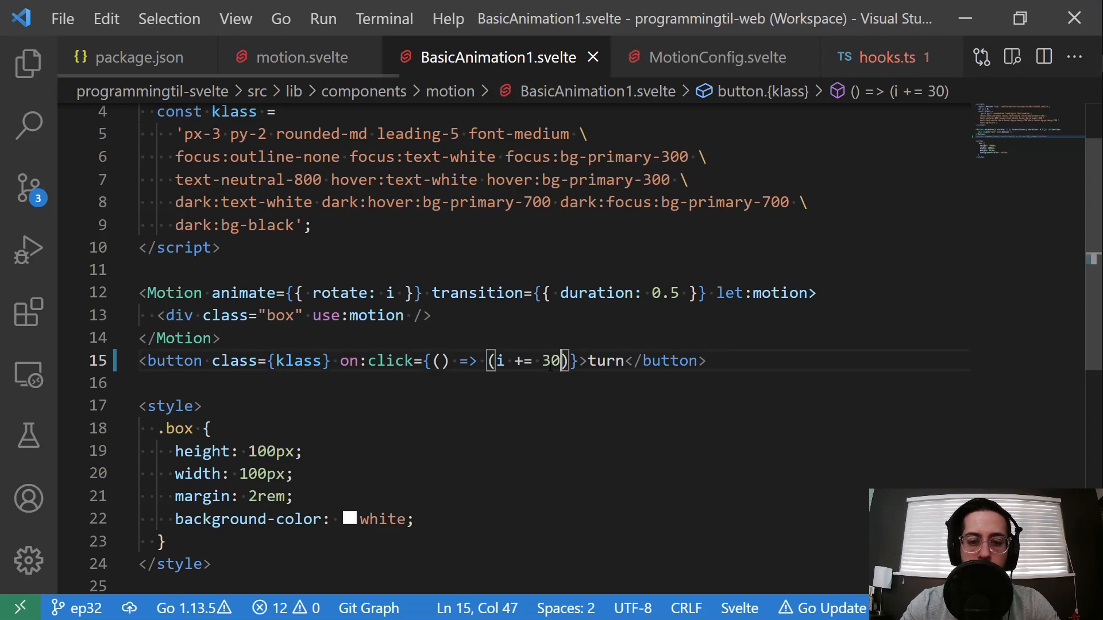
{"action": "key", "text": "alt+tab"}
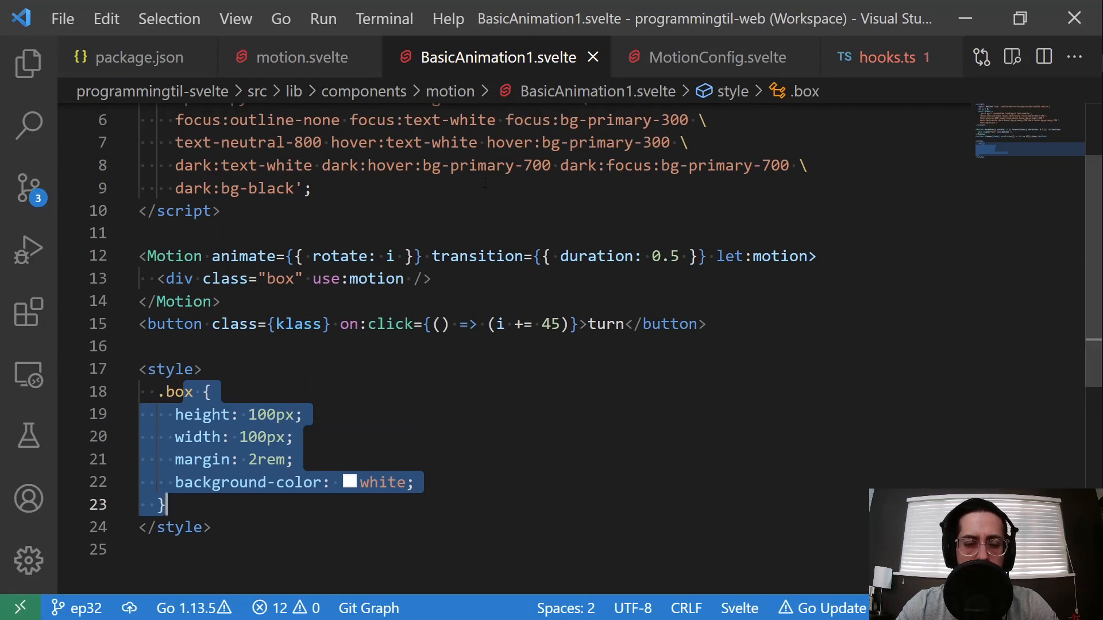
{"action": "left_click", "coordinate": [301, 57]}
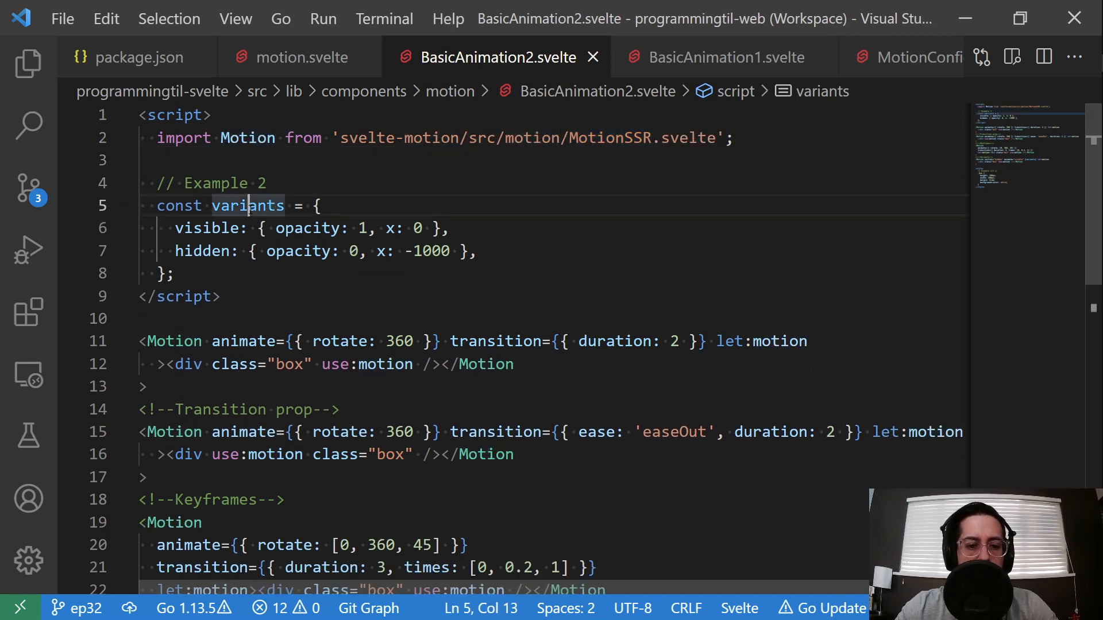
Inspect the rotate 360 value in BasicAnimation2's first example and preview it in Chrome.
{"action": "scroll", "scroll_direction": "down", "scroll_amount": 3}
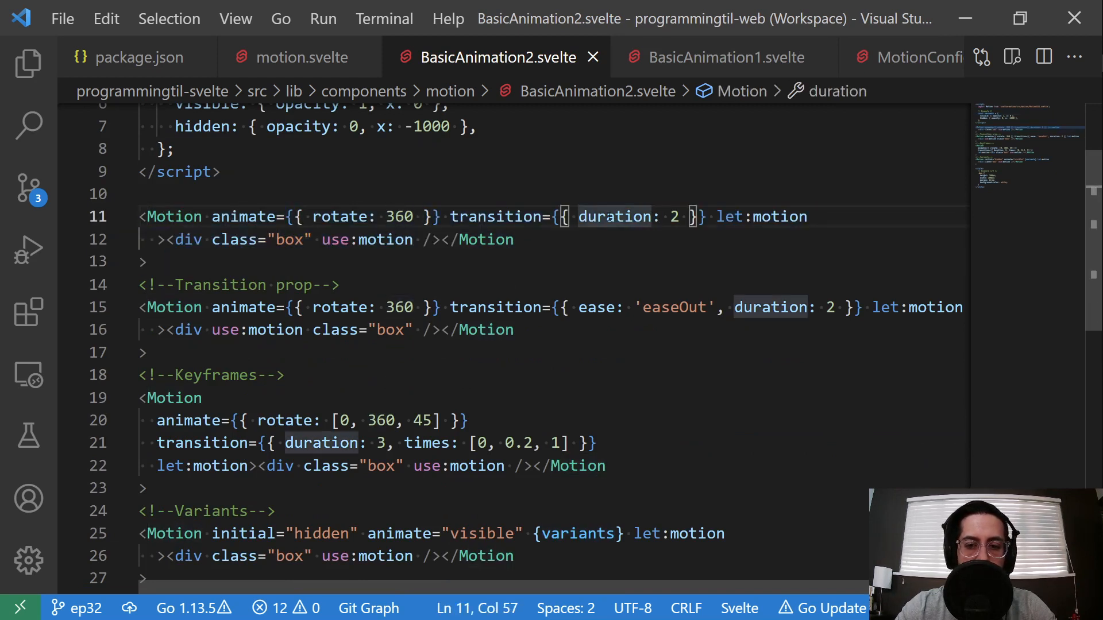
{"action": "double_click", "coordinate": [400, 217]}
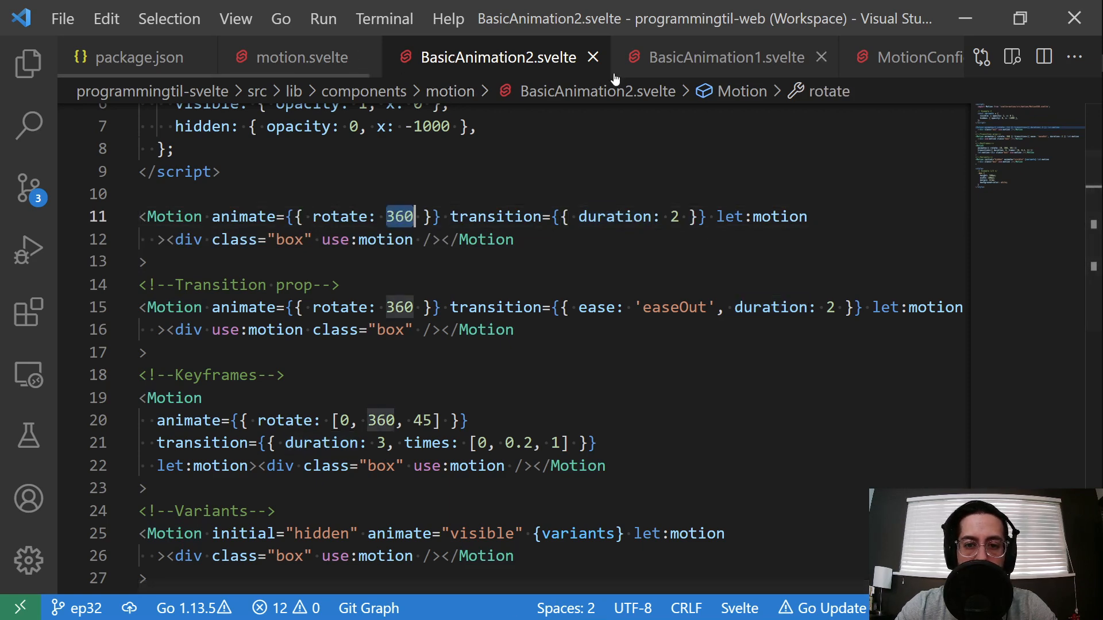
{"action": "left_click", "coordinate": [717, 58]}
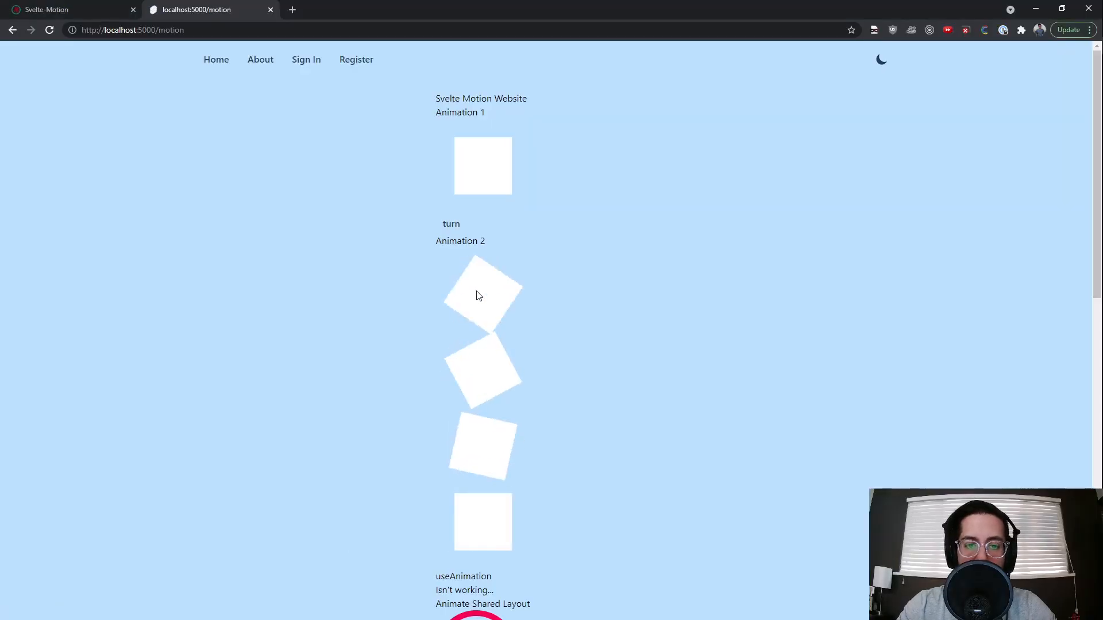
Return to the code and inspect the transition and keyframe examples further down.
{"action": "key", "text": "alt+tab"}
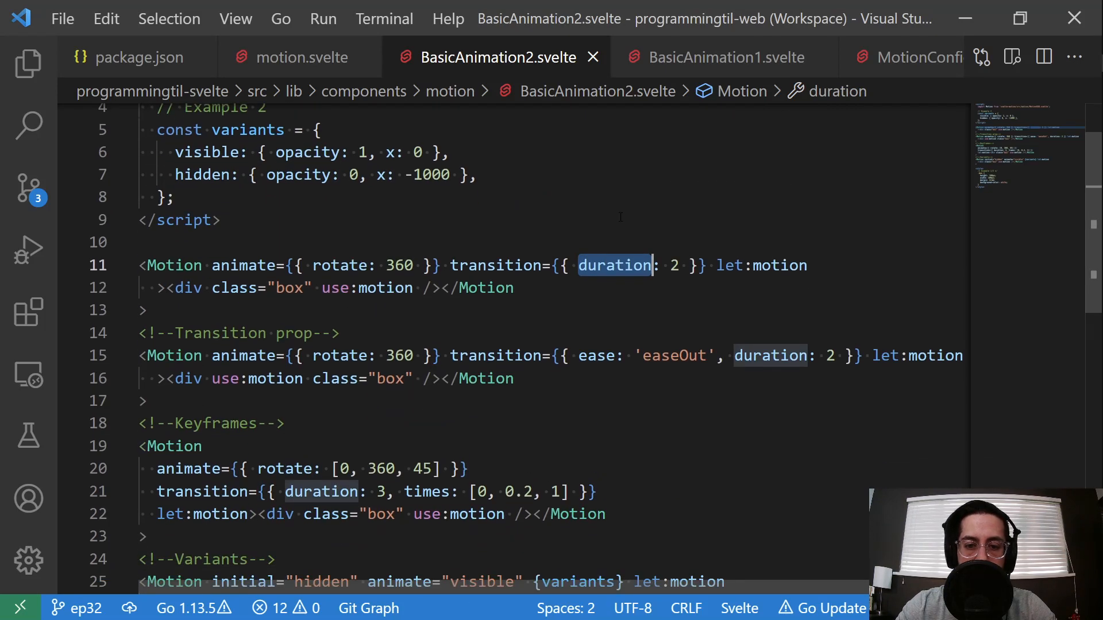
{"action": "scroll", "scroll_direction": "down", "scroll_amount": 3}
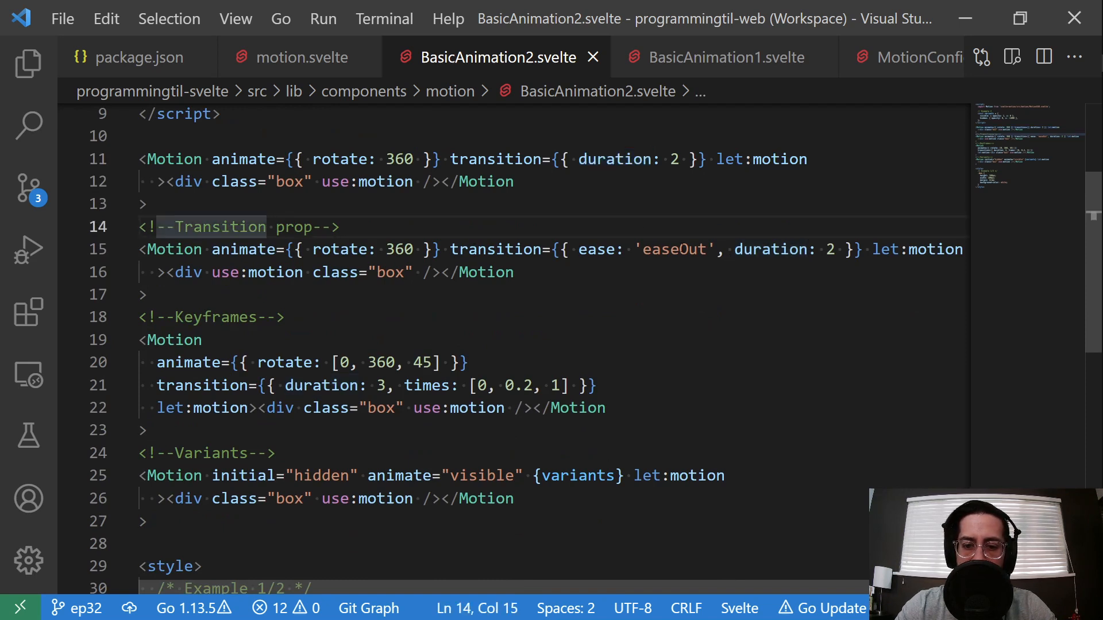
{"action": "double_click", "coordinate": [673, 249]}
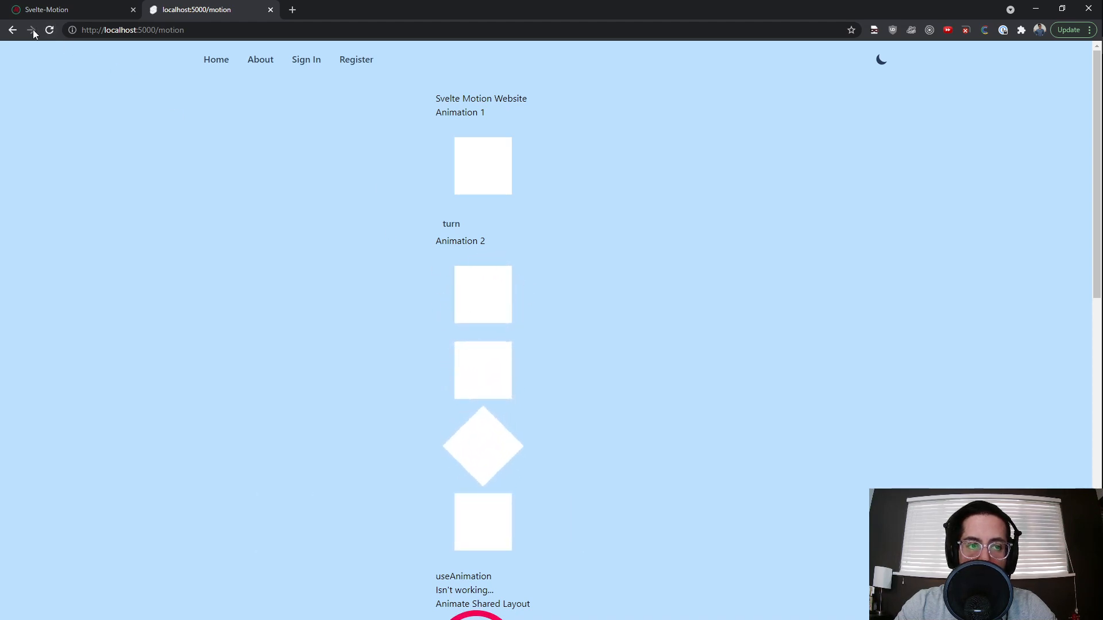
Reload the /motion page twice so the Animation 2 squares replay their rotations.
{"action": "left_click", "coordinate": [49, 30]}
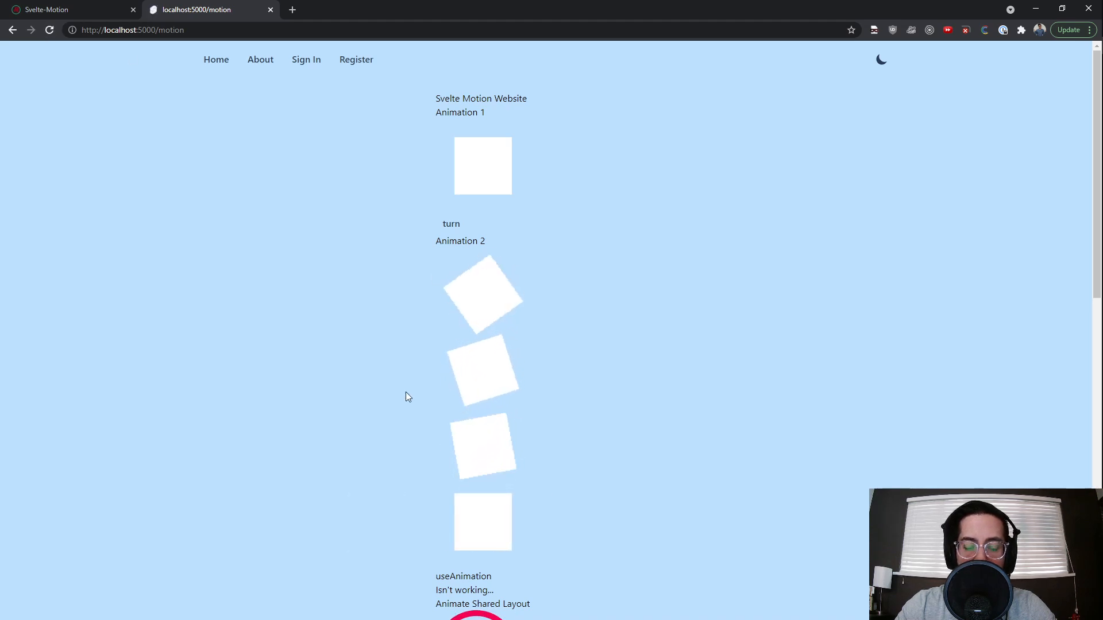
{"action": "left_click", "coordinate": [48, 30]}
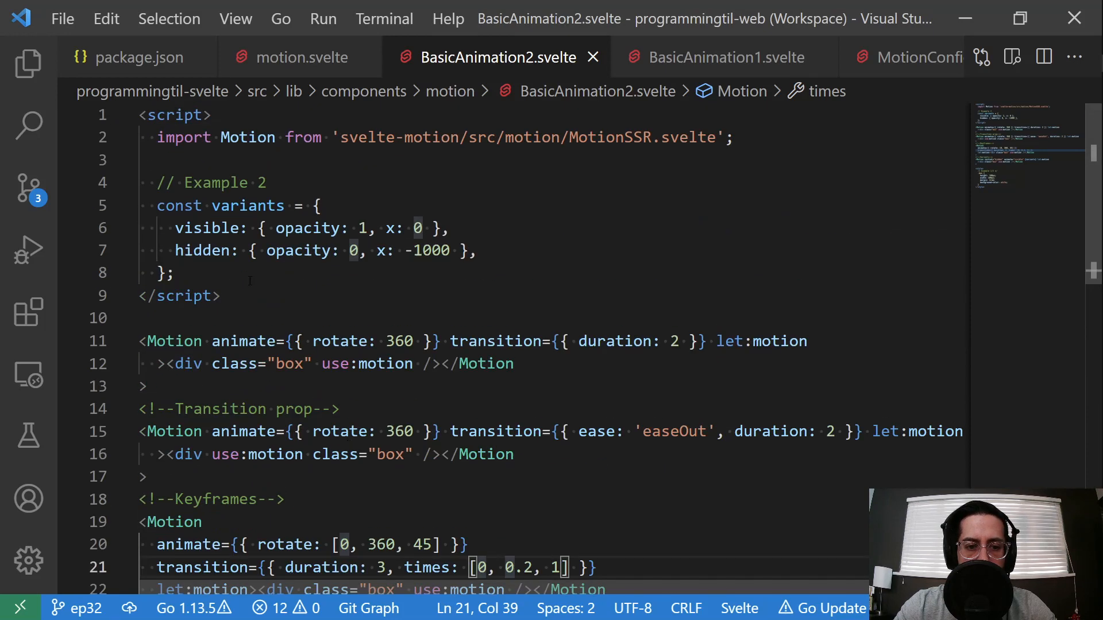
Inspect the visible and hidden variant definitions, check the browser, and bring up motion.svelte.
{"action": "double_click", "coordinate": [208, 227]}
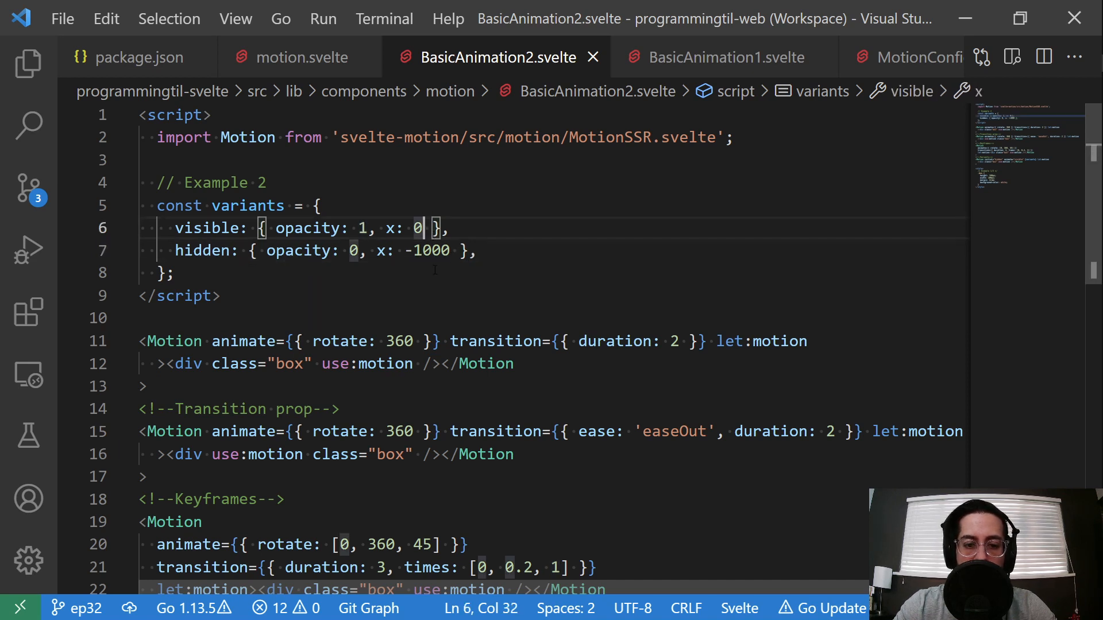
{"action": "double_click", "coordinate": [208, 227]}
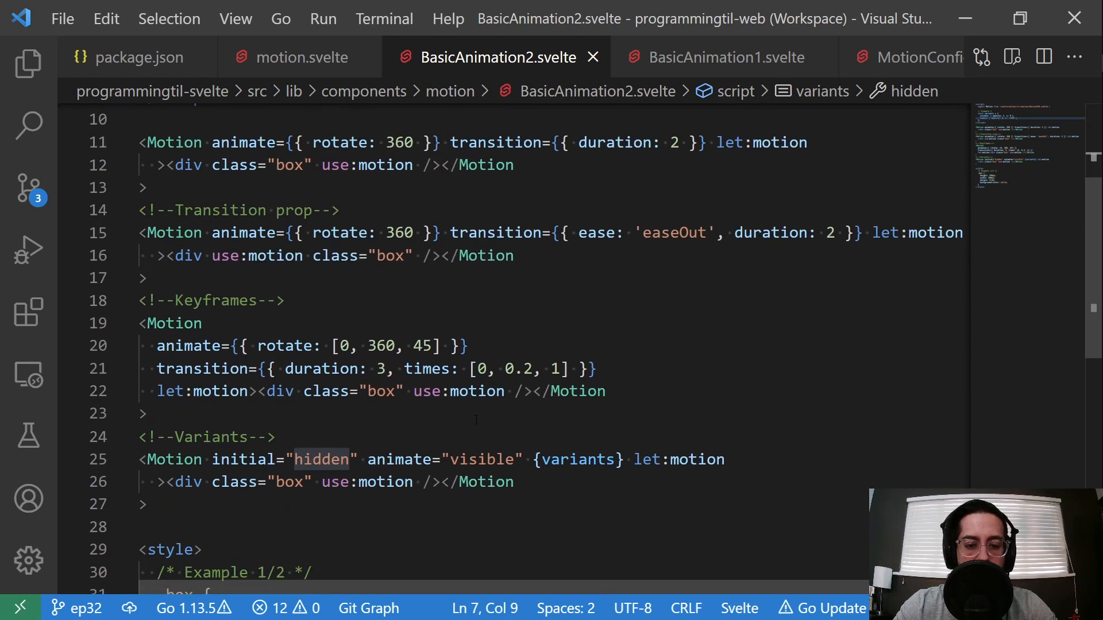
{"action": "key", "text": "alt+tab"}
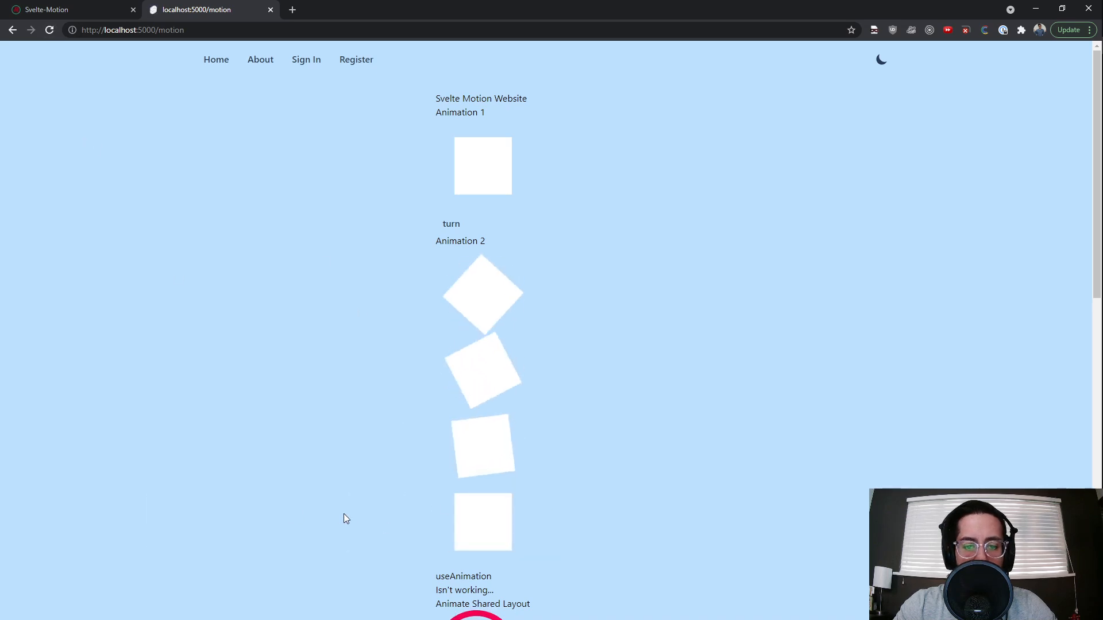
{"action": "scroll", "scroll_direction": "down", "scroll_amount": 3}
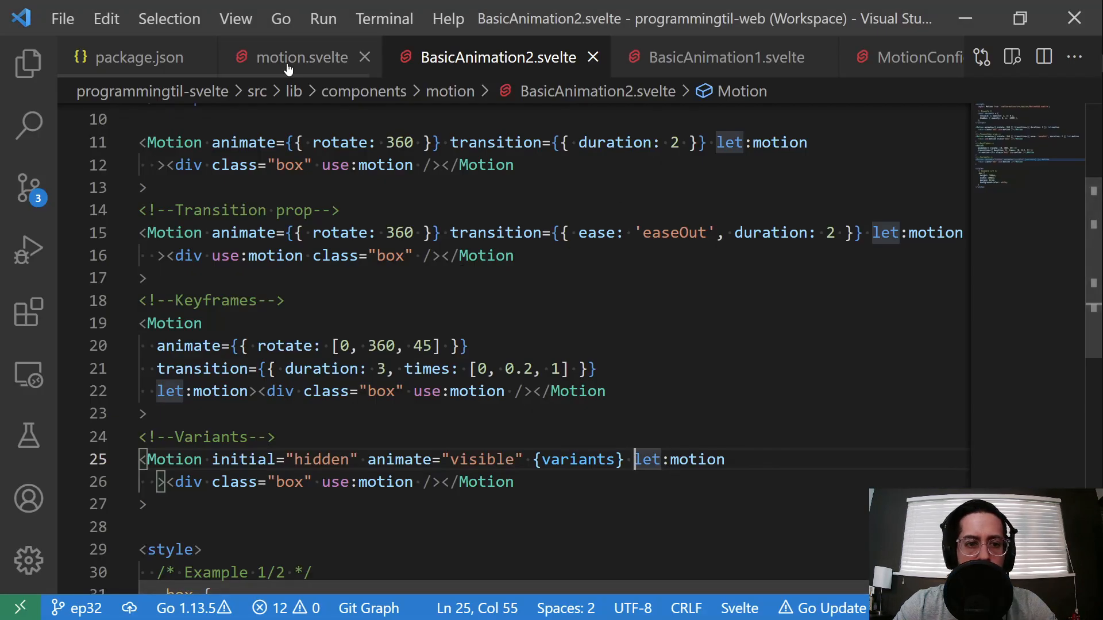
{"action": "left_click", "coordinate": [300, 57]}
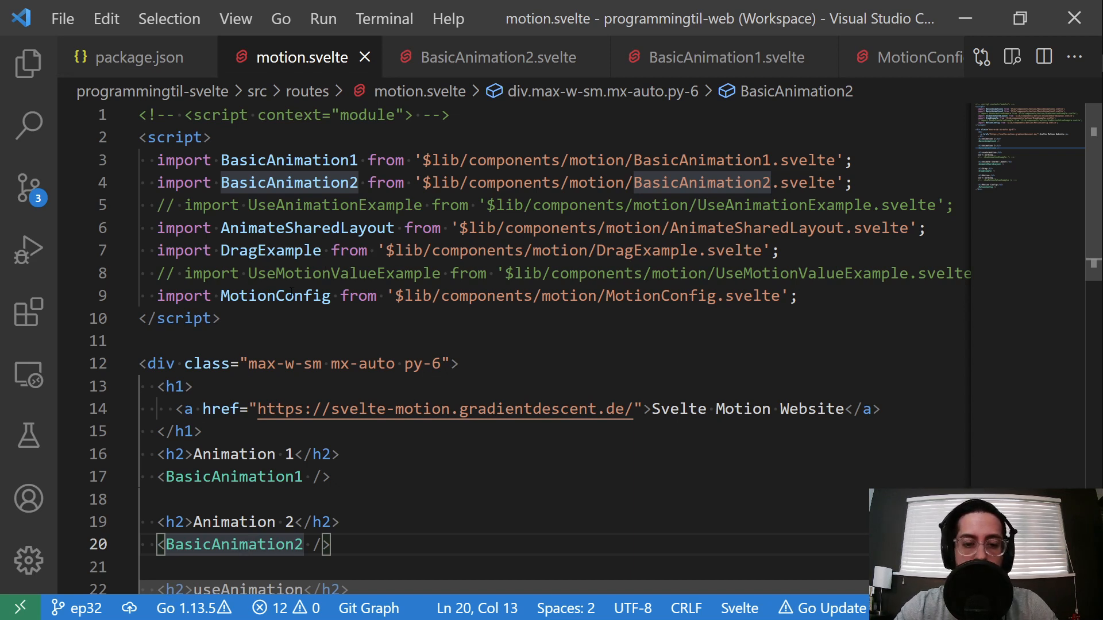
Select the red shared-layout circle, then open AnimateSharedLayout.svelte from its import.
{"action": "scroll", "scroll_direction": "down", "scroll_amount": 3}
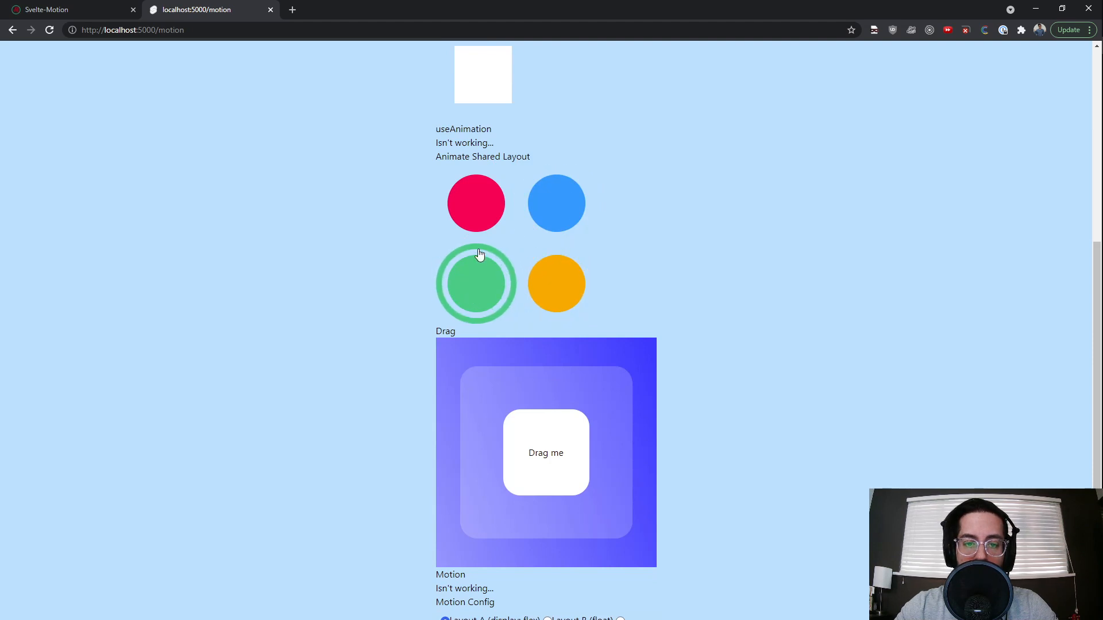
{"action": "left_click", "coordinate": [475, 203]}
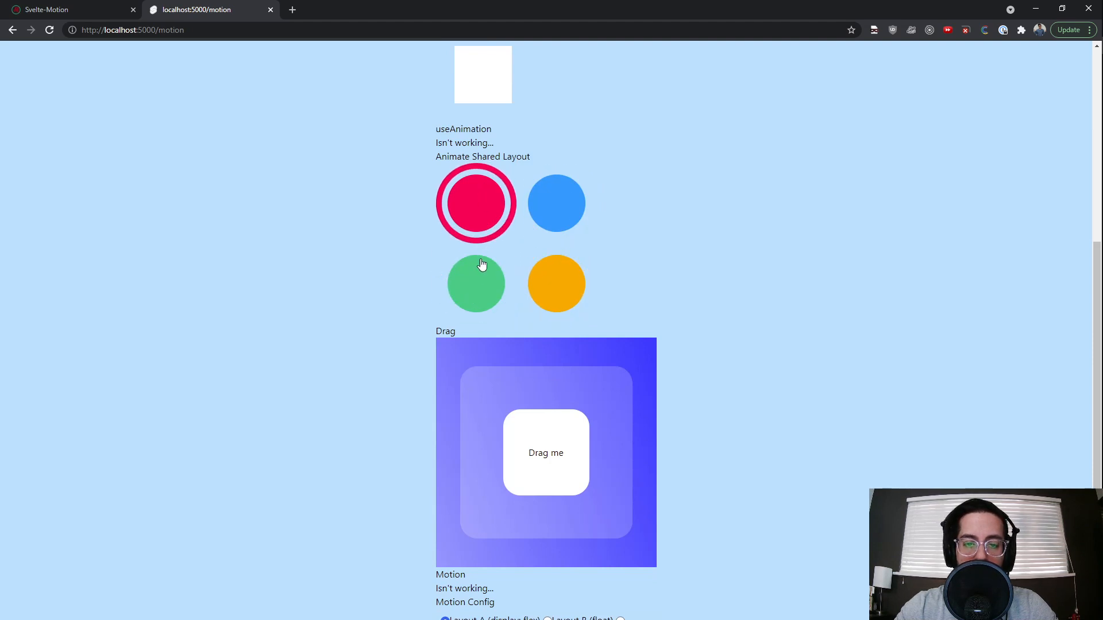
{"action": "mouse_move", "coordinate": [556, 204]}
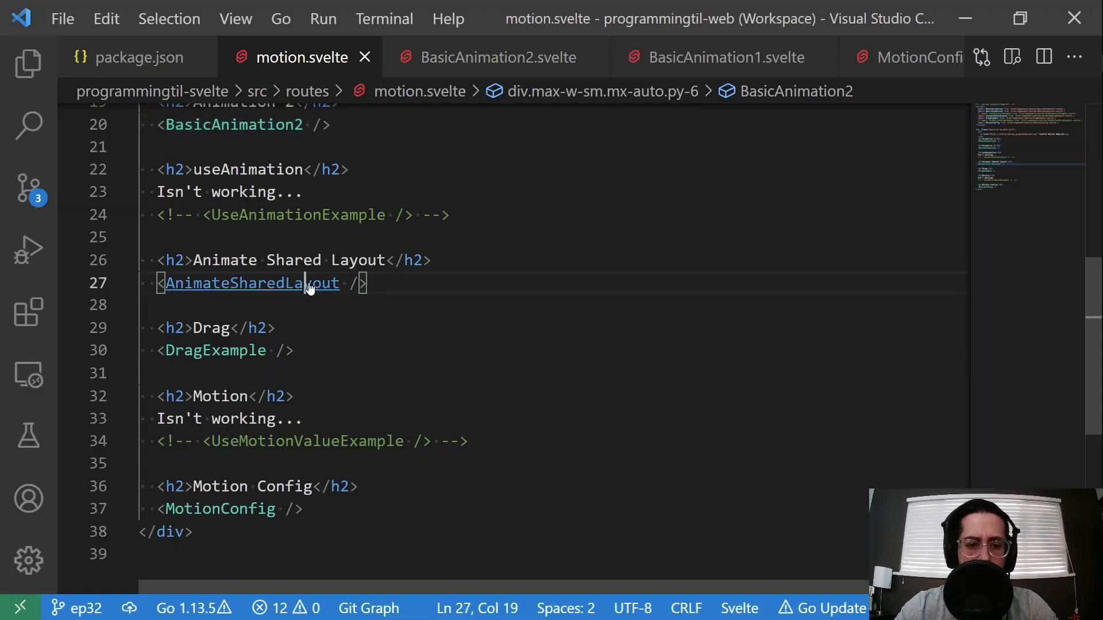
{"action": "left_click", "coordinate": [252, 282]}
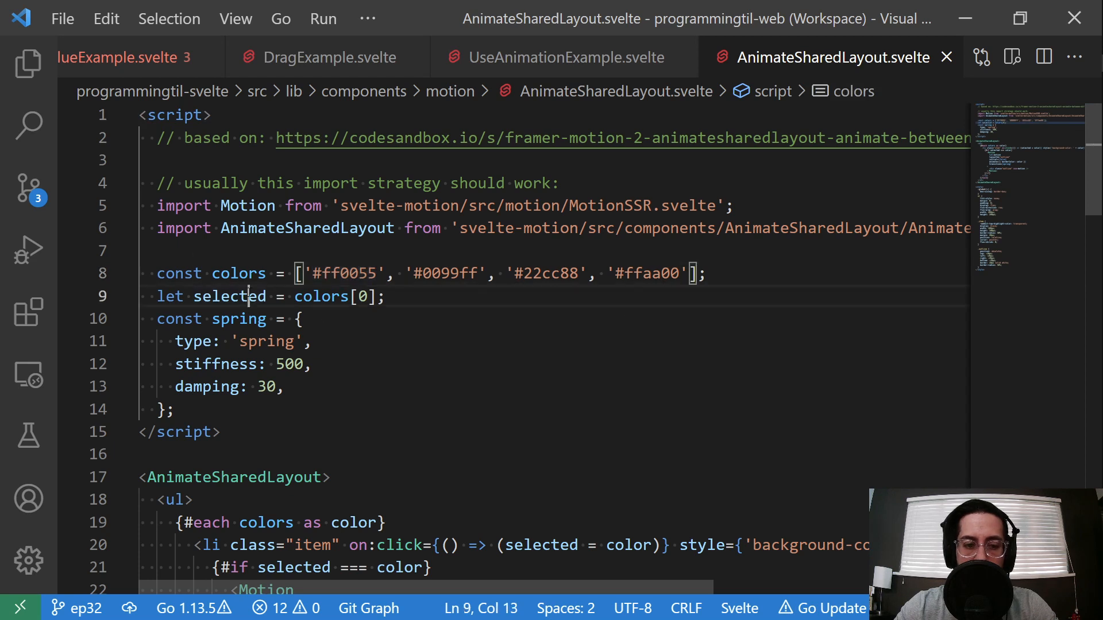
{"action": "double_click", "coordinate": [351, 273]}
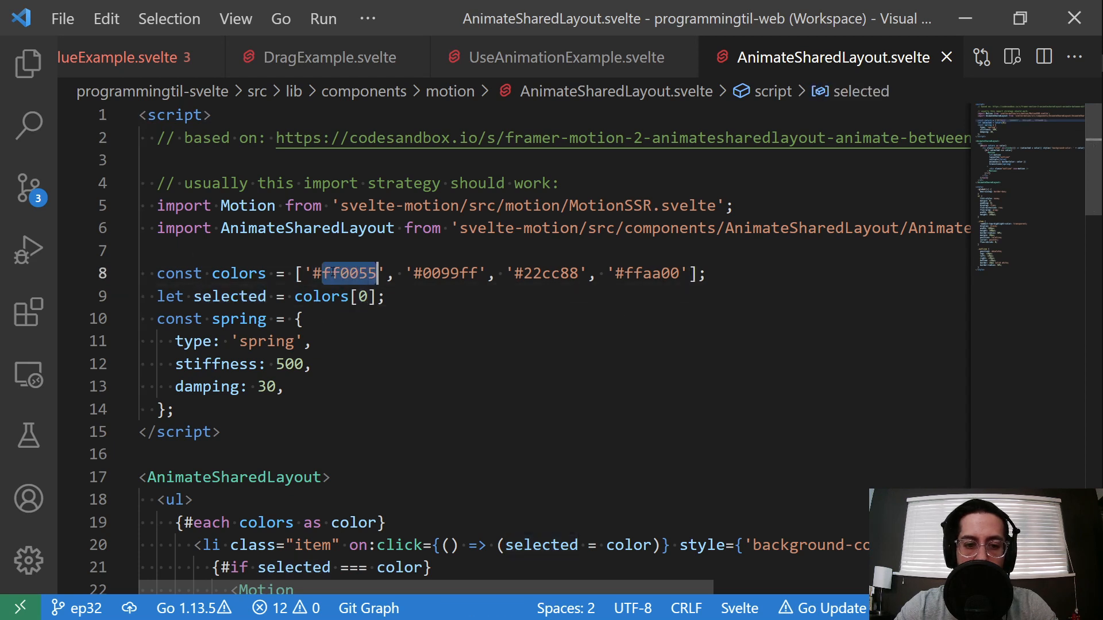
{"action": "double_click", "coordinate": [239, 318]}
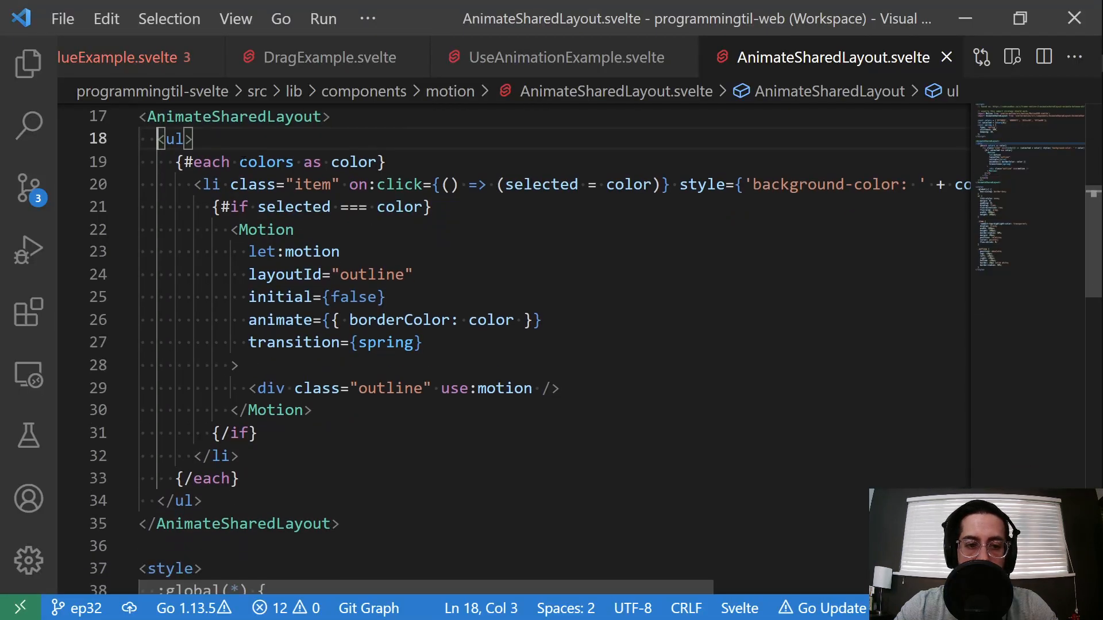
{"action": "left_click", "coordinate": [386, 162]}
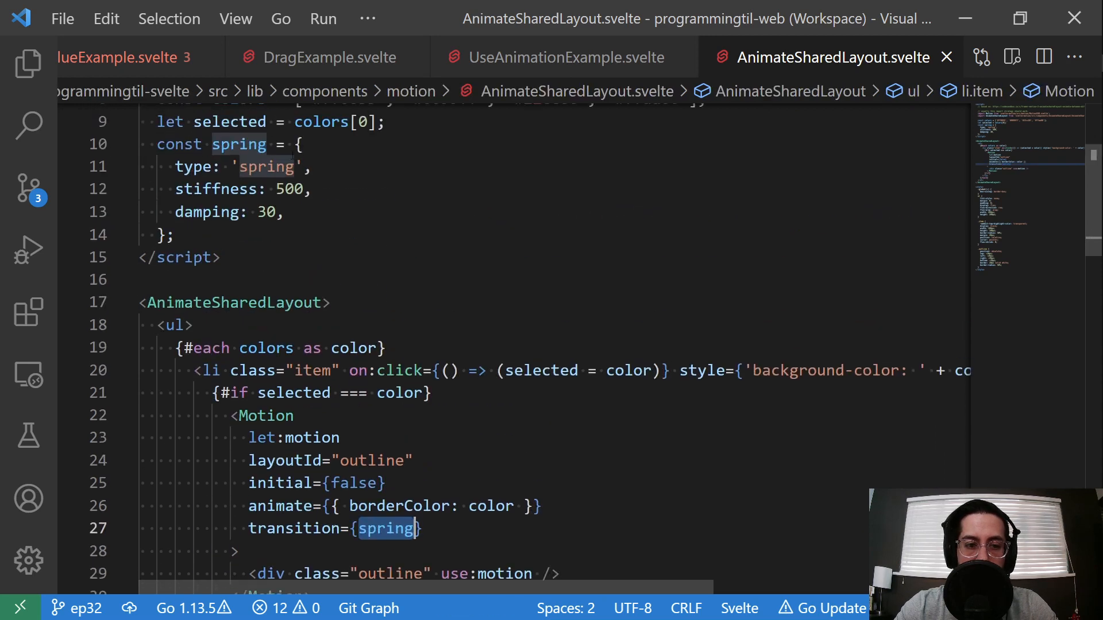
{"action": "scroll", "scroll_direction": "down", "scroll_amount": 3}
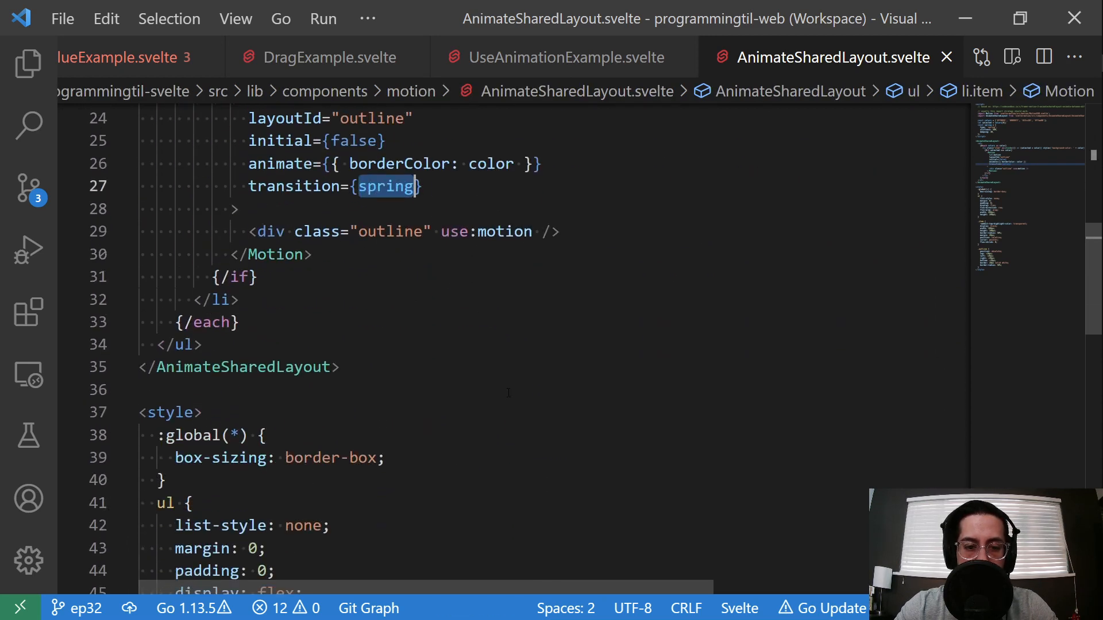
{"action": "scroll", "scroll_direction": "down", "scroll_amount": 3}
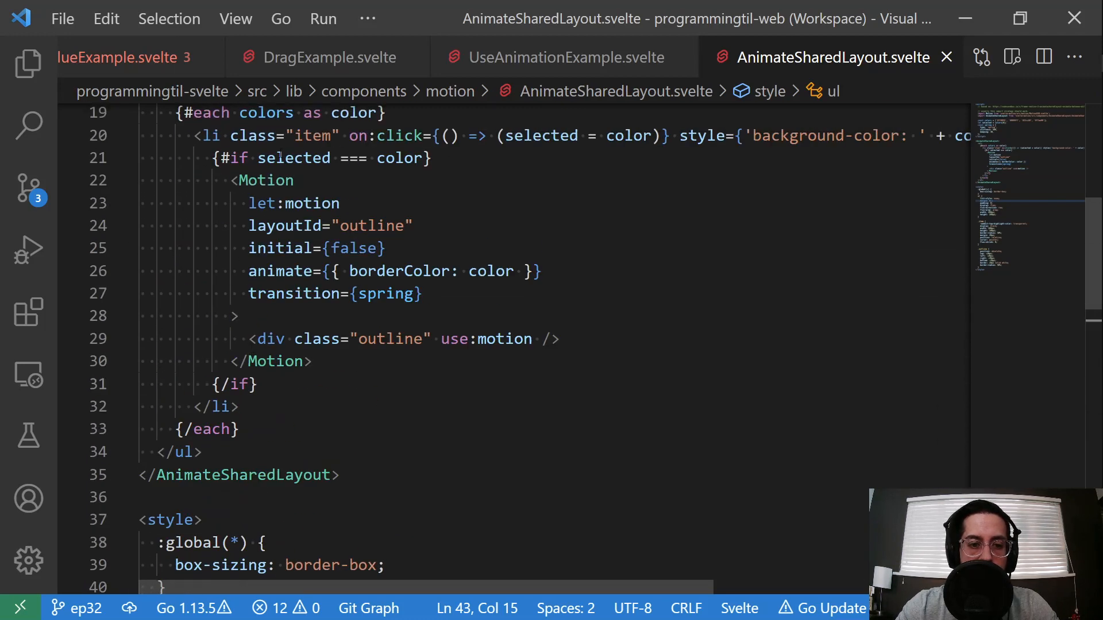
{"action": "scroll", "scroll_direction": "down", "scroll_amount": 3}
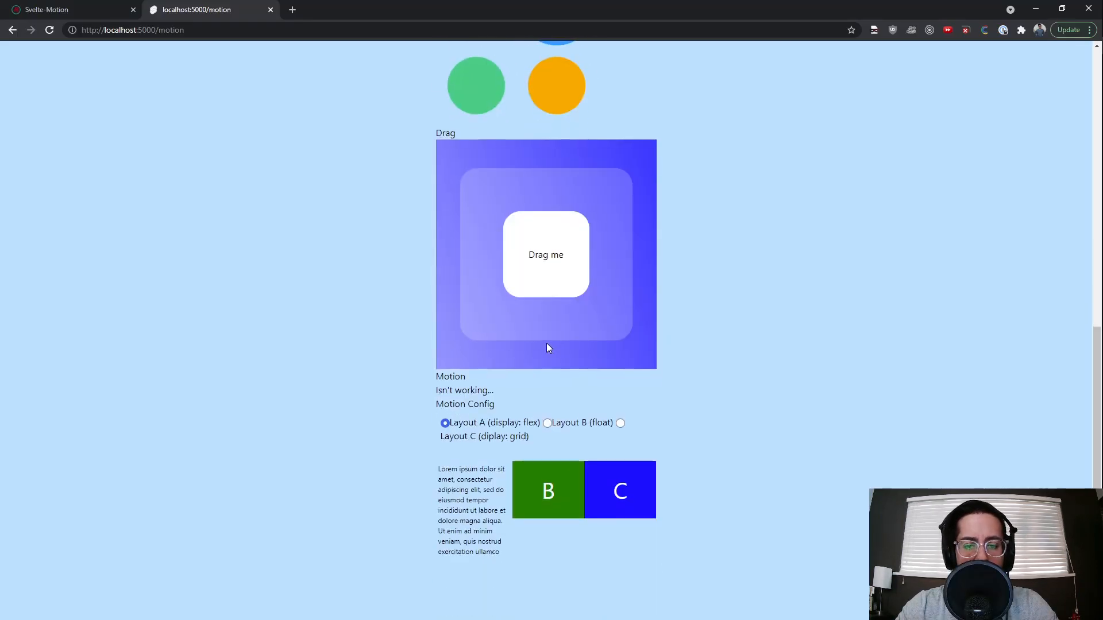
Move the Drag me card, then examine the dragConstraints prop and the bound drag-area element.
{"action": "left_click_drag", "start_coordinate": [545, 255], "coordinate": [612, 252]}
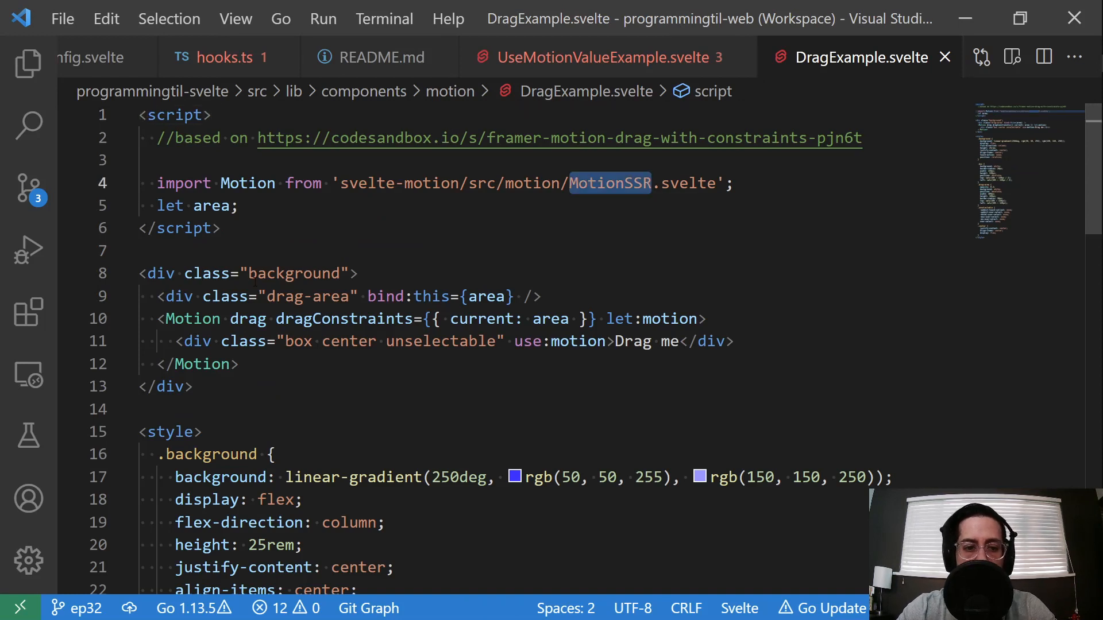
{"action": "double_click", "coordinate": [294, 274]}
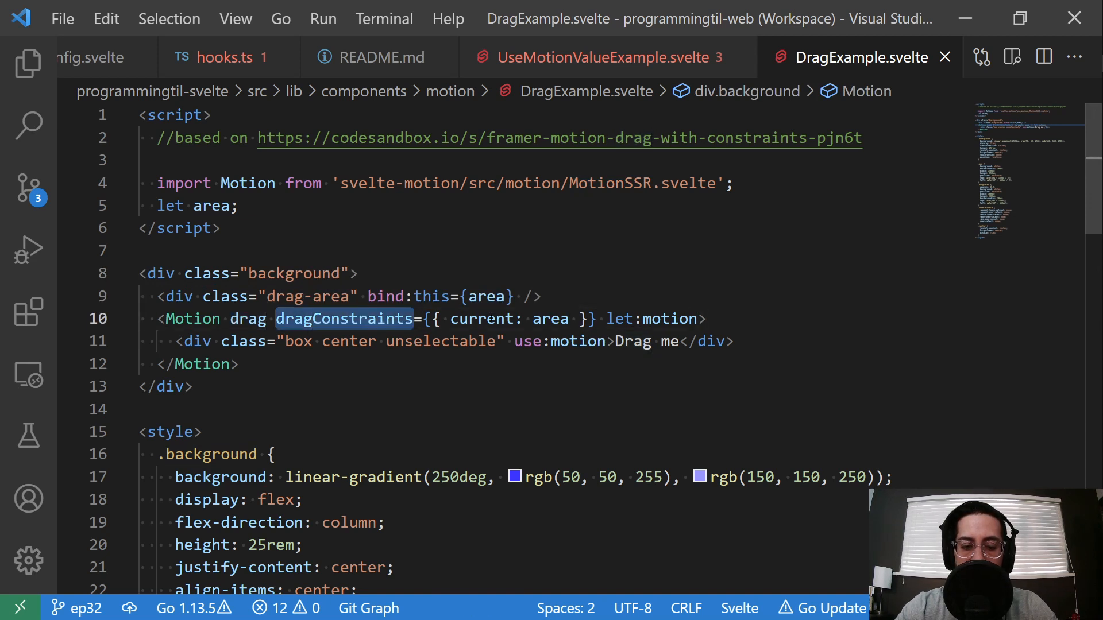
{"action": "left_click", "coordinate": [359, 318]}
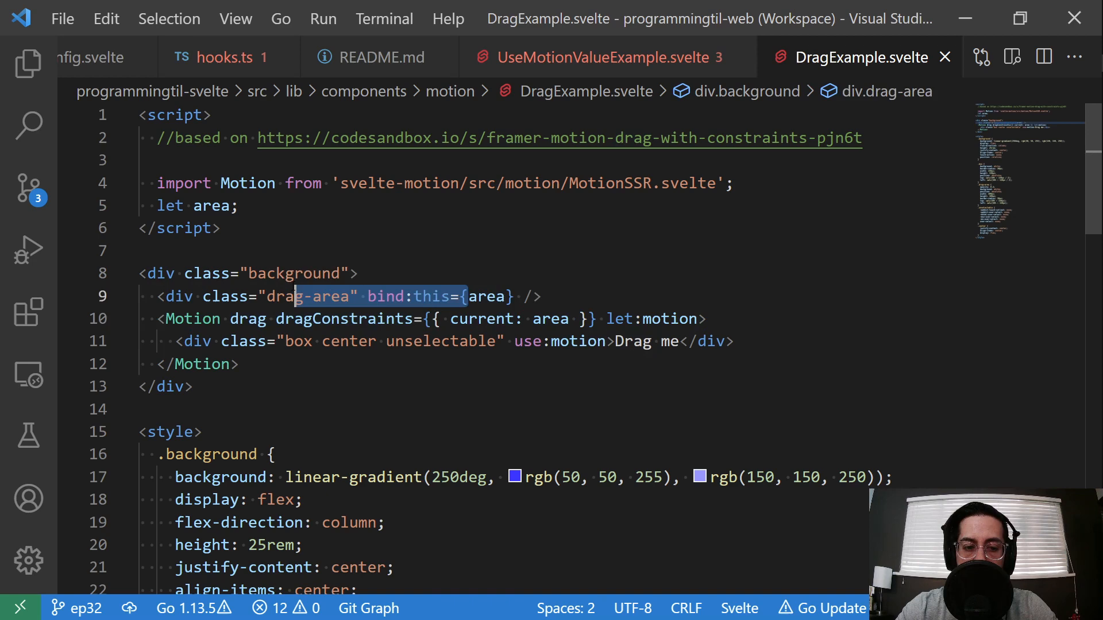
{"action": "scroll", "scroll_direction": "down", "scroll_amount": 3}
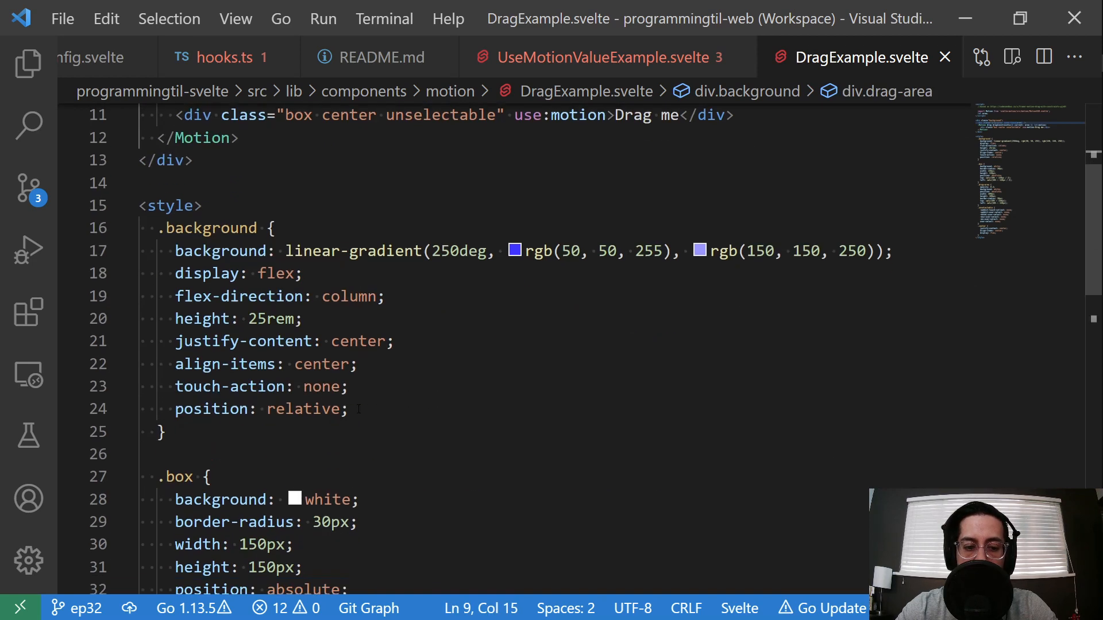
{"action": "scroll", "scroll_direction": "down", "scroll_amount": 3}
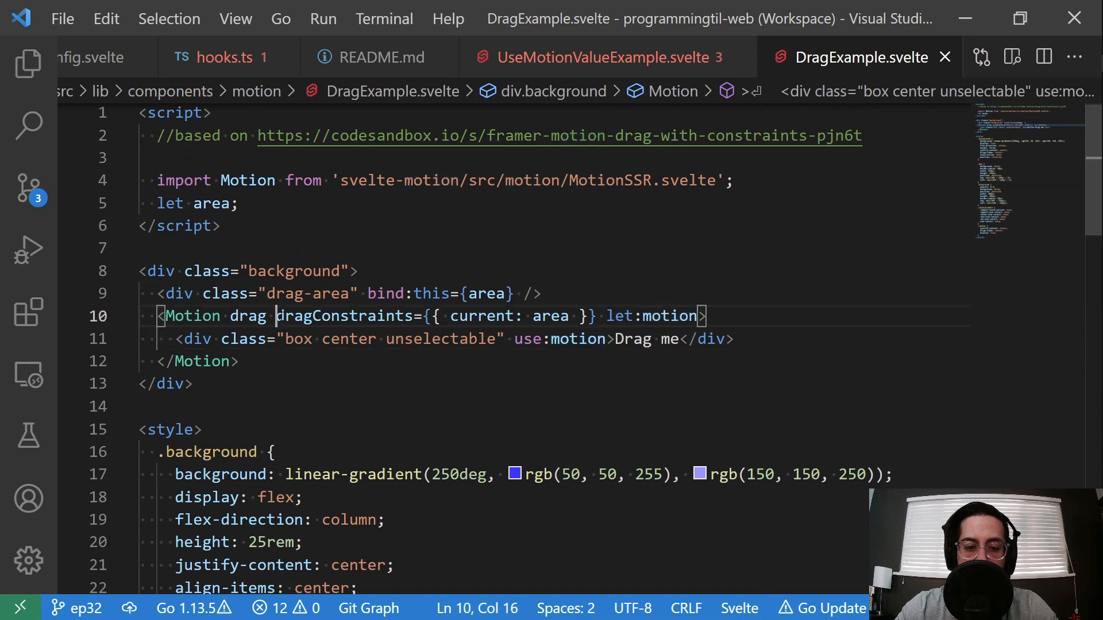
Highlight the drag-area class and locate its styles further down DragExample.svelte.
{"action": "double_click", "coordinate": [345, 316]}
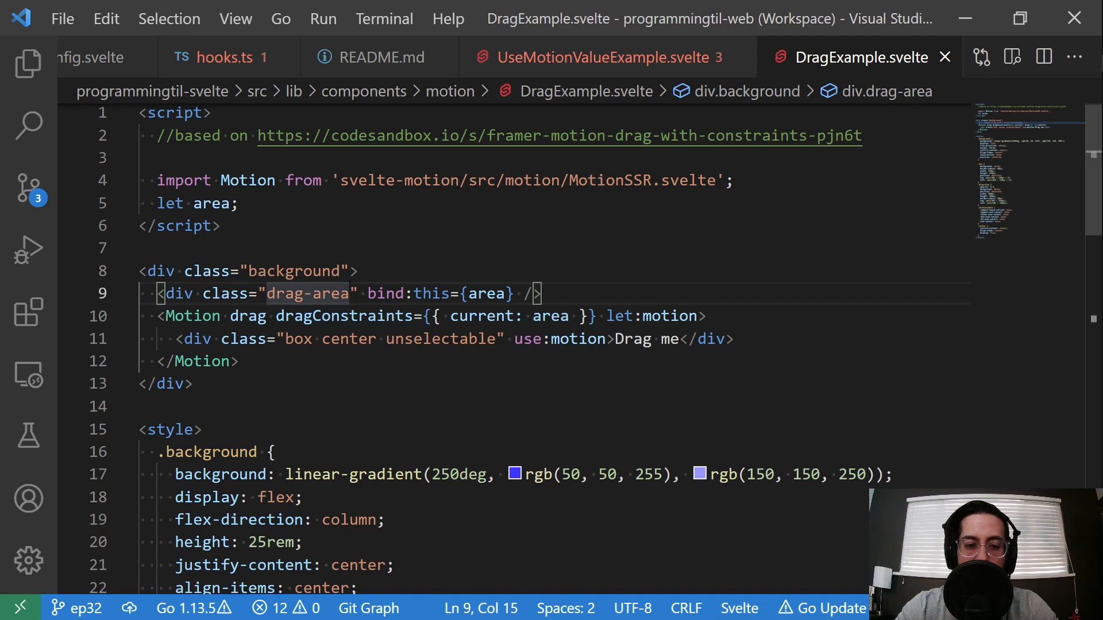
{"action": "scroll", "scroll_direction": "down", "scroll_amount": 3}
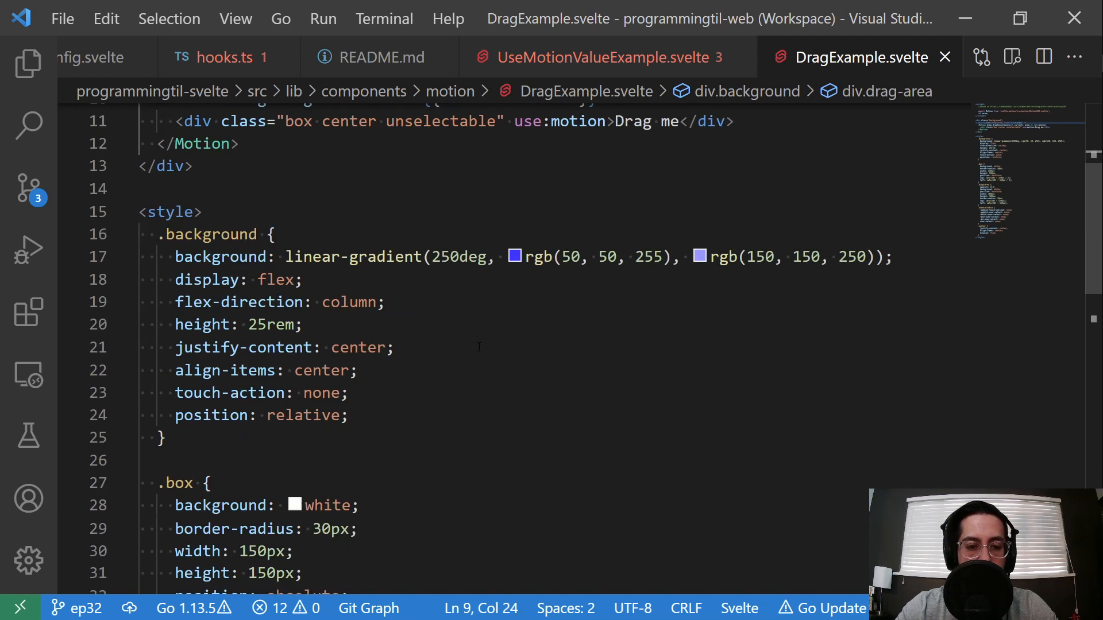
{"action": "scroll", "scroll_direction": "down", "scroll_amount": 3}
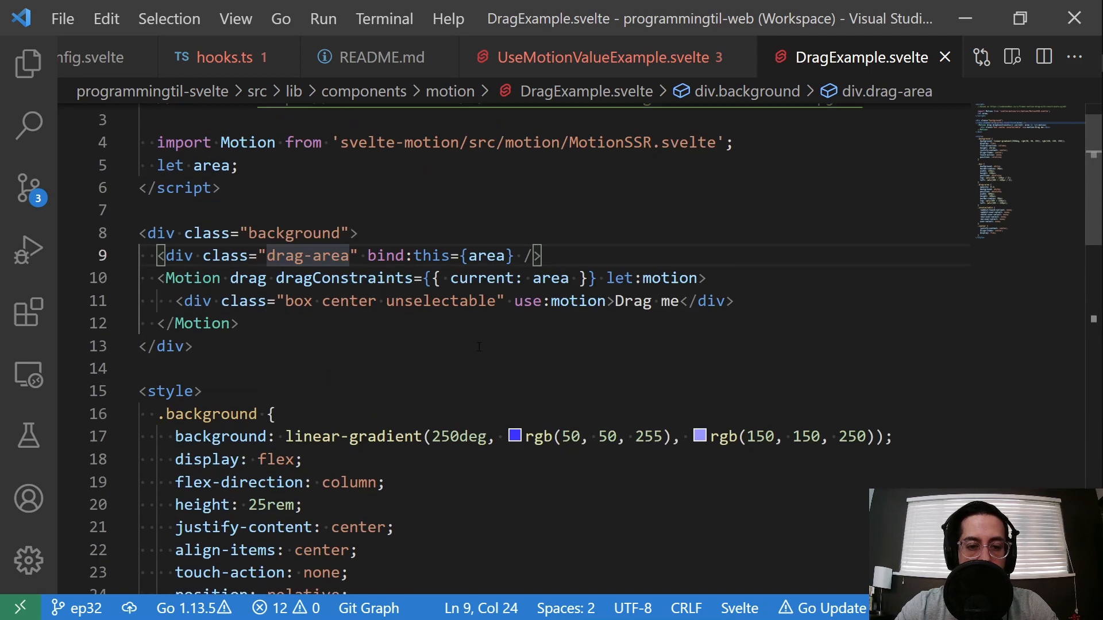
{"action": "double_click", "coordinate": [441, 301]}
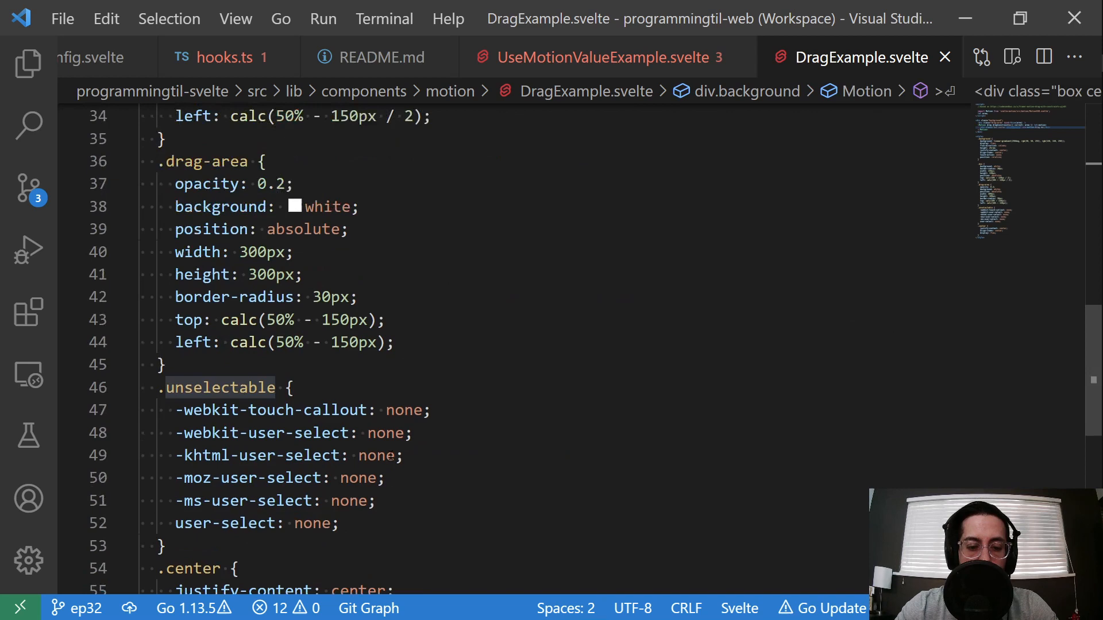
{"action": "scroll", "scroll_direction": "down", "scroll_amount": 3}
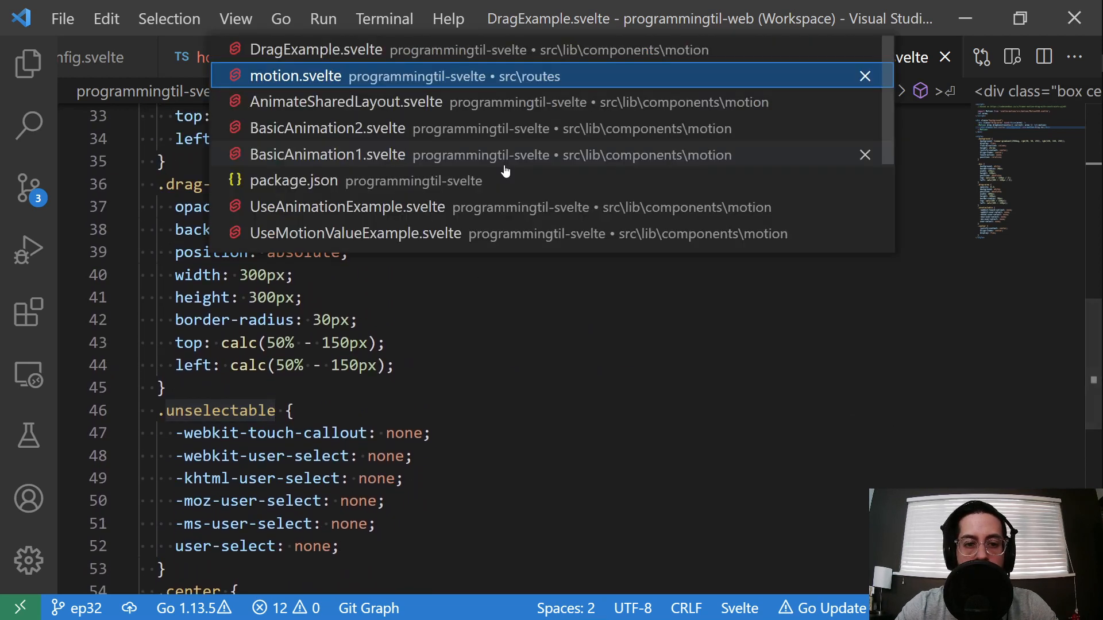
Cycle the Motion Config demo through the grid and flex layouts on the motion page.
{"action": "left_click", "coordinate": [295, 76]}
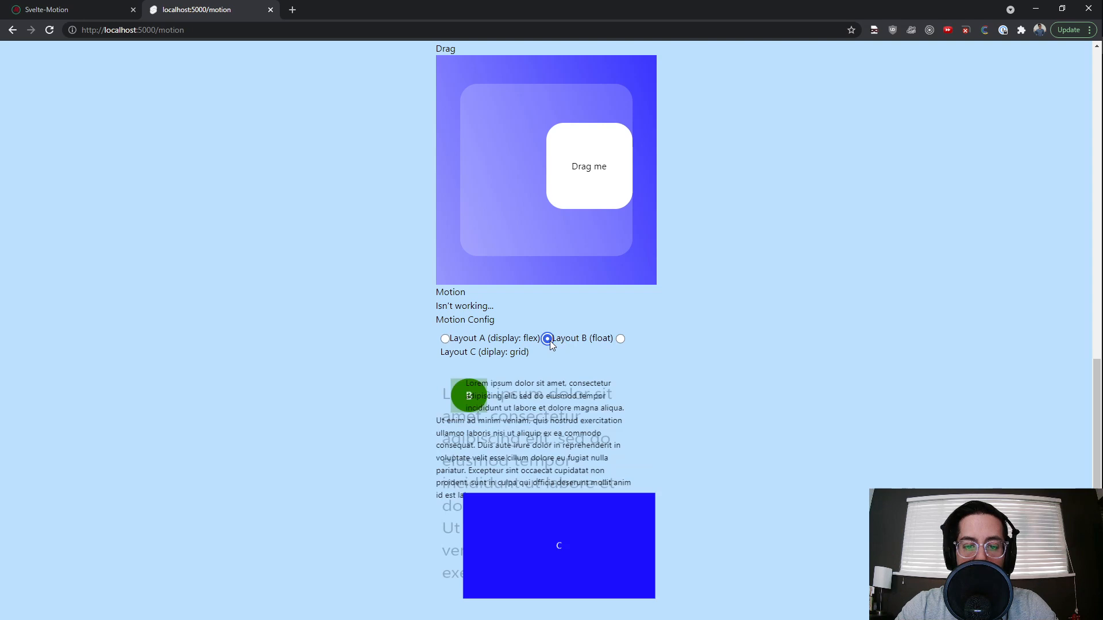
{"action": "left_click", "coordinate": [621, 337]}
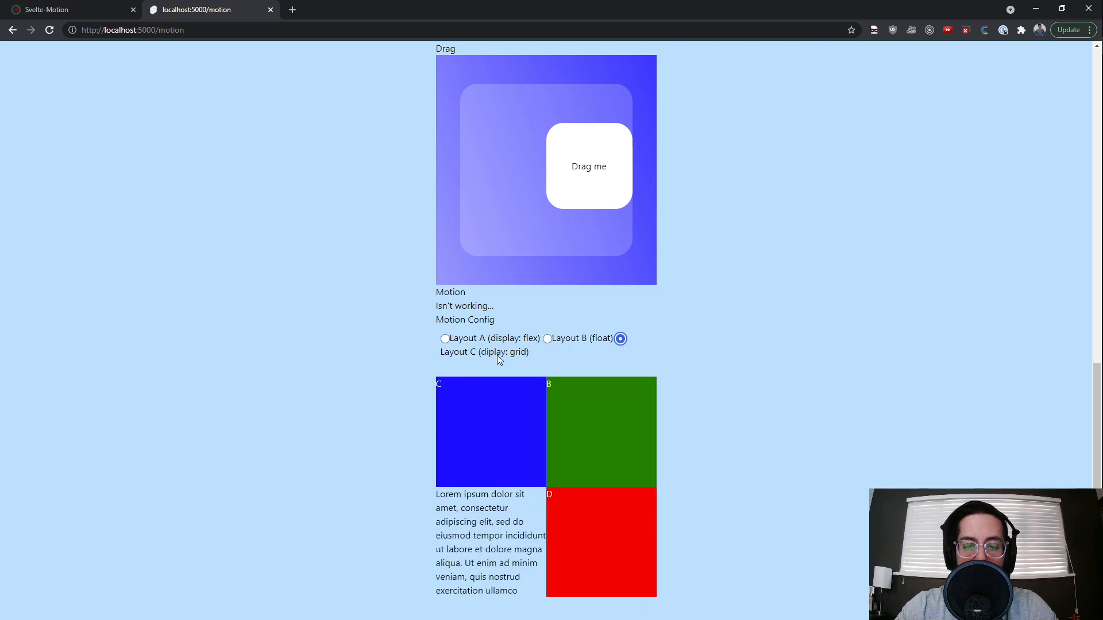
{"action": "left_click", "coordinate": [445, 338]}
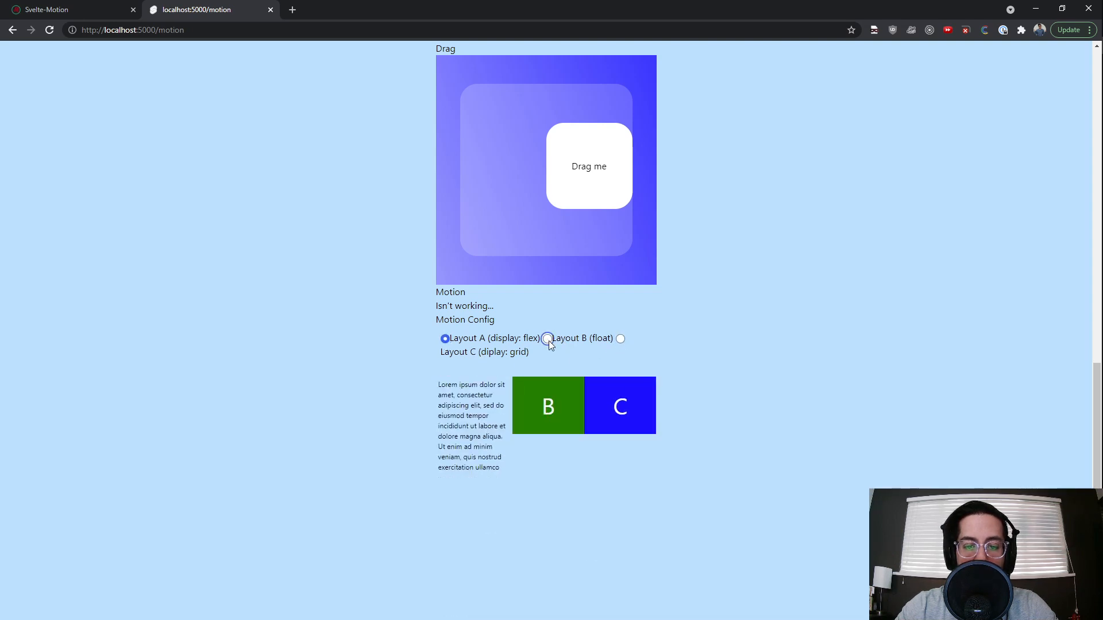
{"action": "left_click", "coordinate": [619, 338]}
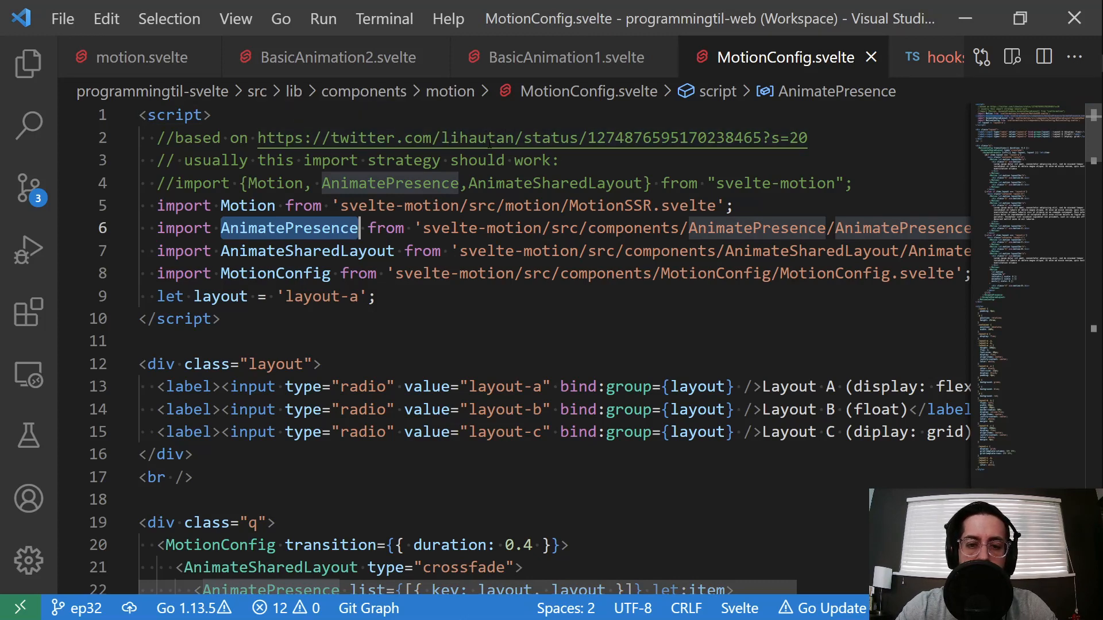
Review MotionConfig.svelte's AnimatePresence import and the 0.4-second transition setting.
{"action": "left_click", "coordinate": [480, 138]}
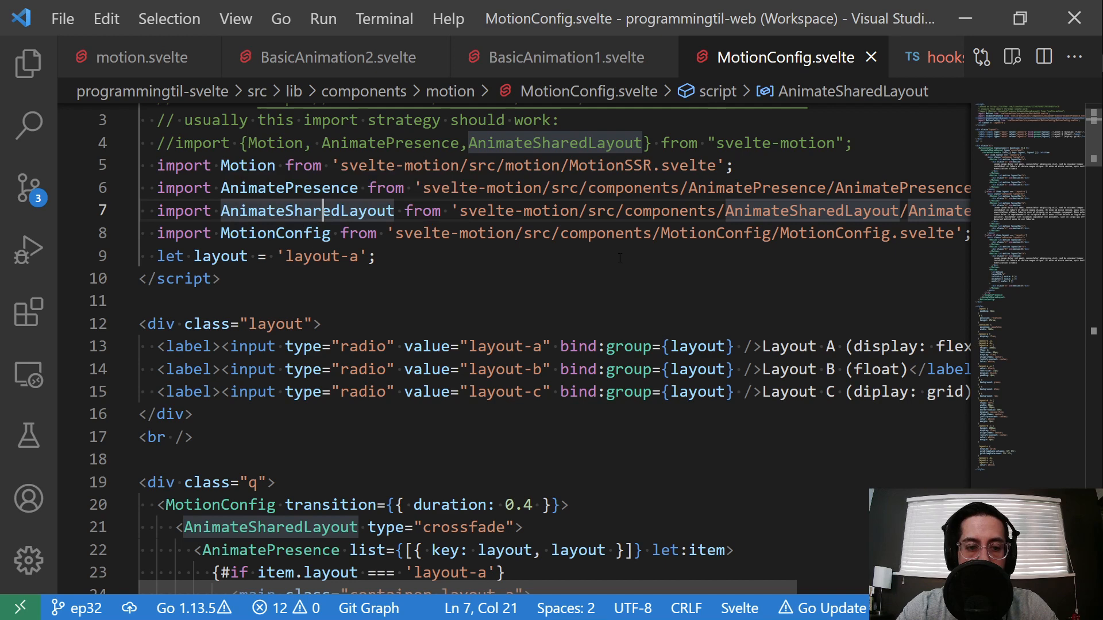
{"action": "scroll", "scroll_direction": "down", "scroll_amount": 3}
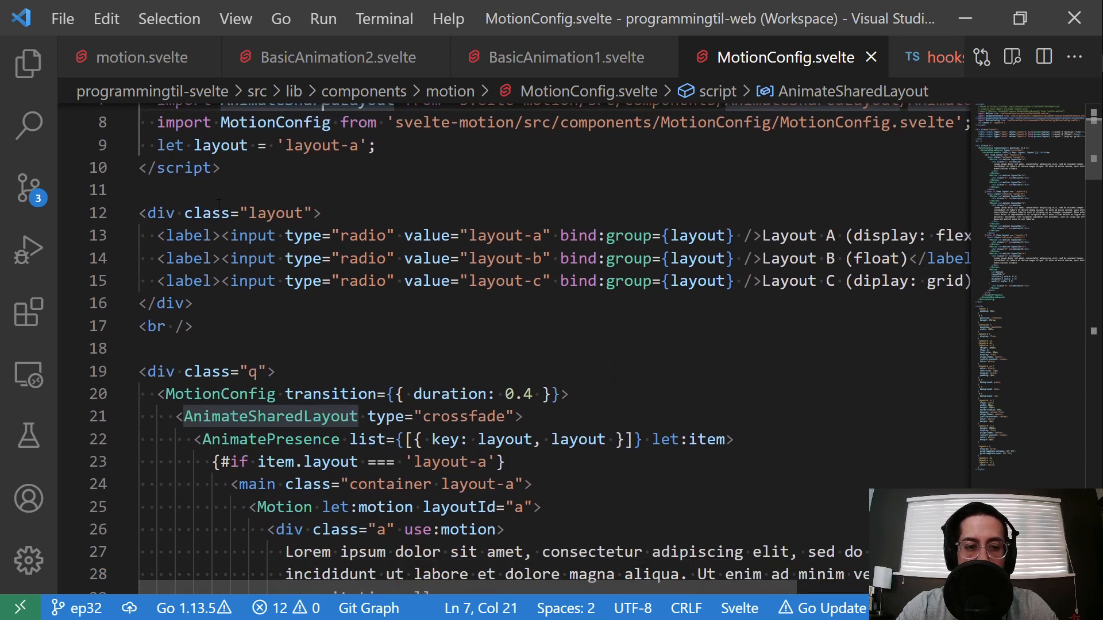
{"action": "scroll", "scroll_direction": "down", "scroll_amount": 3}
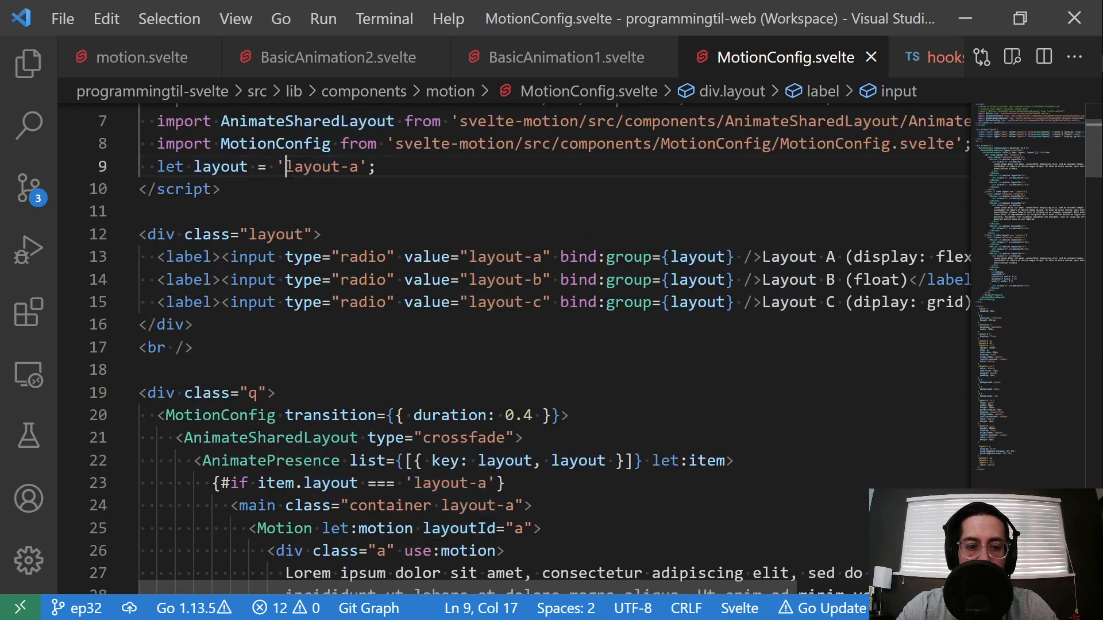
Highlight the layout-c radio value and look through the crossfade layout and presence-wrapped markup.
{"action": "double_click", "coordinate": [506, 256]}
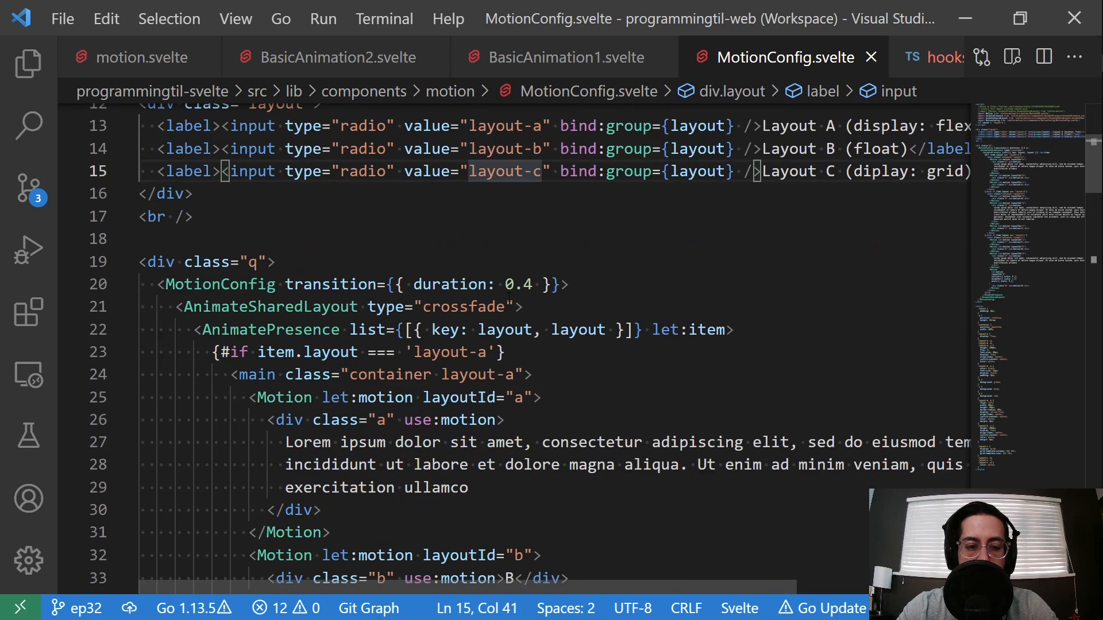
{"action": "scroll", "scroll_direction": "down", "scroll_amount": 3}
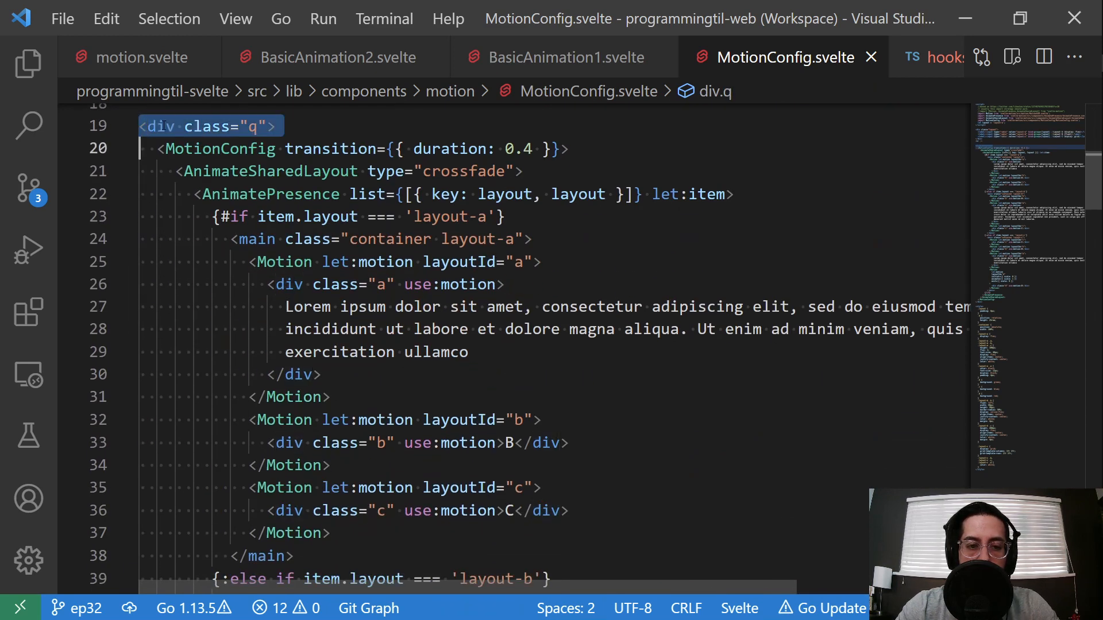
{"action": "scroll", "scroll_direction": "down", "scroll_amount": 3}
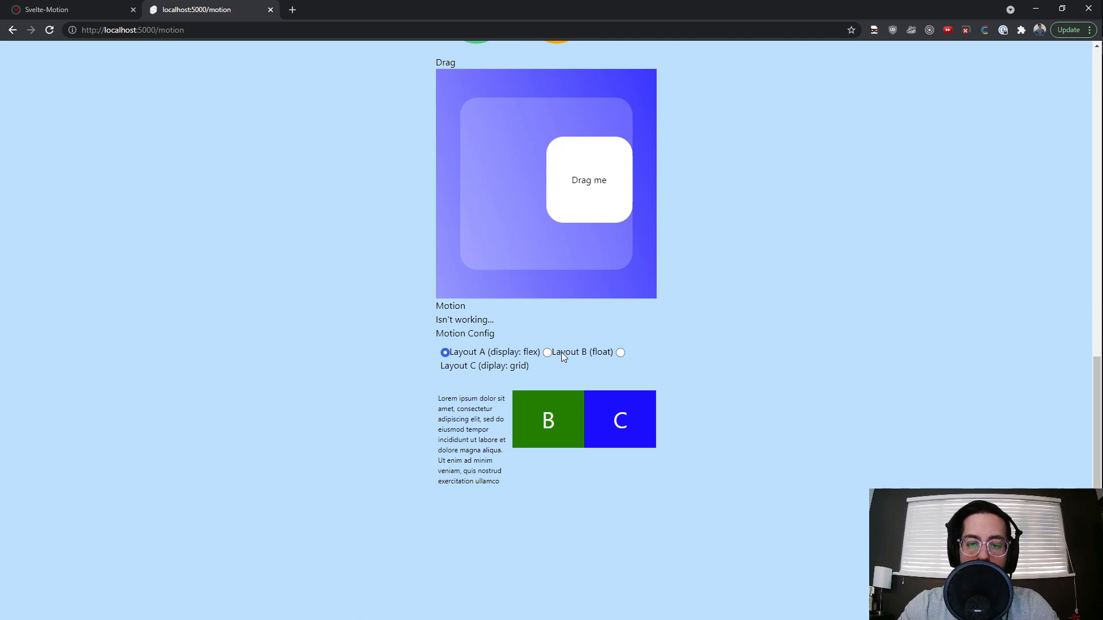
Back in MotionConfig.svelte, highlight the AnimateSharedLayout tag and its type="crossfade" setting.
{"action": "left_click", "coordinate": [548, 352]}
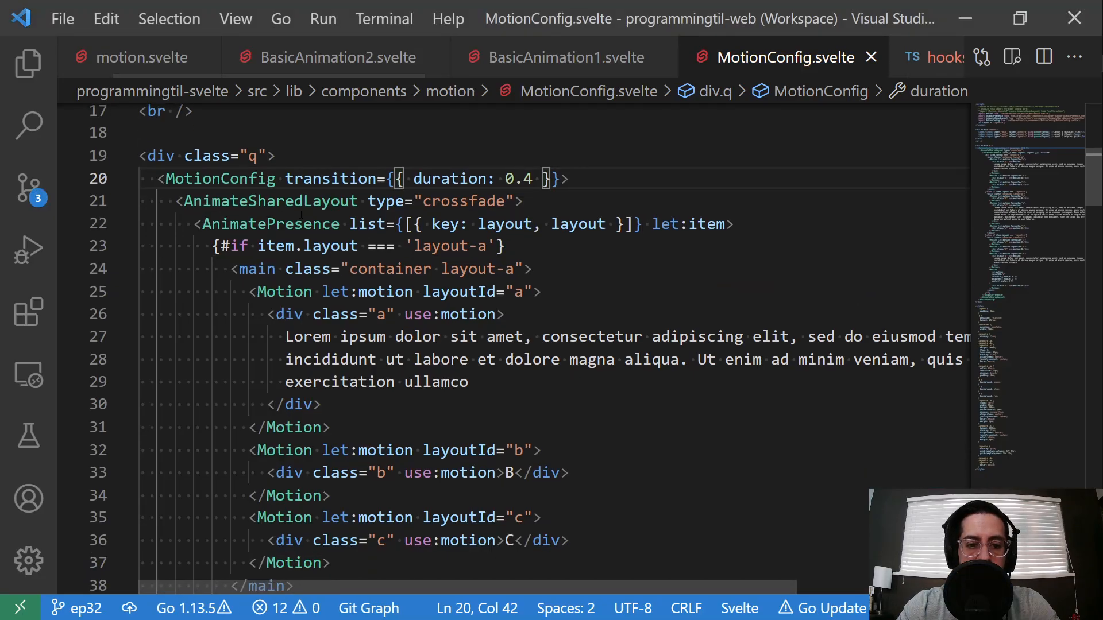
{"action": "double_click", "coordinate": [270, 200]}
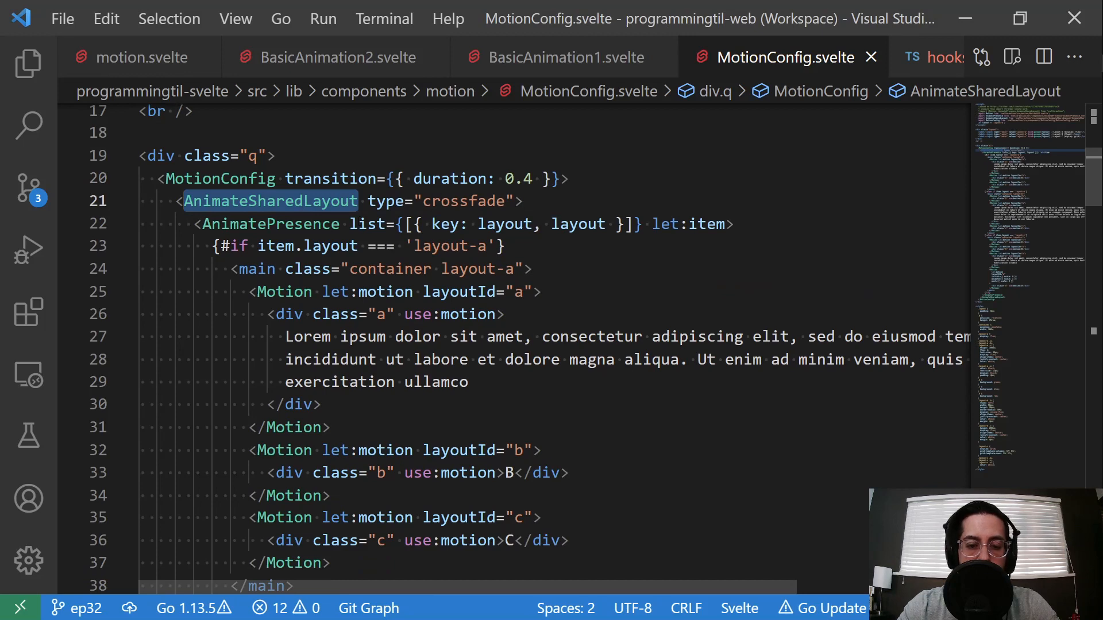
{"action": "scroll", "scroll_direction": "down", "scroll_amount": 3}
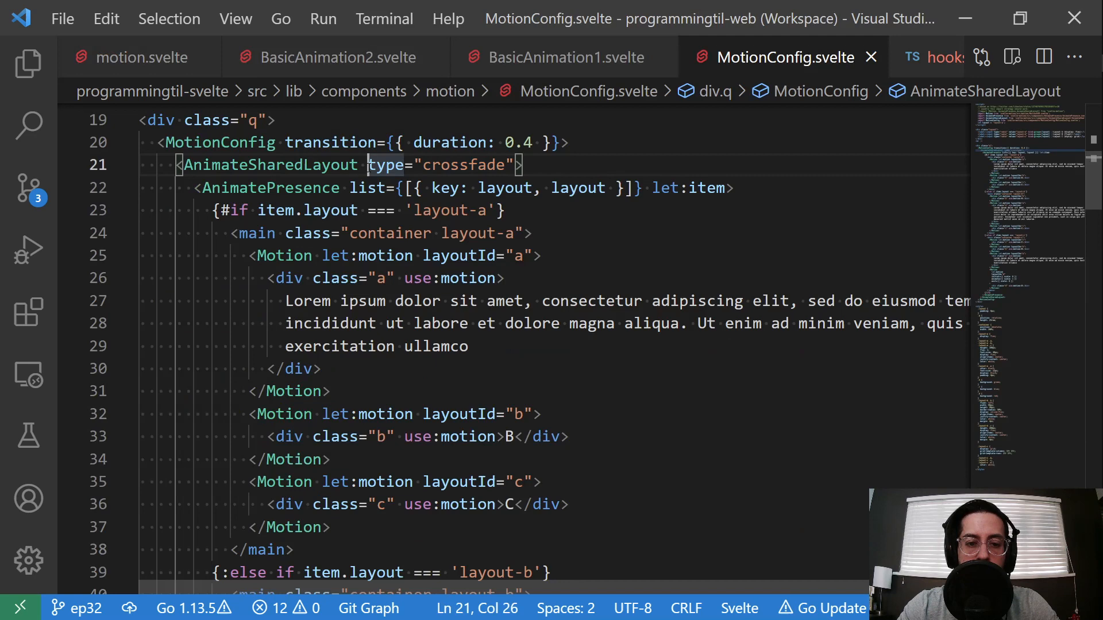
{"action": "double_click", "coordinate": [440, 164]}
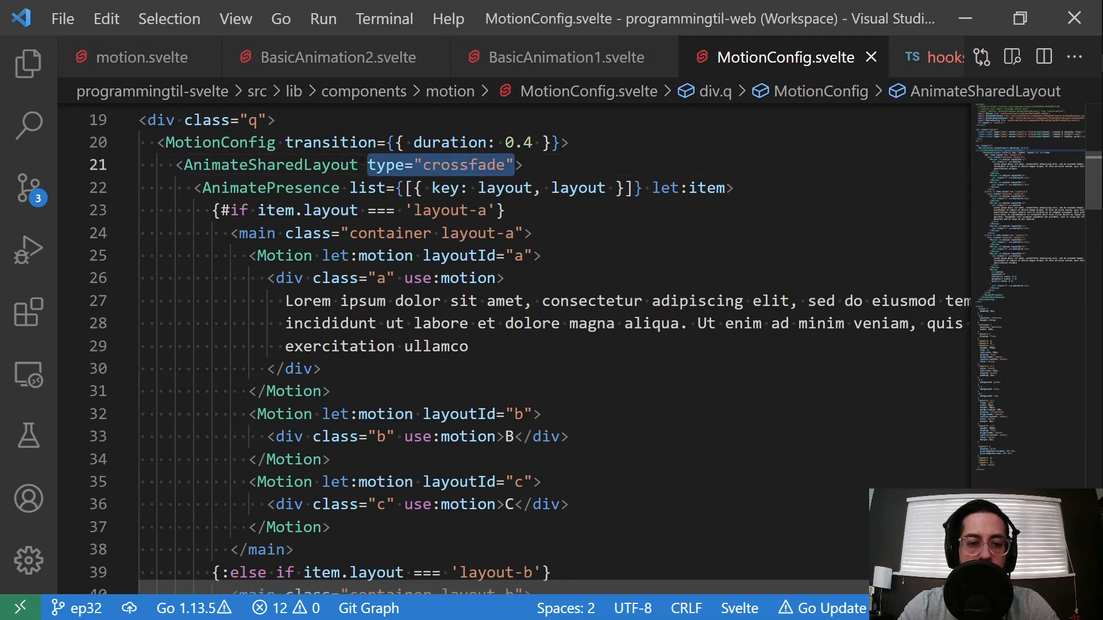
{"action": "double_click", "coordinate": [270, 187]}
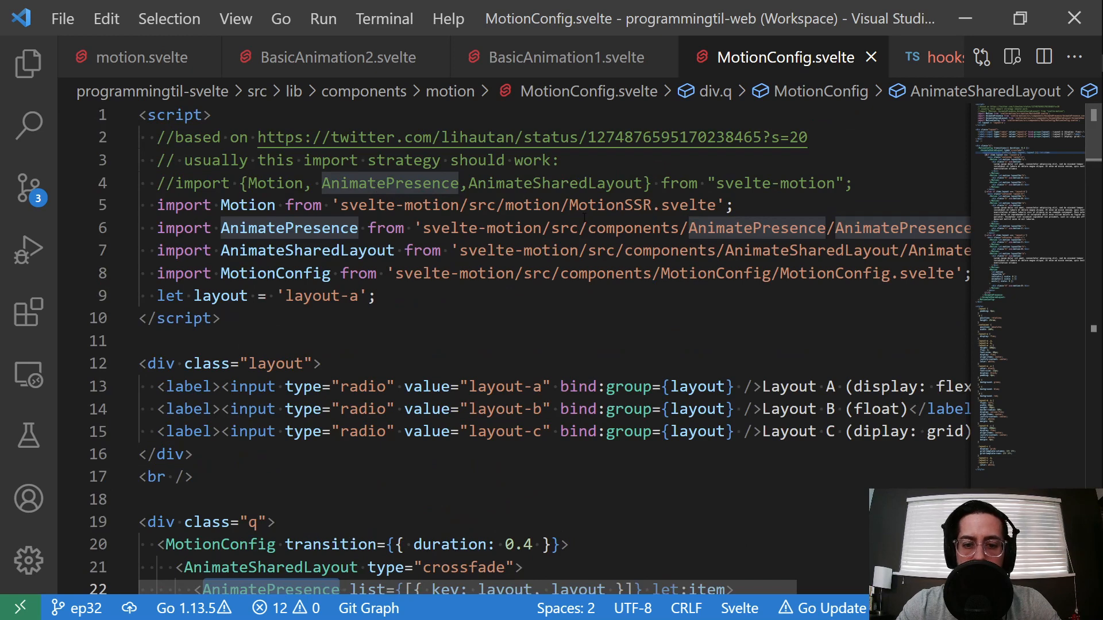
{"action": "scroll", "scroll_direction": "down", "scroll_amount": 3}
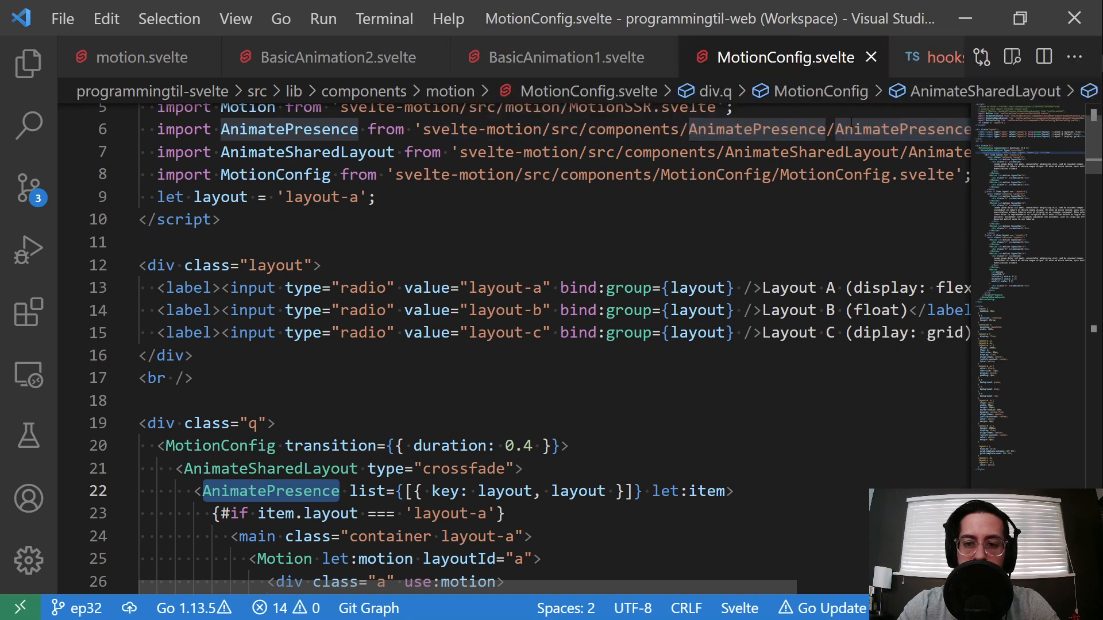
{"action": "scroll", "scroll_direction": "down", "scroll_amount": 3}
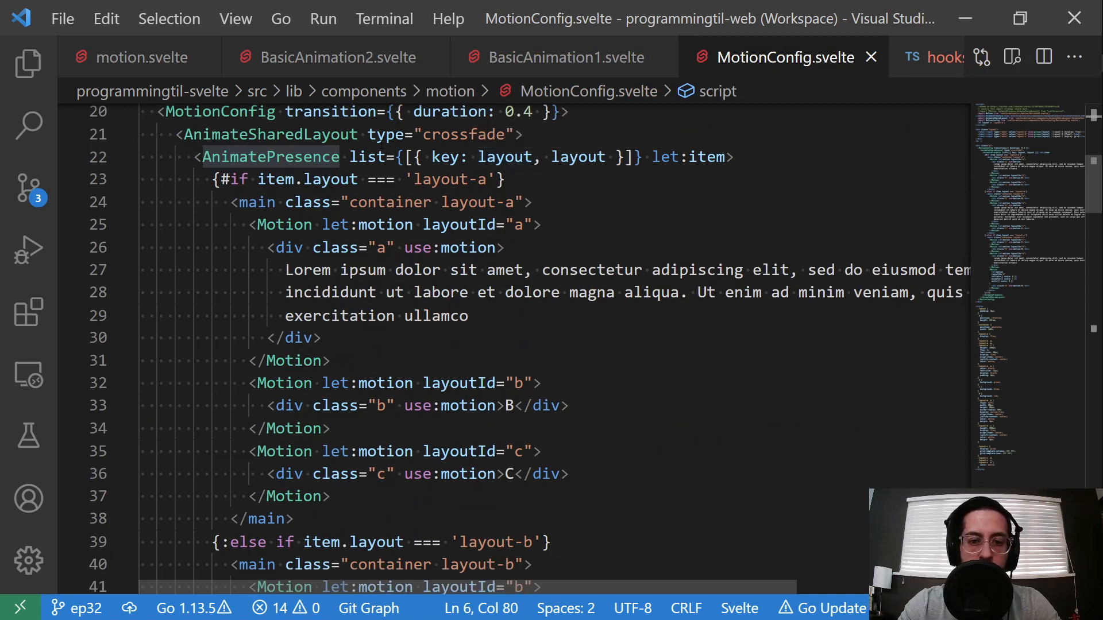
Highlight the layout-a radio value and follow it down to the .layout-a flex and colour CSS rules.
{"action": "left_click", "coordinate": [502, 157]}
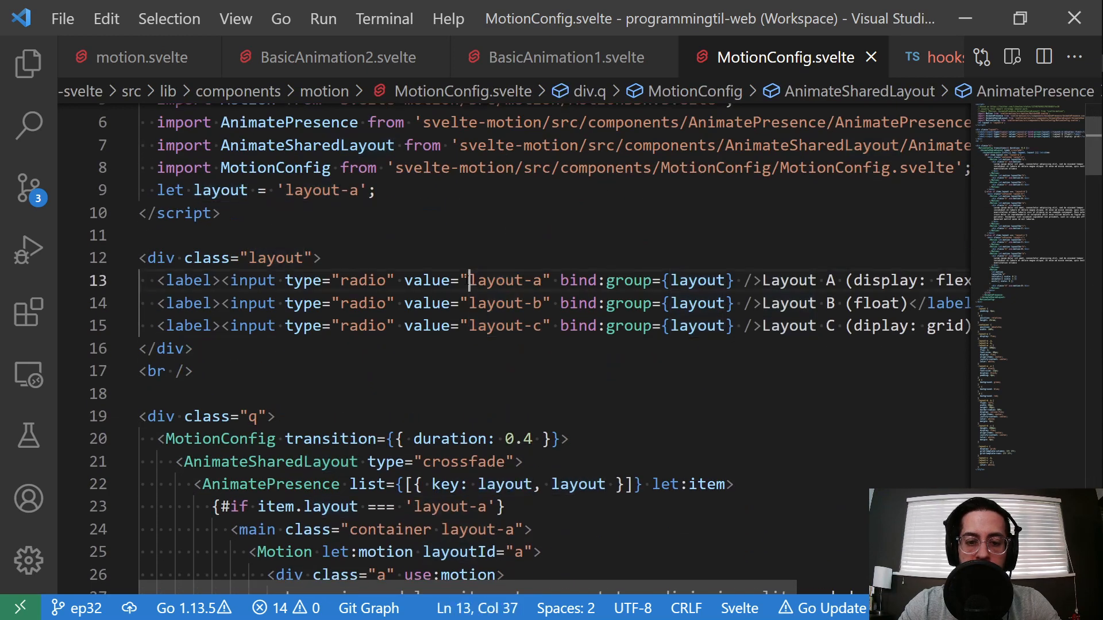
{"action": "double_click", "coordinate": [505, 272]}
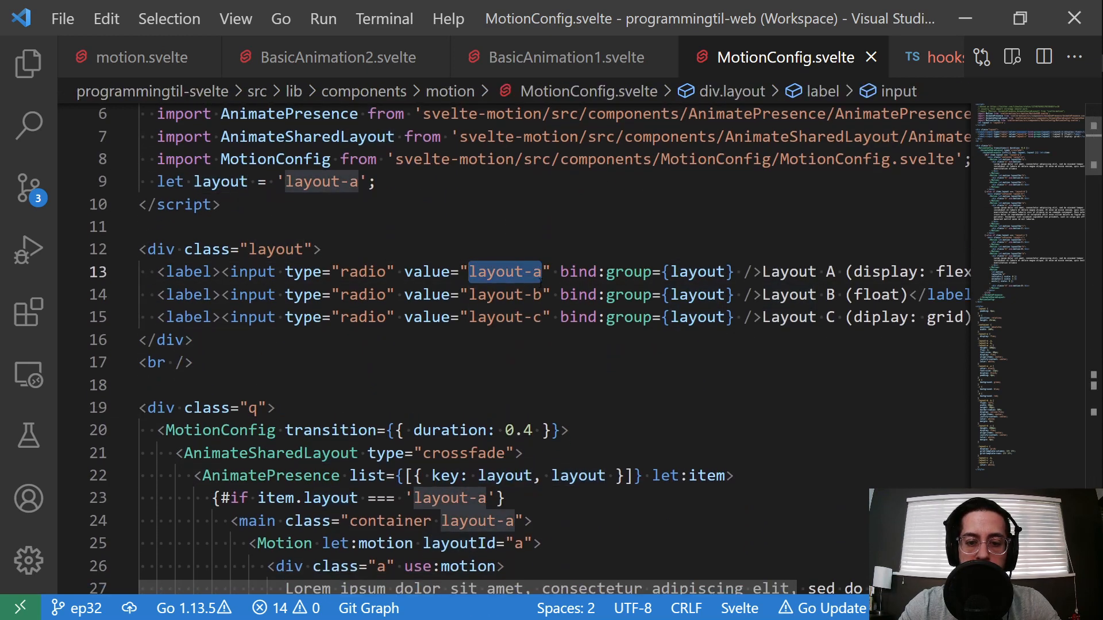
{"action": "scroll", "scroll_direction": "down", "scroll_amount": 3}
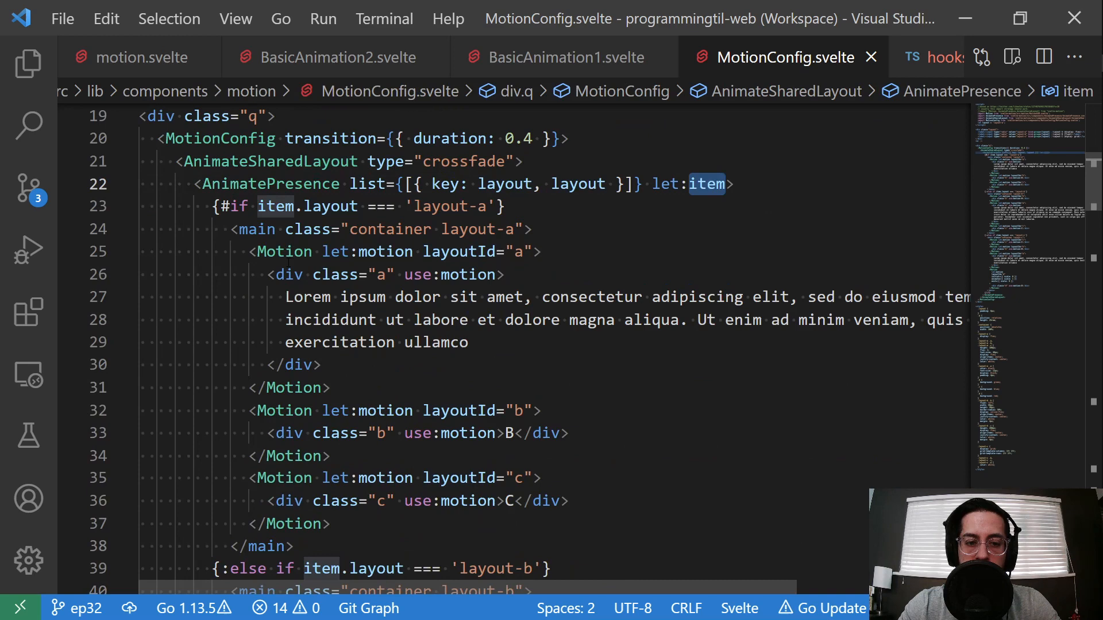
{"action": "scroll", "scroll_direction": "down", "scroll_amount": 3}
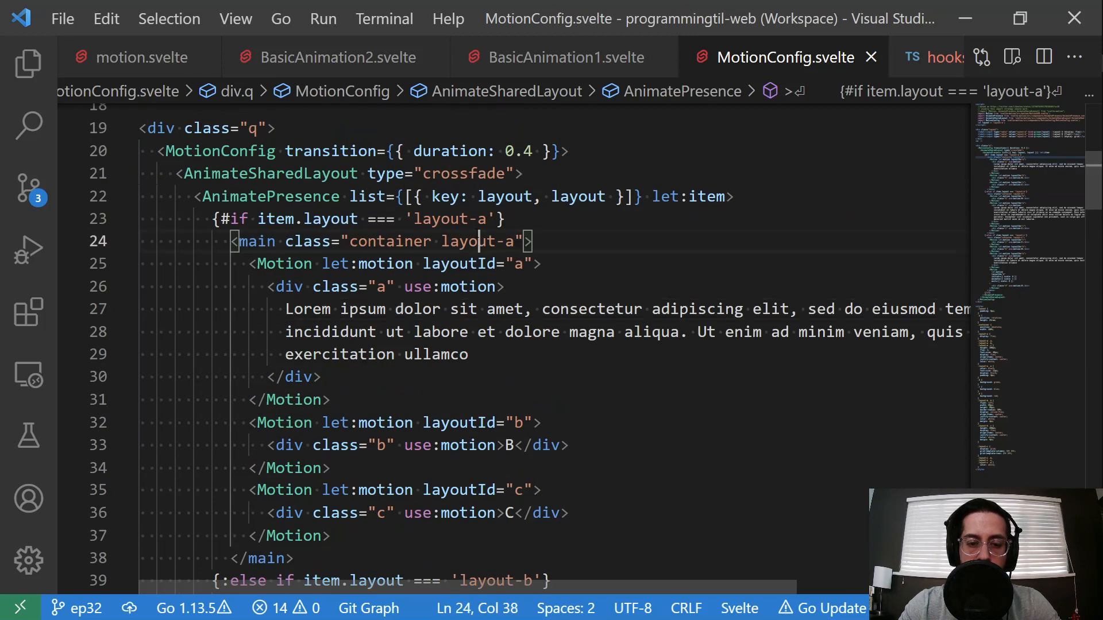
{"action": "scroll", "scroll_direction": "down", "scroll_amount": 3}
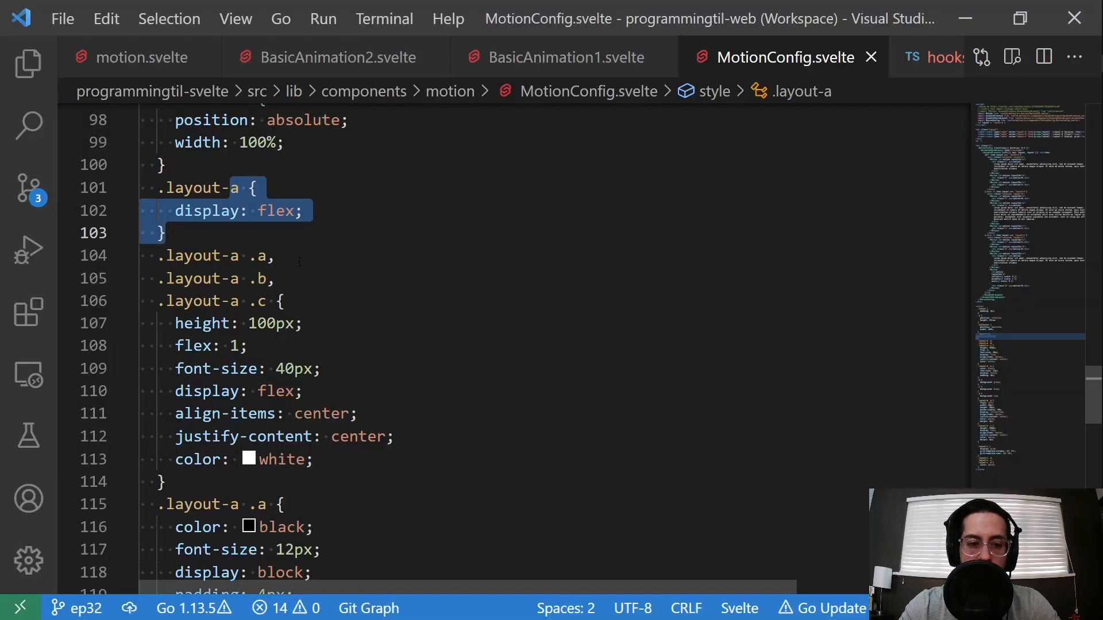
{"action": "scroll", "scroll_direction": "down", "scroll_amount": 3}
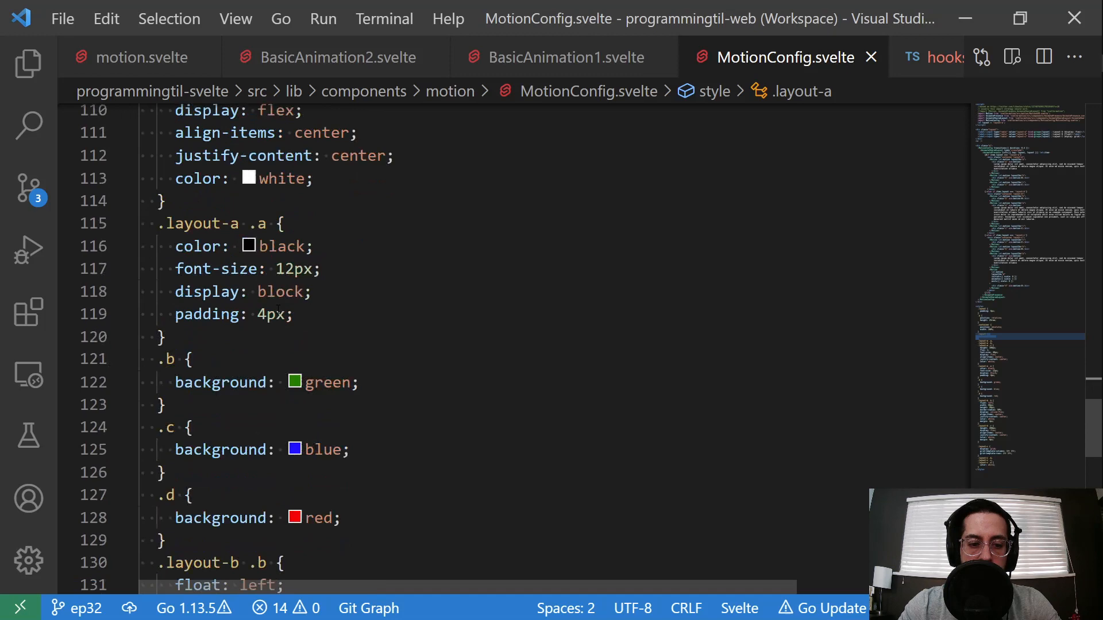
{"action": "scroll", "scroll_direction": "down", "scroll_amount": 3}
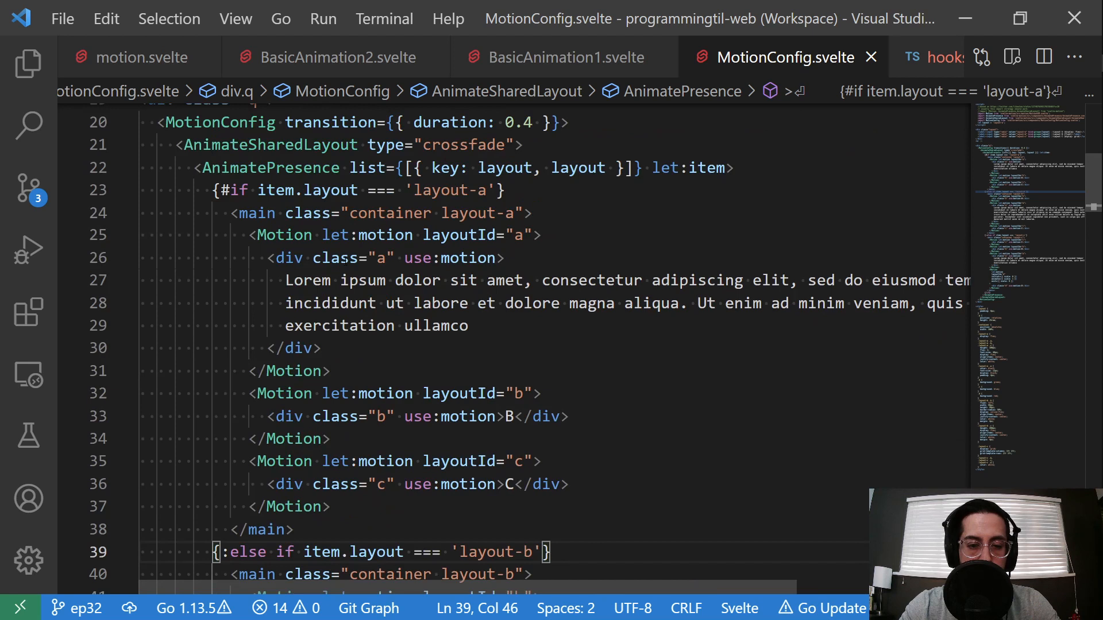
Review the use:motion lorem div and the layoutId values in the layout-a block.
{"action": "left_click", "coordinate": [255, 234]}
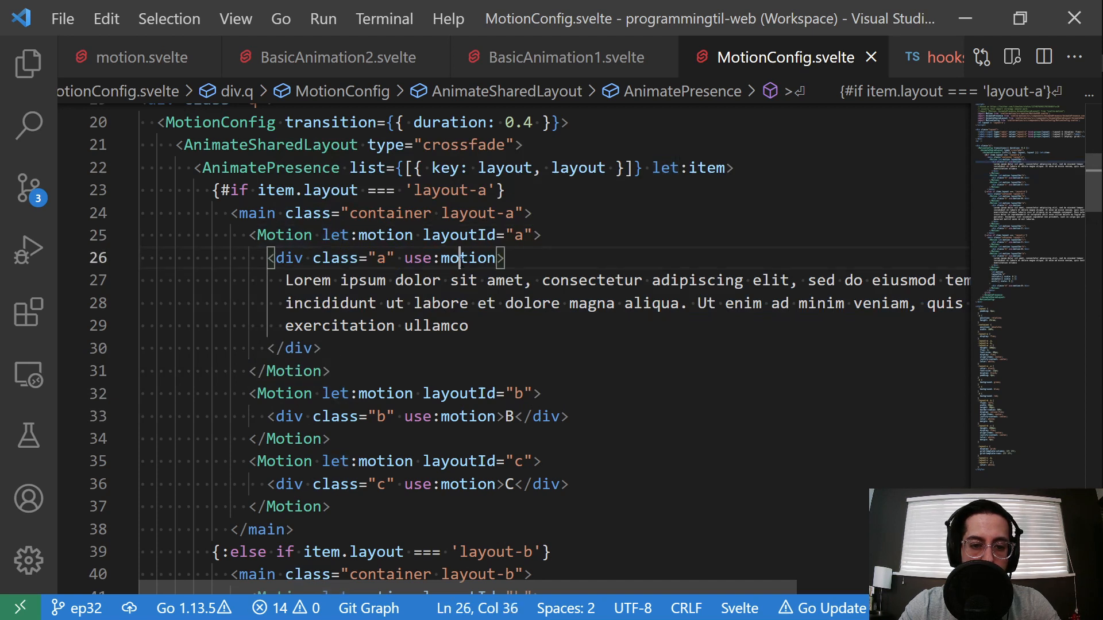
{"action": "left_click", "coordinate": [466, 415]}
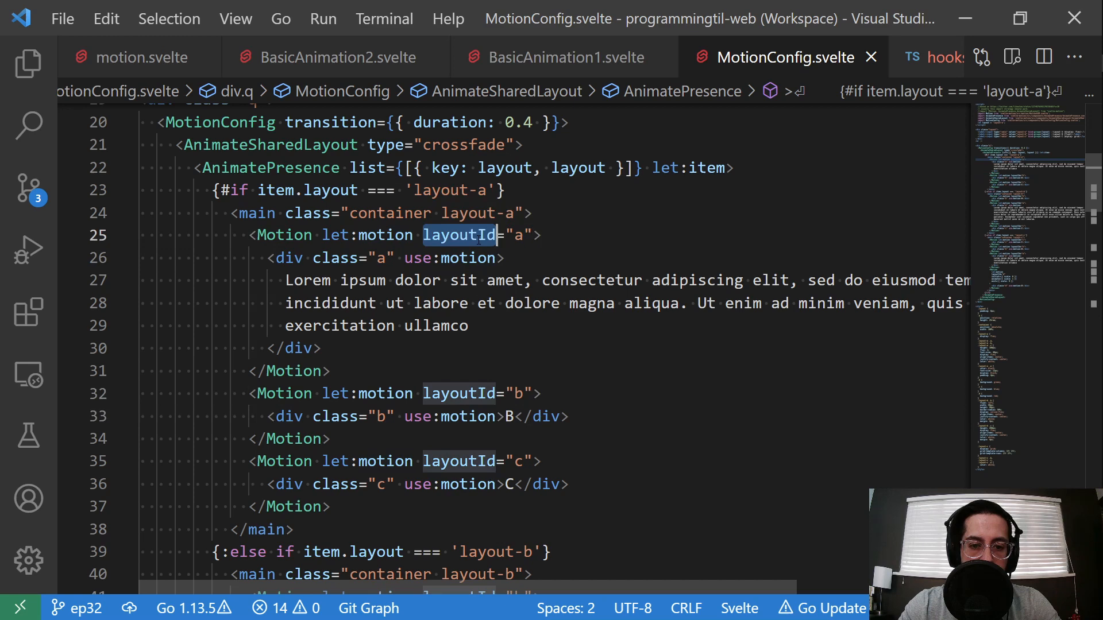
{"action": "scroll", "scroll_direction": "down", "scroll_amount": 3}
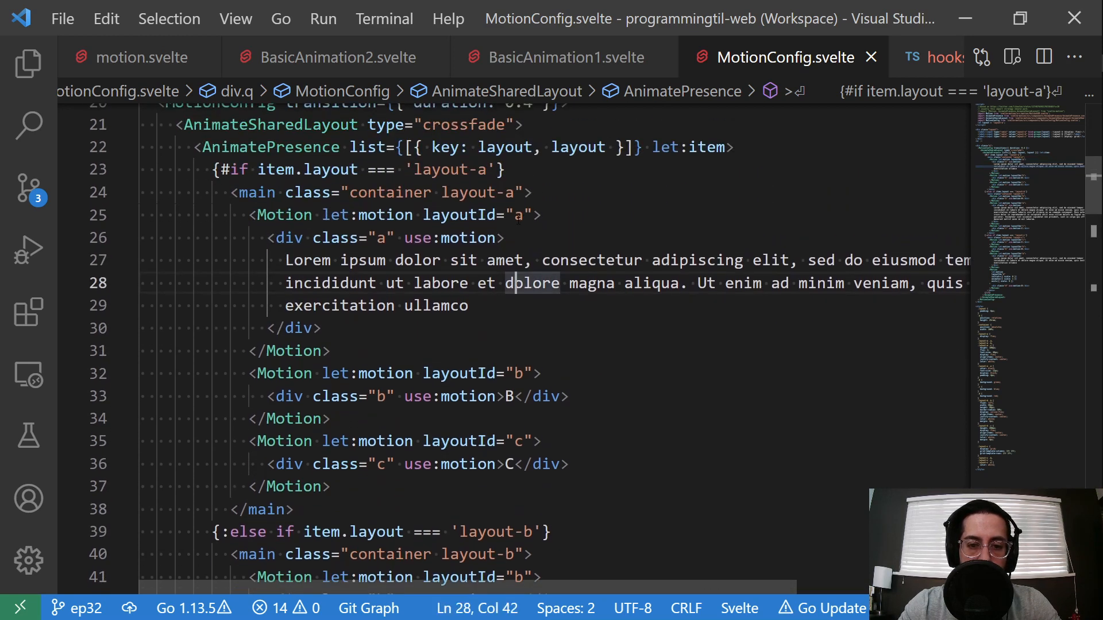
{"action": "scroll", "scroll_direction": "down", "scroll_amount": 3}
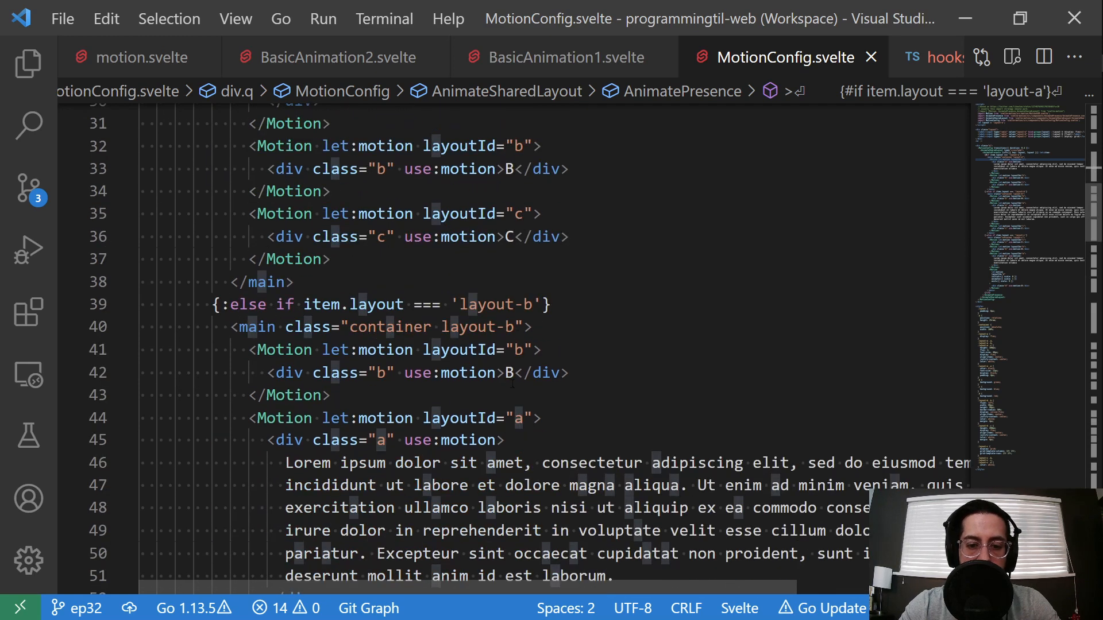
{"action": "scroll", "scroll_direction": "down", "scroll_amount": 3}
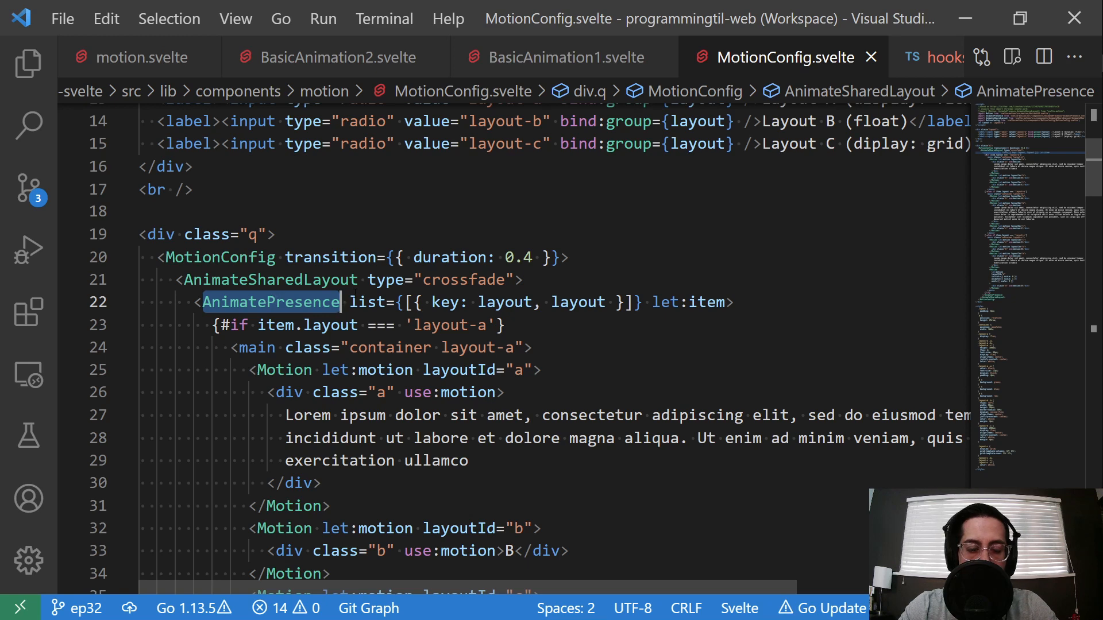
Read through the layout-b branch, then return to the localhost:5000/motion demo in Chrome.
{"action": "scroll", "scroll_direction": "down", "scroll_amount": 3}
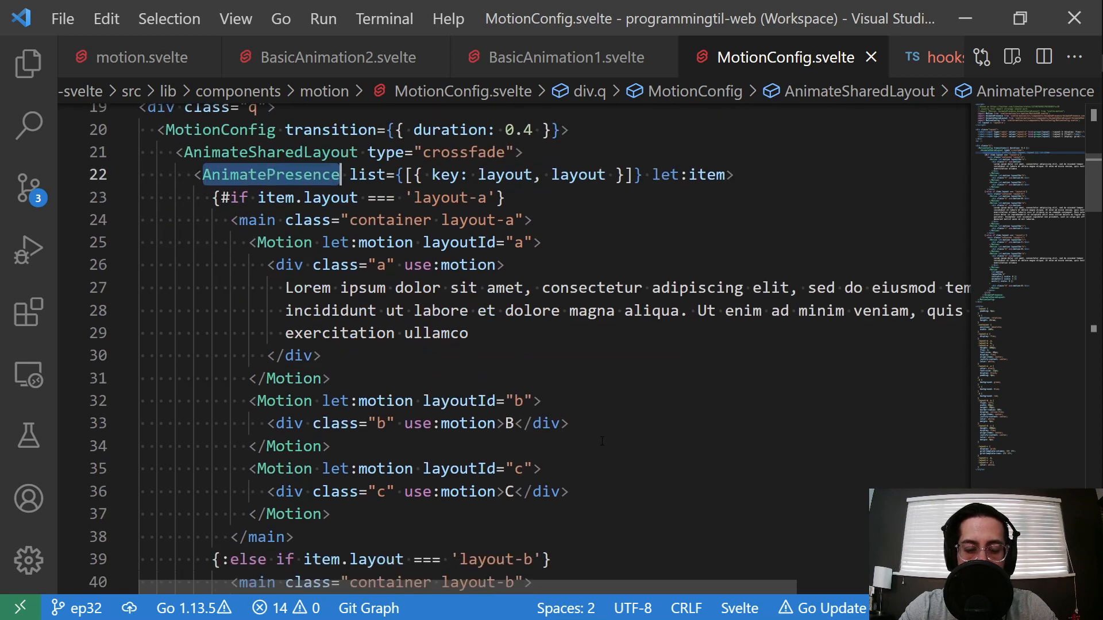
{"action": "scroll", "scroll_direction": "down", "scroll_amount": 3}
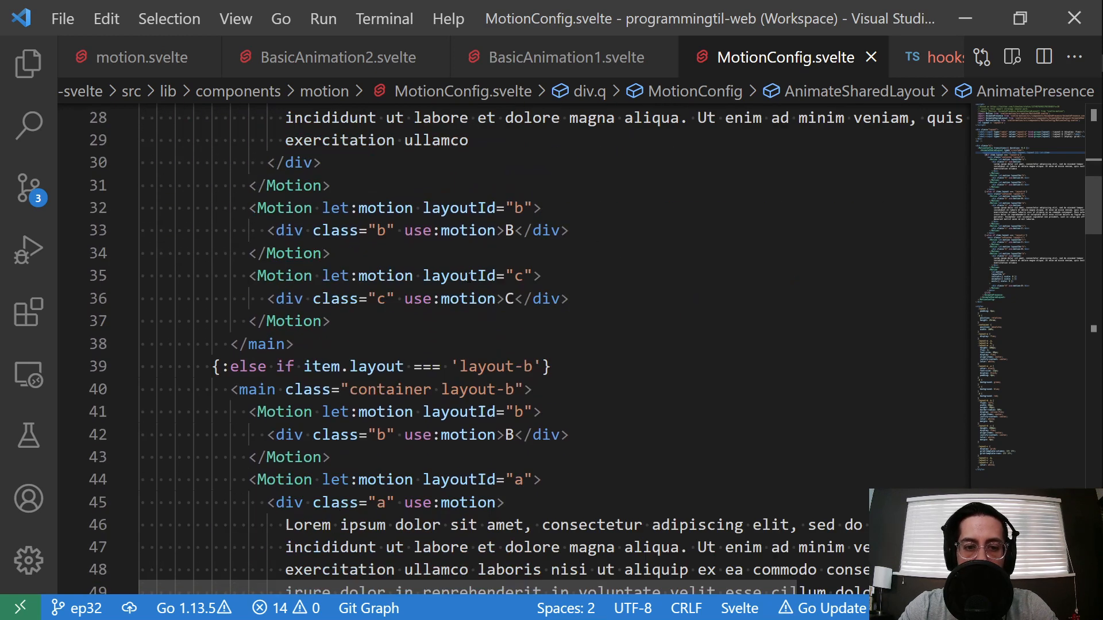
{"action": "scroll", "scroll_direction": "down", "scroll_amount": 3}
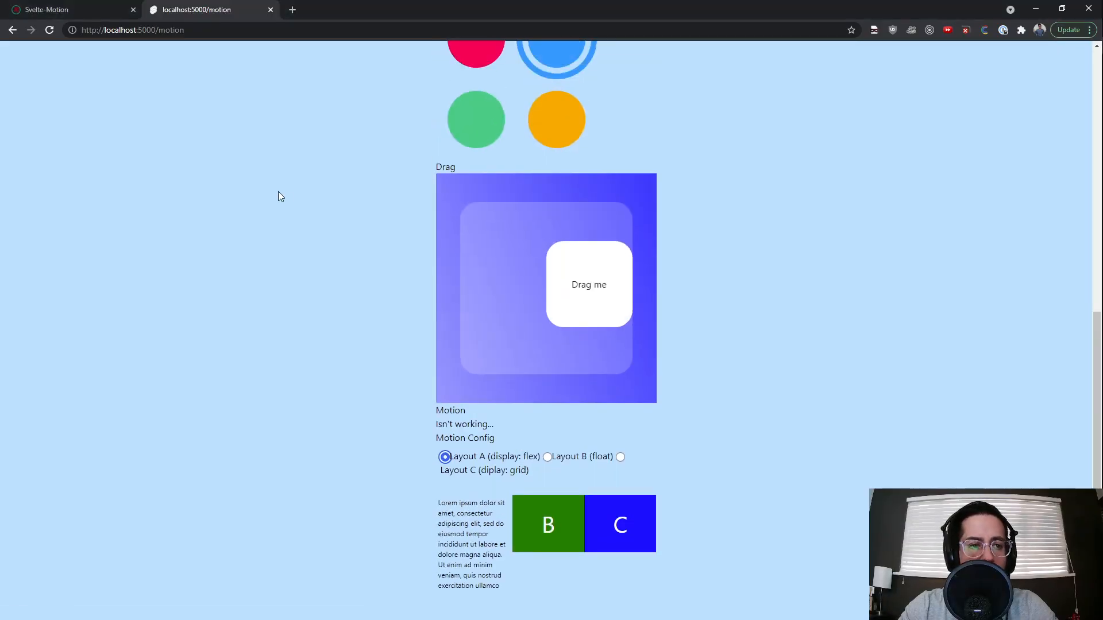
Switch to the Svelte Motion docs tab and read the Introduction, then the Motion page.
{"action": "left_click", "coordinate": [67, 9]}
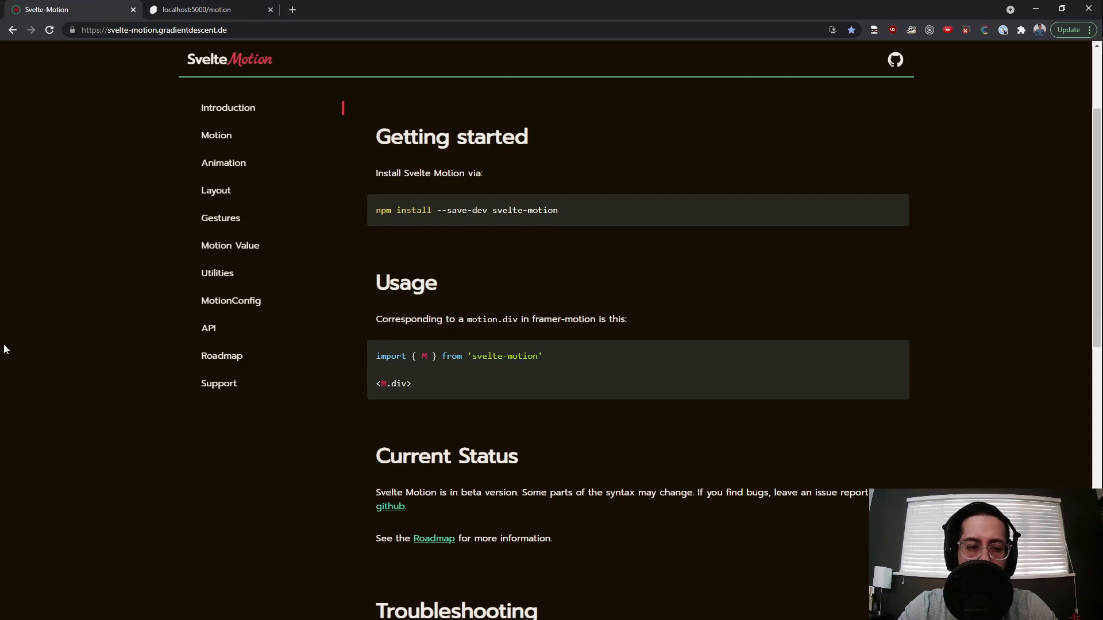
{"action": "mouse_move", "coordinate": [592, 272]}
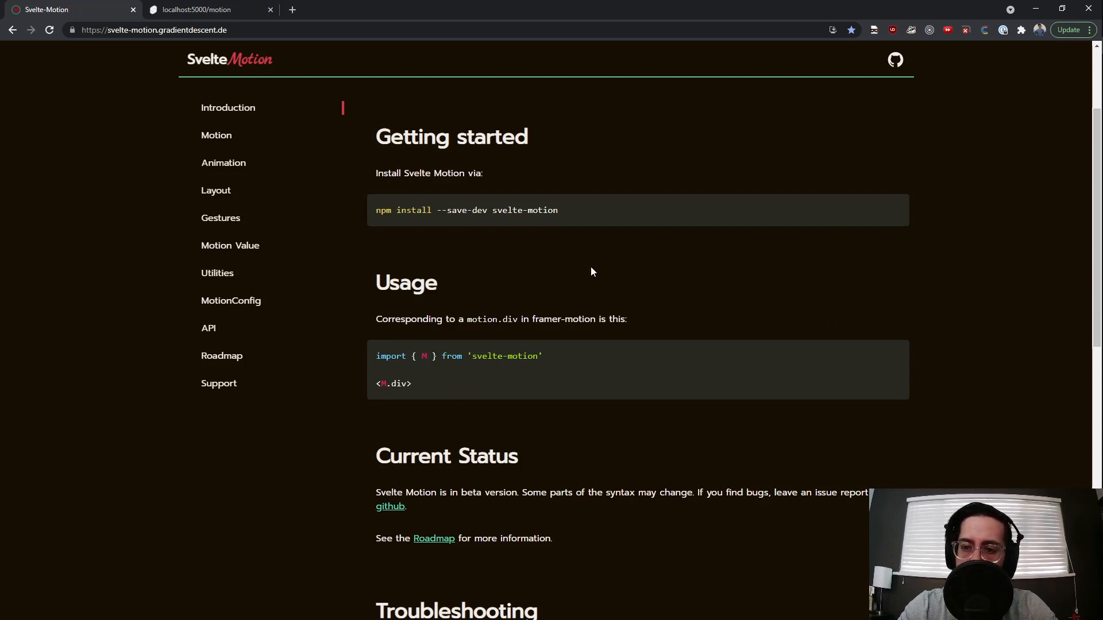
{"action": "mouse_move", "coordinate": [511, 272]}
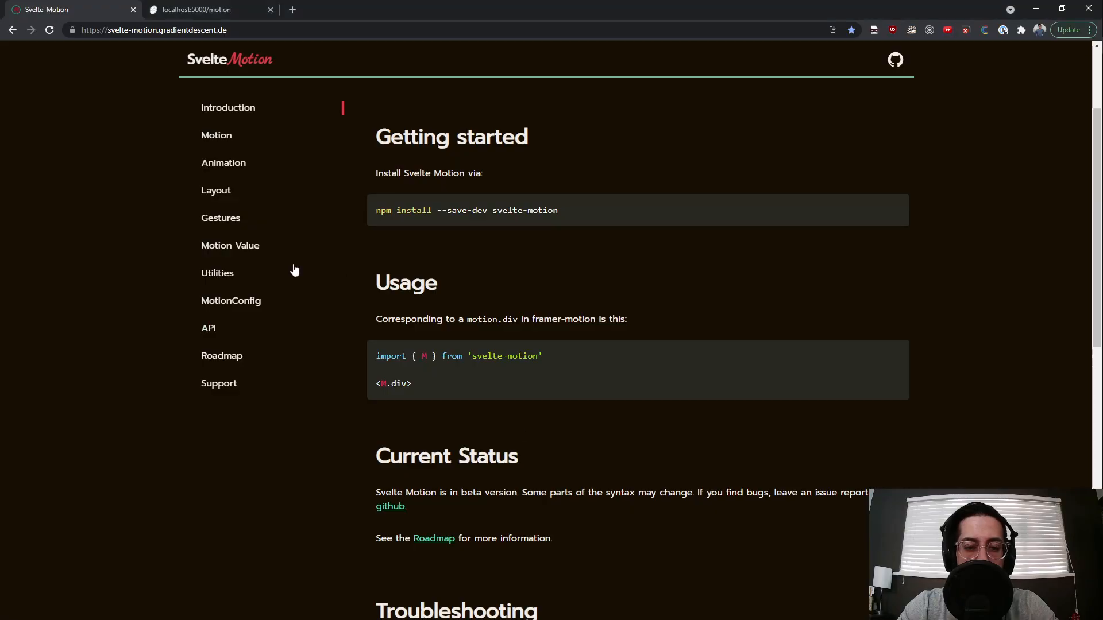
{"action": "scroll", "scroll_direction": "down", "scroll_amount": 3}
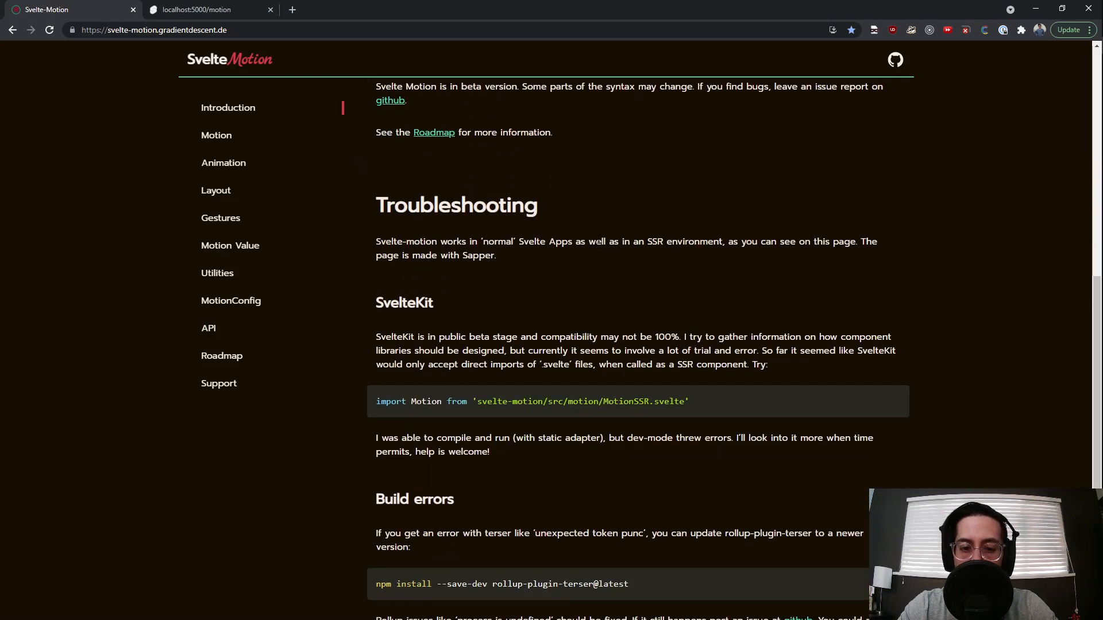
{"action": "left_click", "coordinate": [216, 135]}
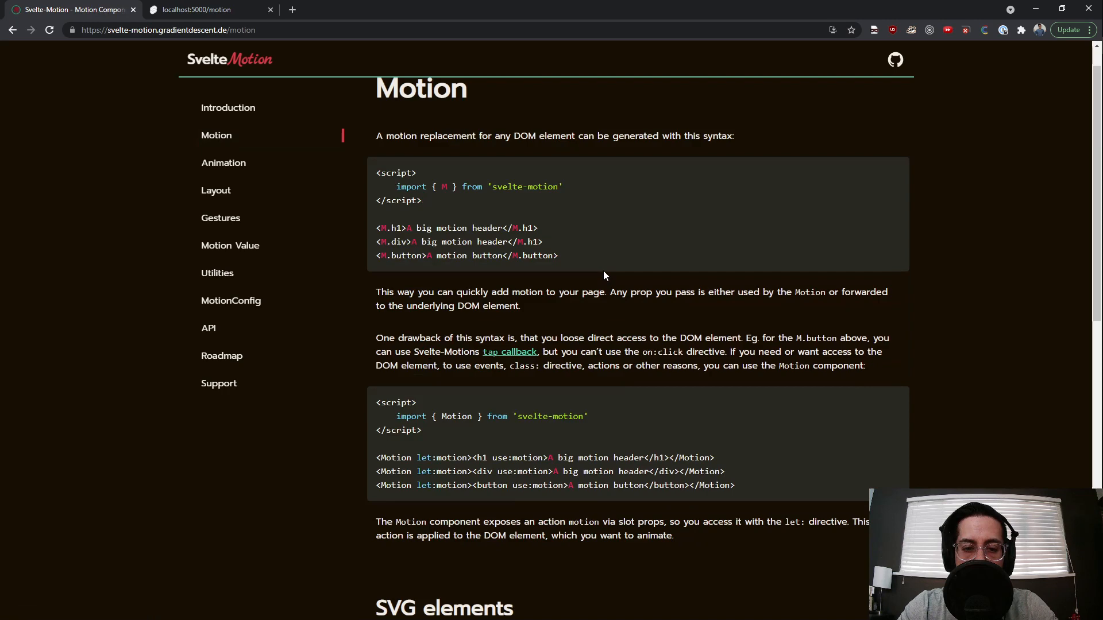
Read down the Motion page and continue to the Animation page.
{"action": "scroll", "scroll_direction": "down", "scroll_amount": 3}
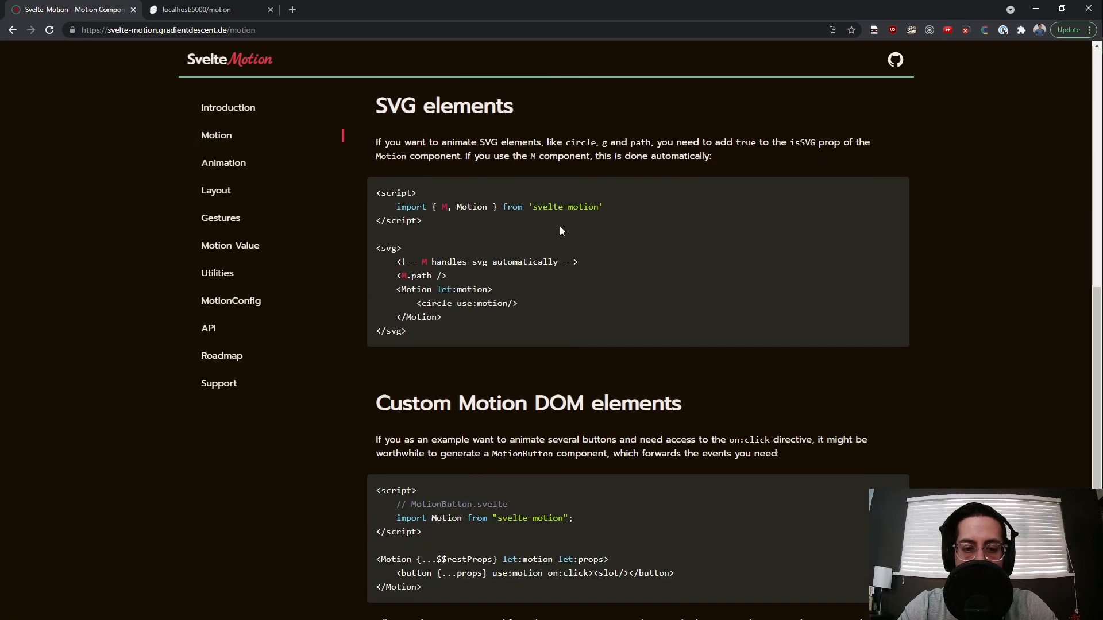
{"action": "scroll", "scroll_direction": "down", "scroll_amount": 3}
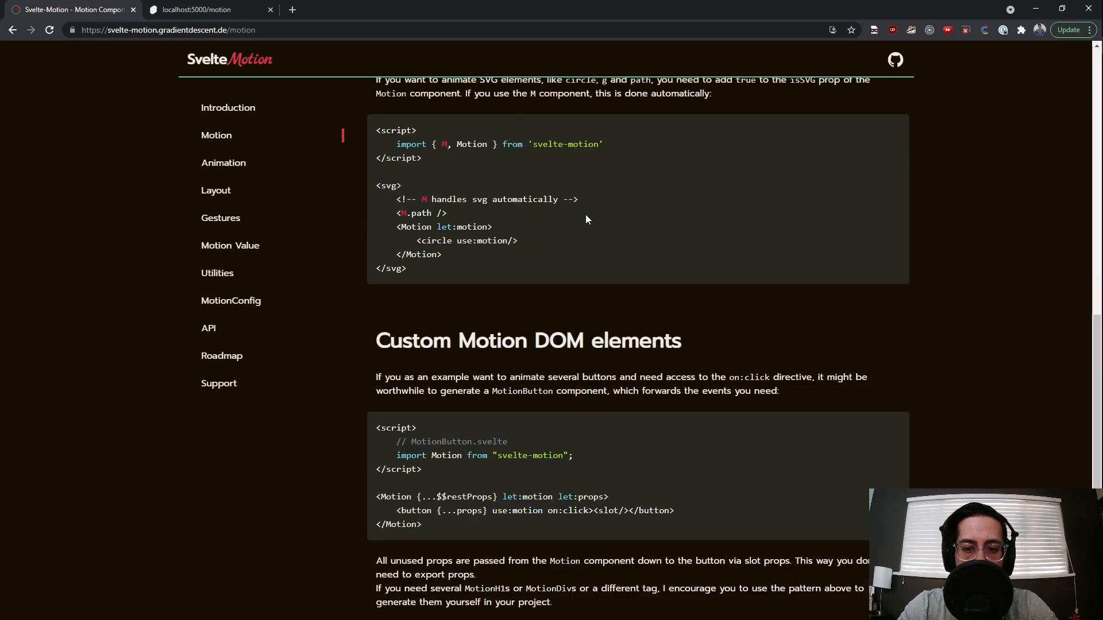
{"action": "scroll", "scroll_direction": "down", "scroll_amount": 3}
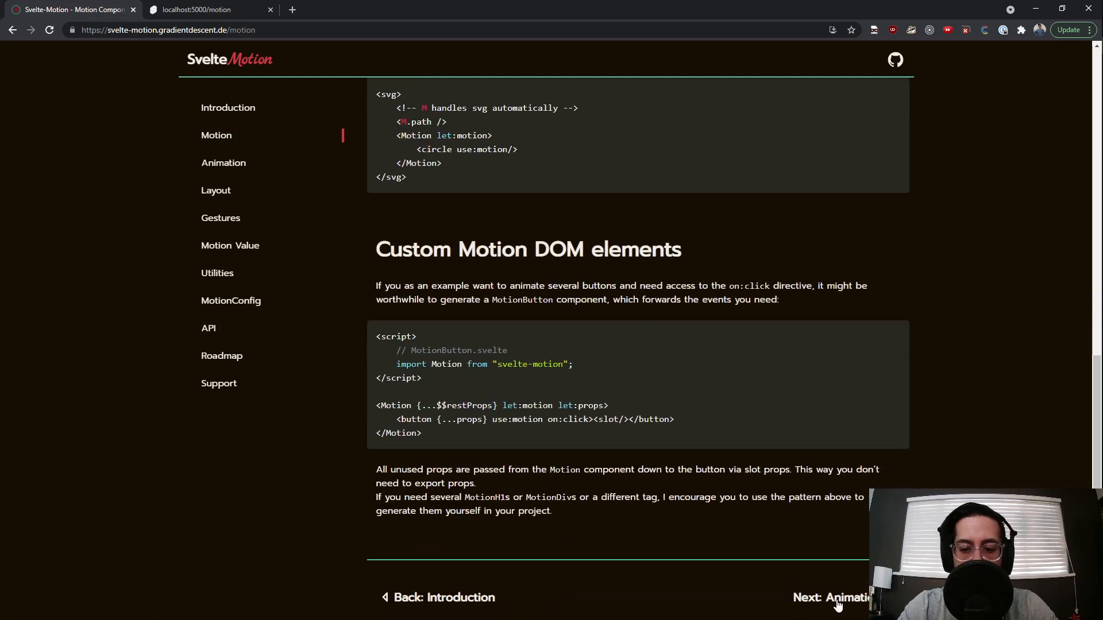
{"action": "left_click", "coordinate": [834, 597]}
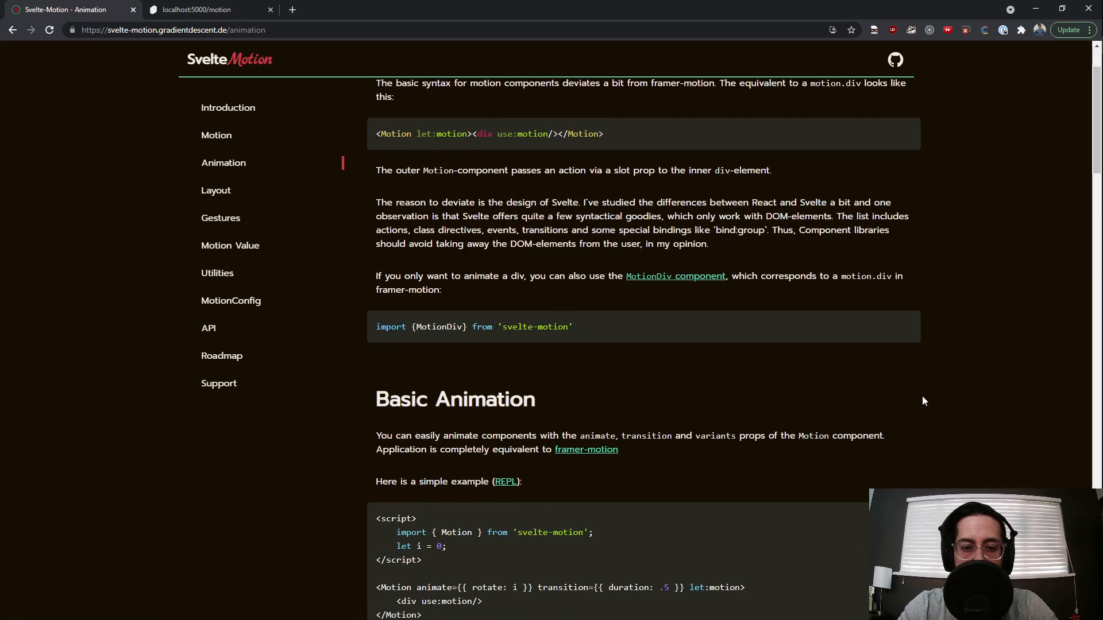
Rotate the square in the basic animation example and read down to the dynamic variants demo.
{"action": "scroll", "scroll_direction": "down", "scroll_amount": 3}
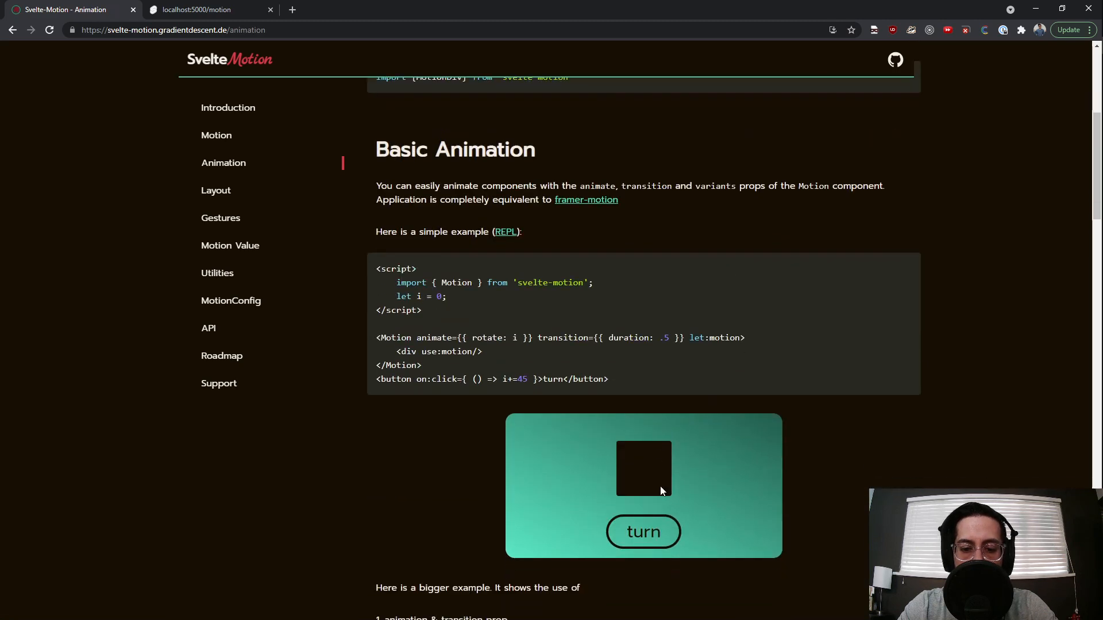
{"action": "left_click", "coordinate": [643, 532]}
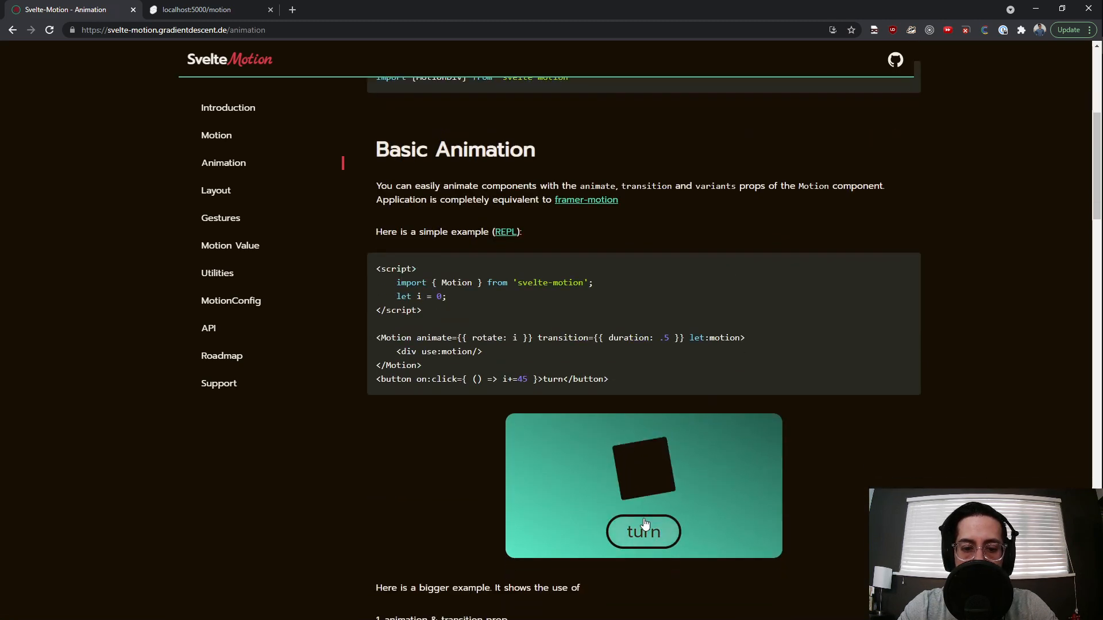
{"action": "scroll", "scroll_direction": "down", "scroll_amount": 3}
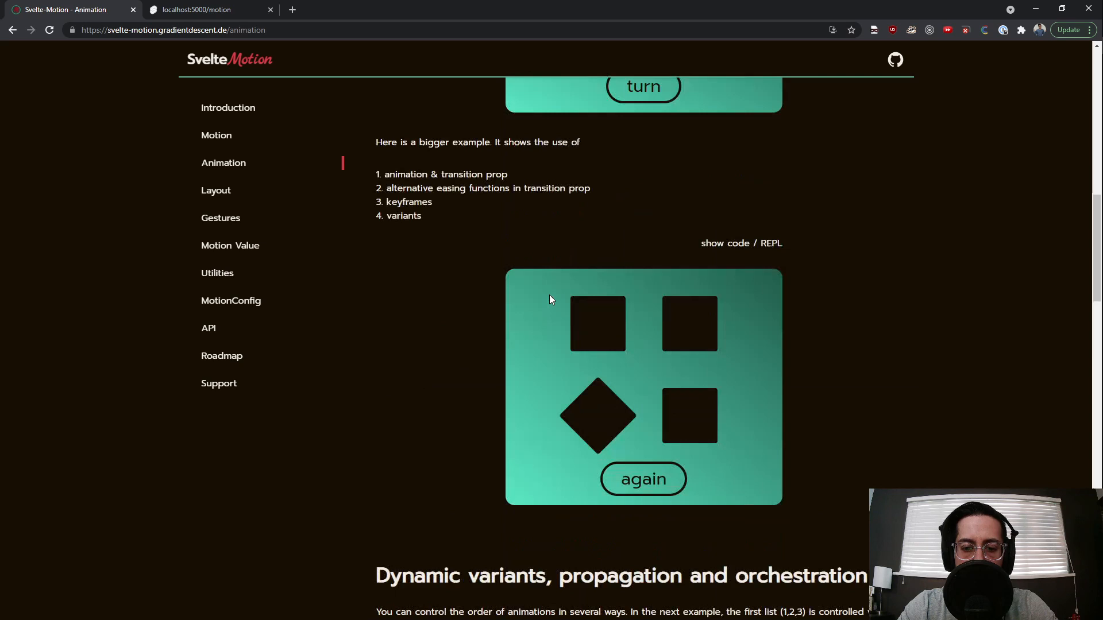
{"action": "scroll", "scroll_direction": "down", "scroll_amount": 3}
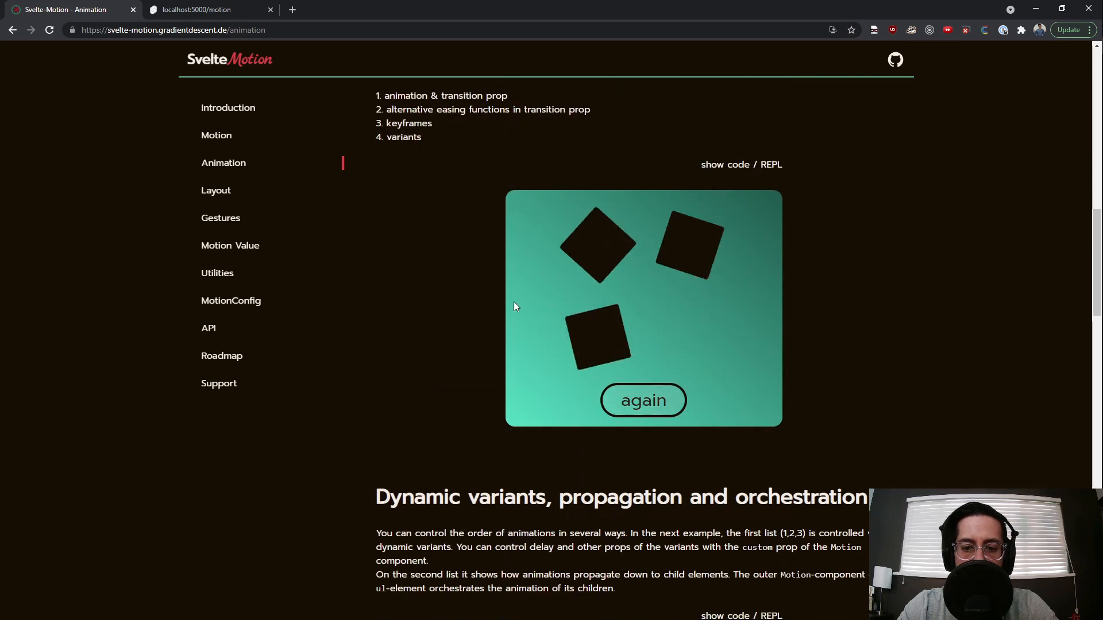
{"action": "scroll", "scroll_direction": "down", "scroll_amount": 3}
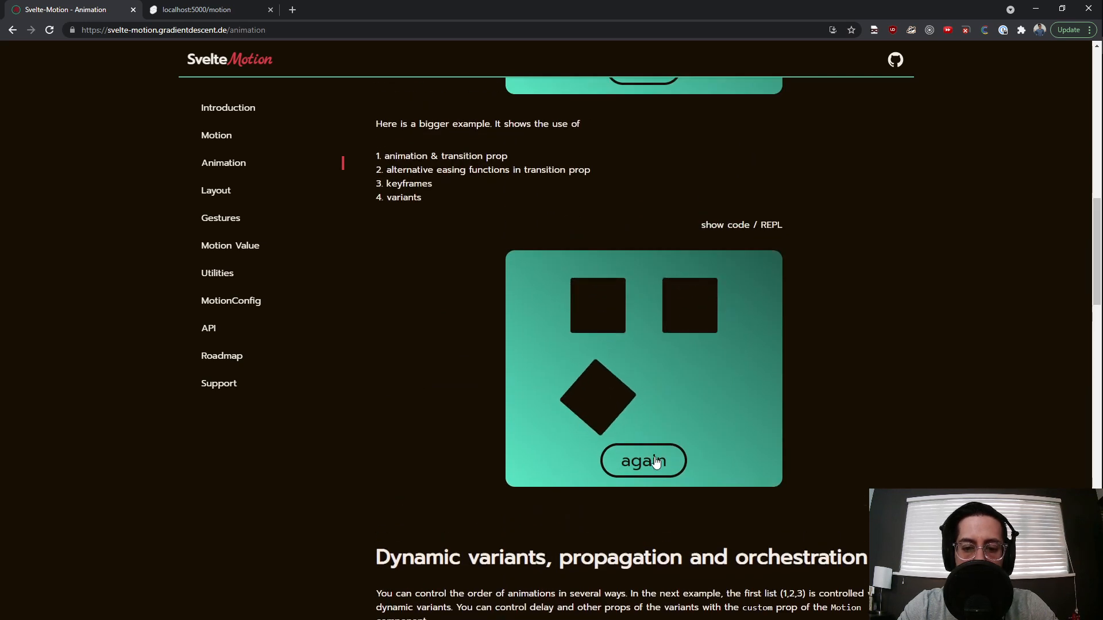
{"action": "scroll", "scroll_direction": "down", "scroll_amount": 3}
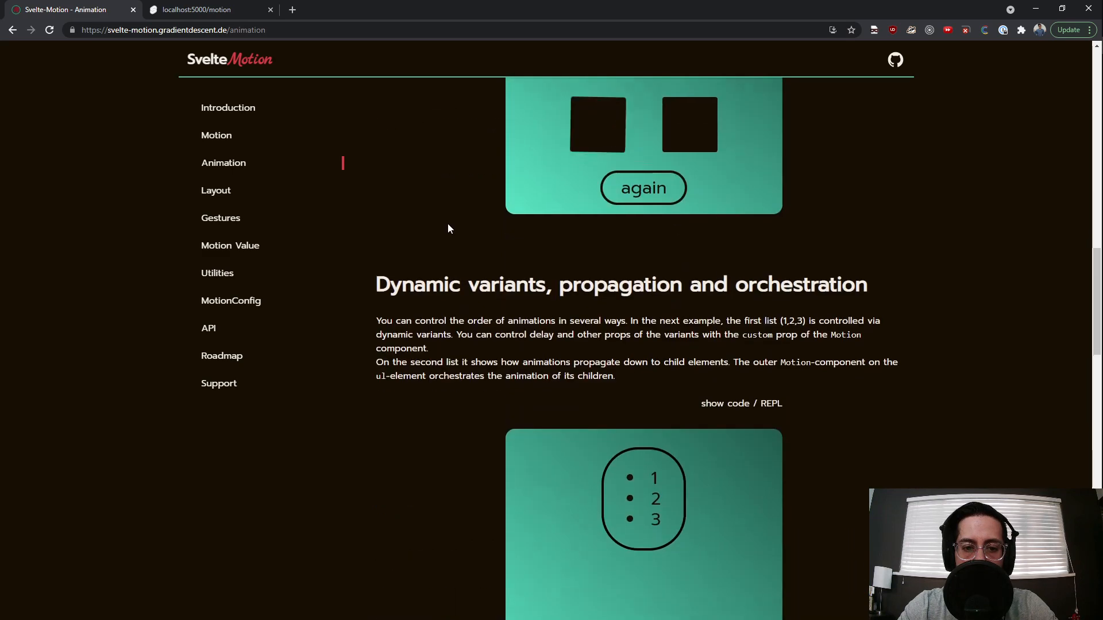
{"action": "scroll", "scroll_direction": "down", "scroll_amount": 3}
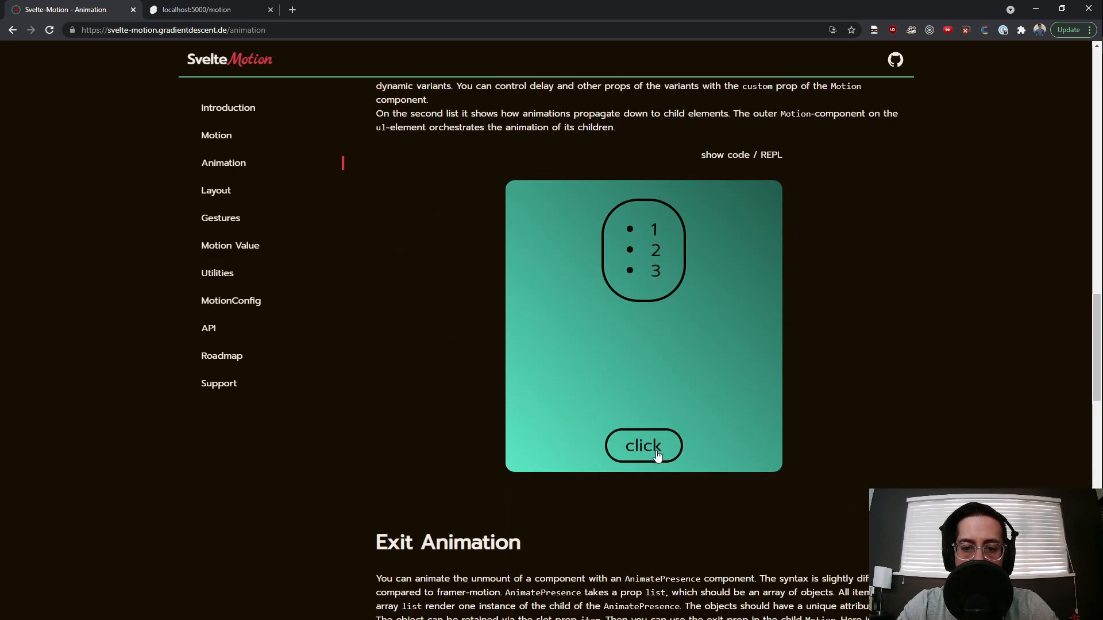
Play the orchestrated list animation five times, reaching the Exit Animation section.
{"action": "left_click", "coordinate": [642, 445]}
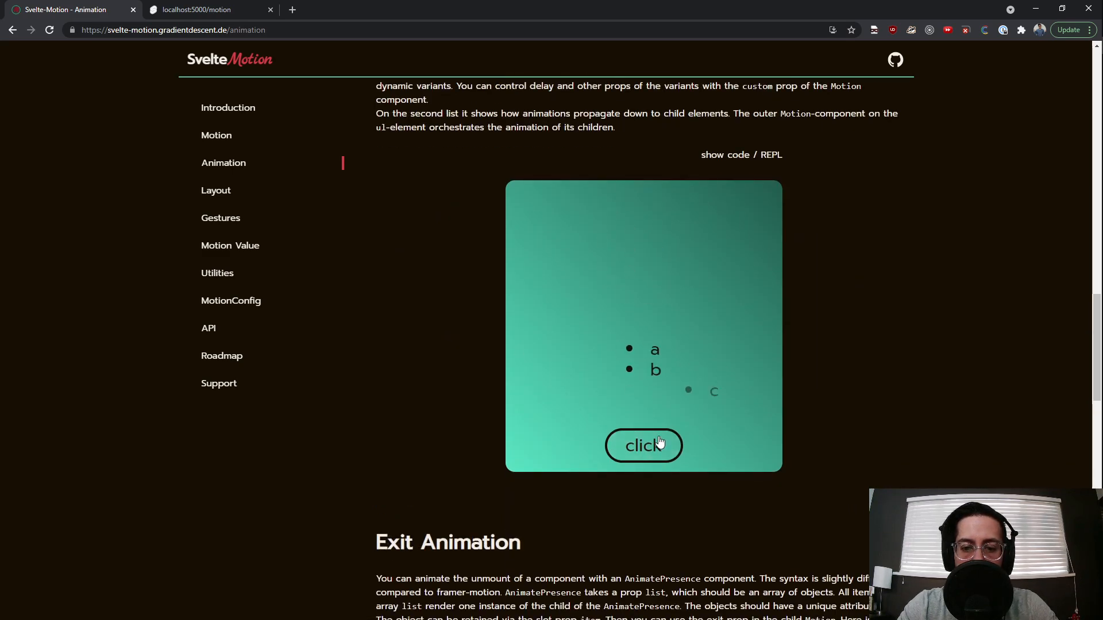
{"action": "left_click", "coordinate": [642, 446]}
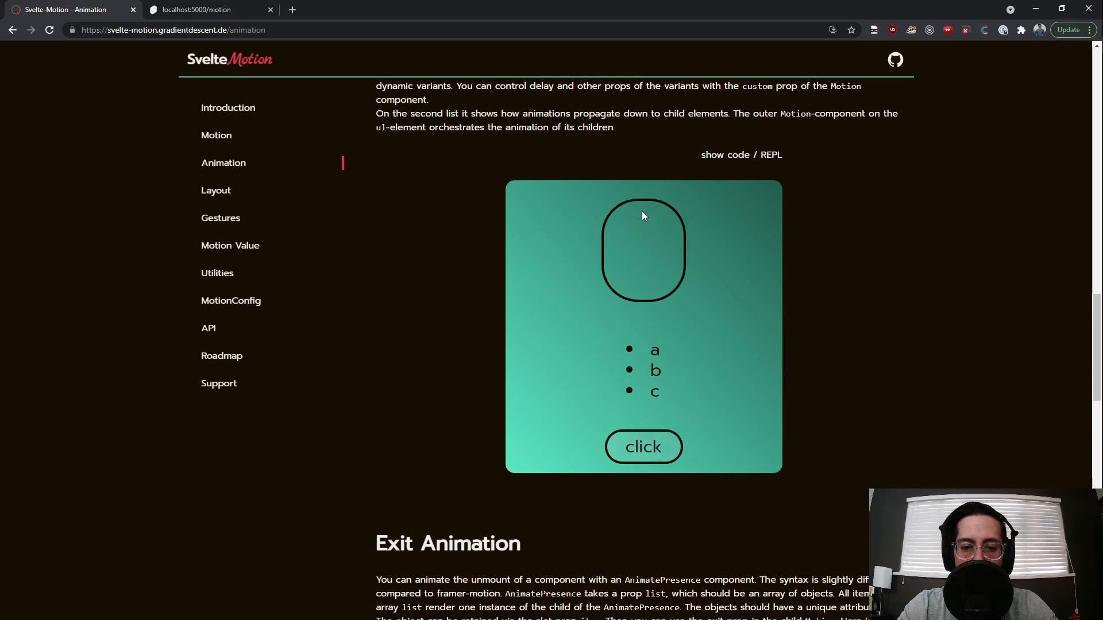
{"action": "left_click", "coordinate": [642, 445]}
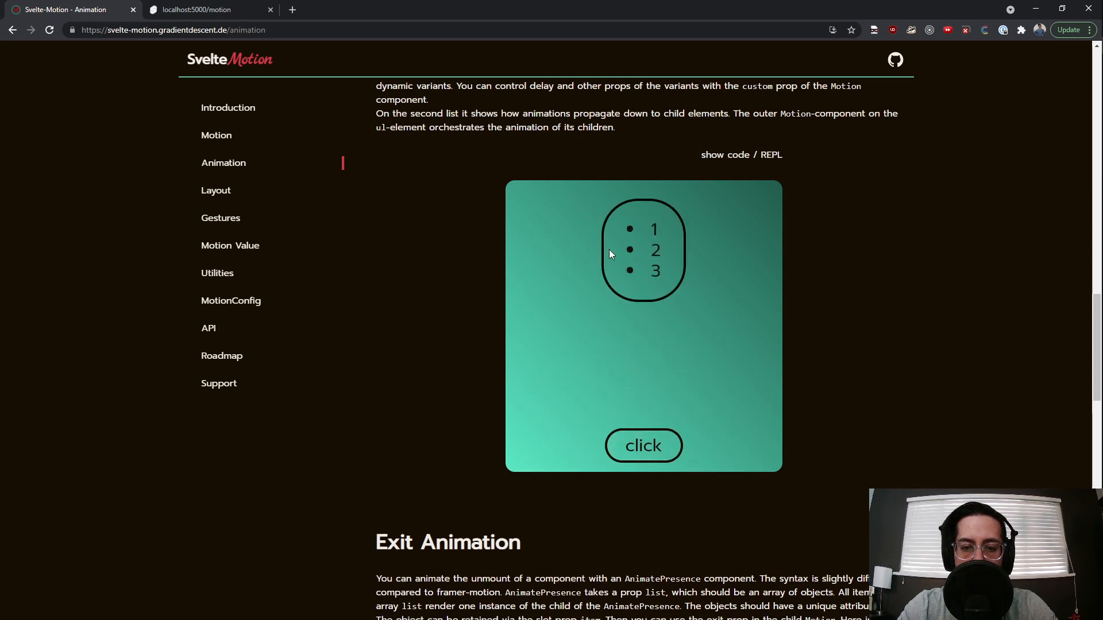
{"action": "left_click", "coordinate": [642, 445]}
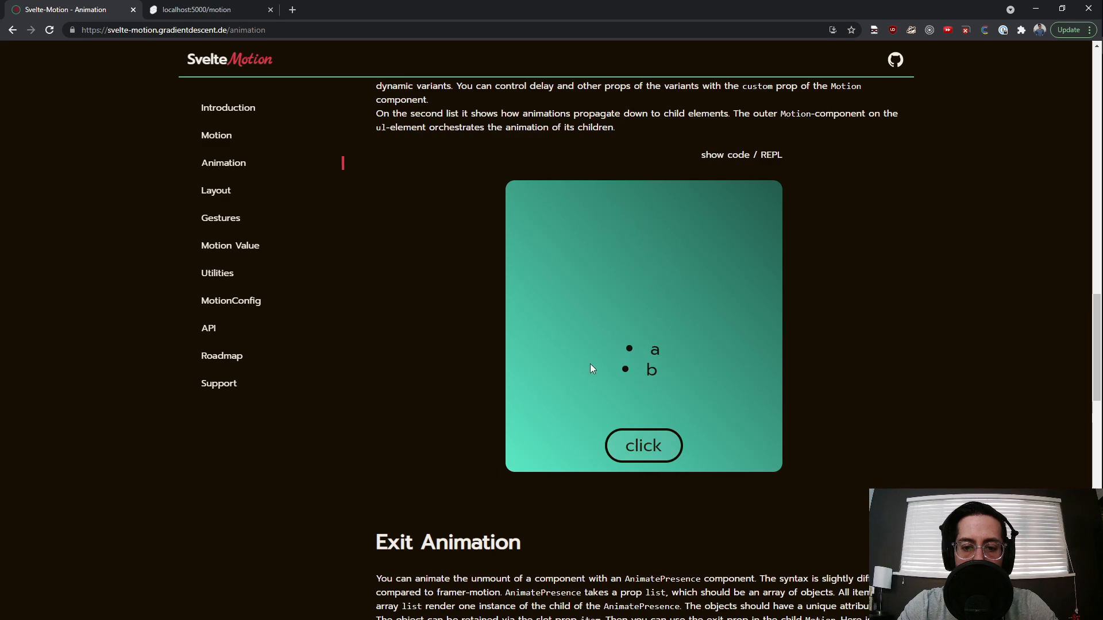
{"action": "left_click", "coordinate": [643, 446]}
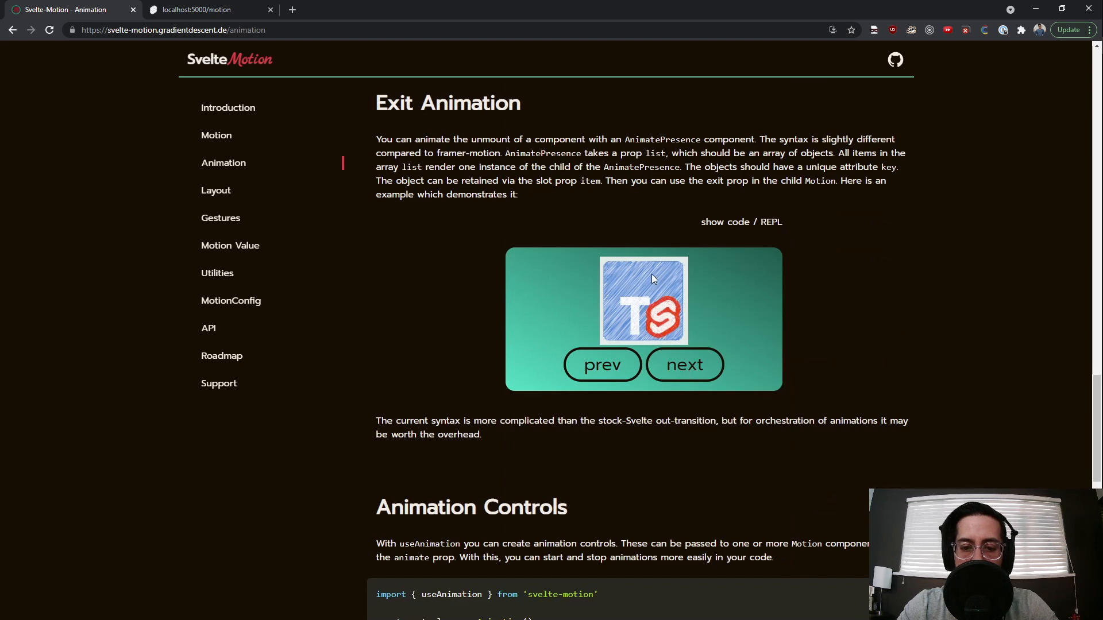
Cycle next/prev through the Exit Animation demo images, then bring the Animation Controls box grid into view.
{"action": "left_click", "coordinate": [684, 364]}
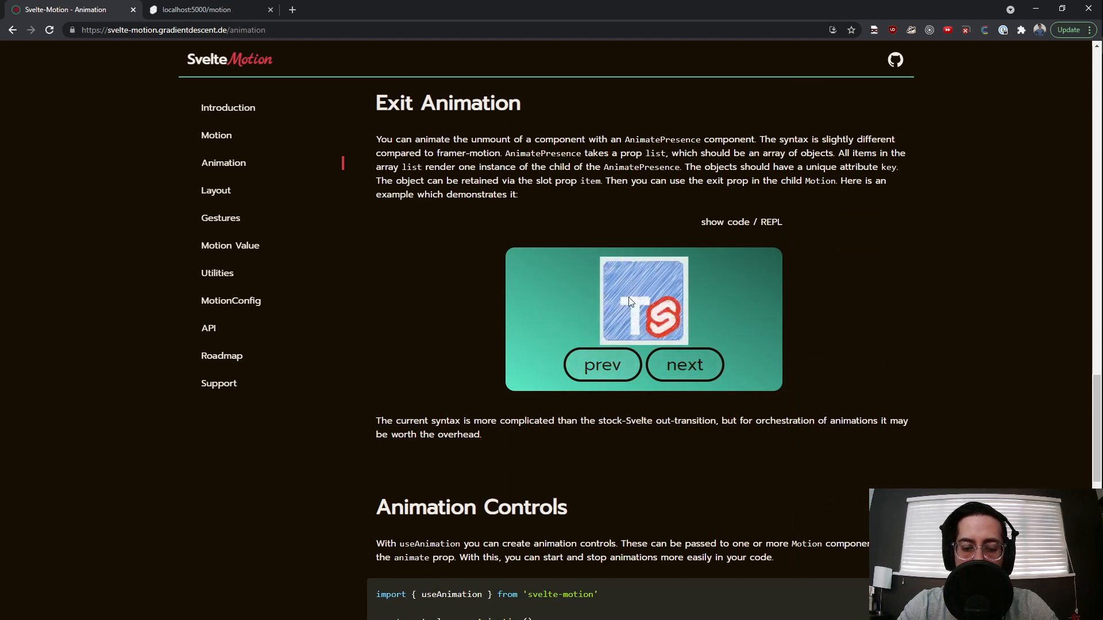
{"action": "left_click", "coordinate": [682, 364]}
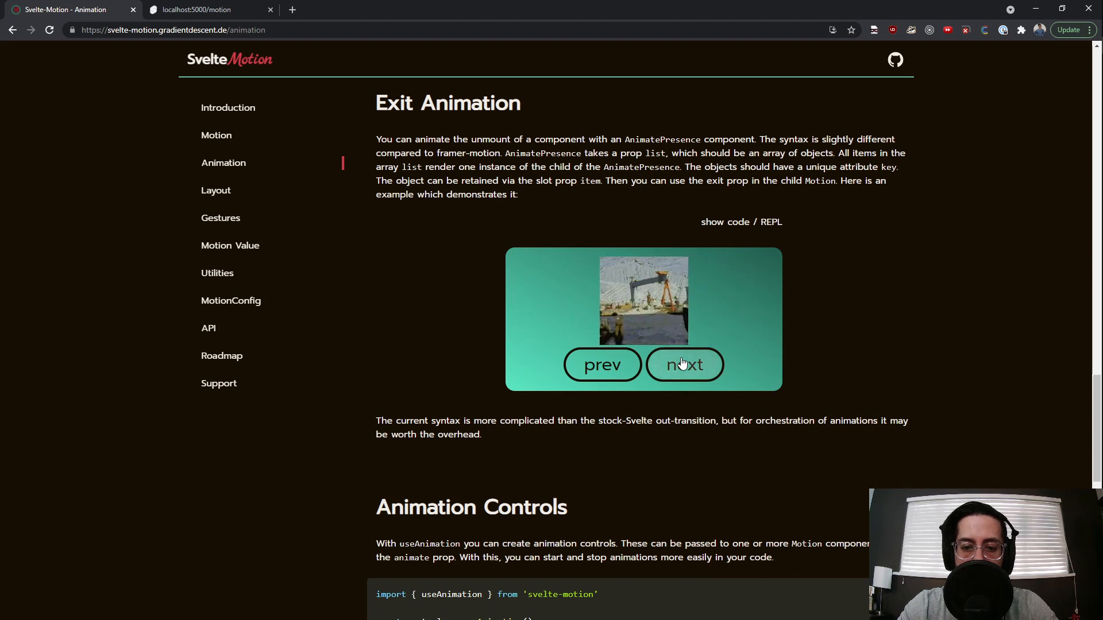
{"action": "left_click", "coordinate": [683, 365]}
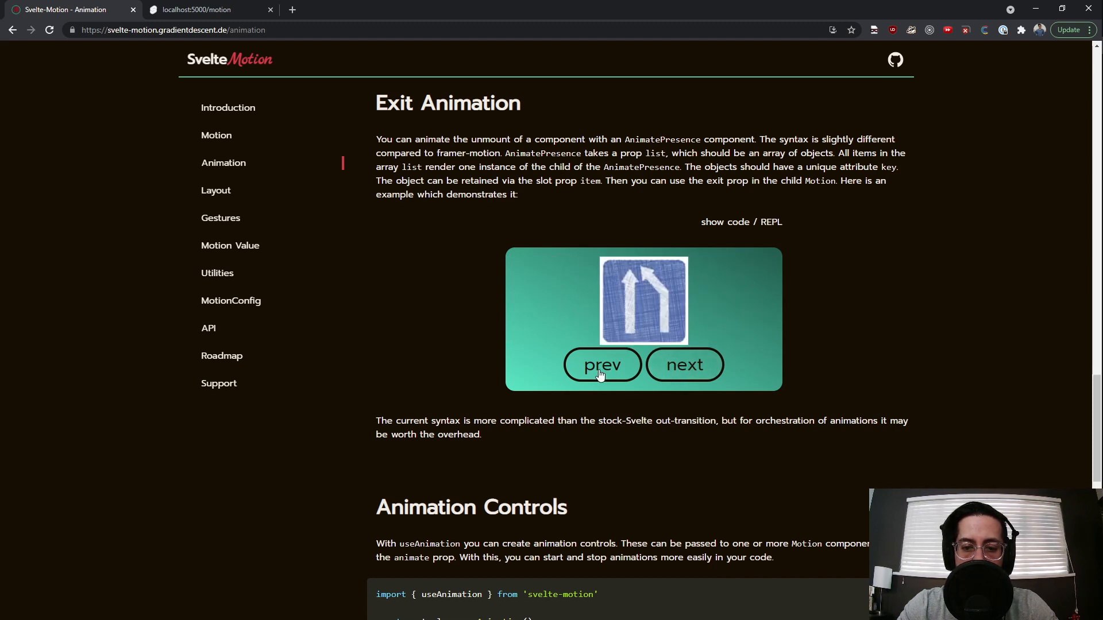
{"action": "left_click", "coordinate": [682, 364]}
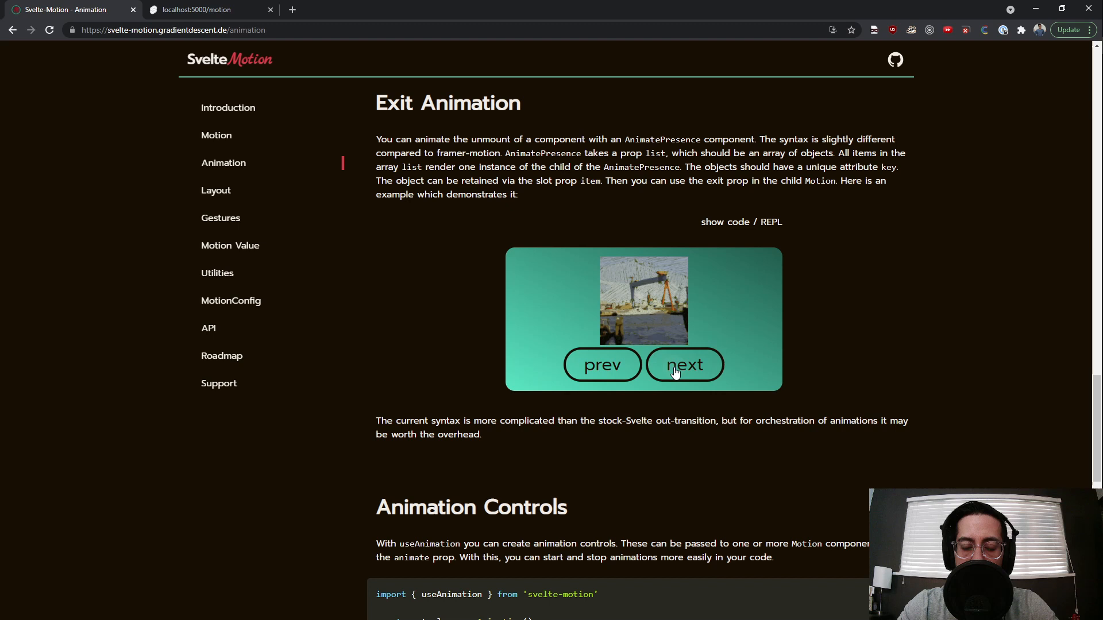
{"action": "left_click", "coordinate": [684, 364]}
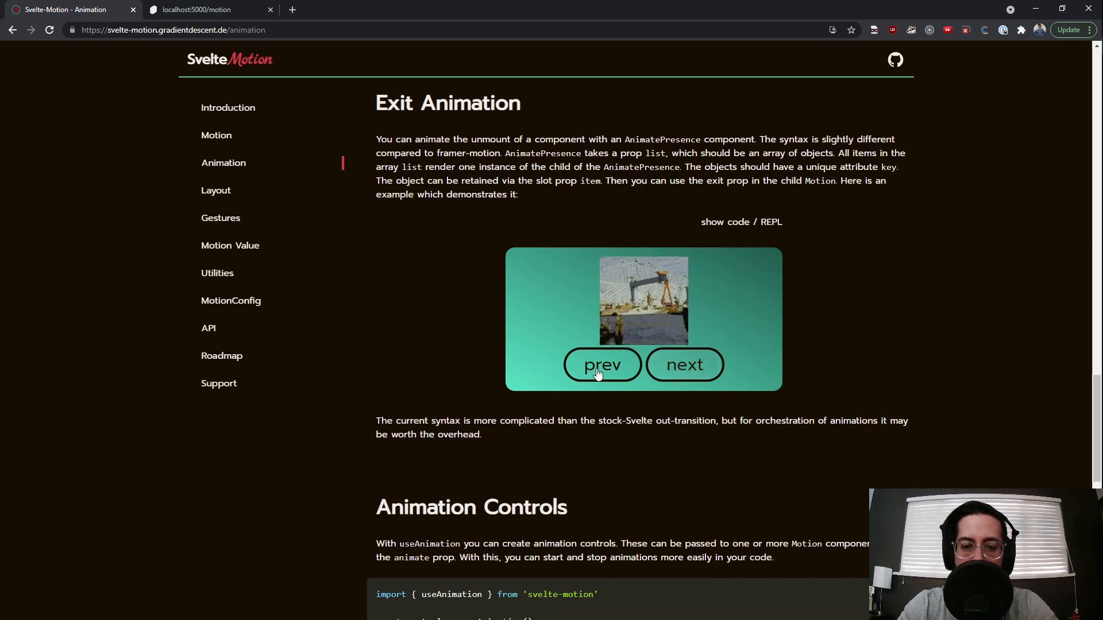
{"action": "scroll", "scroll_direction": "down", "scroll_amount": 3}
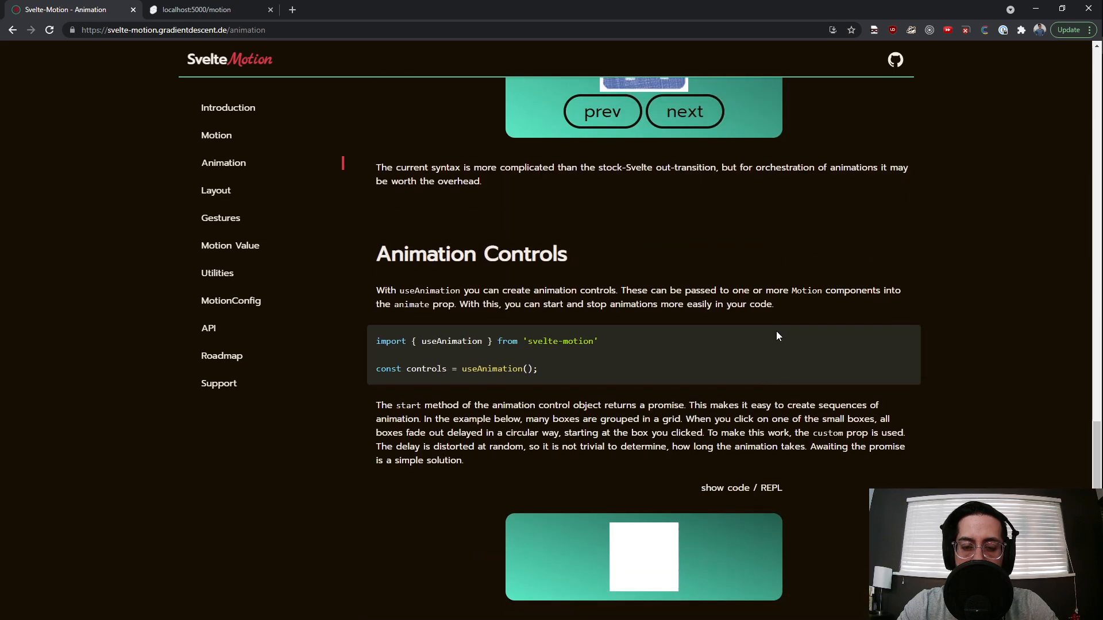
{"action": "scroll", "scroll_direction": "down", "scroll_amount": 3}
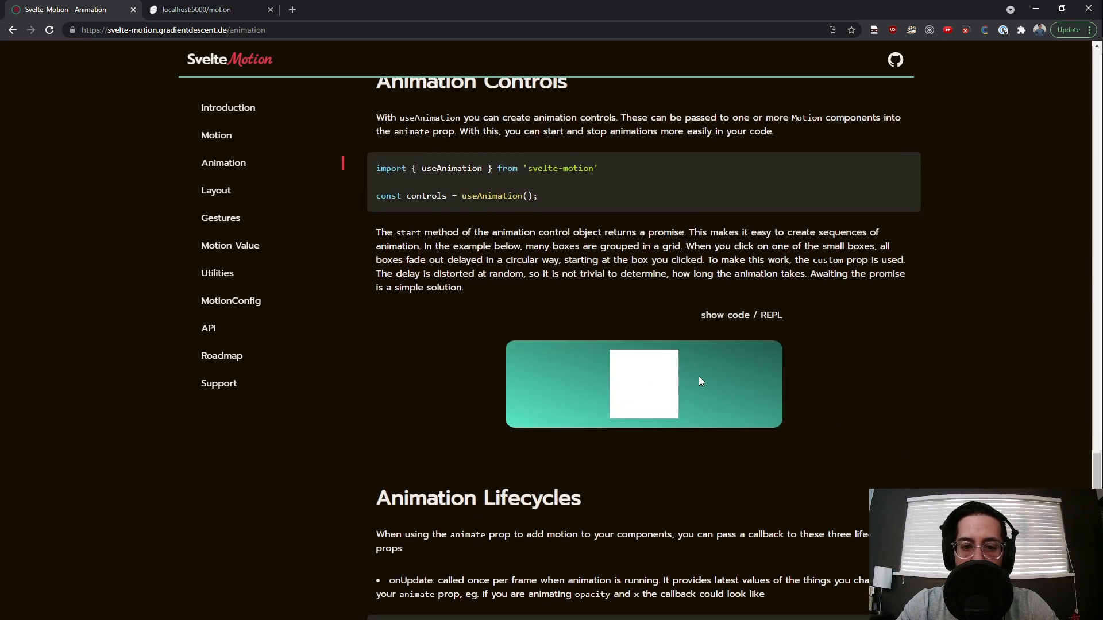
{"action": "mouse_move", "coordinate": [652, 390]}
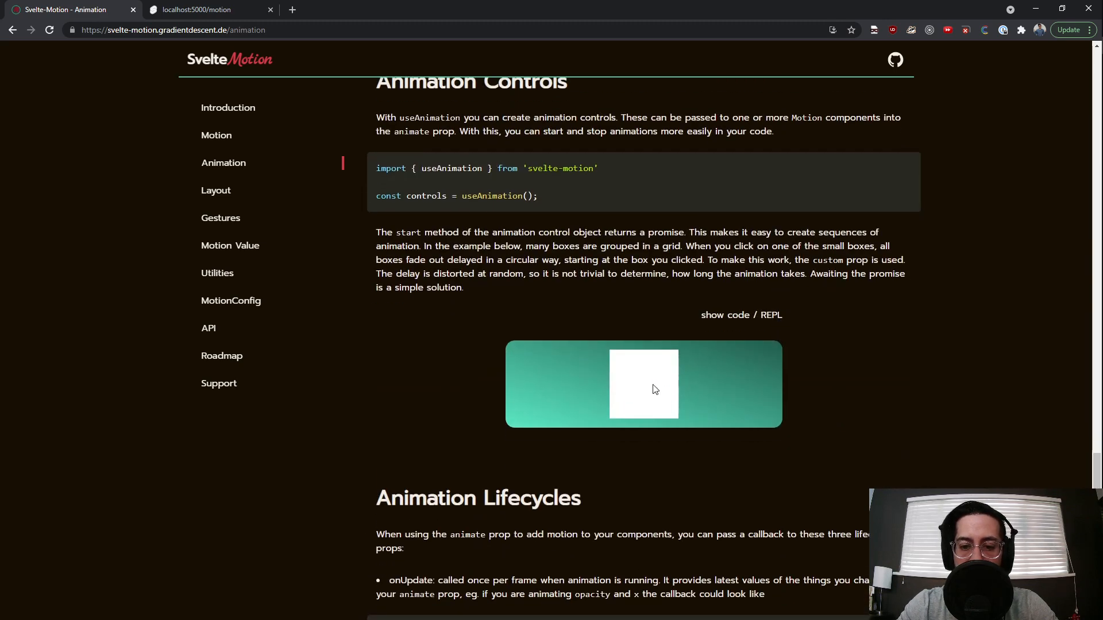
{"action": "mouse_move", "coordinate": [629, 397]}
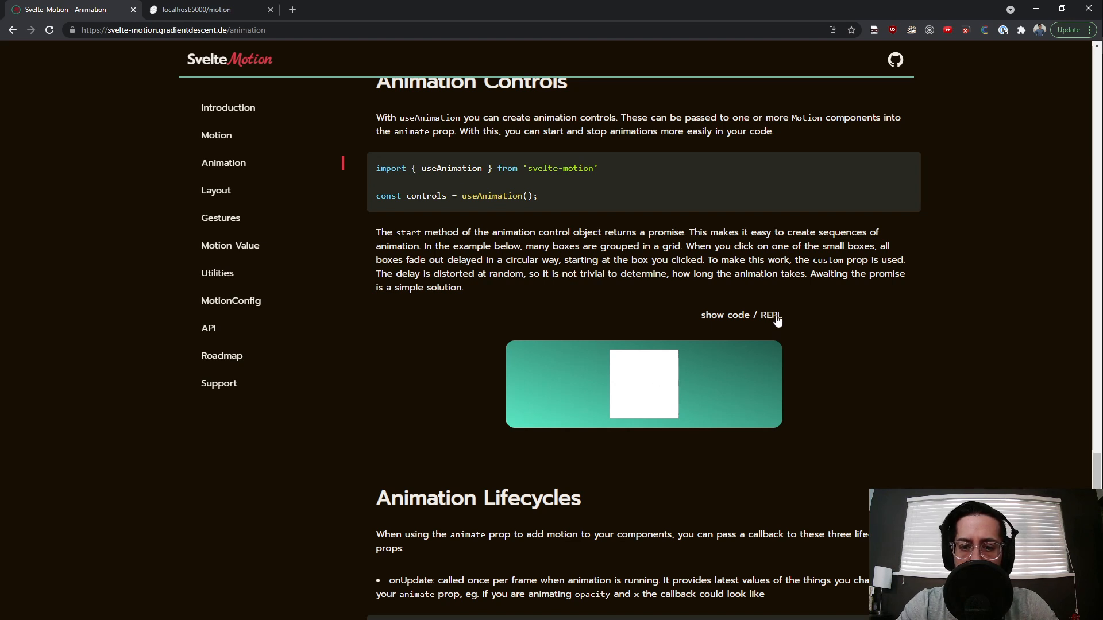
{"action": "left_click", "coordinate": [770, 315]}
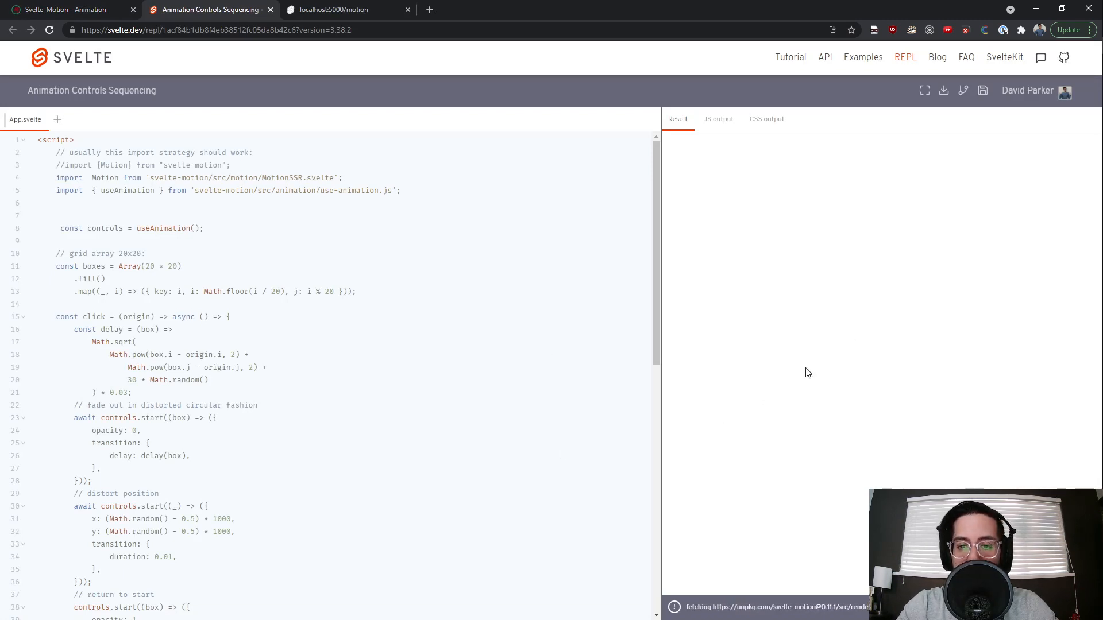
{"action": "mouse_move", "coordinate": [785, 440]}
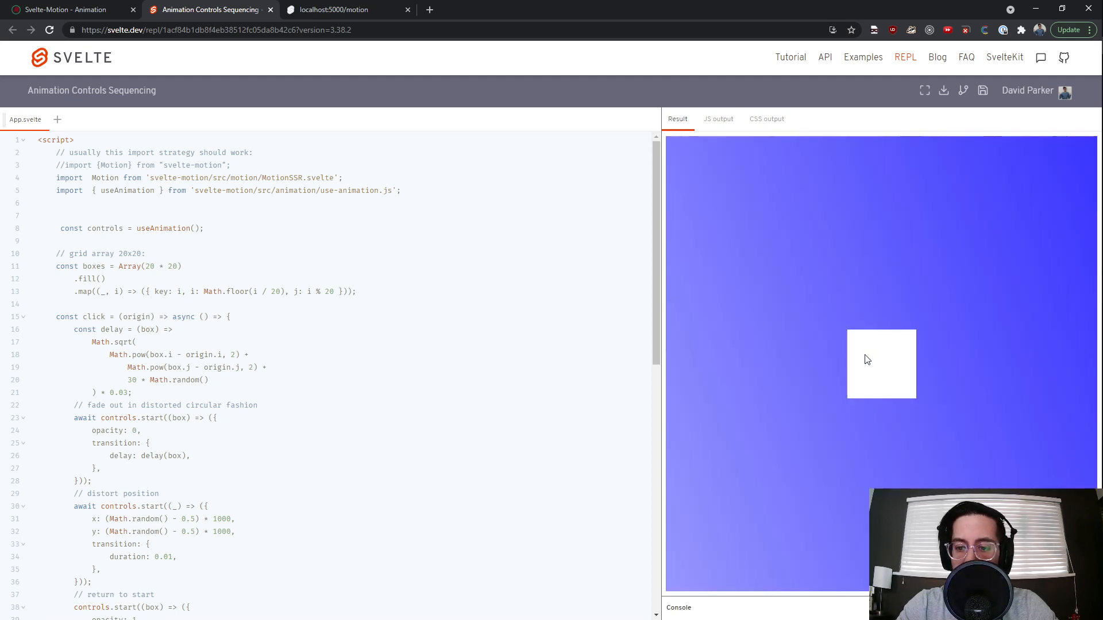
{"action": "left_click", "coordinate": [881, 364]}
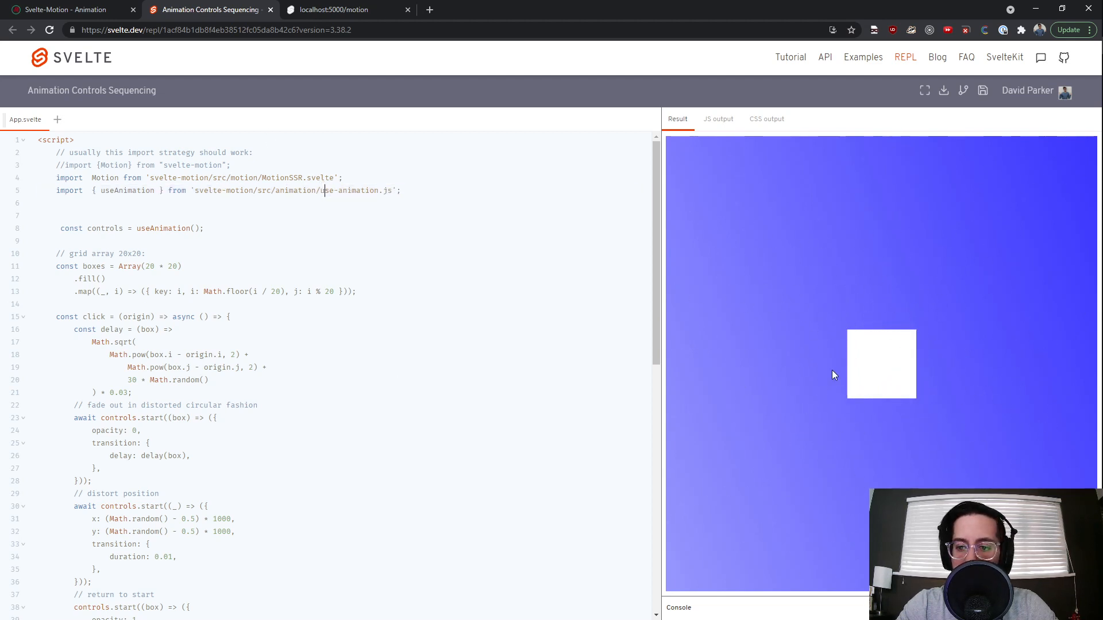
{"action": "left_click", "coordinate": [881, 364]}
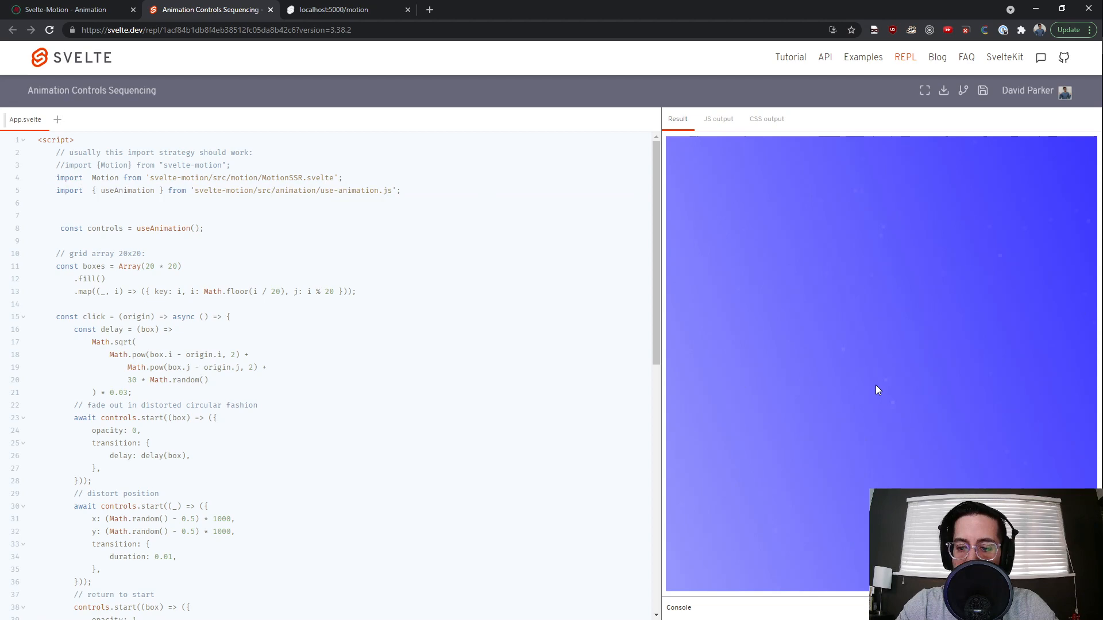
{"action": "left_click", "coordinate": [67, 9]}
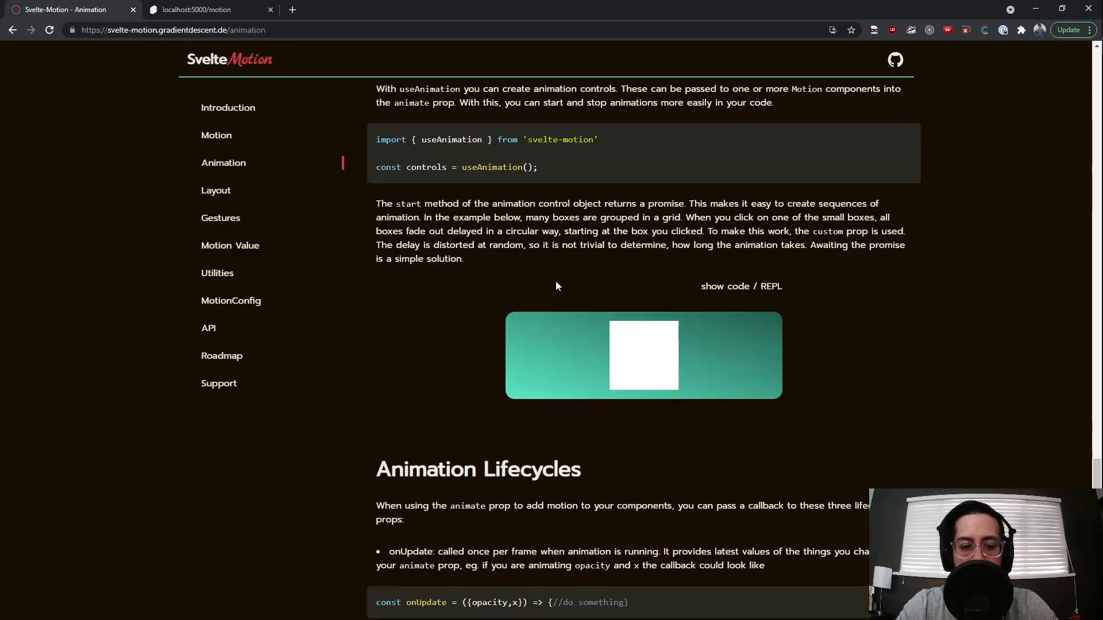
{"action": "scroll", "scroll_direction": "down", "scroll_amount": 3}
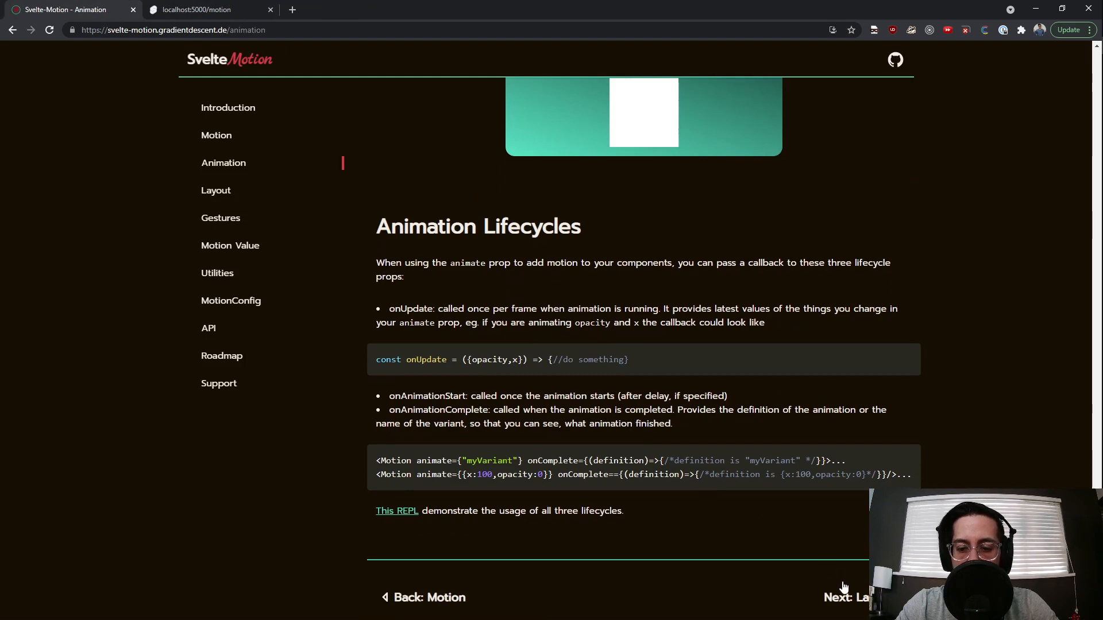
{"action": "left_click", "coordinate": [397, 510]}
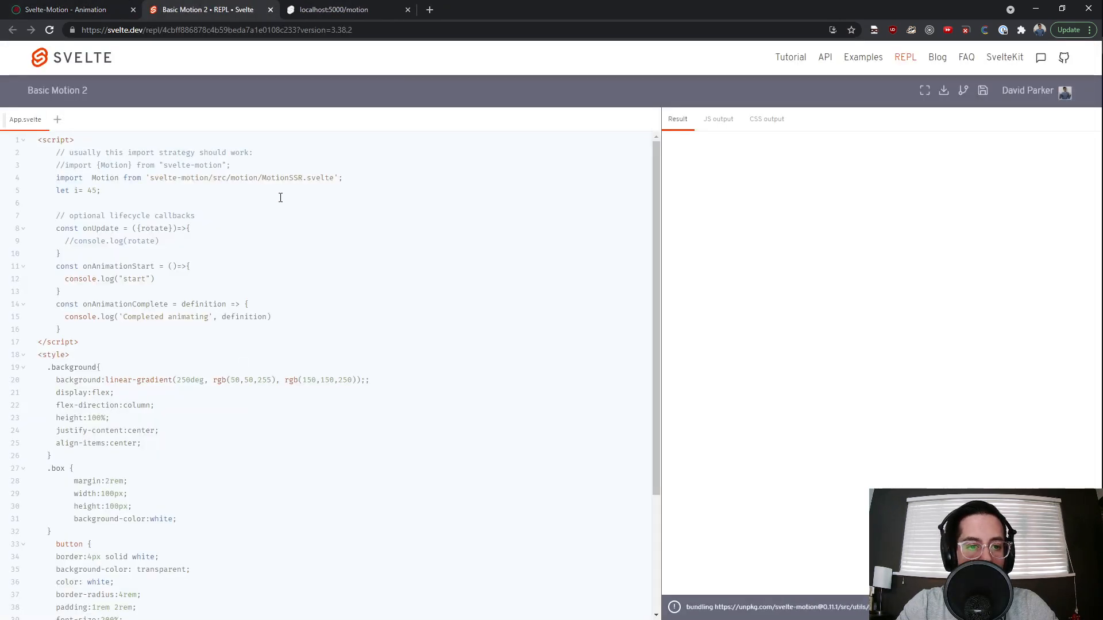
{"action": "scroll", "scroll_direction": "down", "scroll_amount": 3}
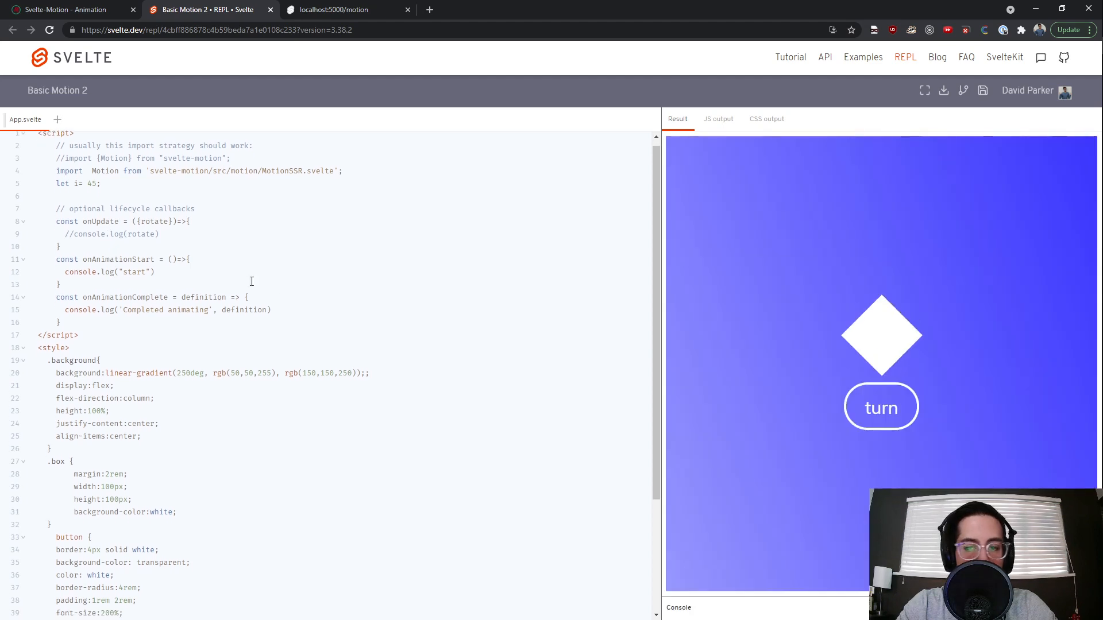
{"action": "left_click", "coordinate": [881, 407]}
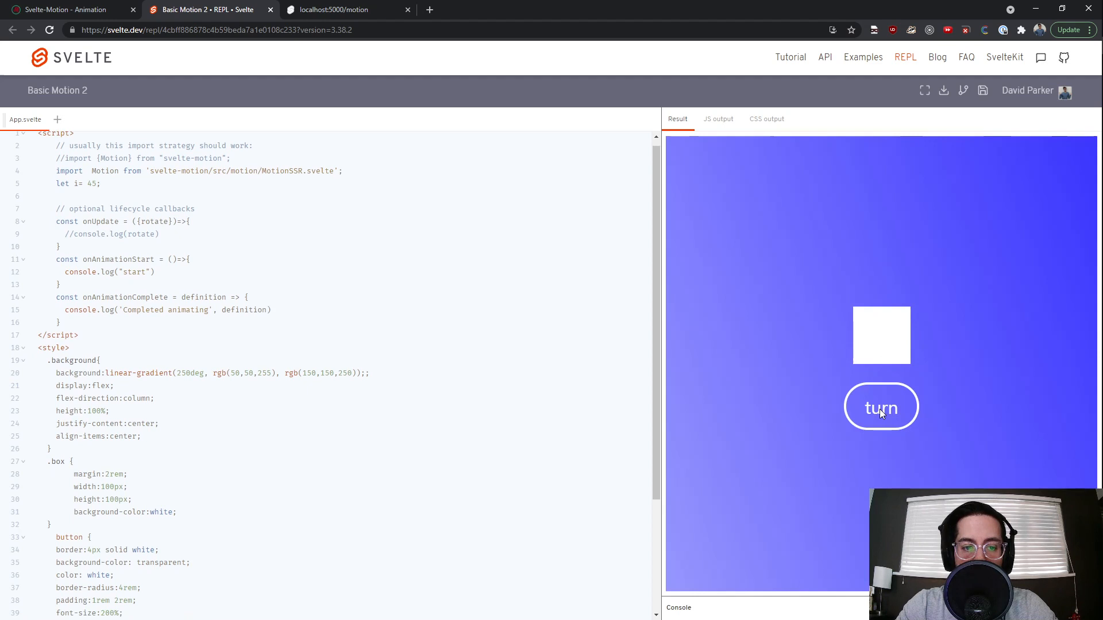
{"action": "left_click", "coordinate": [881, 407]}
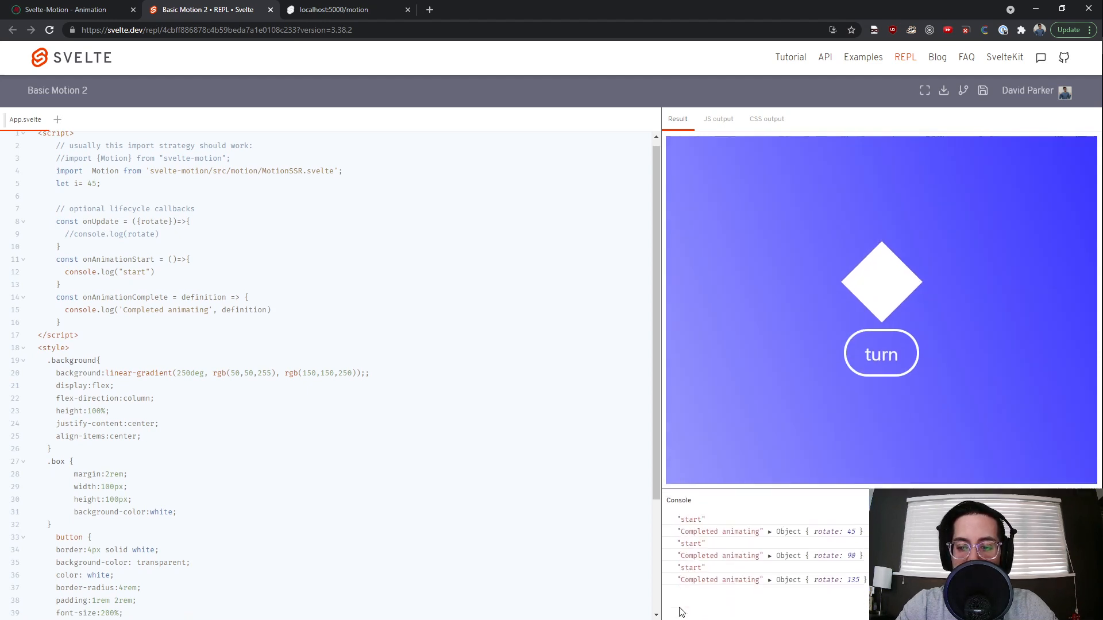
{"action": "left_click", "coordinate": [881, 354]}
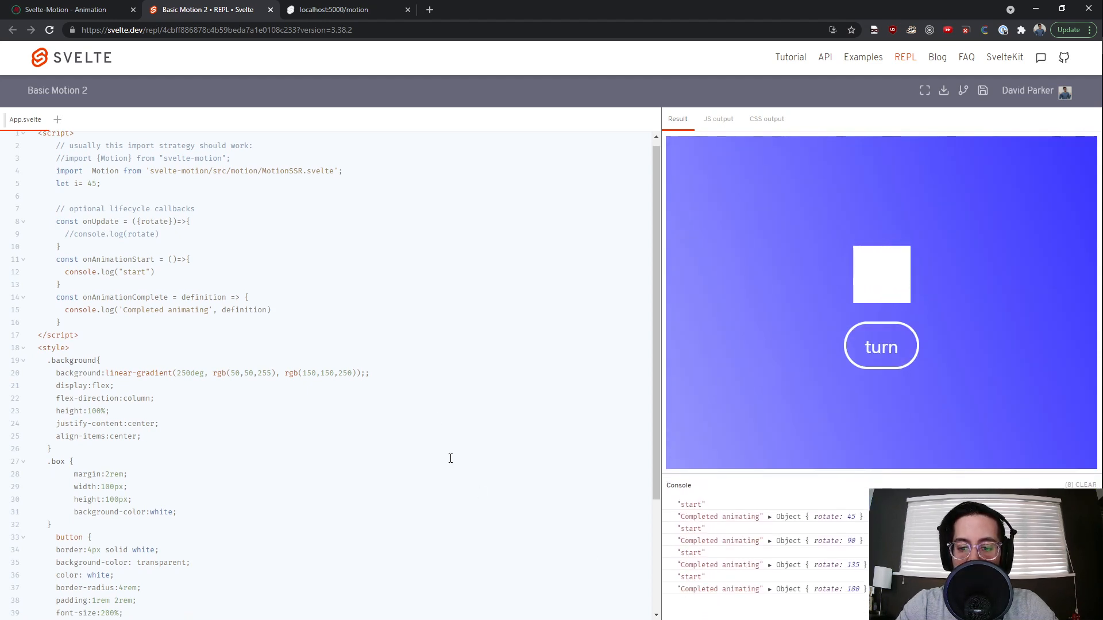
{"action": "double_click", "coordinate": [116, 233]}
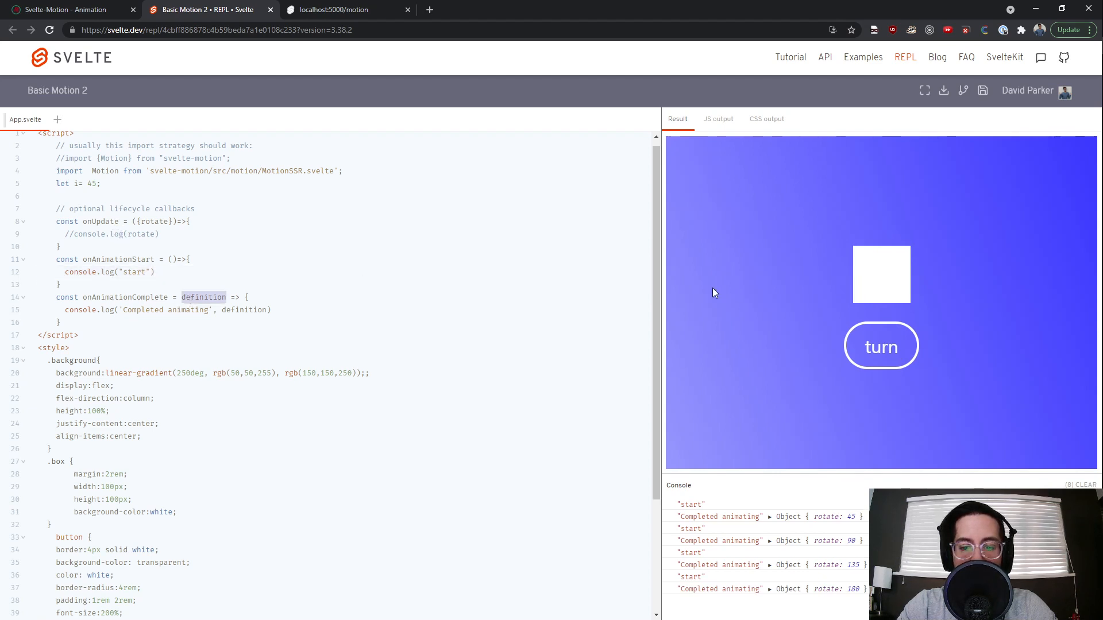
{"action": "left_click", "coordinate": [881, 346]}
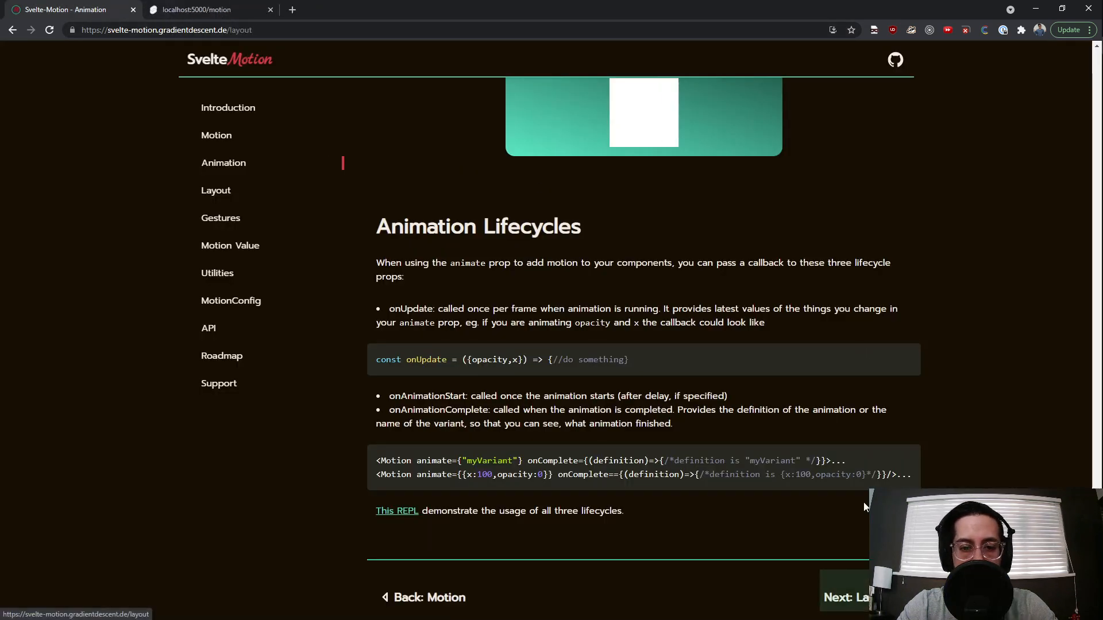
On the Layout page, flip the animated switch demo and read down through the layout demos.
{"action": "left_click", "coordinate": [216, 189]}
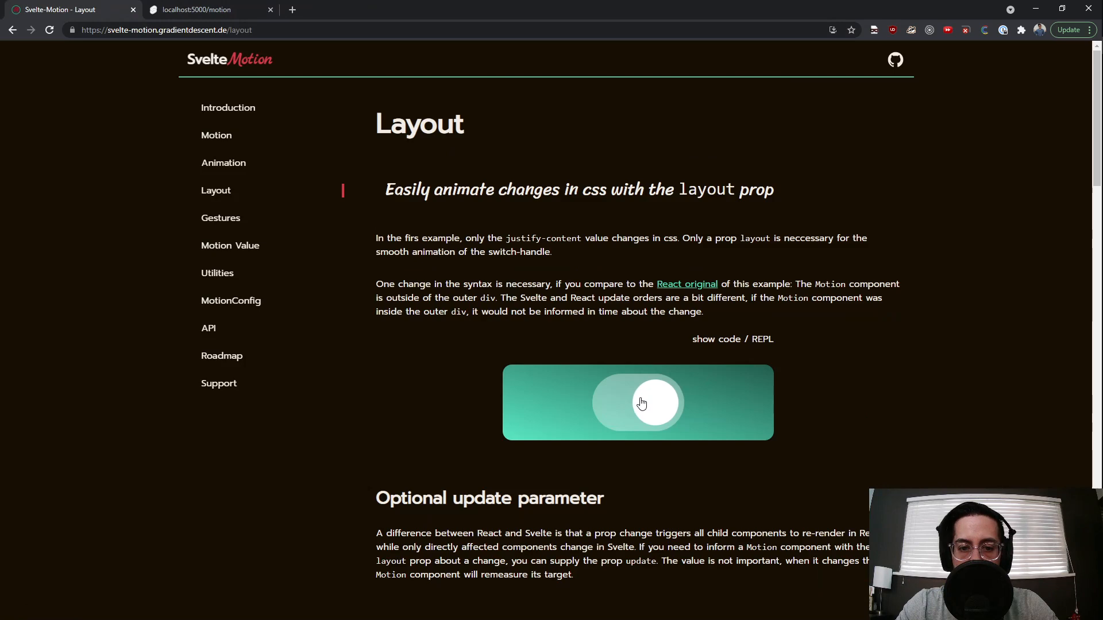
{"action": "left_click", "coordinate": [636, 402]}
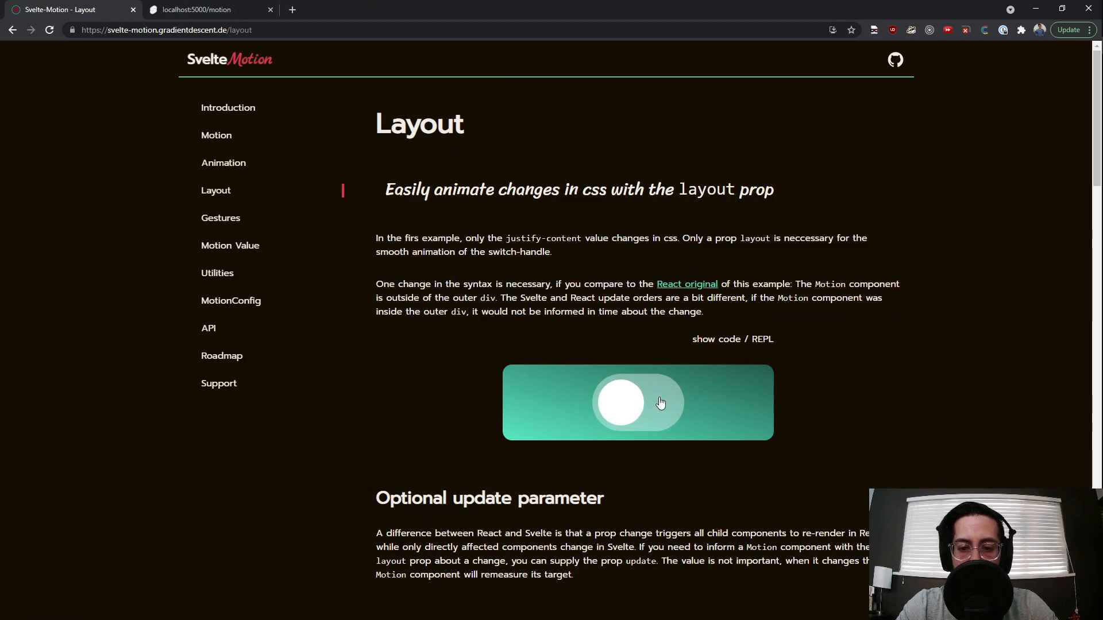
{"action": "scroll", "scroll_direction": "down", "scroll_amount": 3}
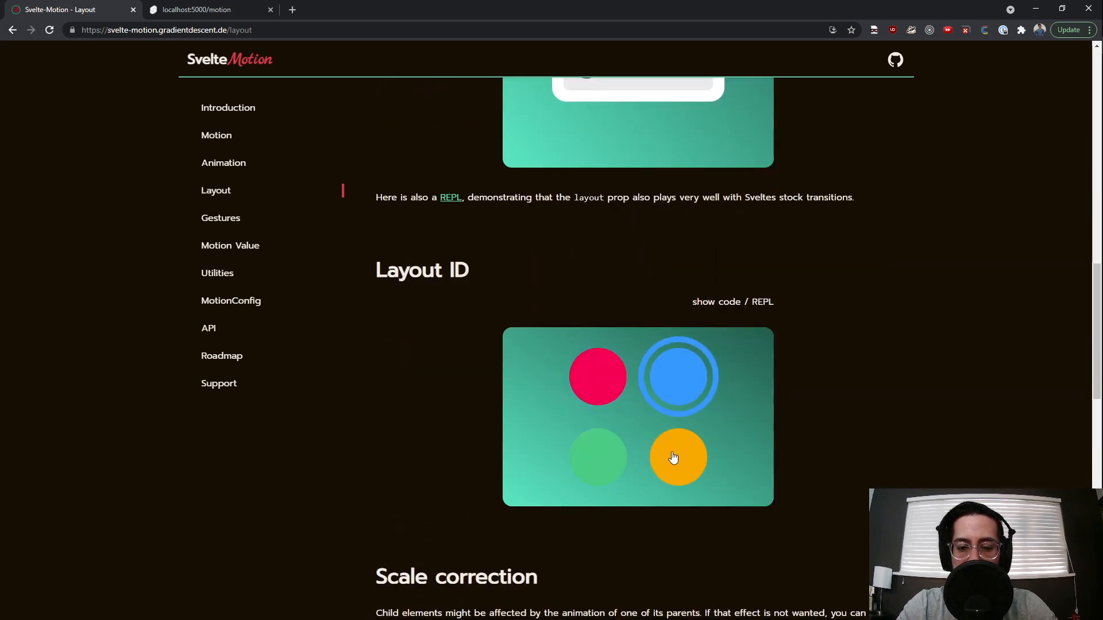
{"action": "scroll", "scroll_direction": "down", "scroll_amount": 3}
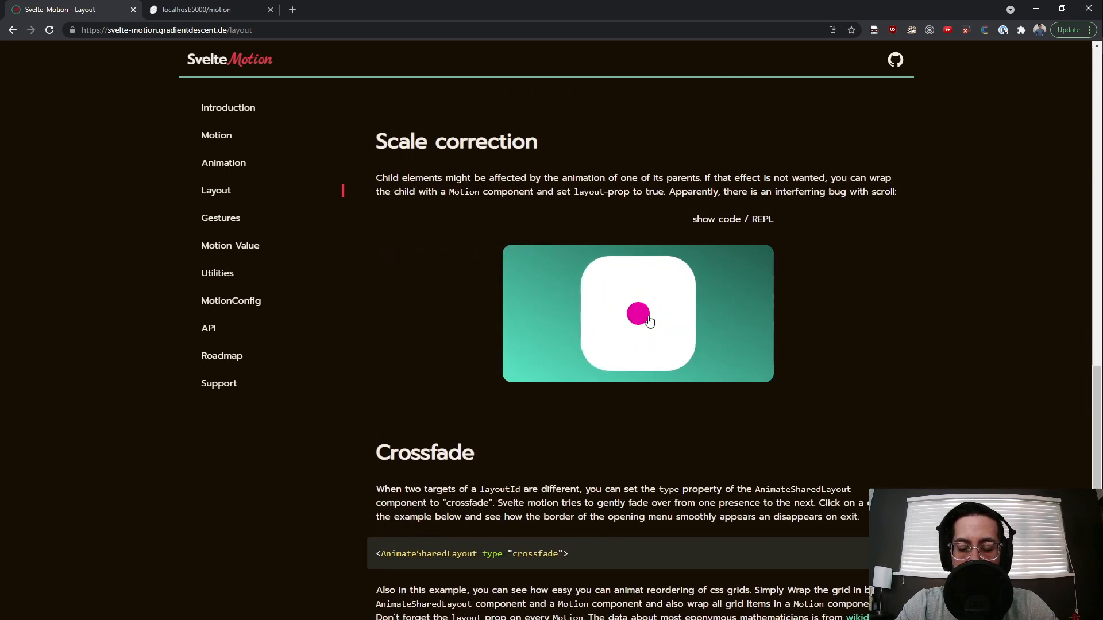
{"action": "scroll", "scroll_direction": "down", "scroll_amount": 3}
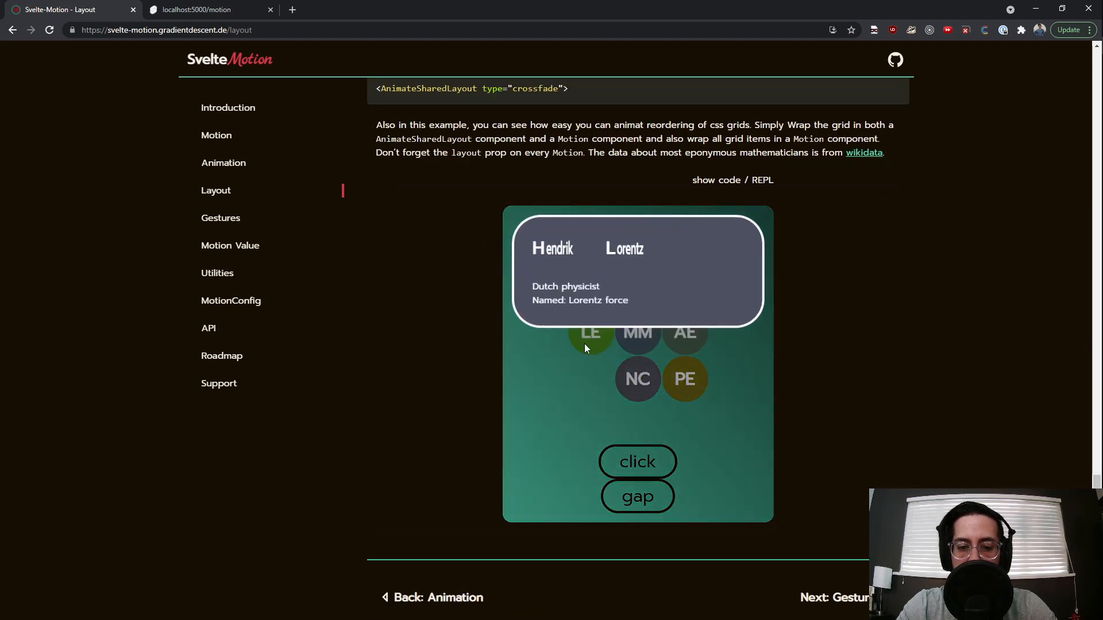
Close the expanded mathematician card, reorder the crossfade grid, then go on to the Gestures page.
{"action": "left_click", "coordinate": [684, 284]}
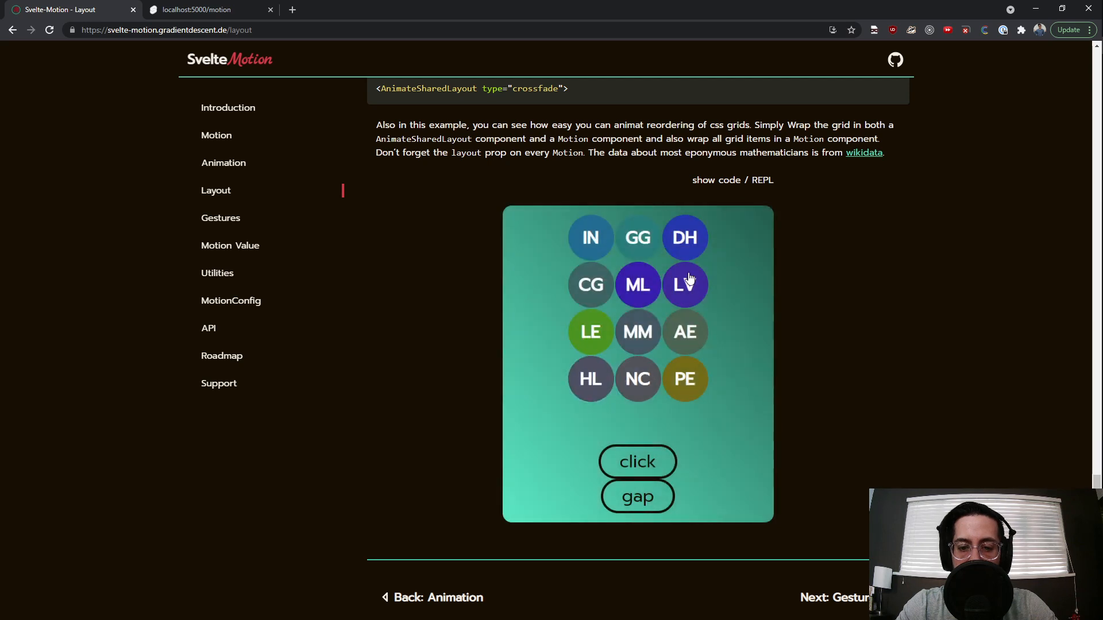
{"action": "left_click", "coordinate": [685, 284]}
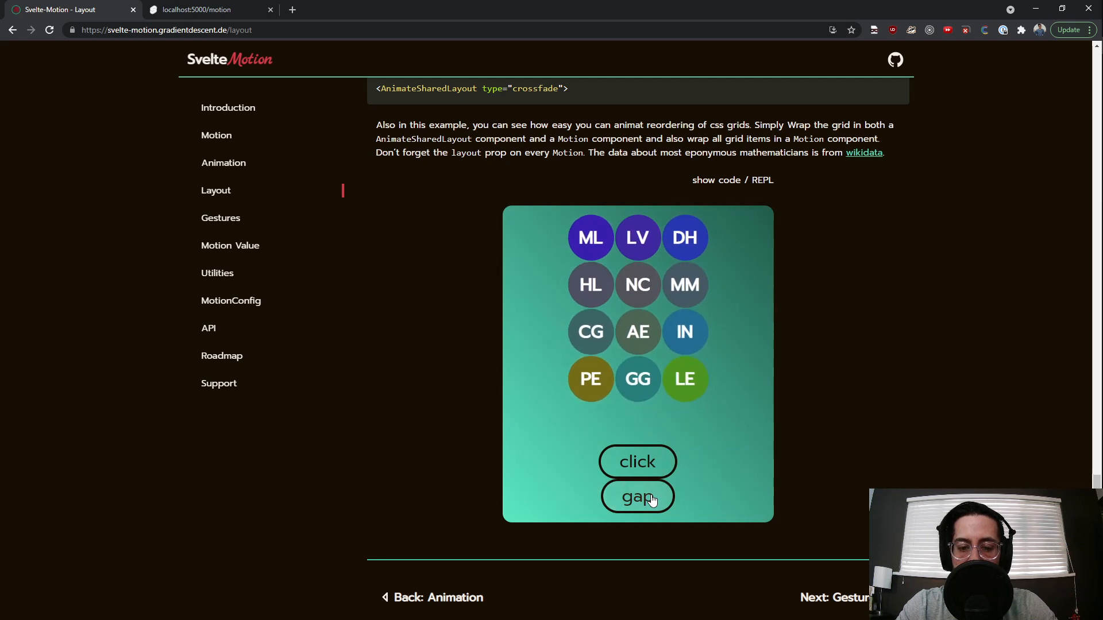
{"action": "left_click", "coordinate": [220, 217]}
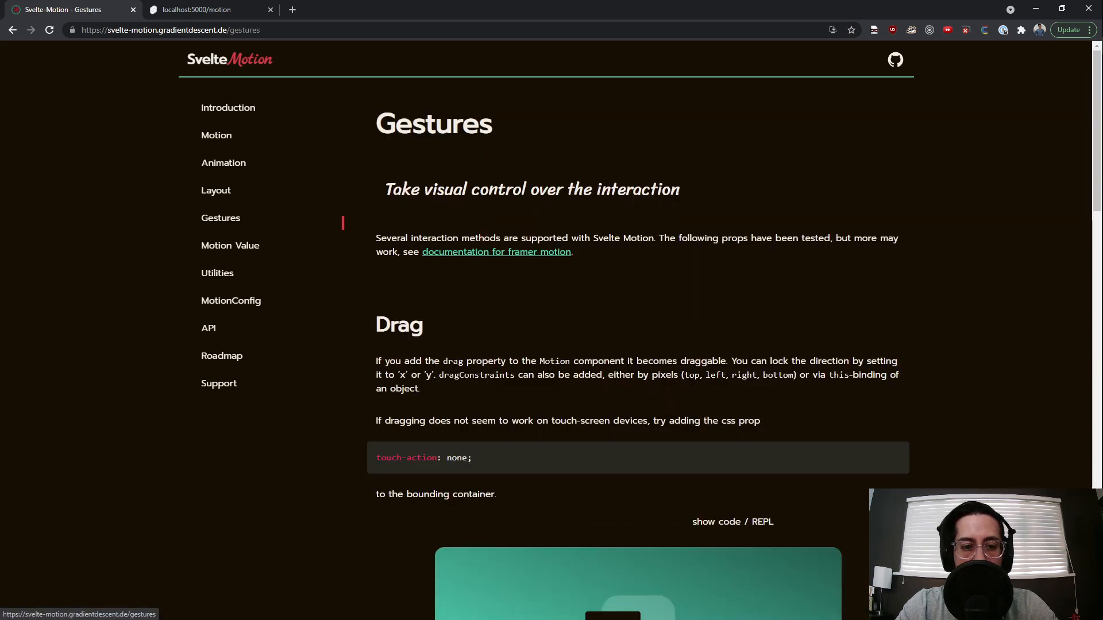
Drag the black square in the drag demo, highlight use:motion in the focus example, and reach the Pan date picker.
{"action": "scroll", "scroll_direction": "down", "scroll_amount": 3}
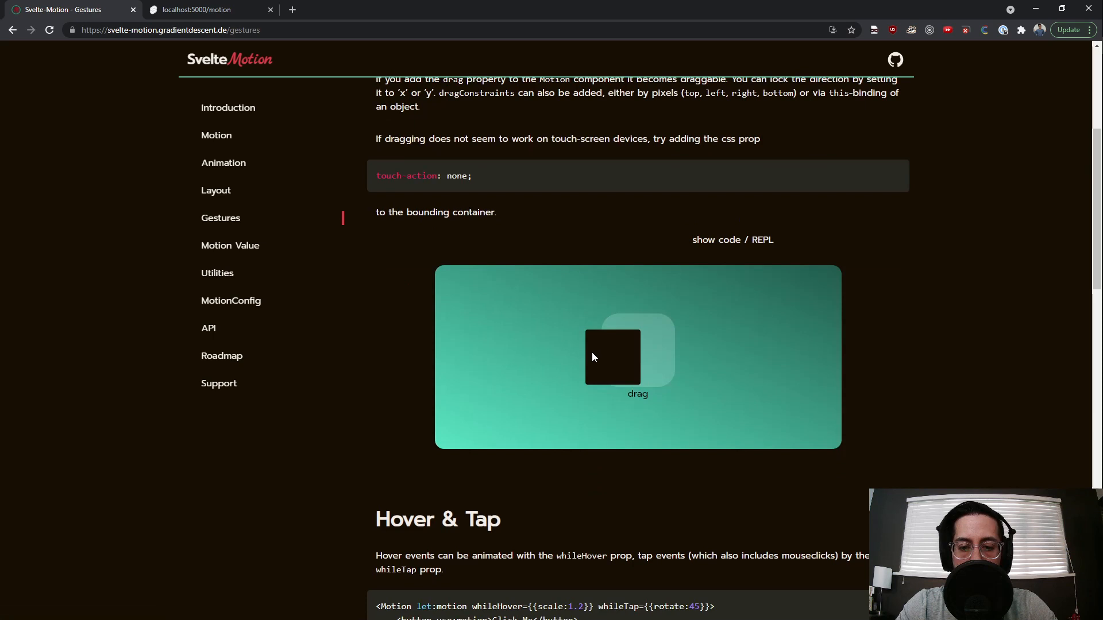
{"action": "left_click_drag", "start_coordinate": [612, 356], "coordinate": [637, 356]}
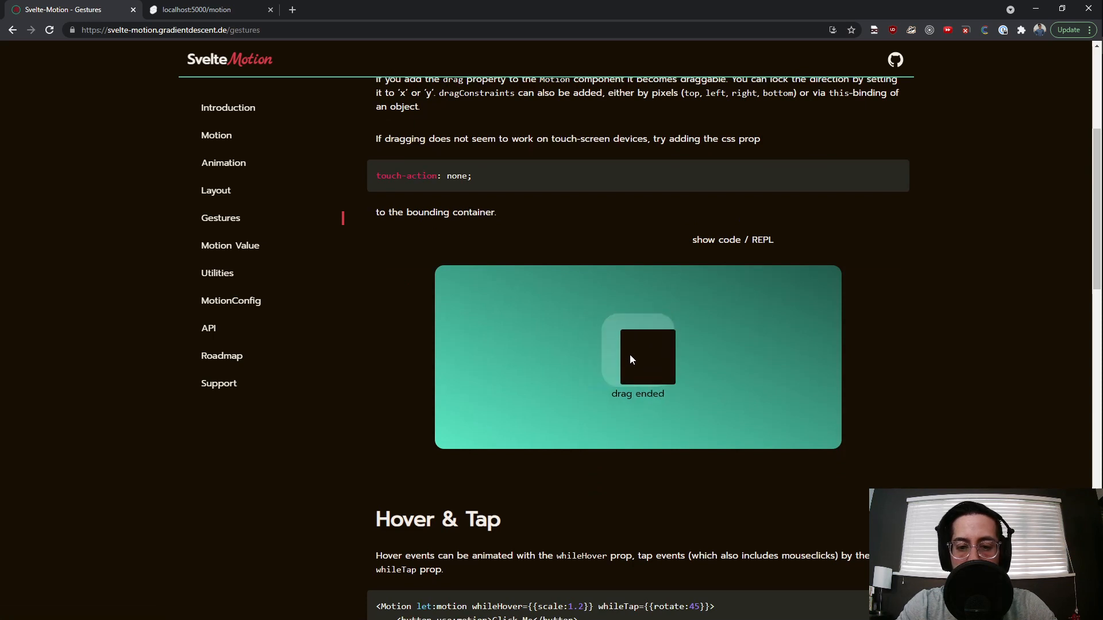
{"action": "scroll", "scroll_direction": "down", "scroll_amount": 3}
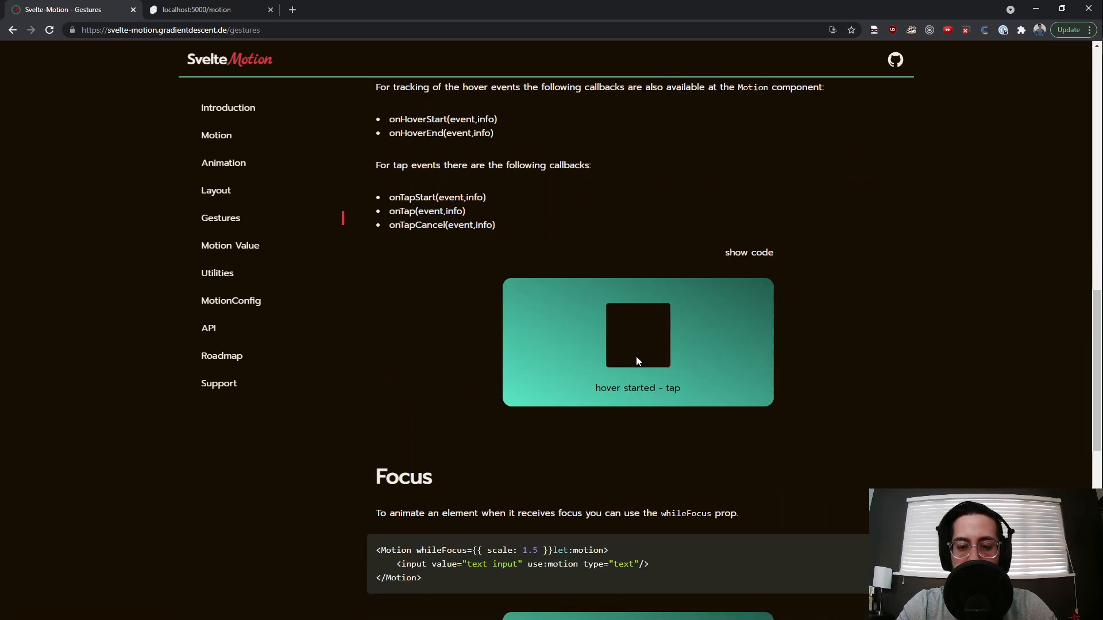
{"action": "scroll", "scroll_direction": "down", "scroll_amount": 3}
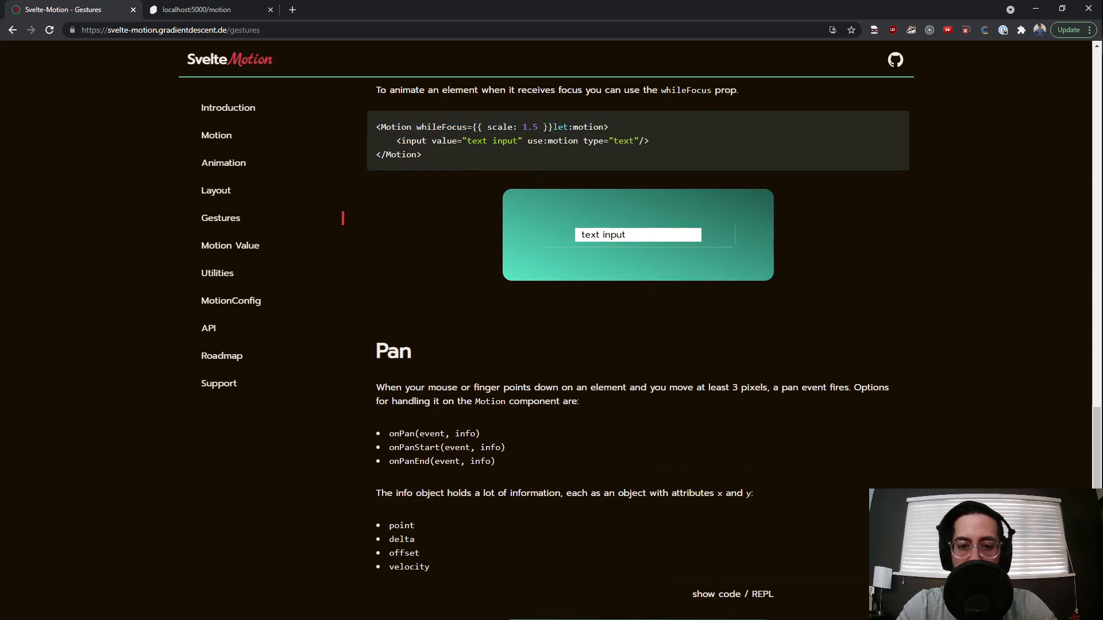
{"action": "double_click", "coordinate": [553, 141]}
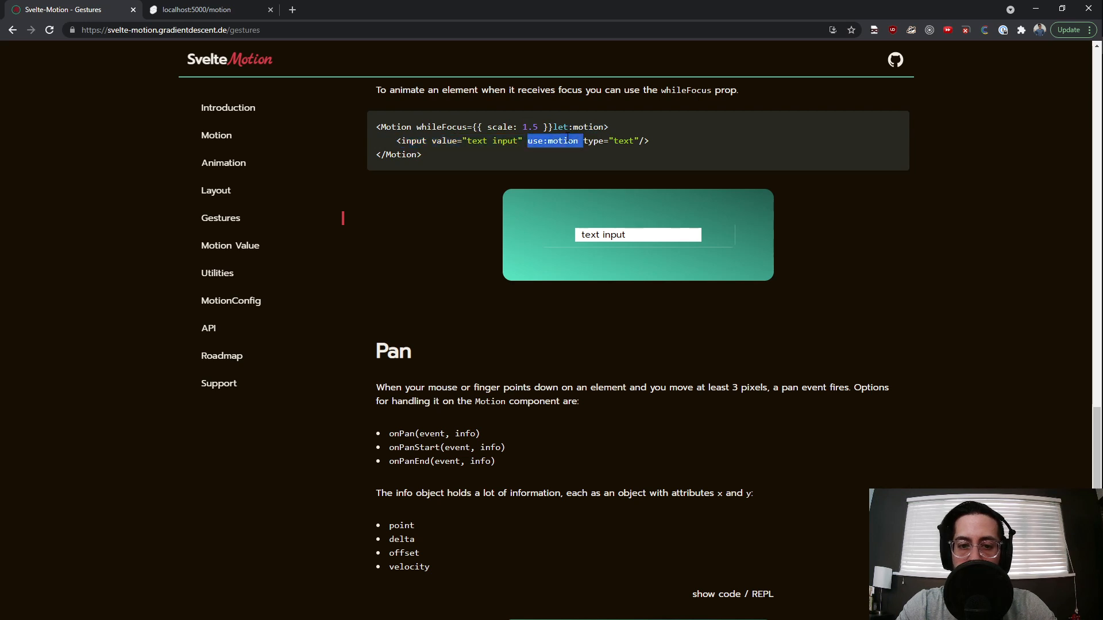
{"action": "scroll", "scroll_direction": "down", "scroll_amount": 3}
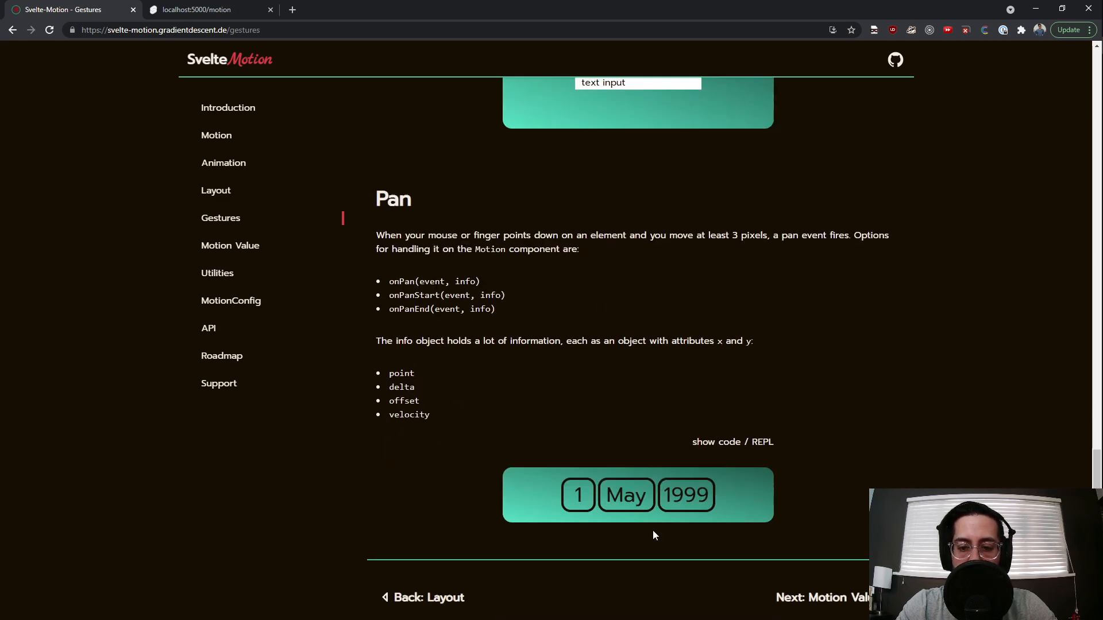
{"action": "mouse_move", "coordinate": [625, 494]}
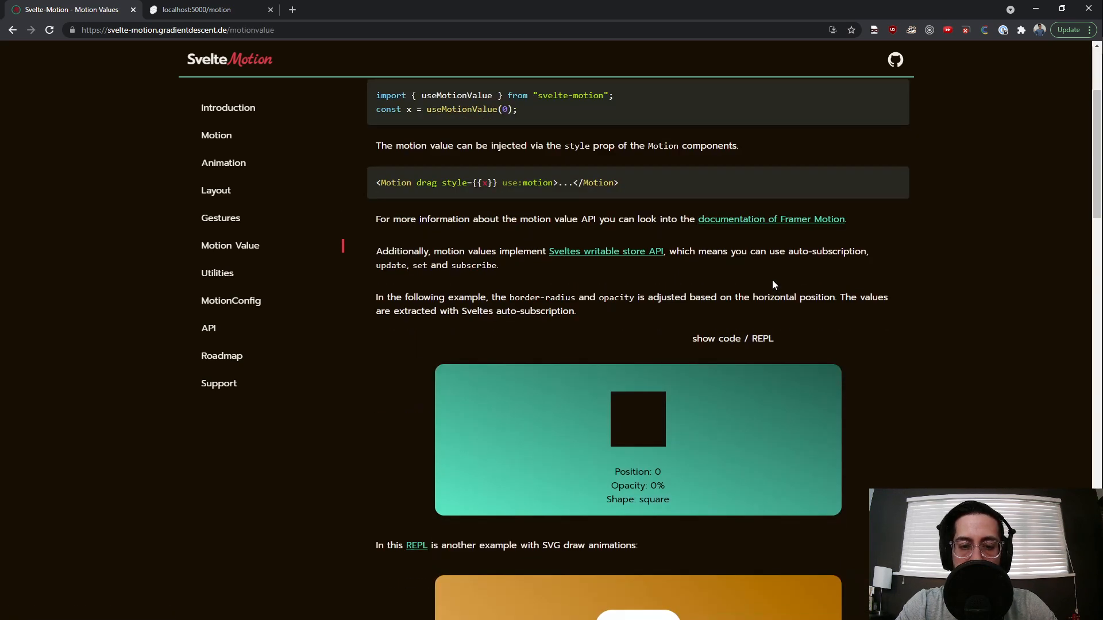
Slide the Motion Value square left to round and fade it, then back toward the centre.
{"action": "scroll", "scroll_direction": "down", "scroll_amount": 3}
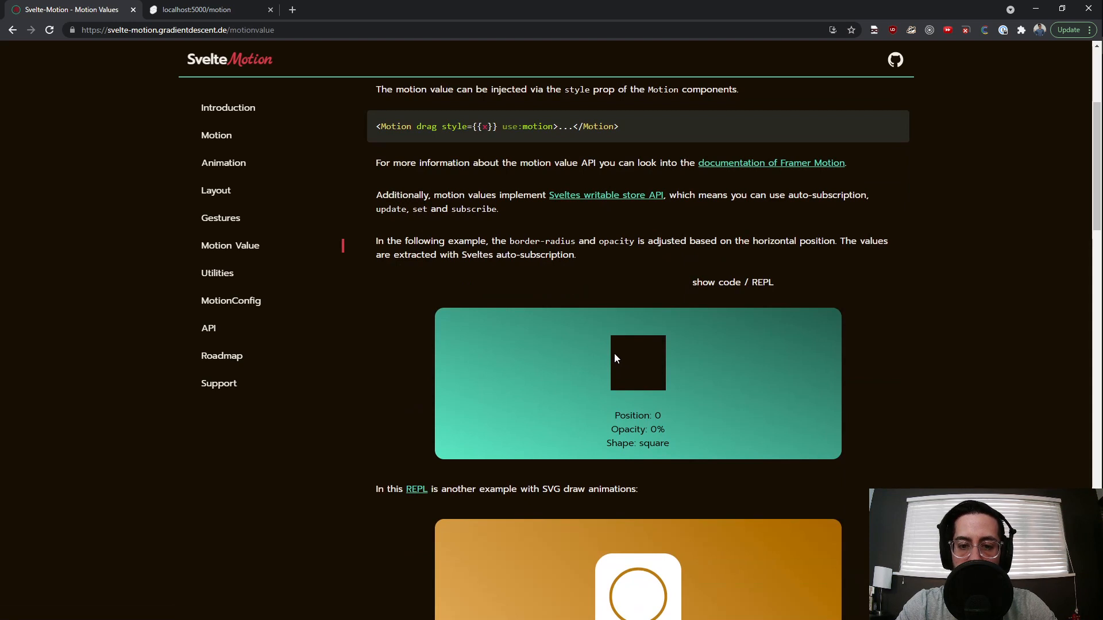
{"action": "left_click_drag", "start_coordinate": [637, 363], "coordinate": [600, 363]}
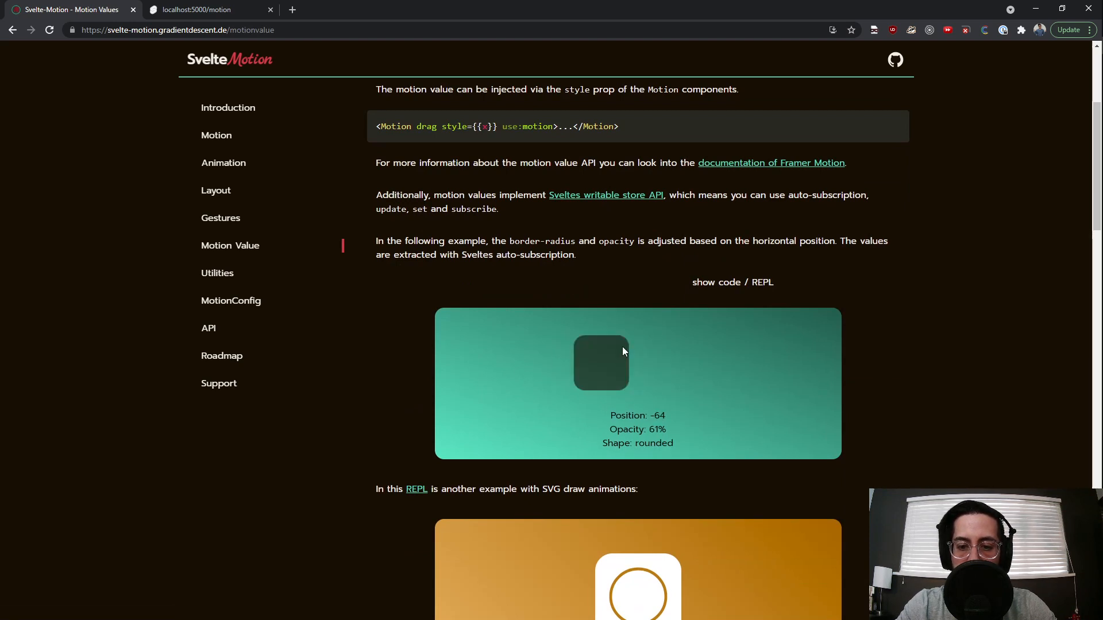
{"action": "left_click_drag", "start_coordinate": [601, 362], "coordinate": [696, 362]}
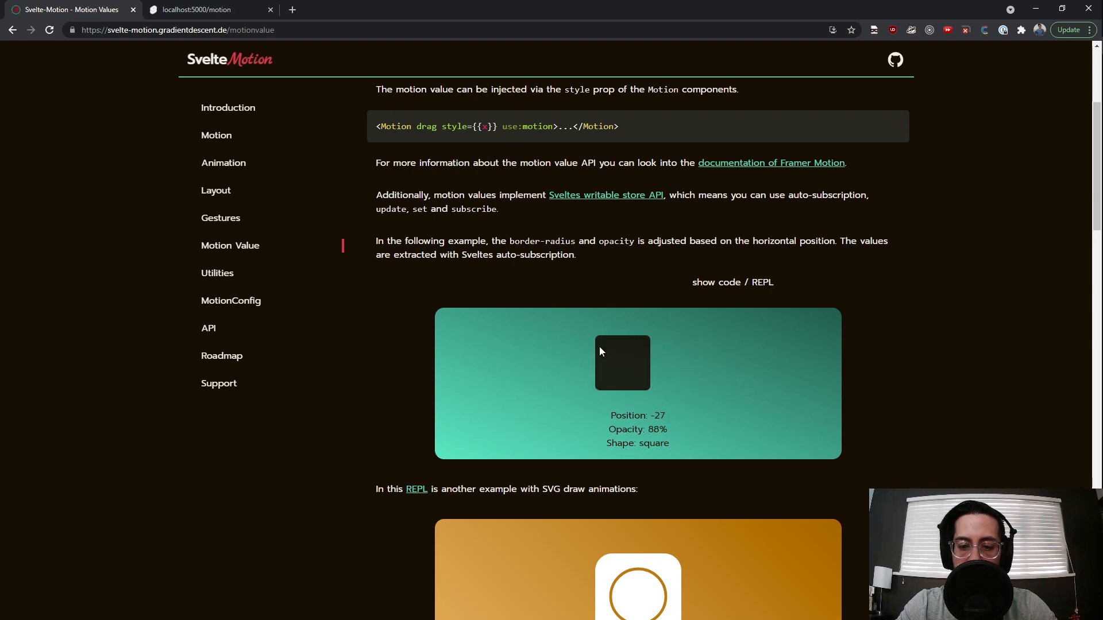
{"action": "scroll", "scroll_direction": "down", "scroll_amount": 3}
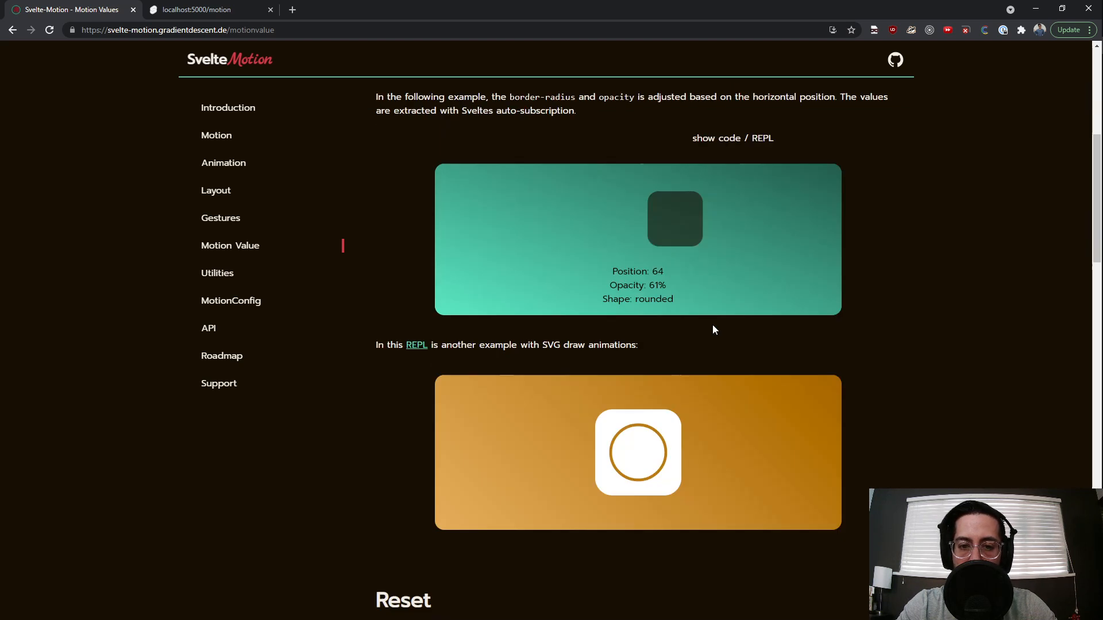
{"action": "scroll", "scroll_direction": "down", "scroll_amount": 3}
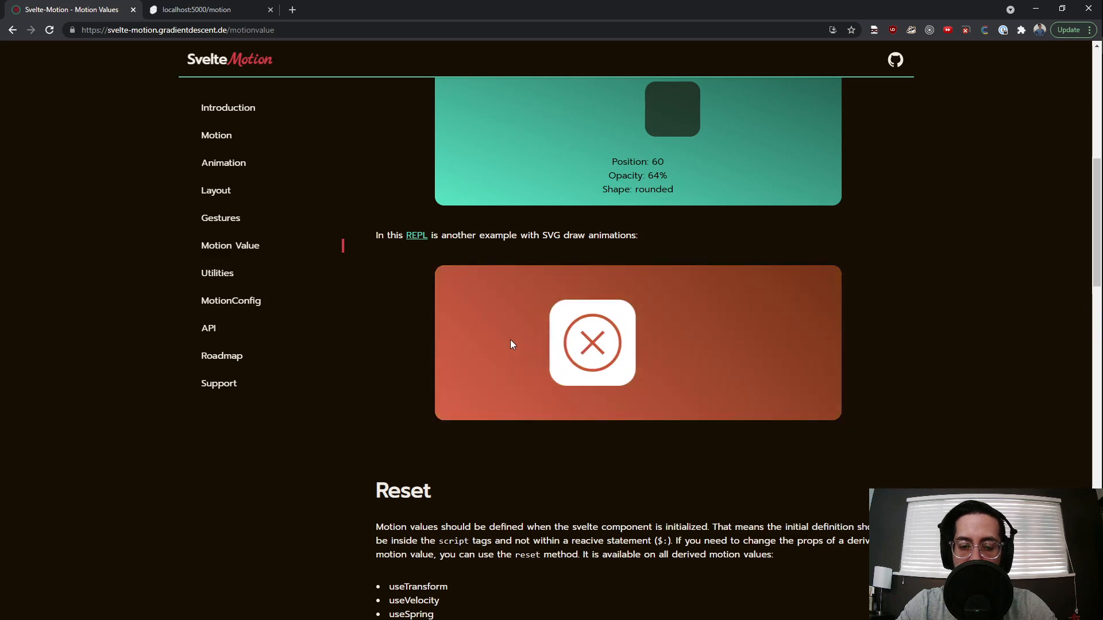
{"action": "scroll", "scroll_direction": "up", "scroll_amount": 3}
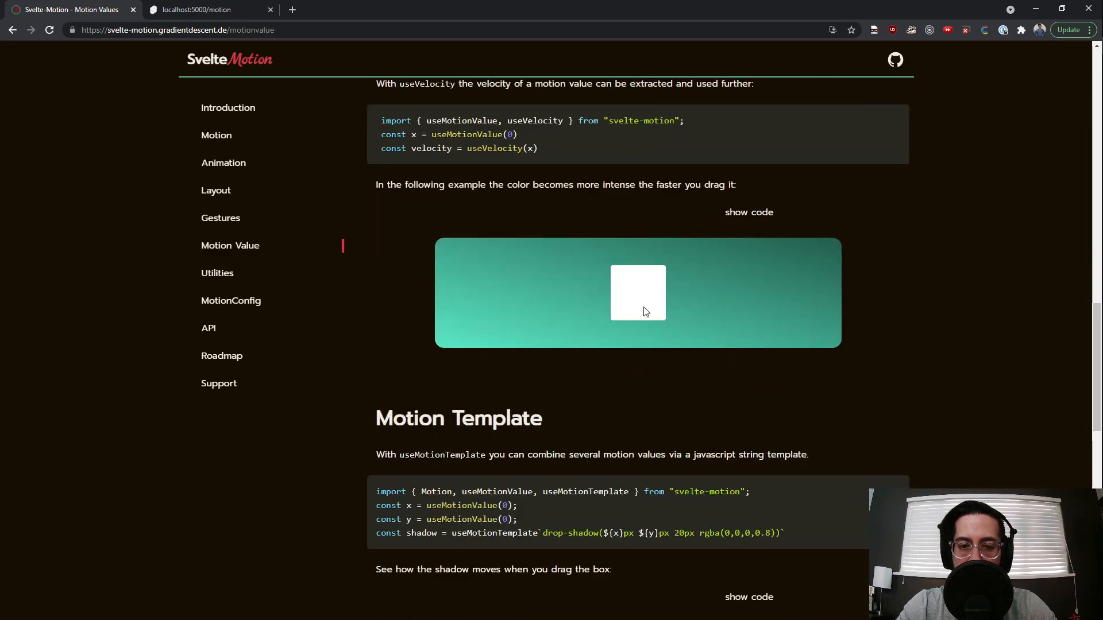
Move the Velocity demo square slowly and then fast to turn it green.
{"action": "left_click_drag", "start_coordinate": [636, 293], "coordinate": [595, 291]}
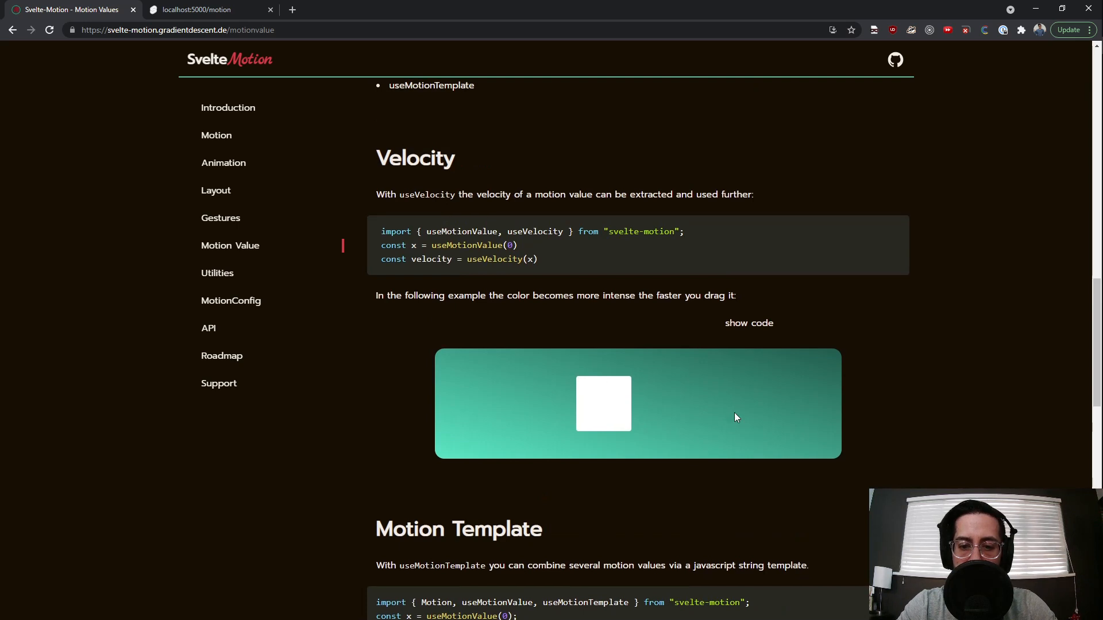
{"action": "left_click_drag", "start_coordinate": [603, 403], "coordinate": [685, 403]}
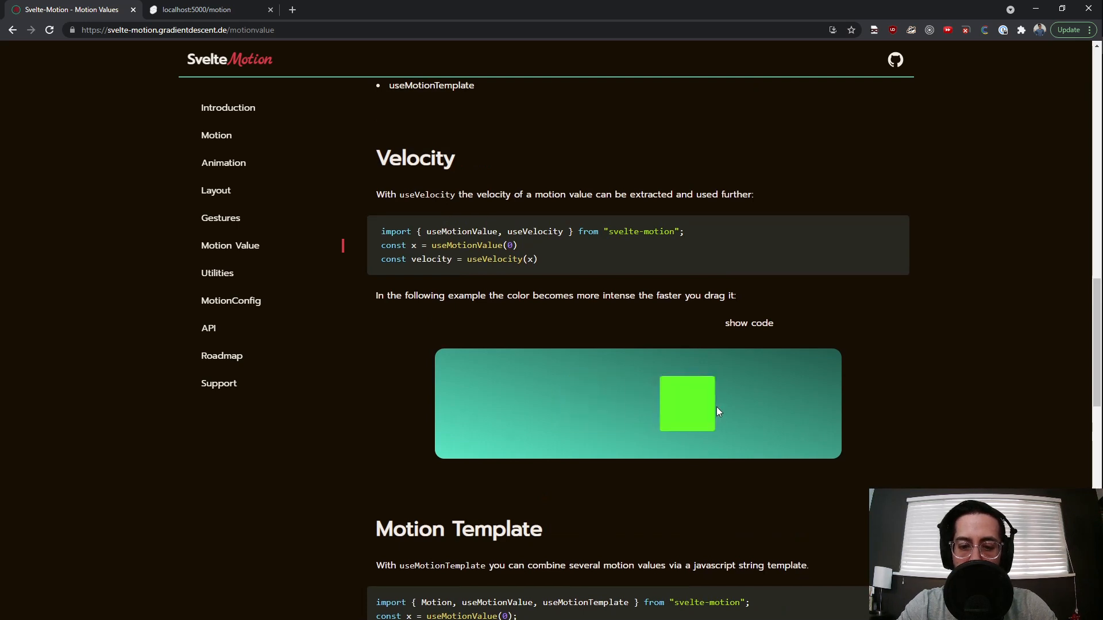
{"action": "scroll", "scroll_direction": "down", "scroll_amount": 3}
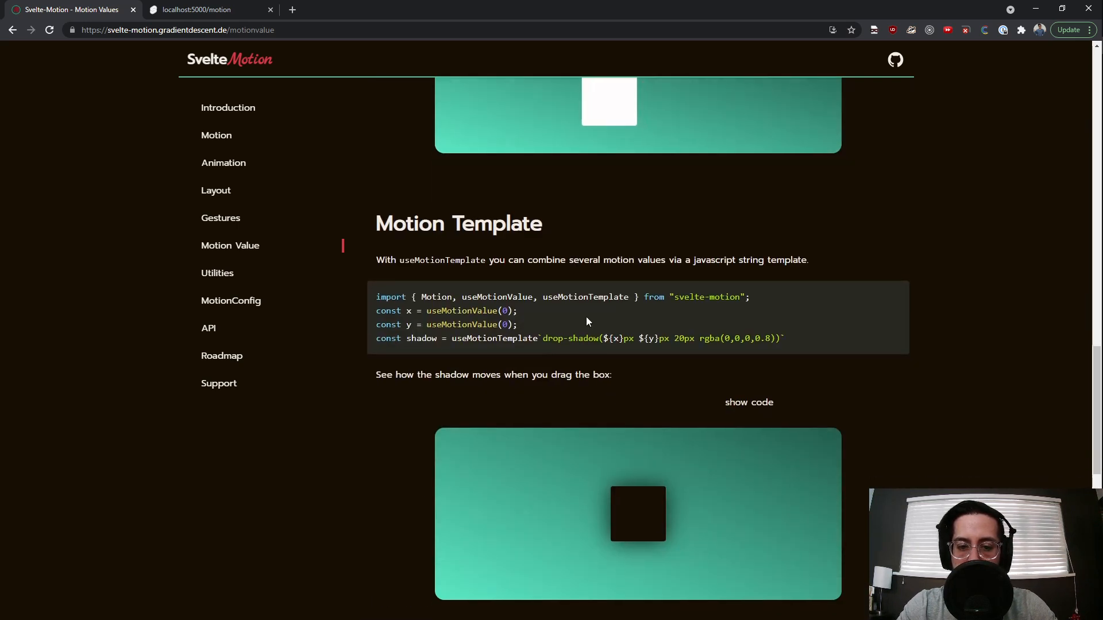
{"action": "scroll", "scroll_direction": "down", "scroll_amount": 3}
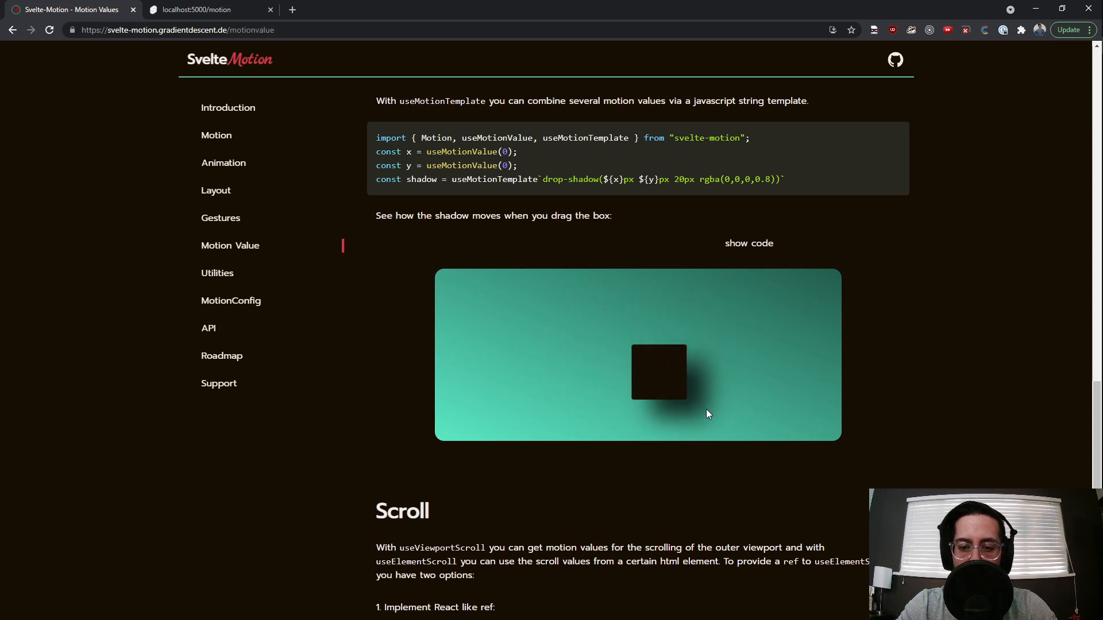
Drag the Motion Template box to shift its drop shadow, then reach the Scroll demo reading 100%.
{"action": "left_click_drag", "start_coordinate": [657, 372], "coordinate": [596, 333]}
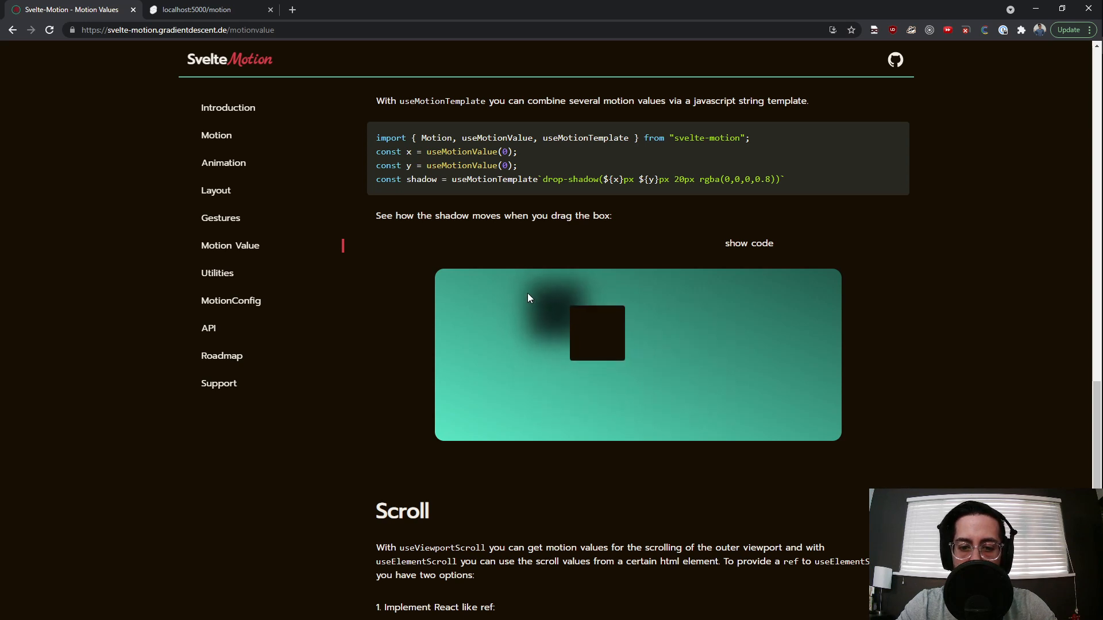
{"action": "left_click_drag", "start_coordinate": [597, 333], "coordinate": [654, 340]}
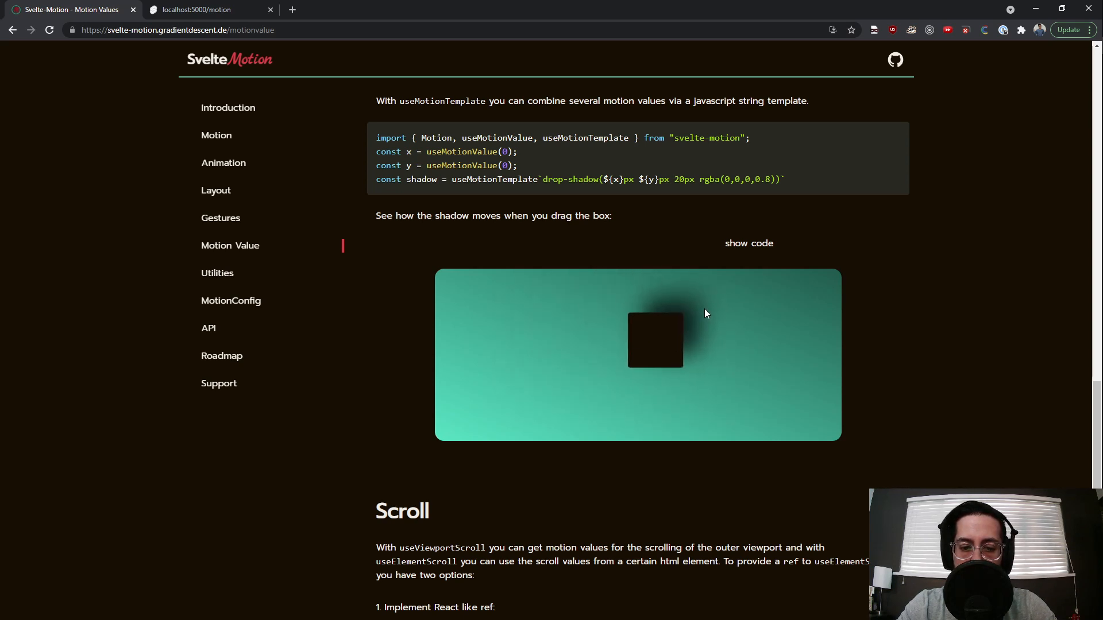
{"action": "scroll", "scroll_direction": "down", "scroll_amount": 3}
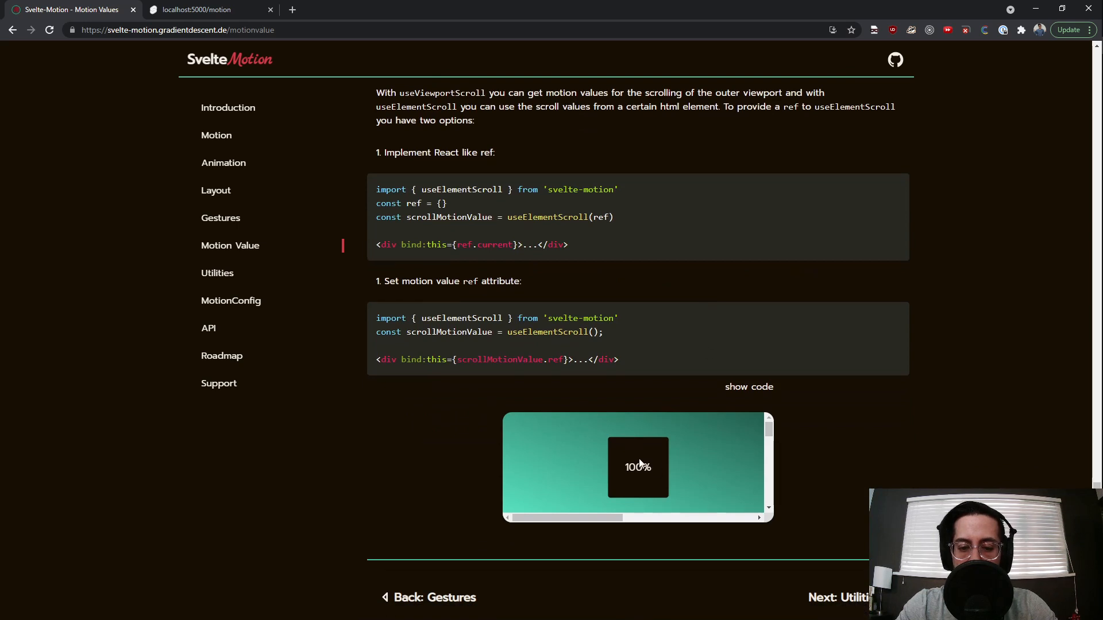
{"action": "scroll", "scroll_direction": "up", "scroll_amount": 3}
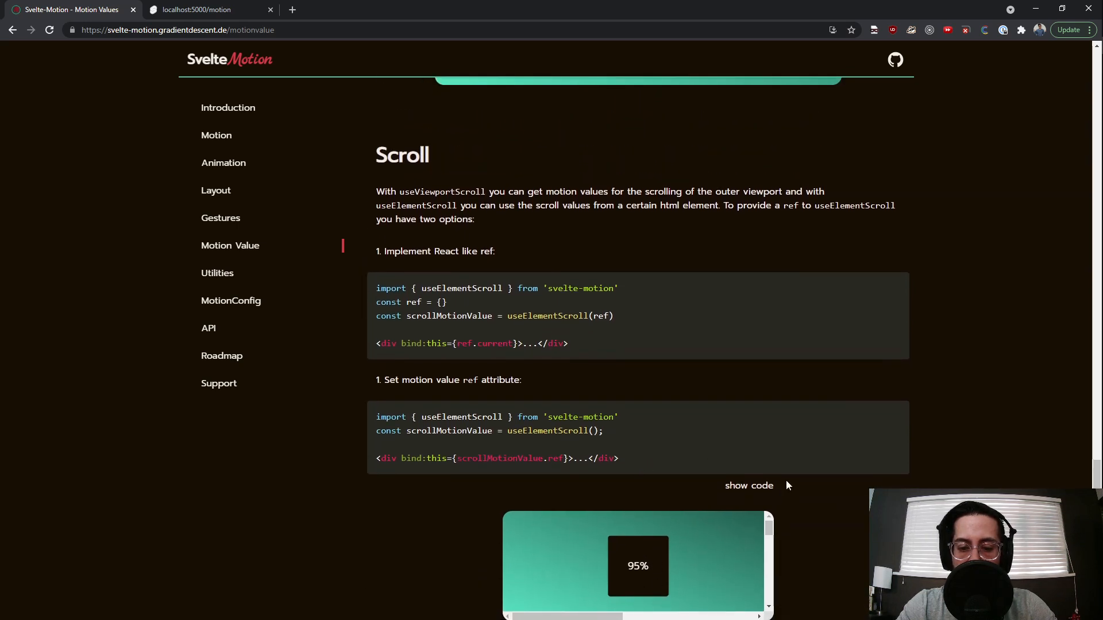
{"action": "scroll", "scroll_direction": "down", "scroll_amount": 3}
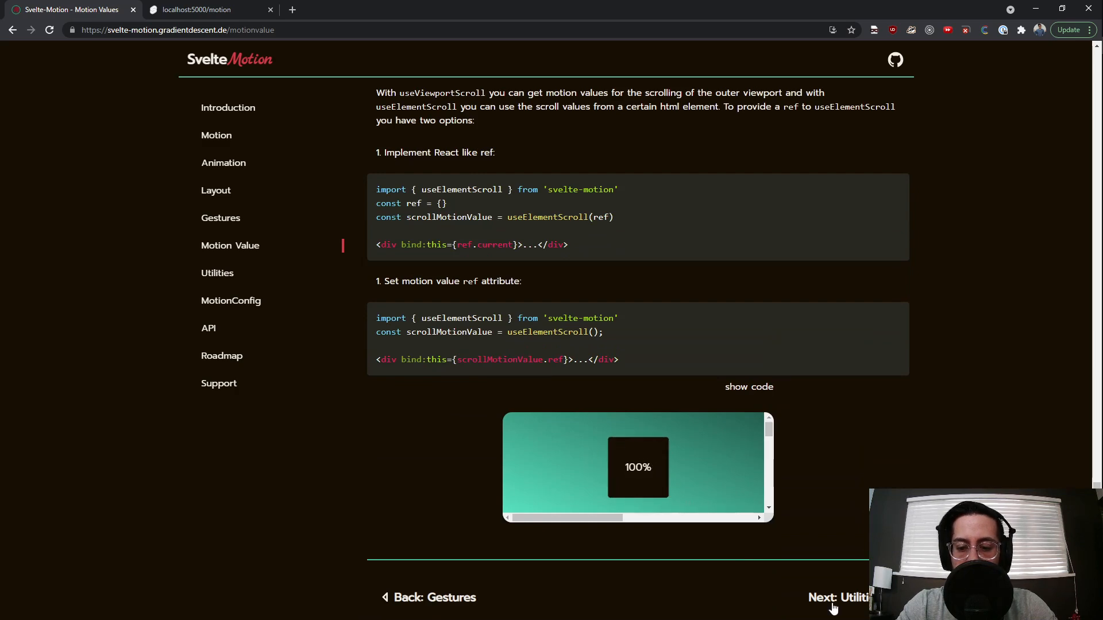
On the Utilities page, rotate the lifecycle demo square and toggle the Hello World text off.
{"action": "left_click", "coordinate": [838, 598]}
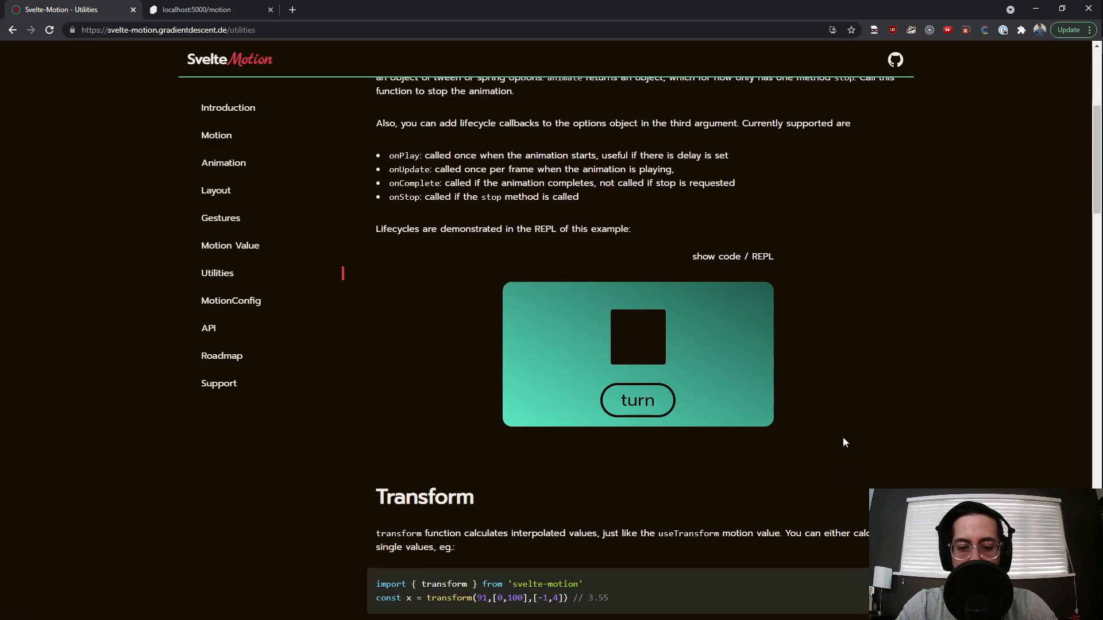
{"action": "left_click", "coordinate": [637, 399]}
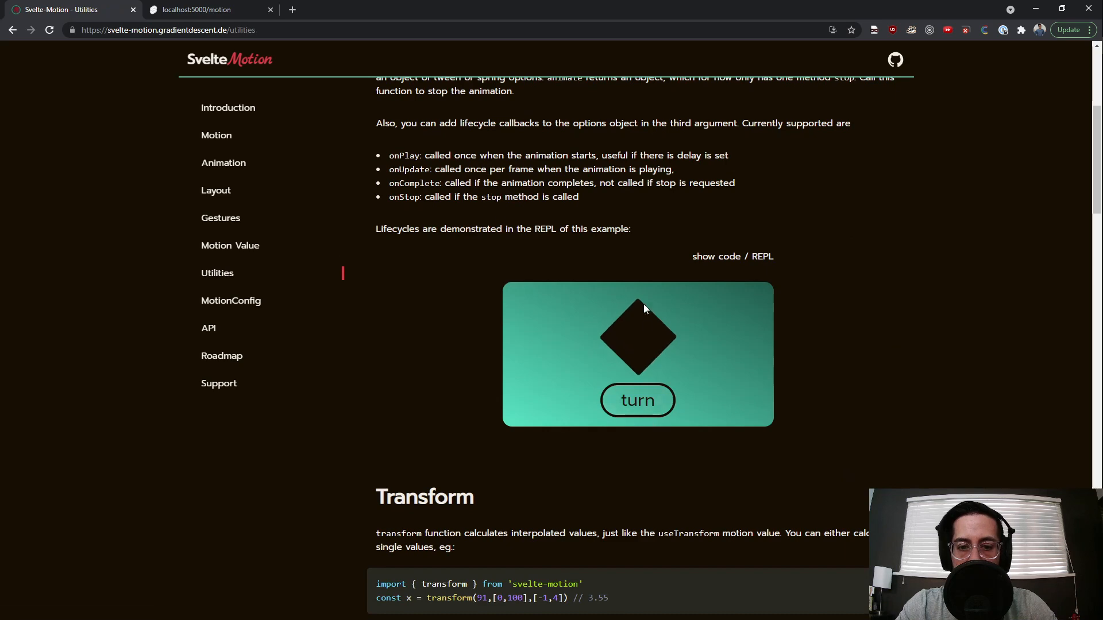
{"action": "scroll", "scroll_direction": "down", "scroll_amount": 3}
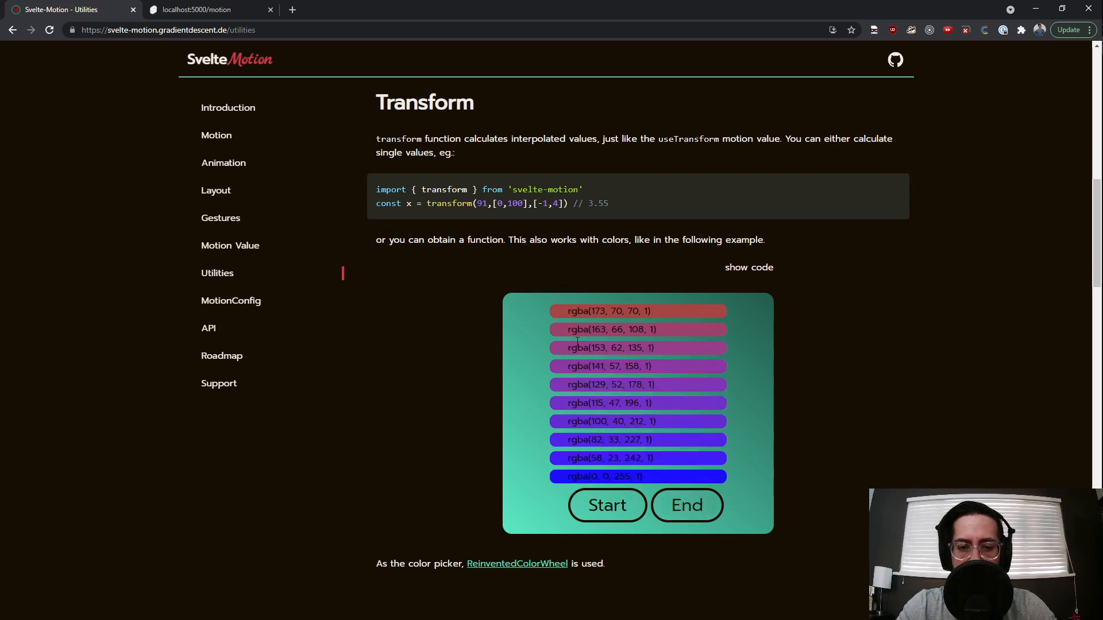
{"action": "scroll", "scroll_direction": "down", "scroll_amount": 3}
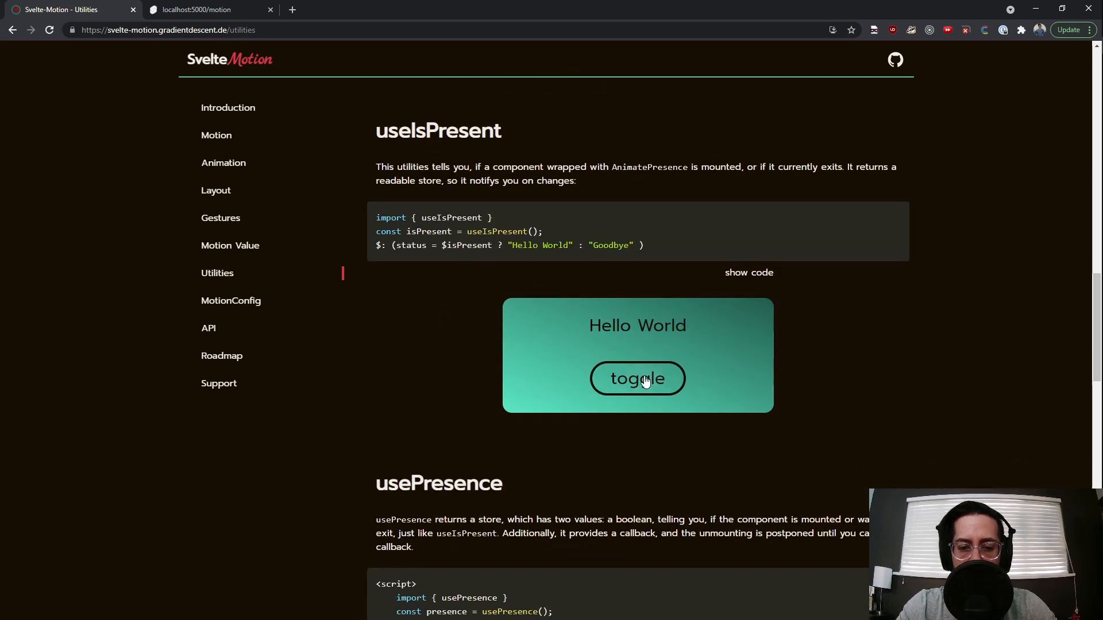
{"action": "left_click", "coordinate": [636, 378]}
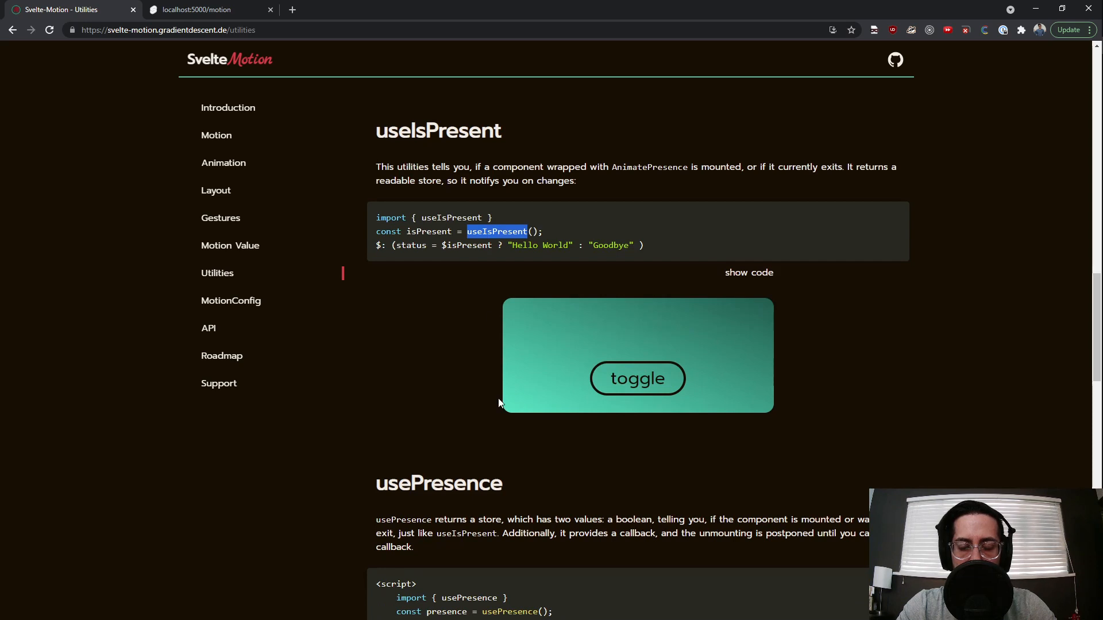
Toggle the Hello World component in the usePresence demo and read down past useCycle.
{"action": "scroll", "scroll_direction": "down", "scroll_amount": 3}
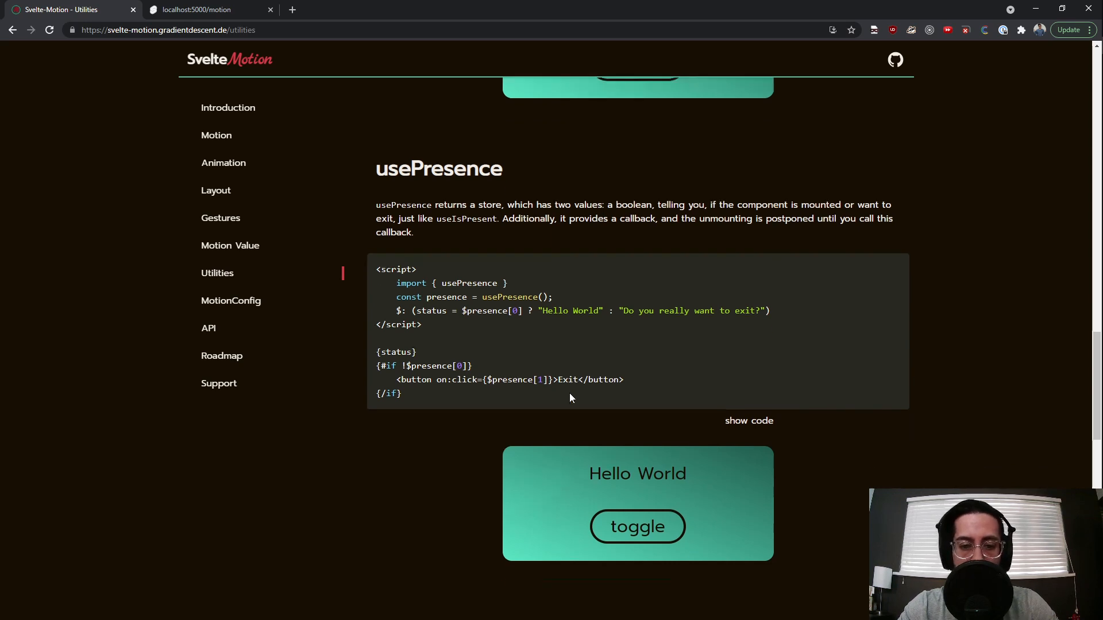
{"action": "scroll", "scroll_direction": "down", "scroll_amount": 3}
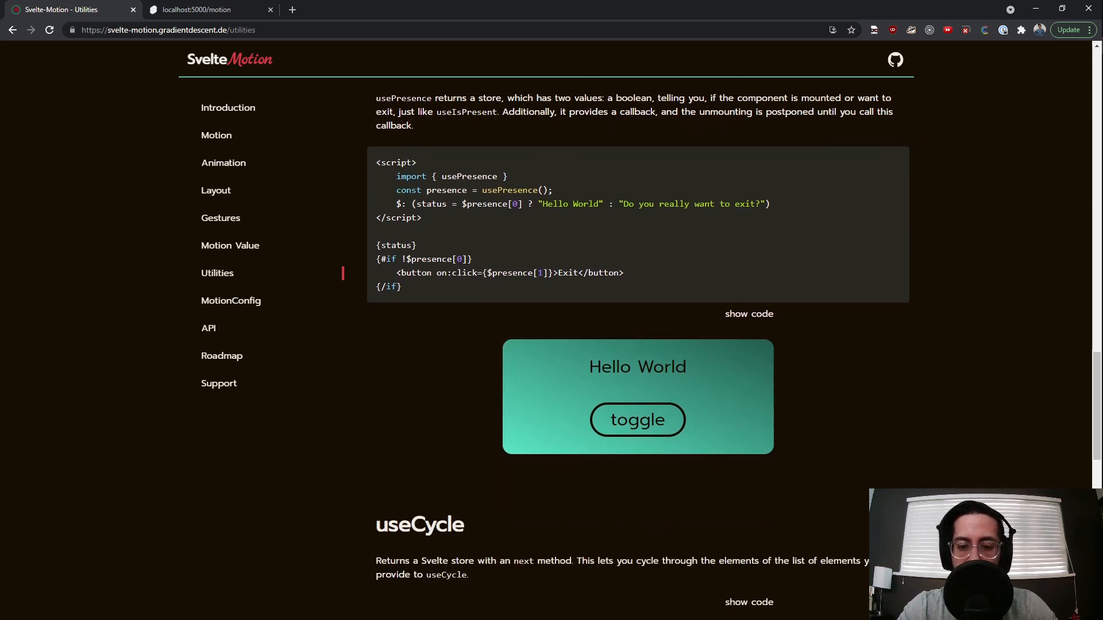
{"action": "left_click", "coordinate": [636, 419]}
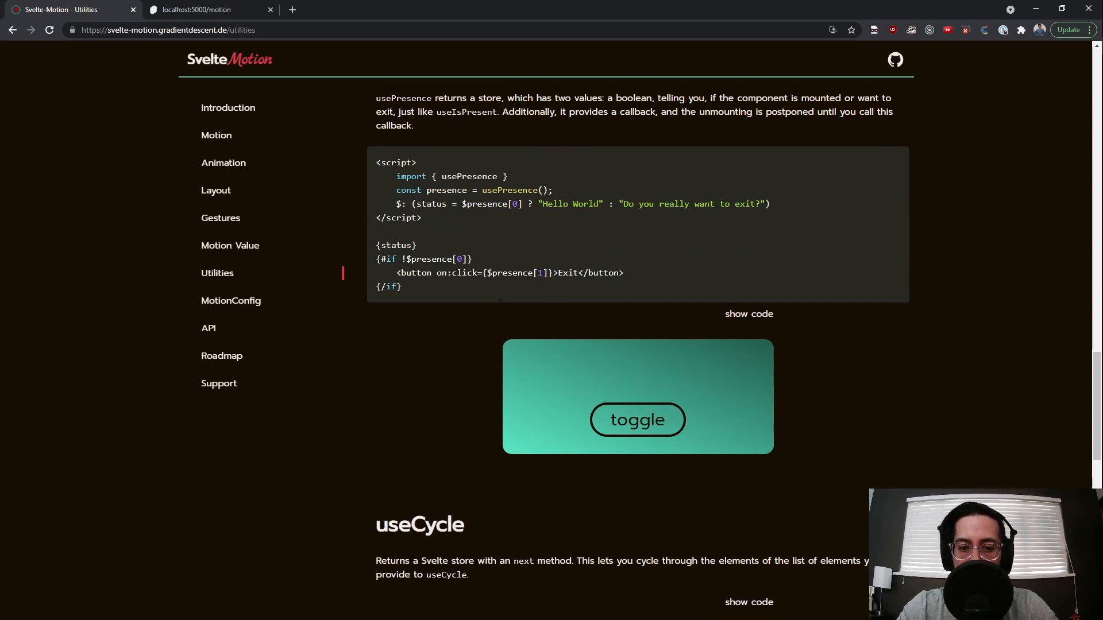
{"action": "scroll", "scroll_direction": "down", "scroll_amount": 3}
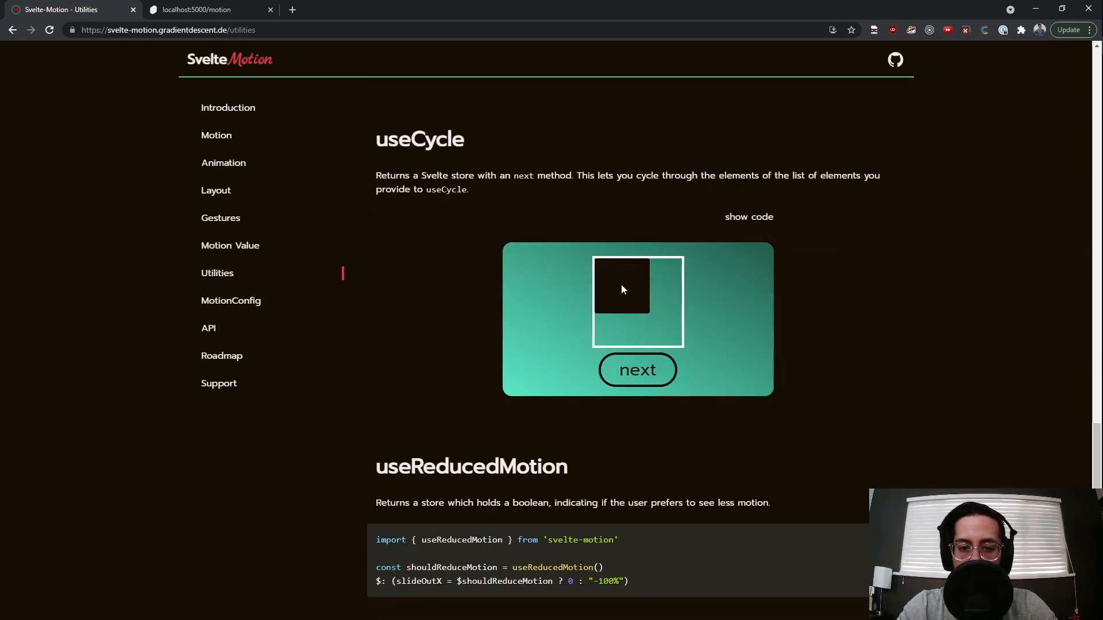
{"action": "scroll", "scroll_direction": "down", "scroll_amount": 3}
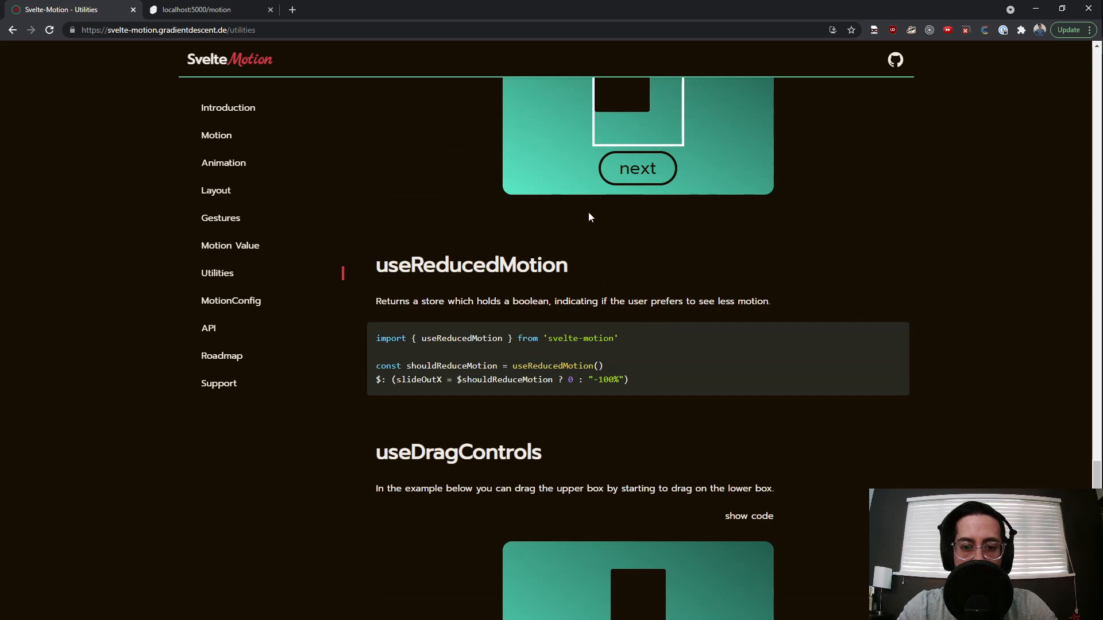
{"action": "scroll", "scroll_direction": "down", "scroll_amount": 3}
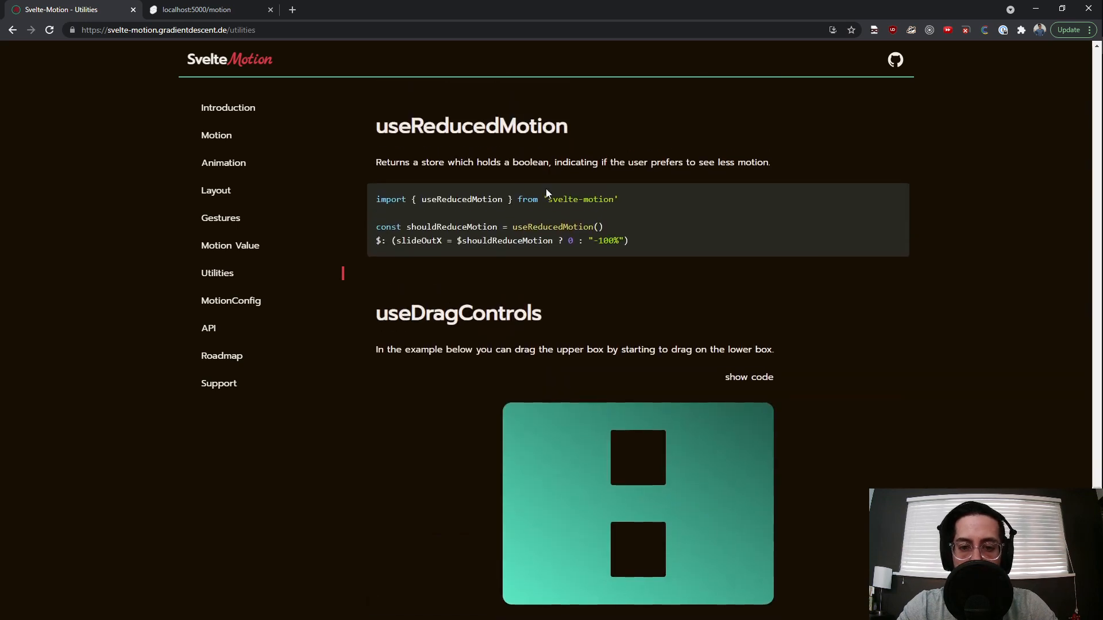
{"action": "scroll", "scroll_direction": "down", "scroll_amount": 3}
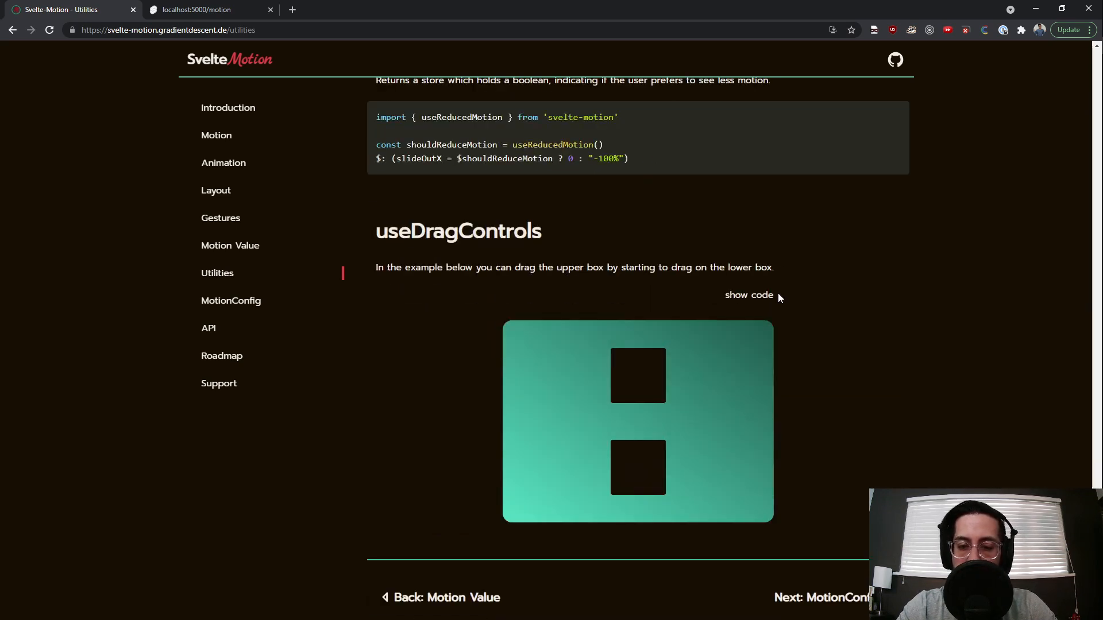
Reveal the useDragControls example source code.
{"action": "left_click", "coordinate": [748, 296]}
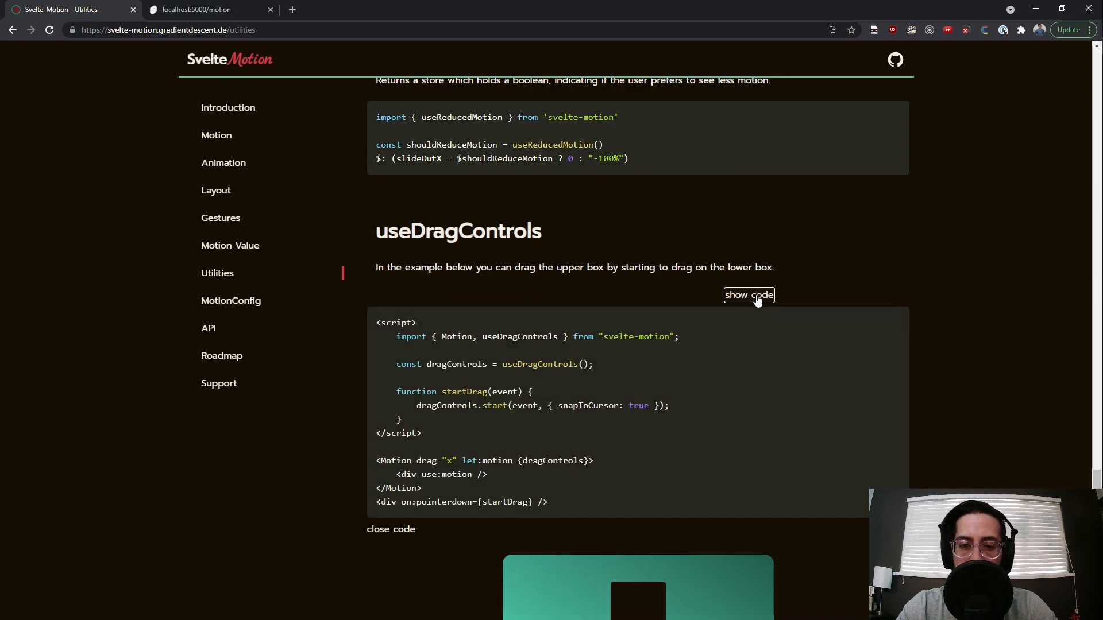
{"action": "scroll", "scroll_direction": "down", "scroll_amount": 3}
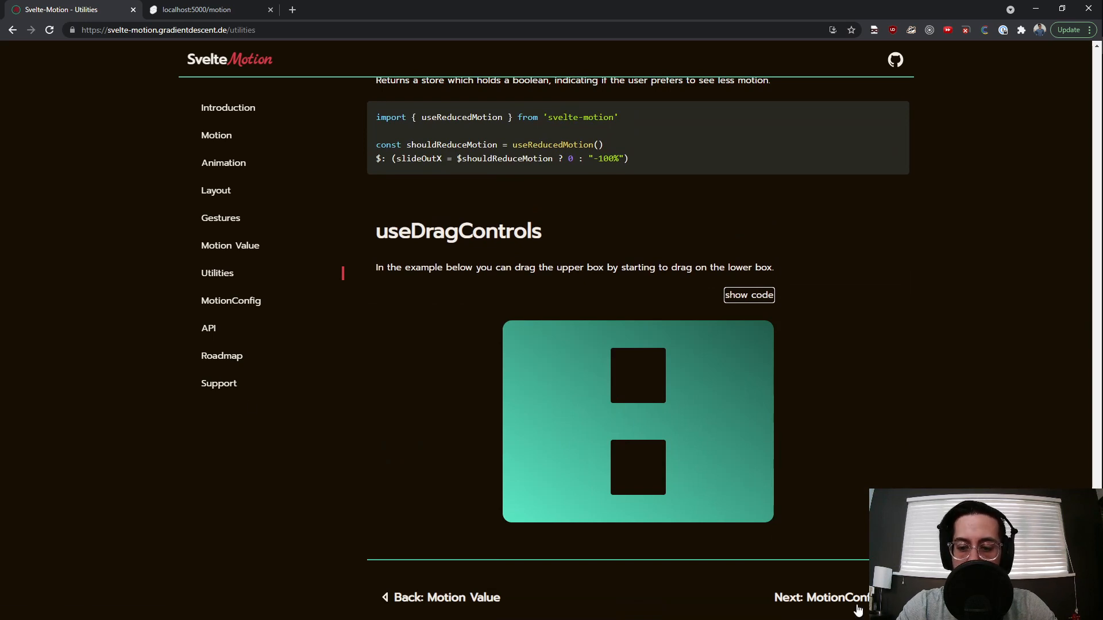
Try the MotionConfig demos: flip the first example's switch, switch the second to Layout C then back to Layout A.
{"action": "left_click", "coordinate": [826, 597]}
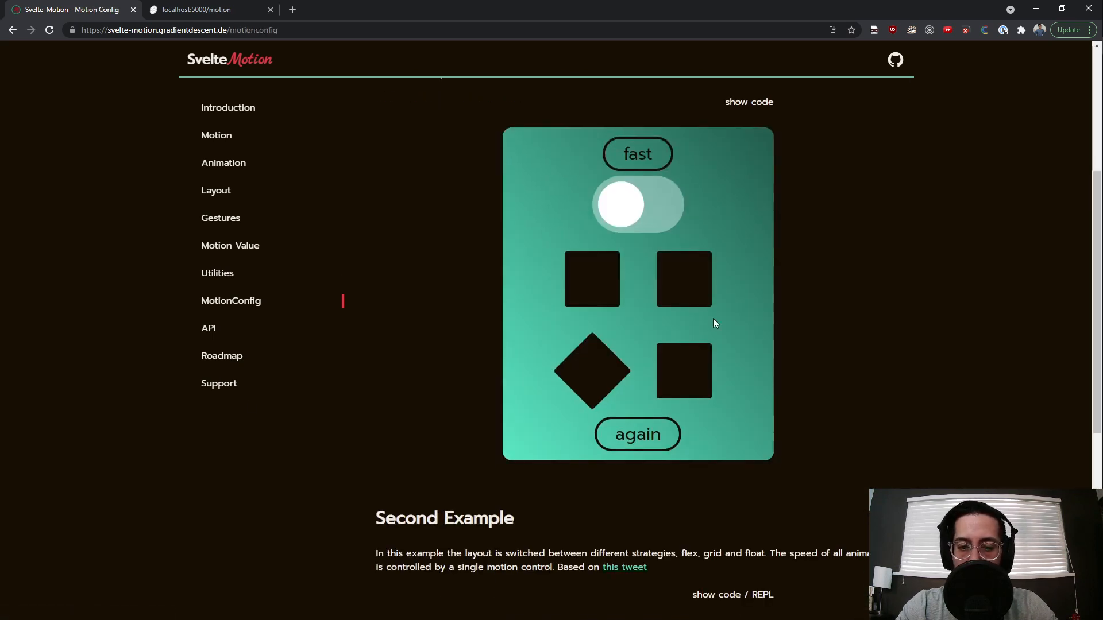
{"action": "left_click", "coordinate": [636, 204]}
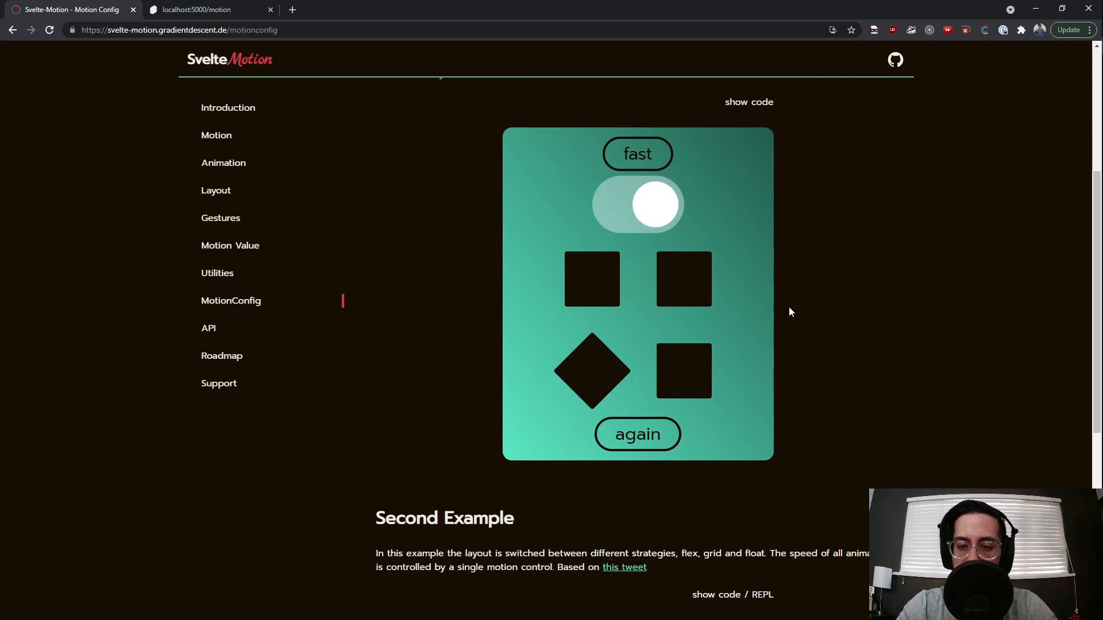
{"action": "scroll", "scroll_direction": "down", "scroll_amount": 3}
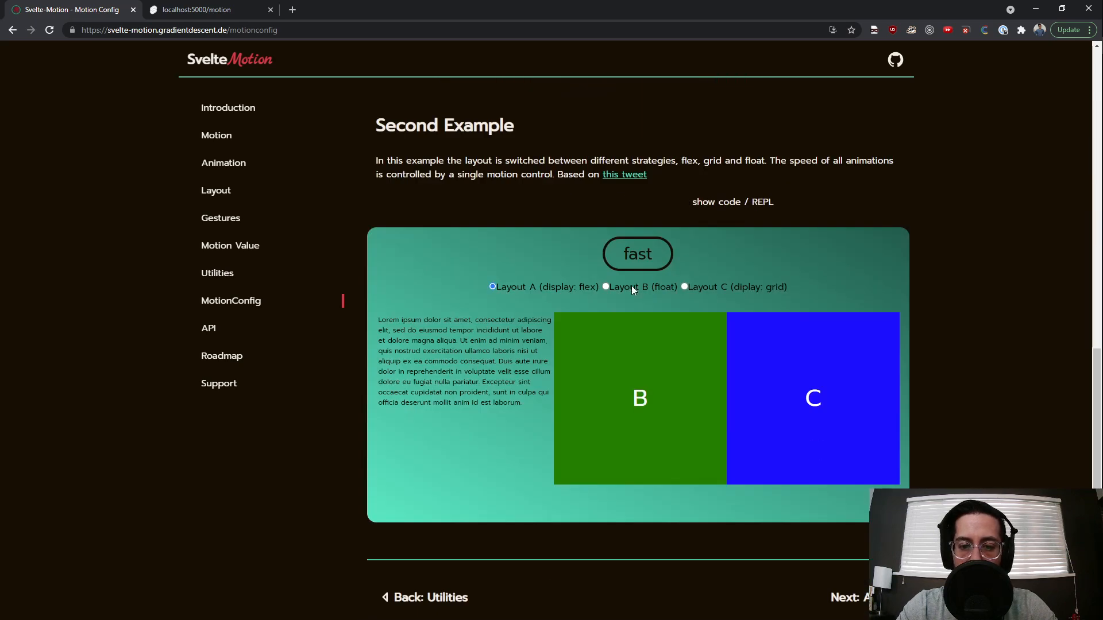
{"action": "left_click", "coordinate": [682, 286]}
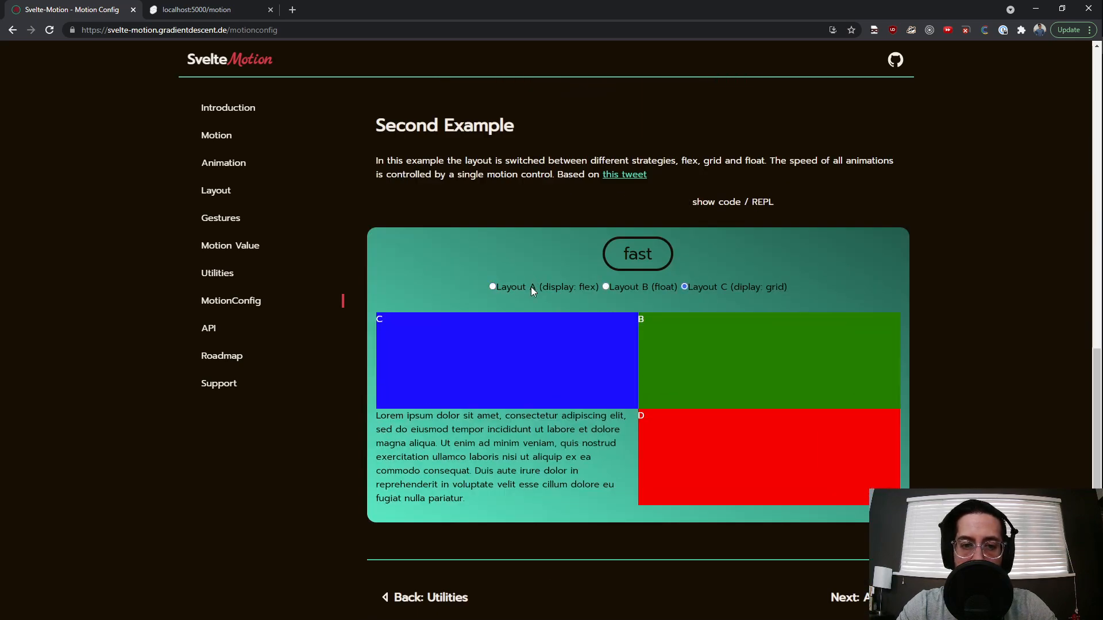
{"action": "left_click", "coordinate": [493, 286]}
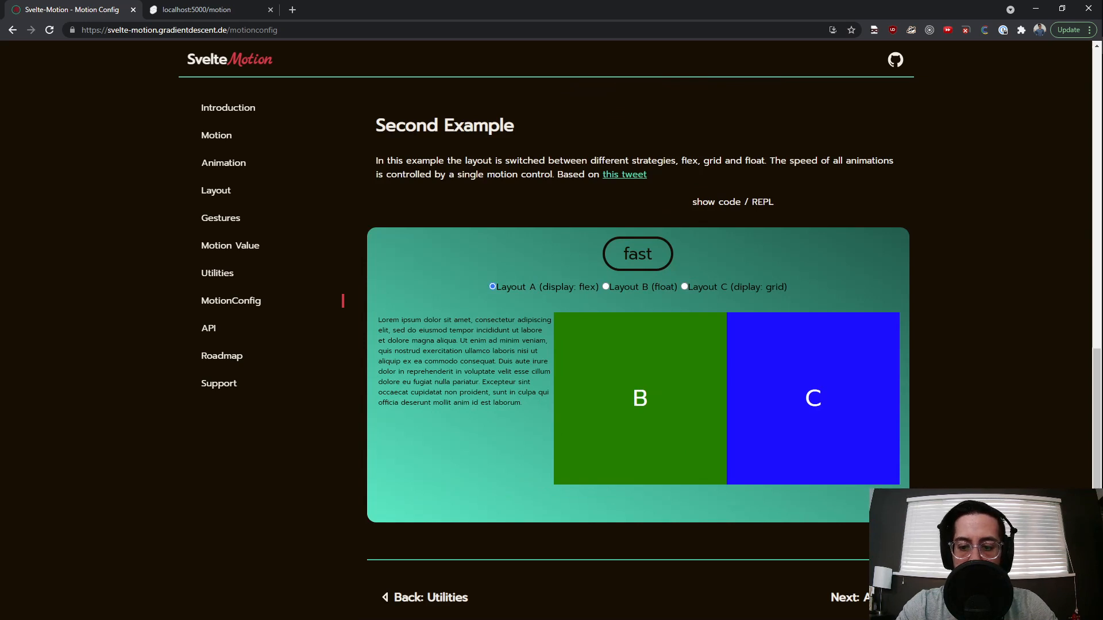
Go to the API overview page listing the reference pages.
{"action": "left_click", "coordinate": [208, 327]}
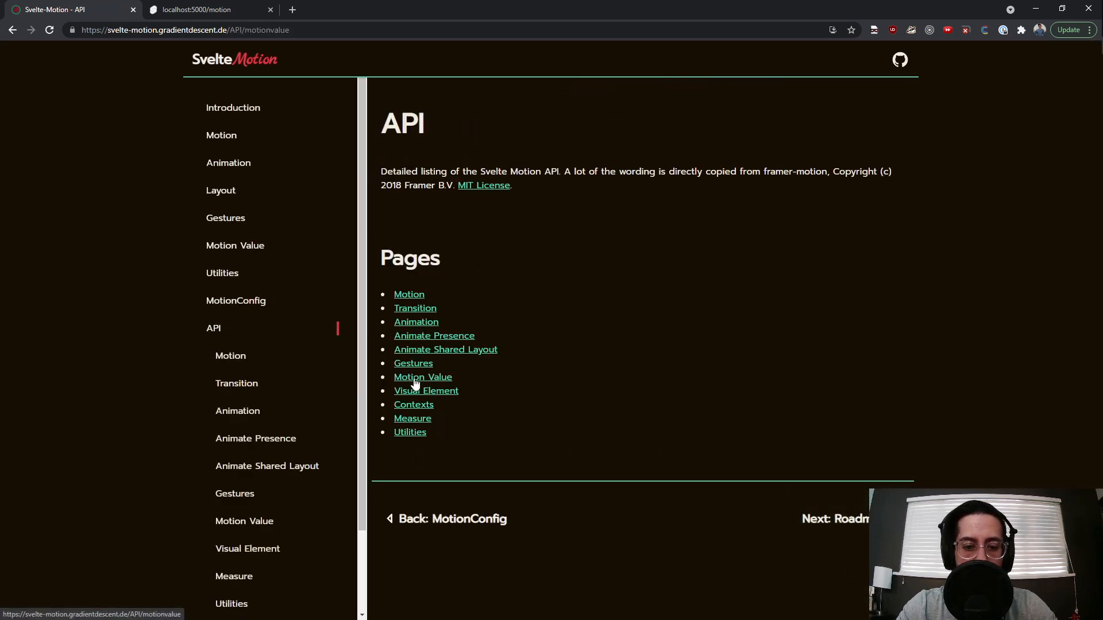
Read through the Motion Value API reference page.
{"action": "left_click", "coordinate": [422, 377]}
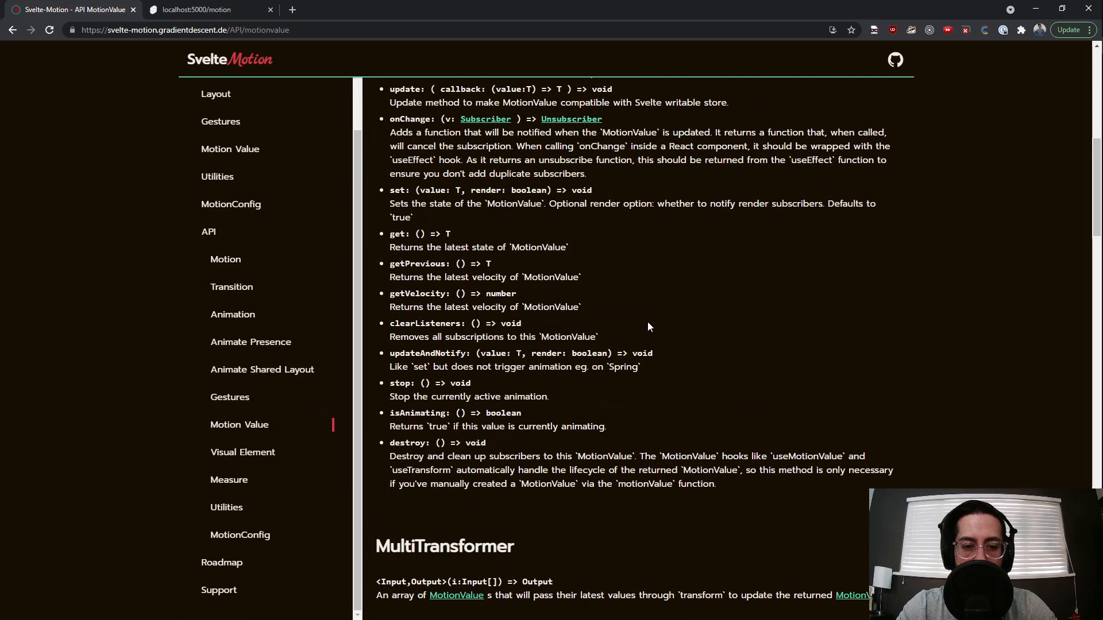
{"action": "scroll", "scroll_direction": "down", "scroll_amount": 3}
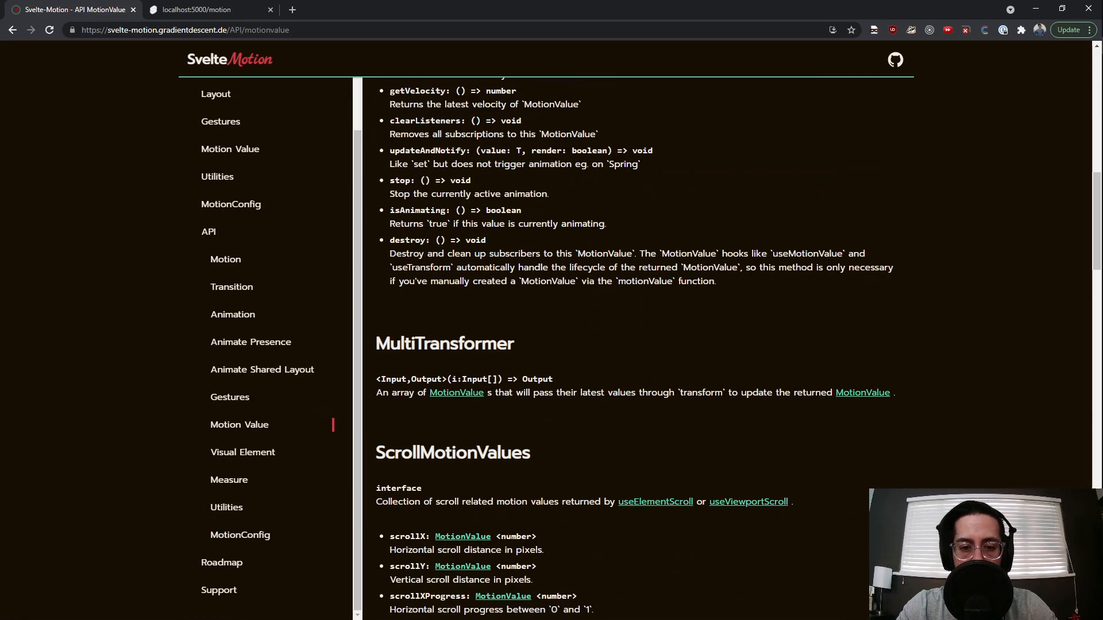
{"action": "scroll", "scroll_direction": "down", "scroll_amount": 3}
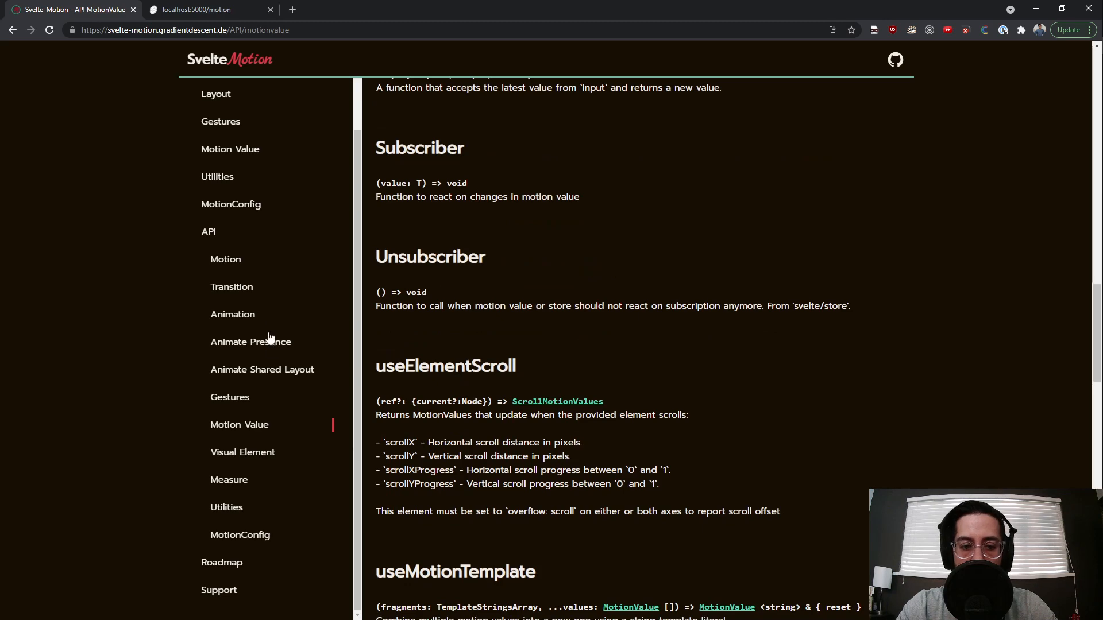
Read the Animation API reference, then reach the Utilities page's DragControls entries.
{"action": "left_click", "coordinate": [233, 315]}
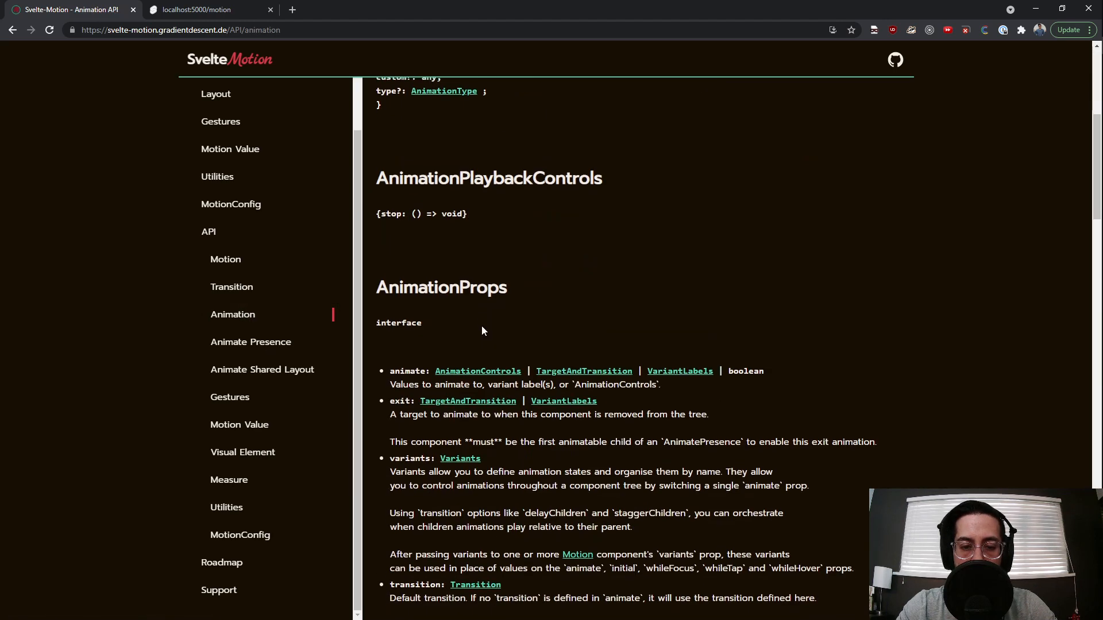
{"action": "scroll", "scroll_direction": "down", "scroll_amount": 3}
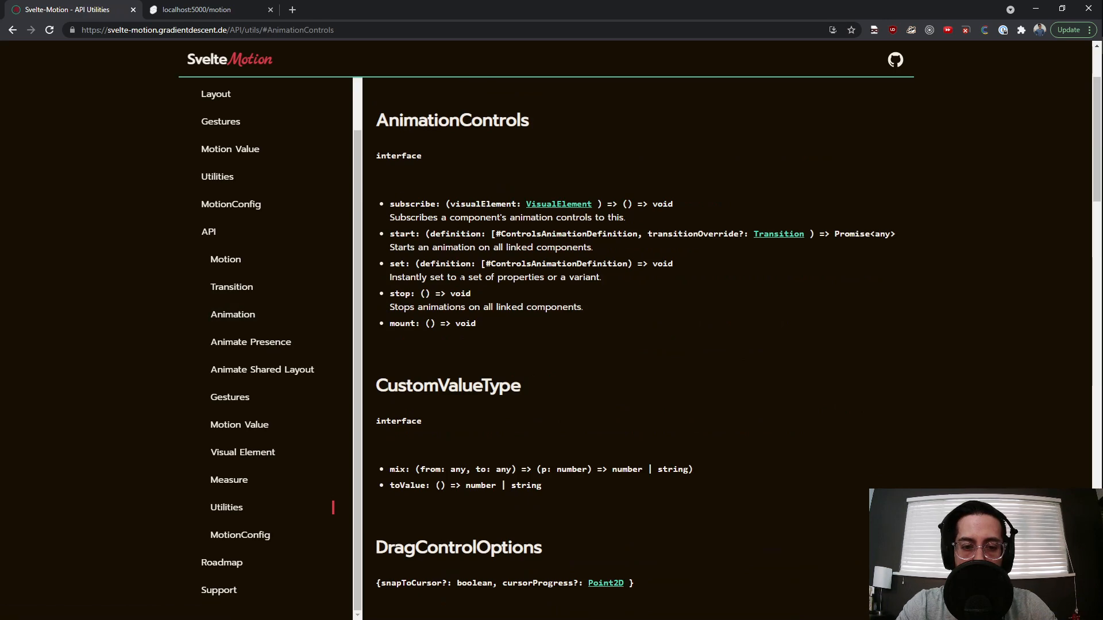
{"action": "scroll", "scroll_direction": "down", "scroll_amount": 3}
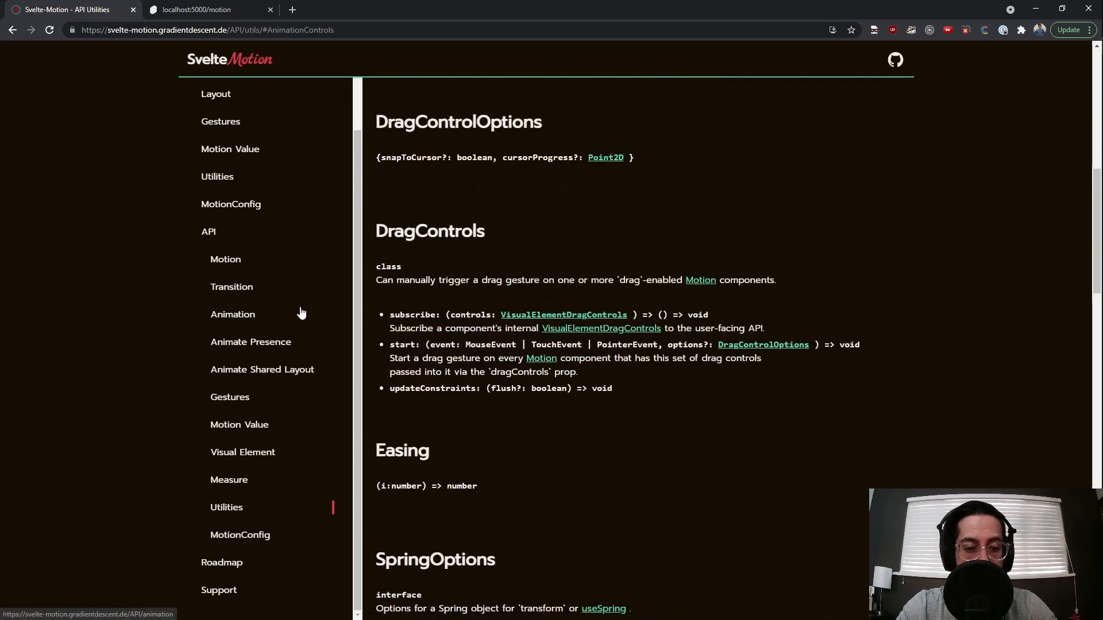
{"action": "left_click", "coordinate": [221, 563]}
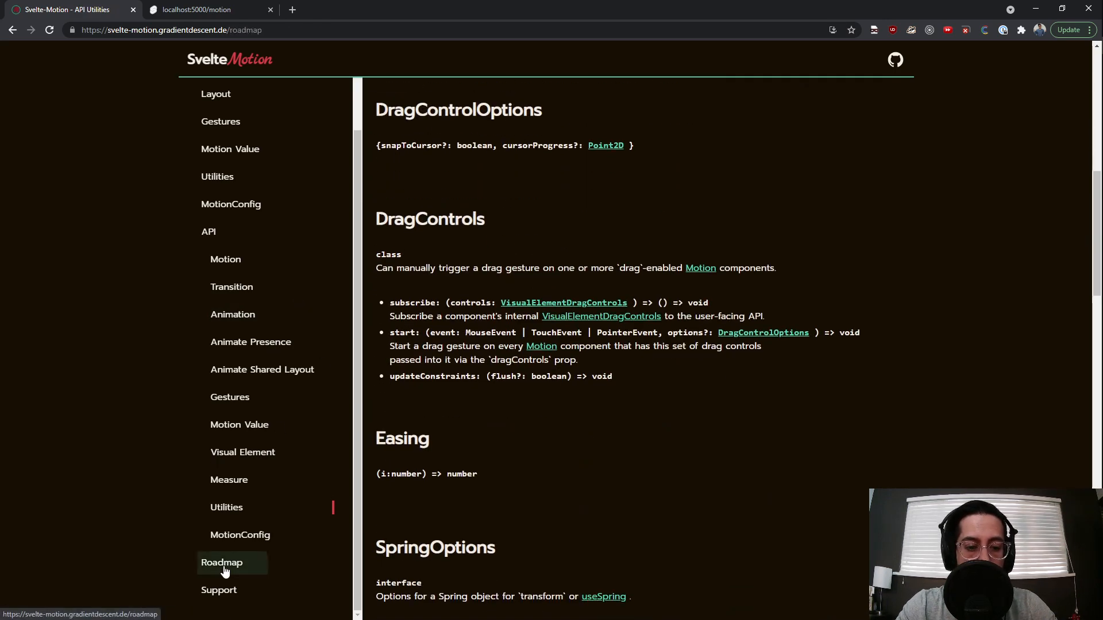
Read the Roadmap and Support pages, then return to the localhost:5000/motion demo tab.
{"action": "left_click", "coordinate": [221, 562]}
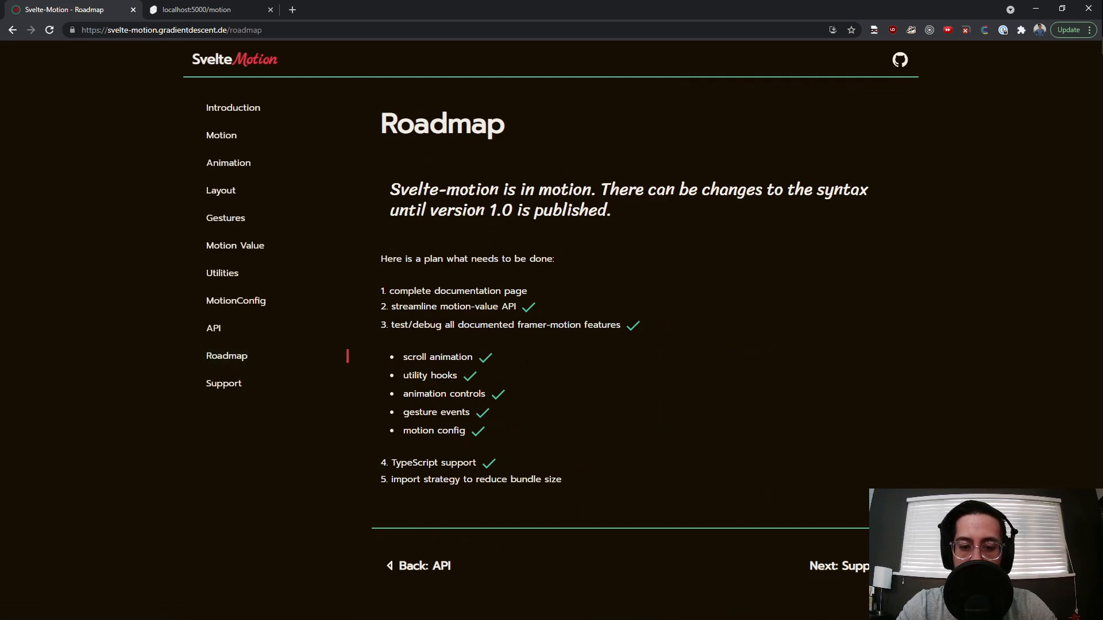
{"action": "mouse_move", "coordinate": [541, 493]}
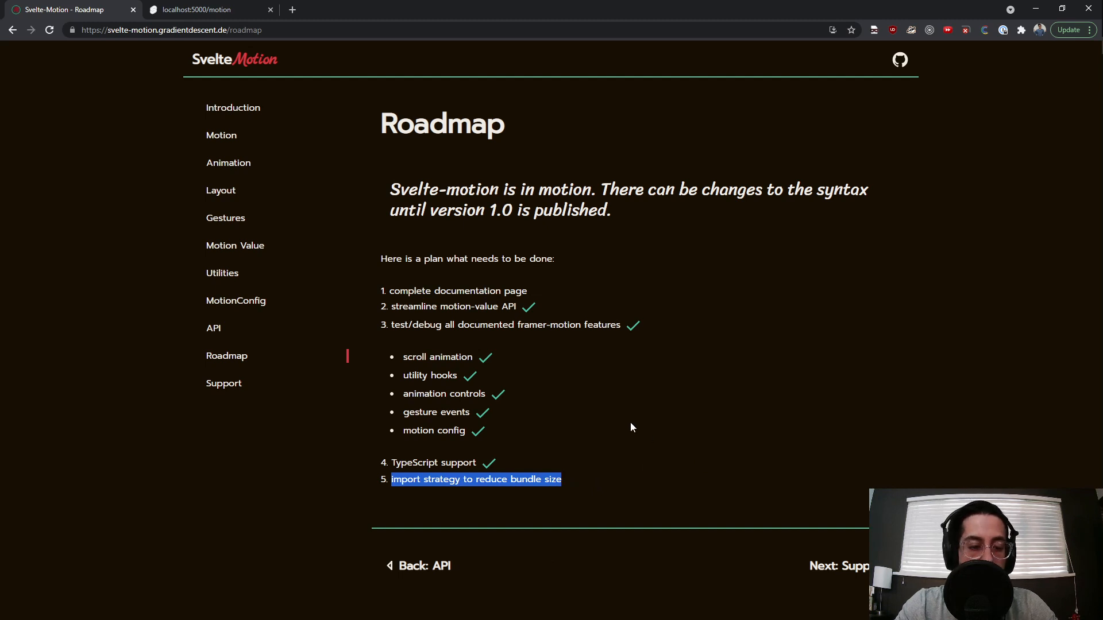
{"action": "left_click", "coordinate": [224, 383]}
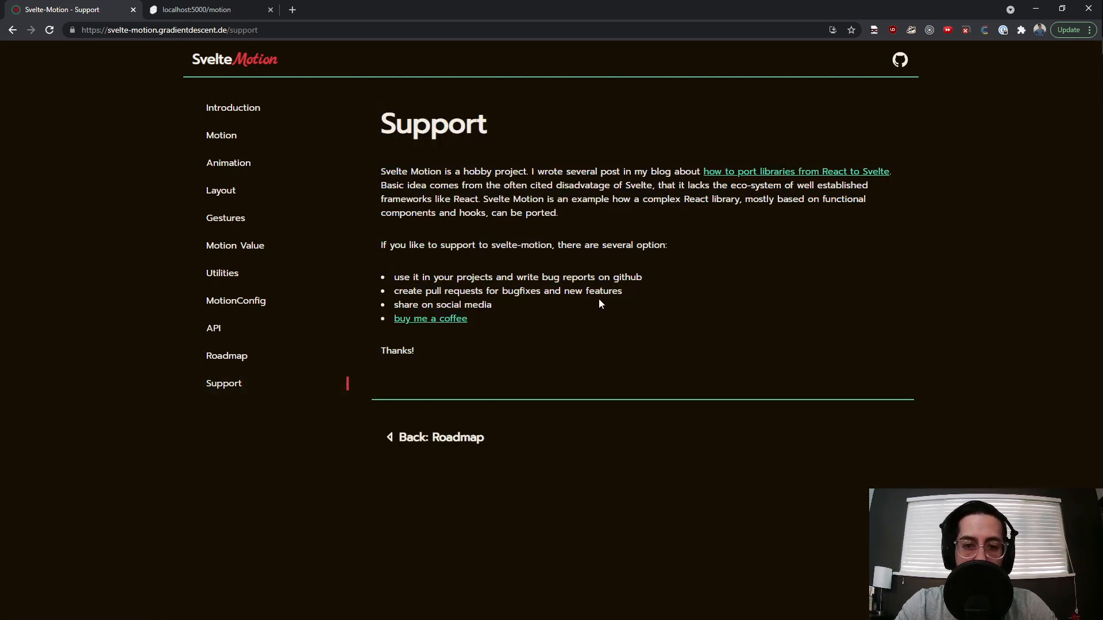
{"action": "left_click", "coordinate": [900, 58]}
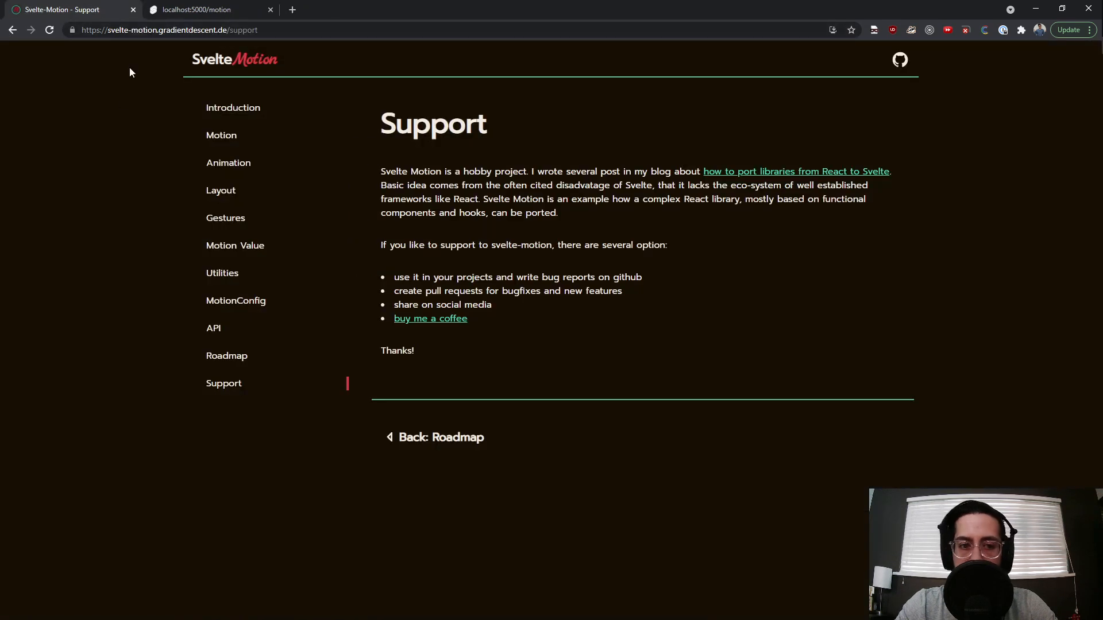
{"action": "left_click", "coordinate": [204, 10]}
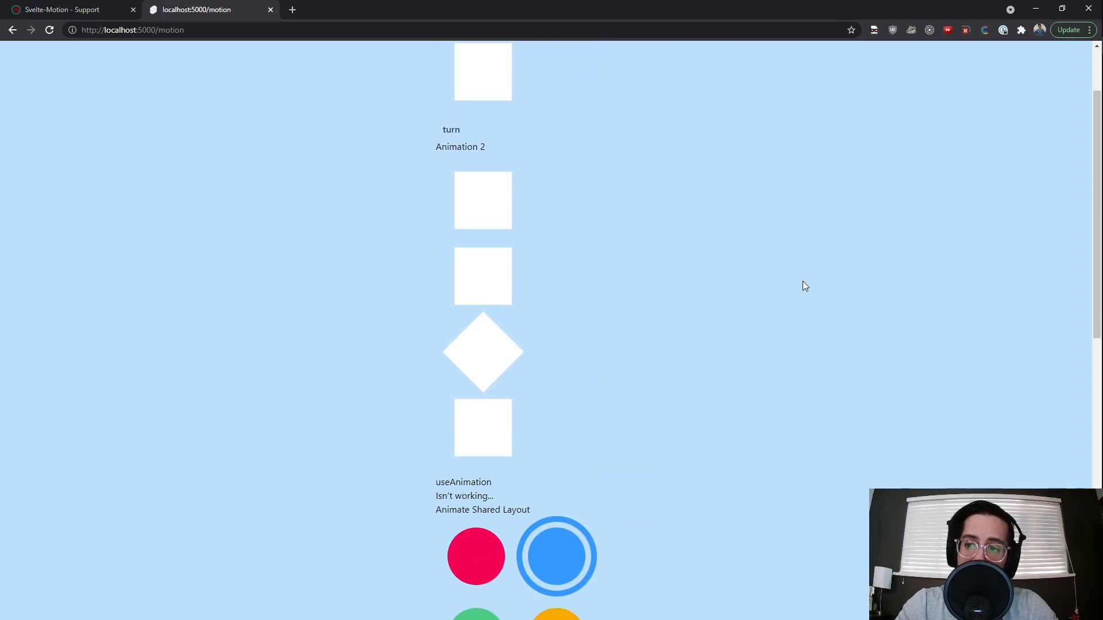
Scroll the local motion page back to its Svelte Motion Website heading and Animation 1 square.
{"action": "scroll", "scroll_direction": "up", "scroll_amount": 3}
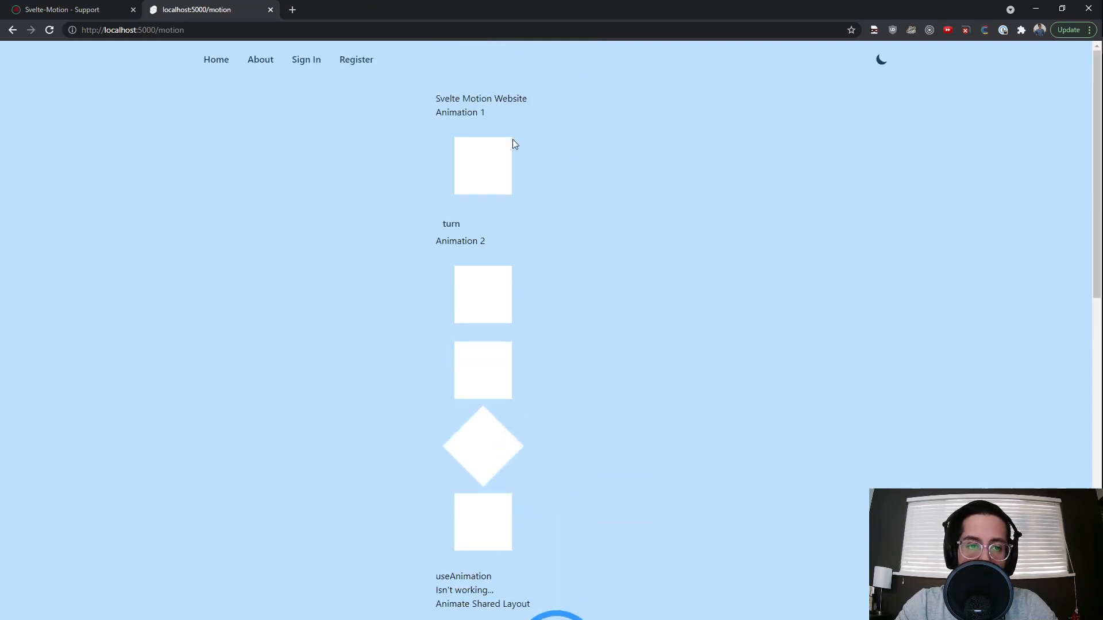
{"action": "mouse_move", "coordinate": [631, 268]}
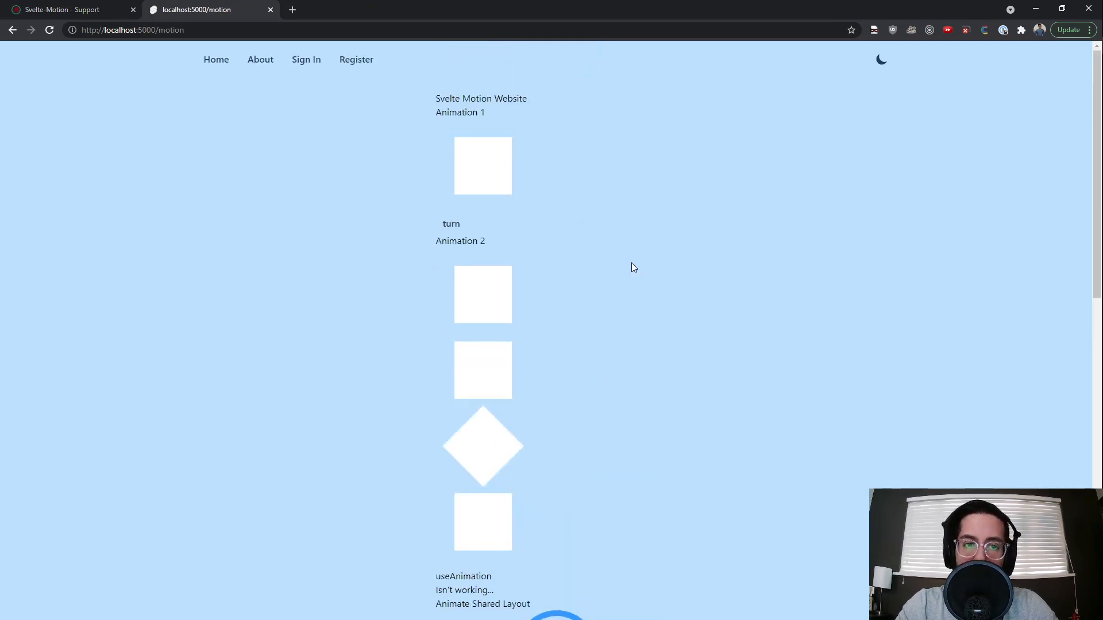